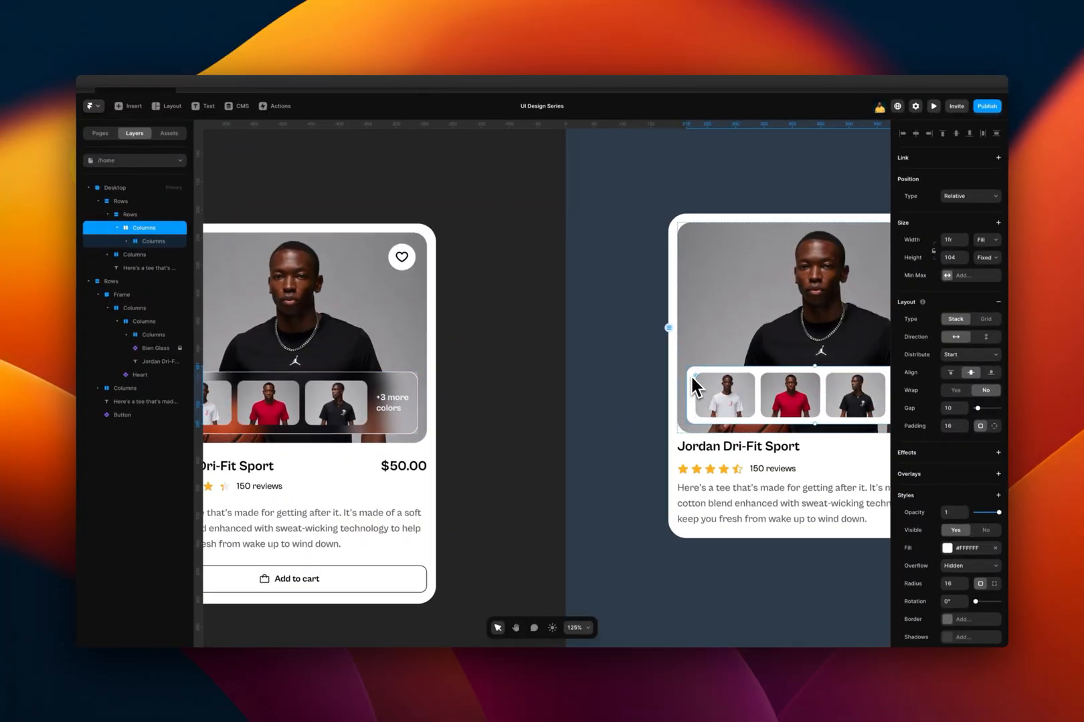
Preview the Home page, then view the full design with its Best Sellers cards.
key("cmd+c")
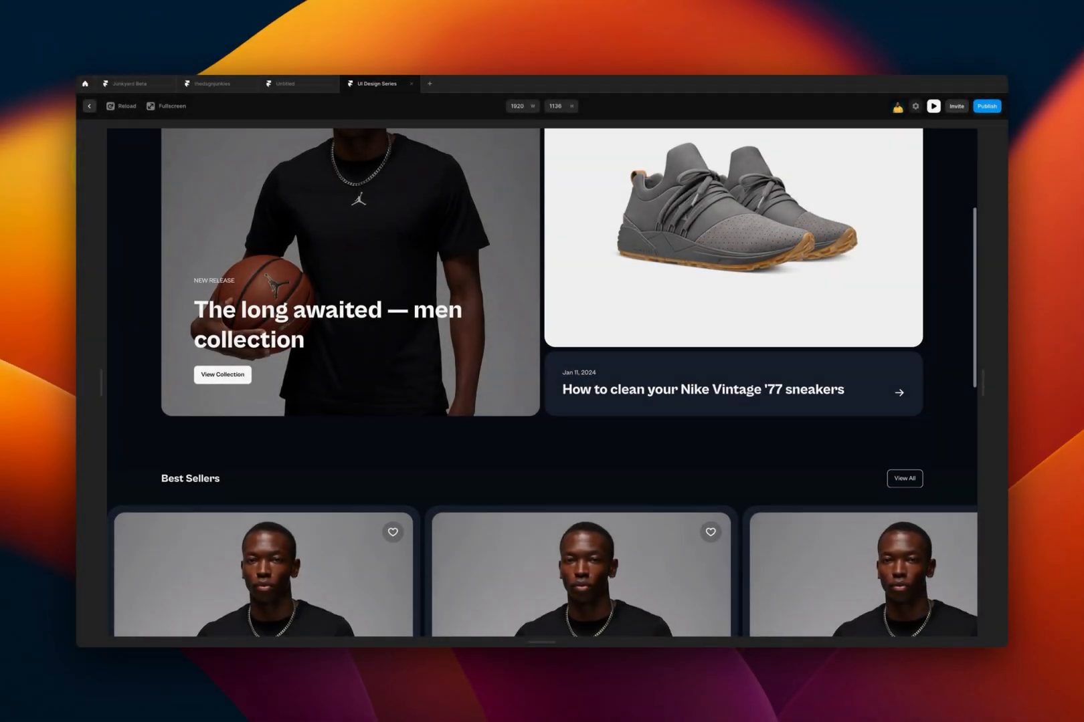
scroll("down", 3)
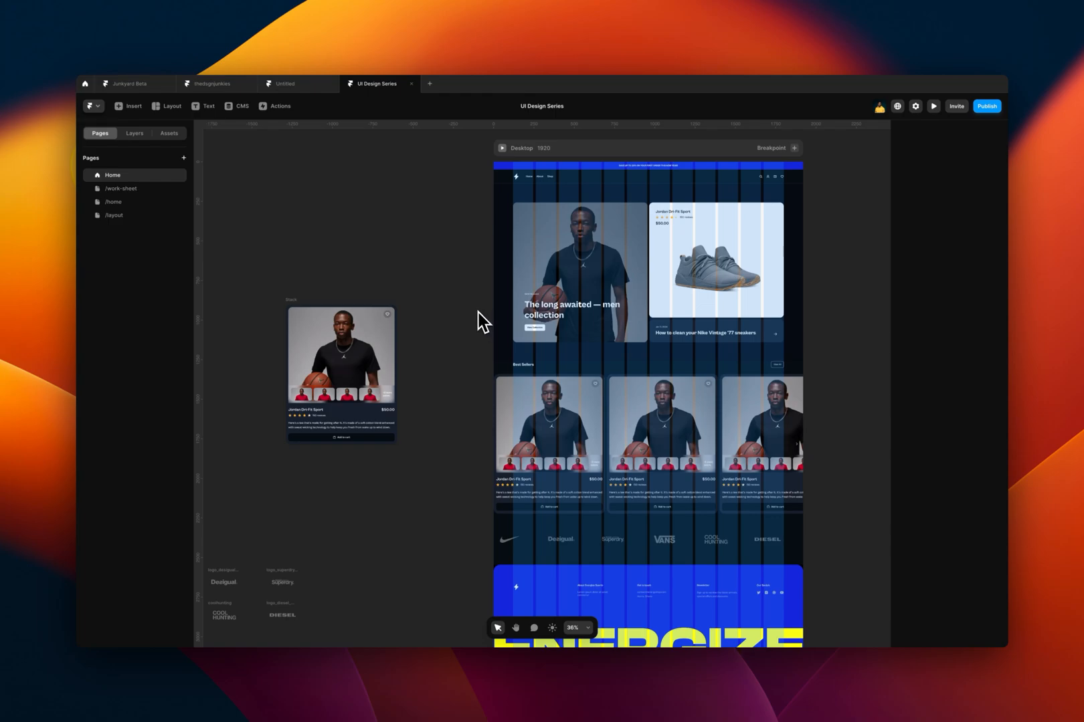
mouse_move(471, 311)
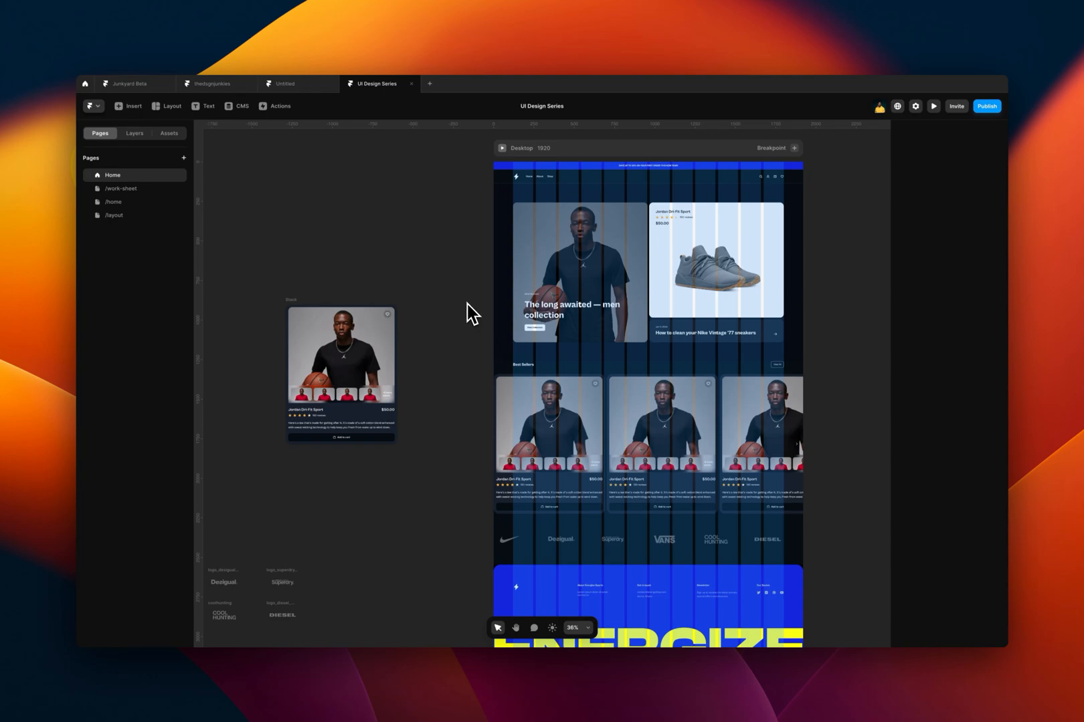
mouse_move(124, 189)
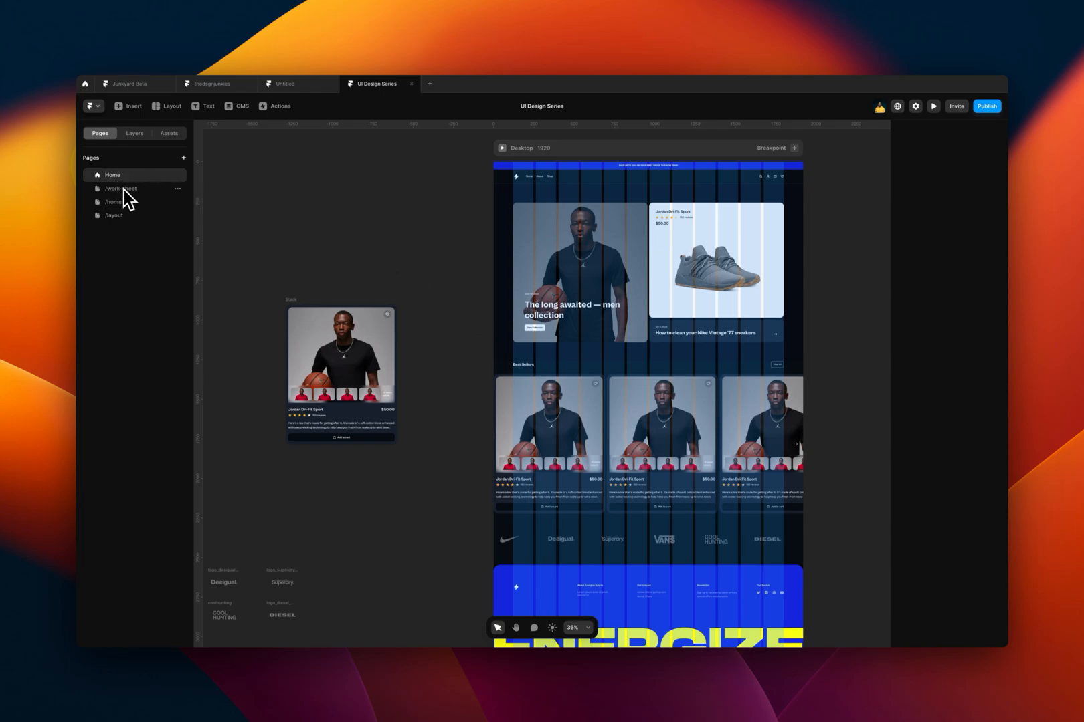
Open the CMS Collections panel, which shows no collections yet.
left_click(121, 188)
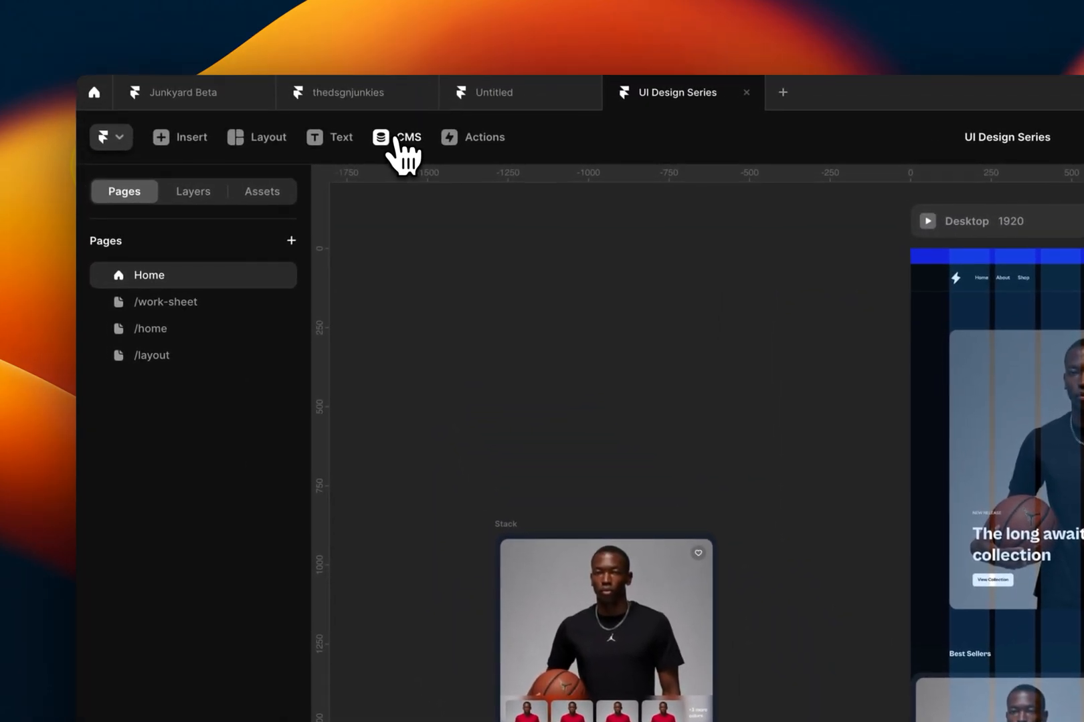
left_click(397, 136)
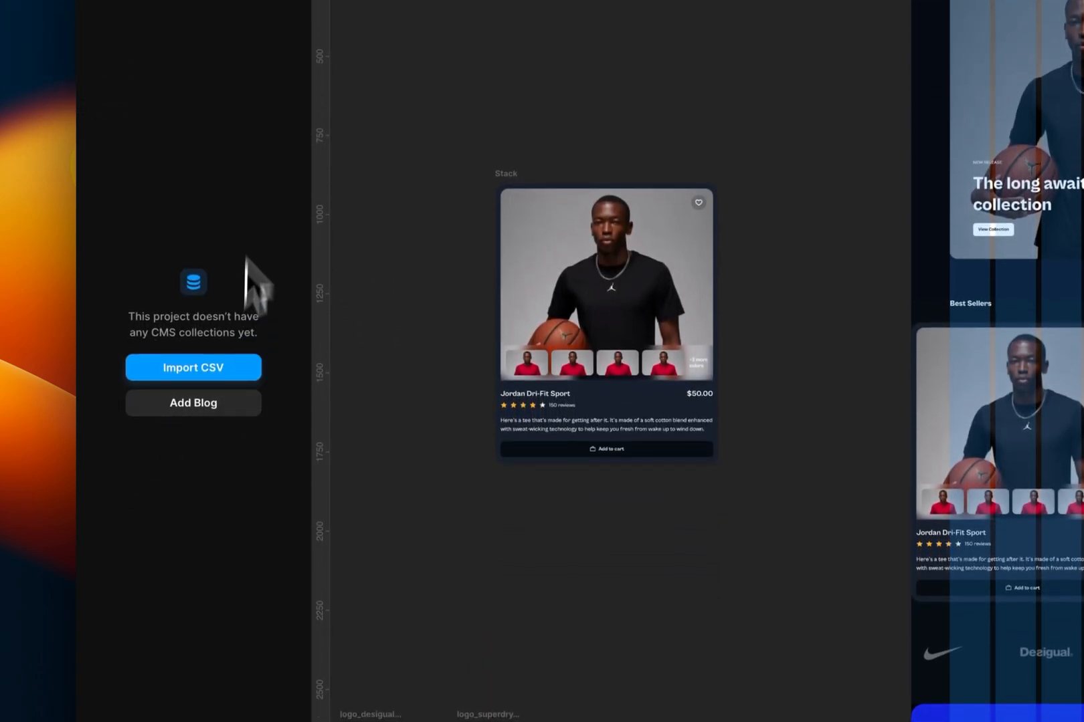
mouse_move(269, 193)
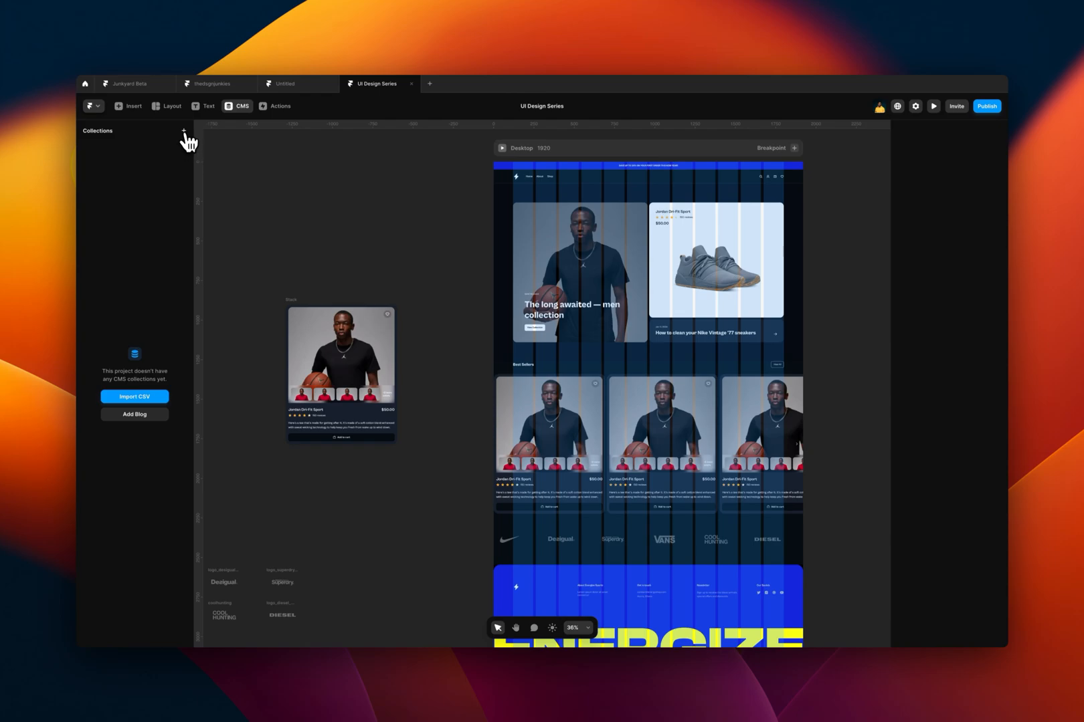
mouse_move(190, 138)
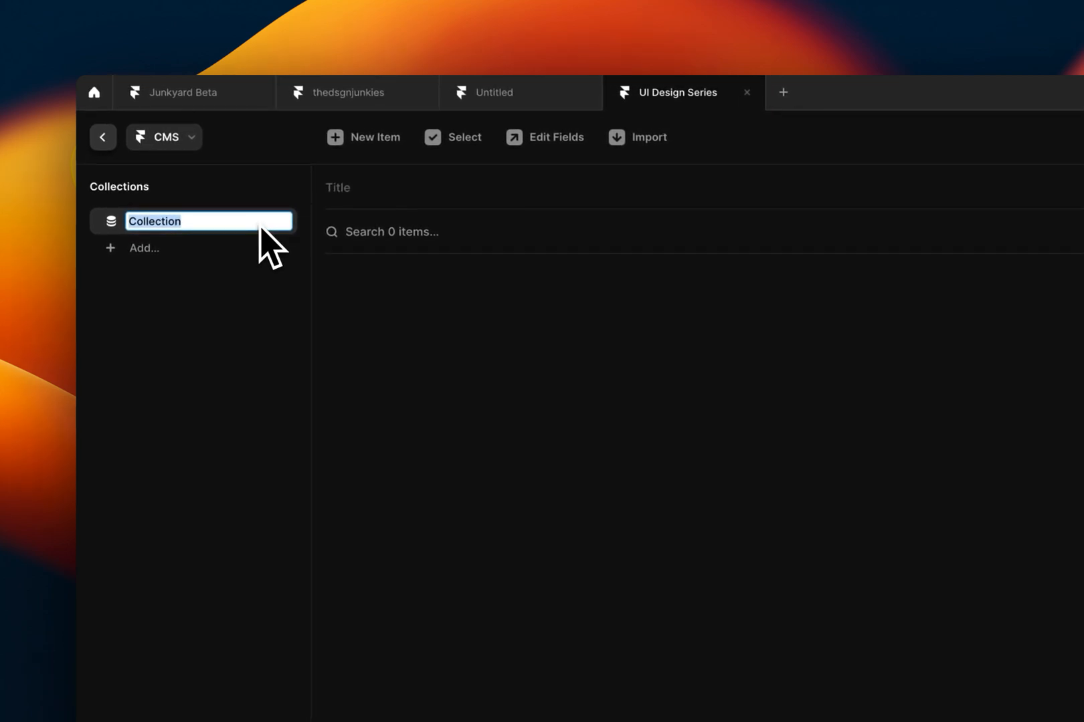
Create a new collection keeping the default name 'Collection', then reopen it.
key("Return")
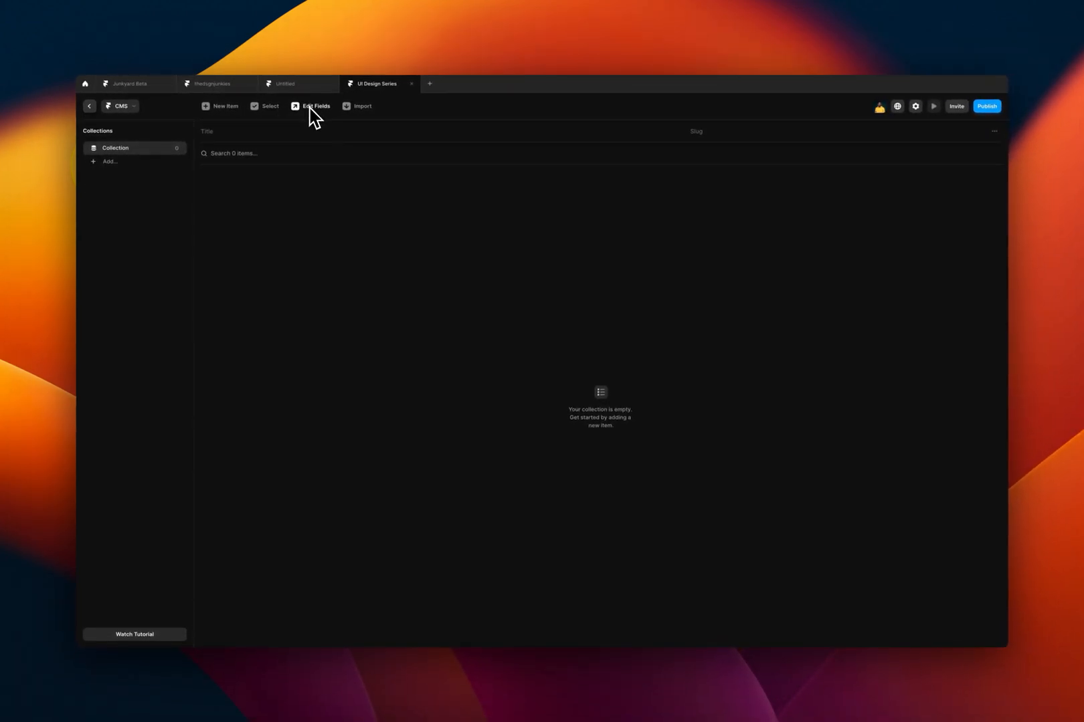
mouse_move(123, 129)
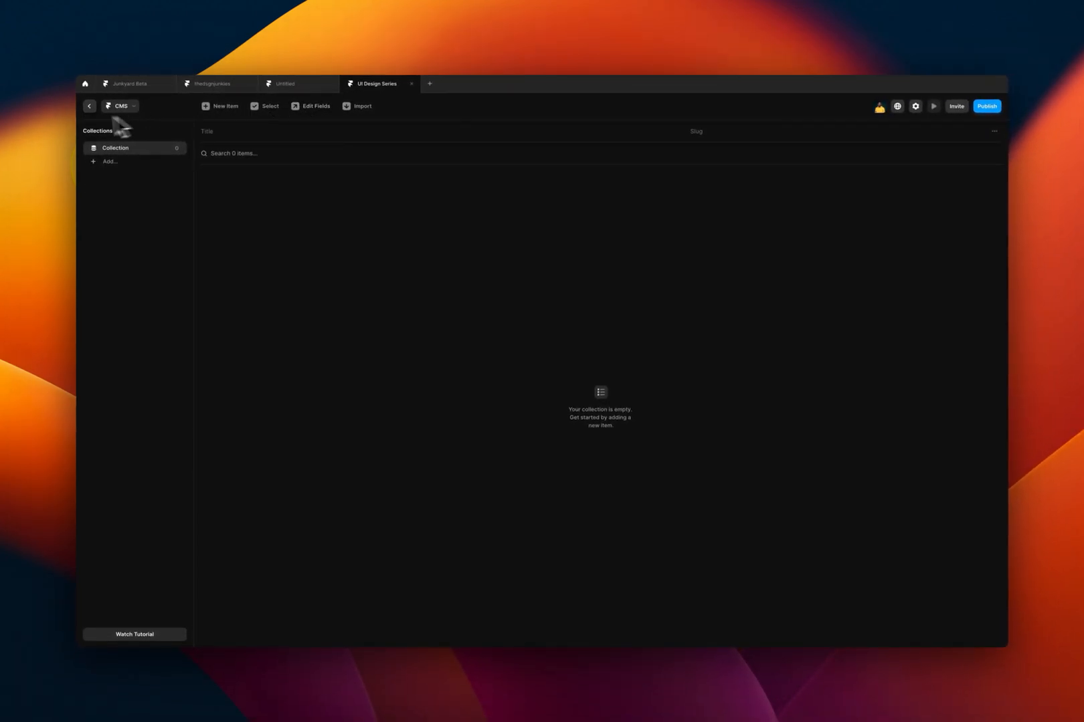
left_click(88, 106)
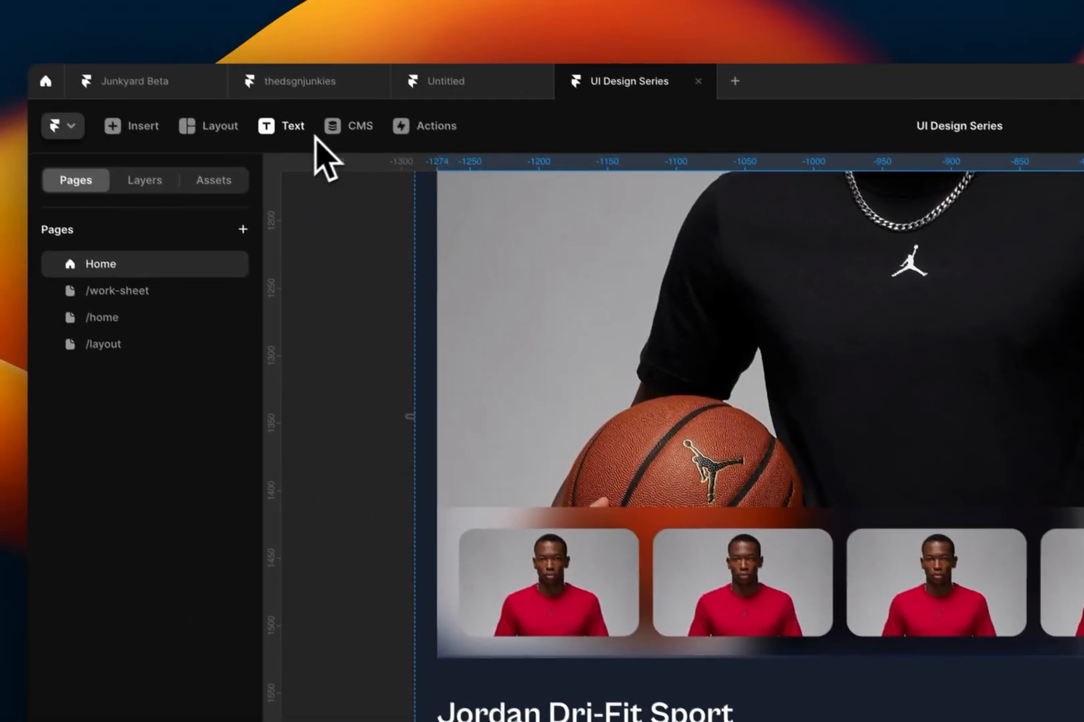
left_click(348, 125)
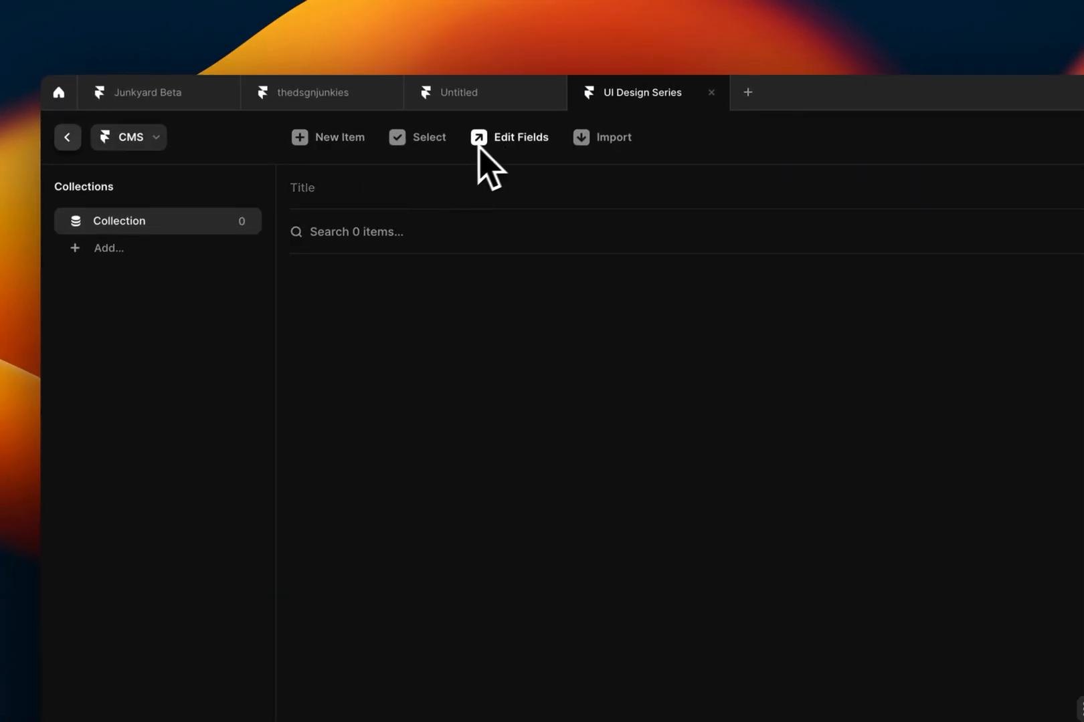
mouse_move(524, 160)
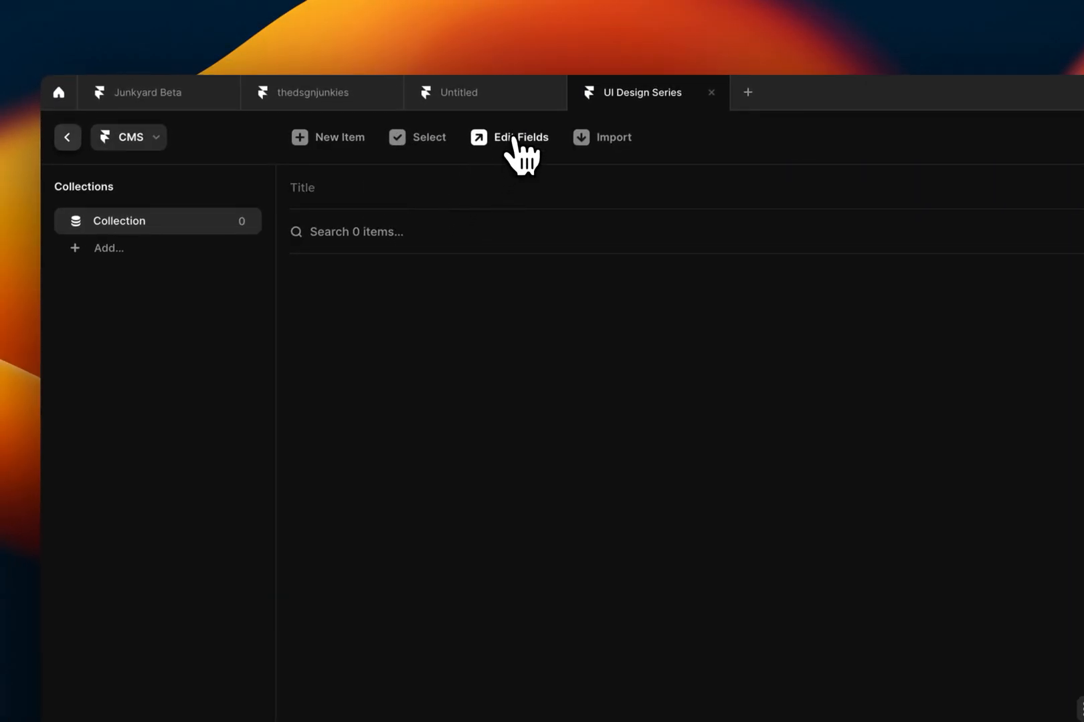
Add Plain Text fields named Price and Description to the Collection.
left_click(519, 137)
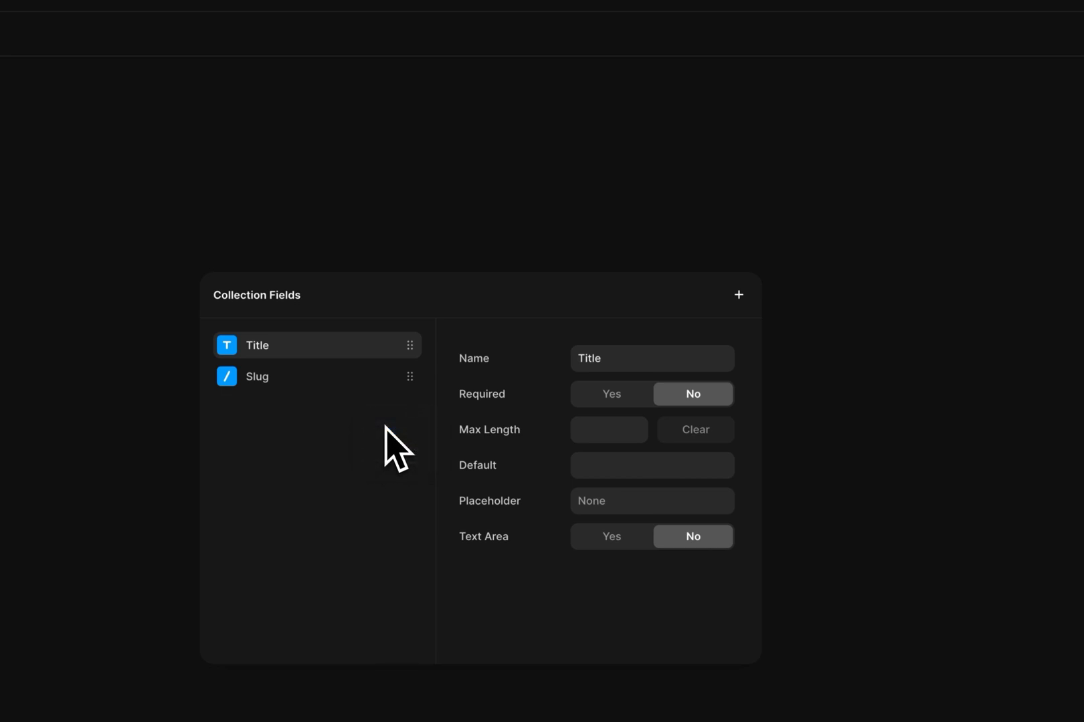
mouse_move(650, 388)
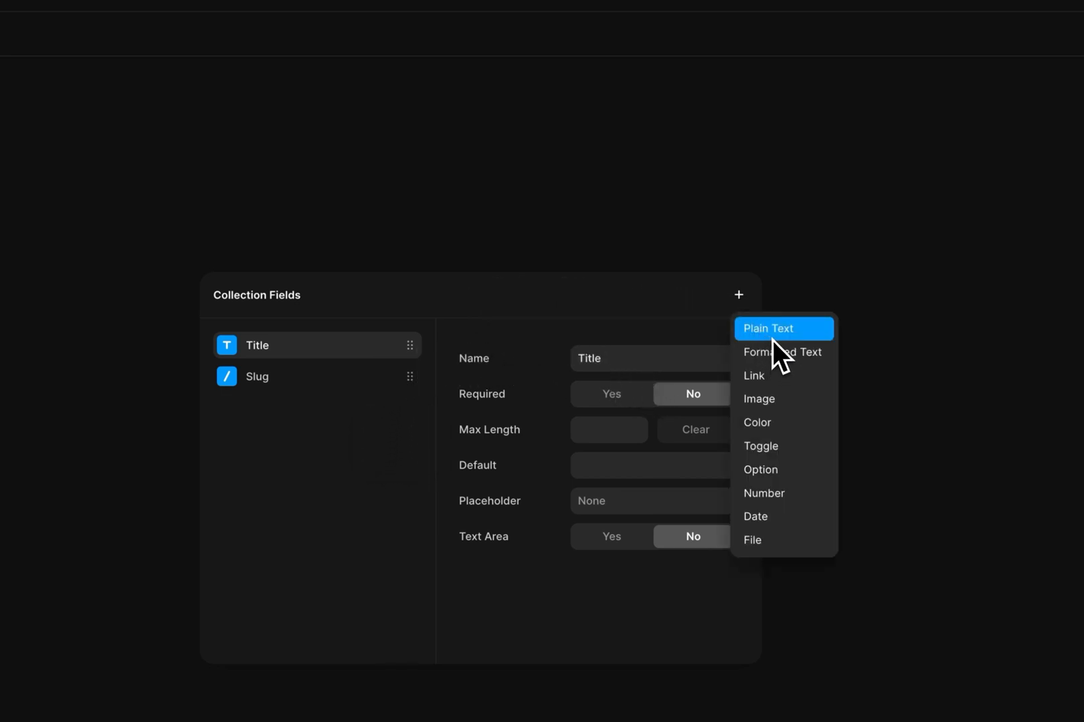
left_click(767, 328)
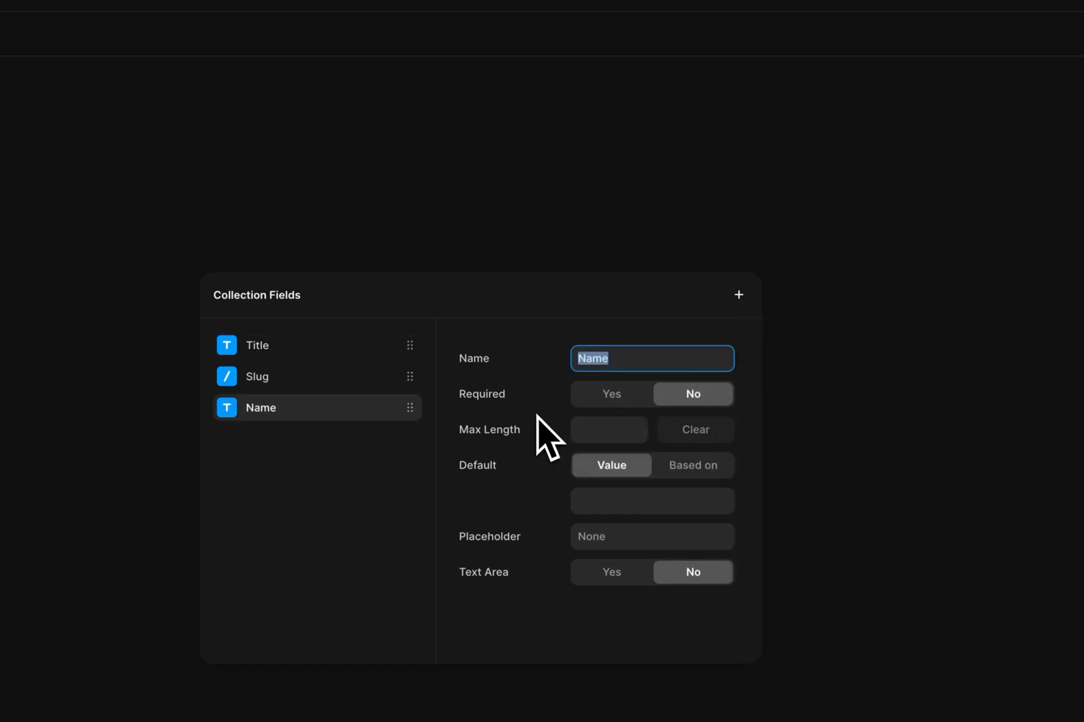
type("Price")
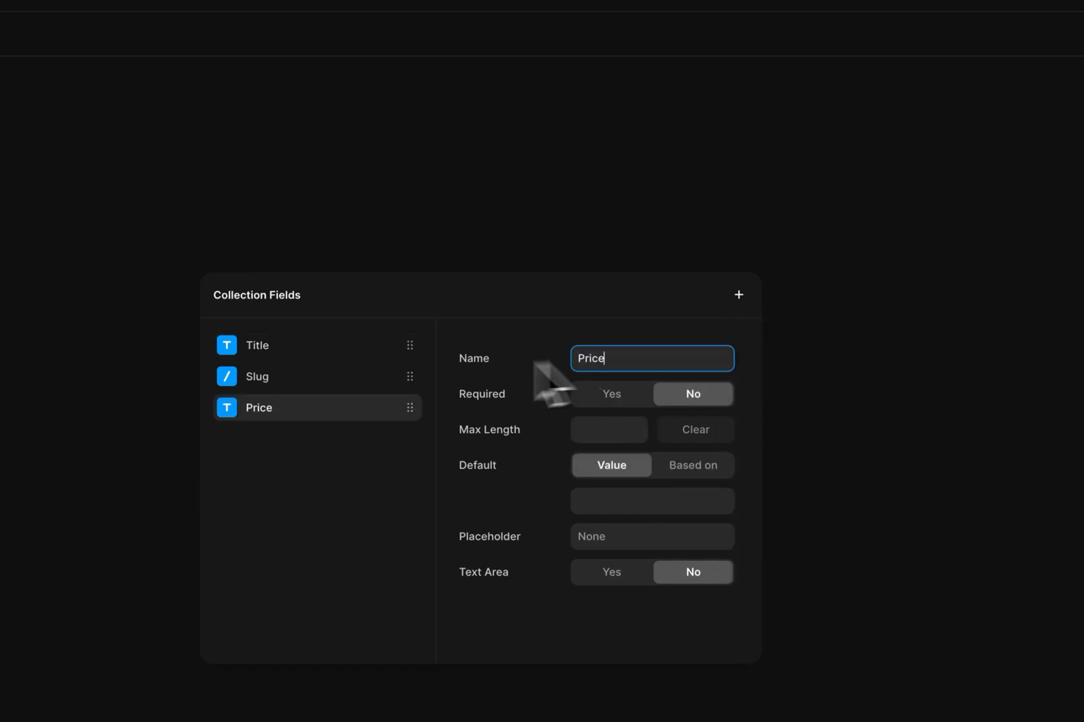
left_click(226, 407)
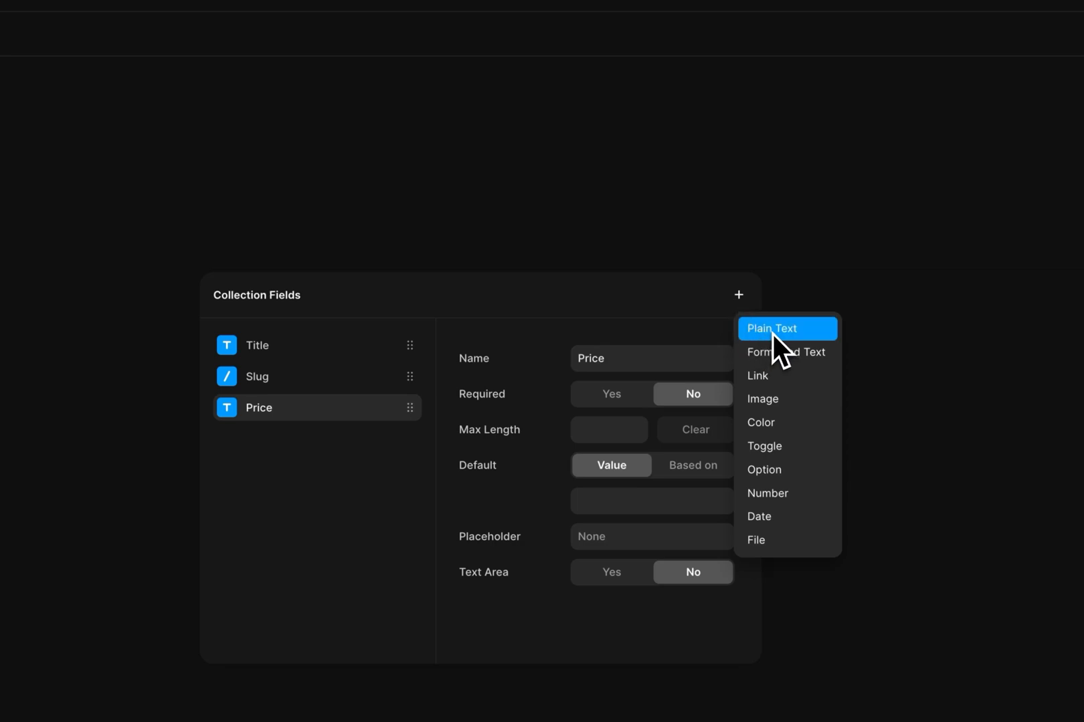
left_click(771, 329)
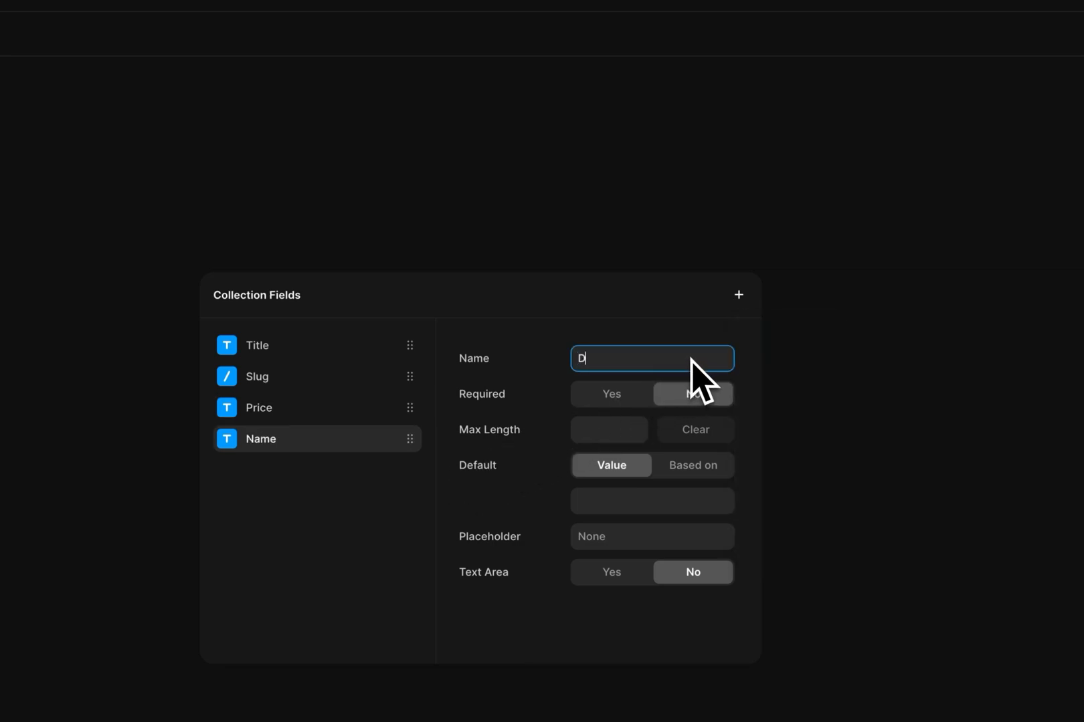
type("escripti")
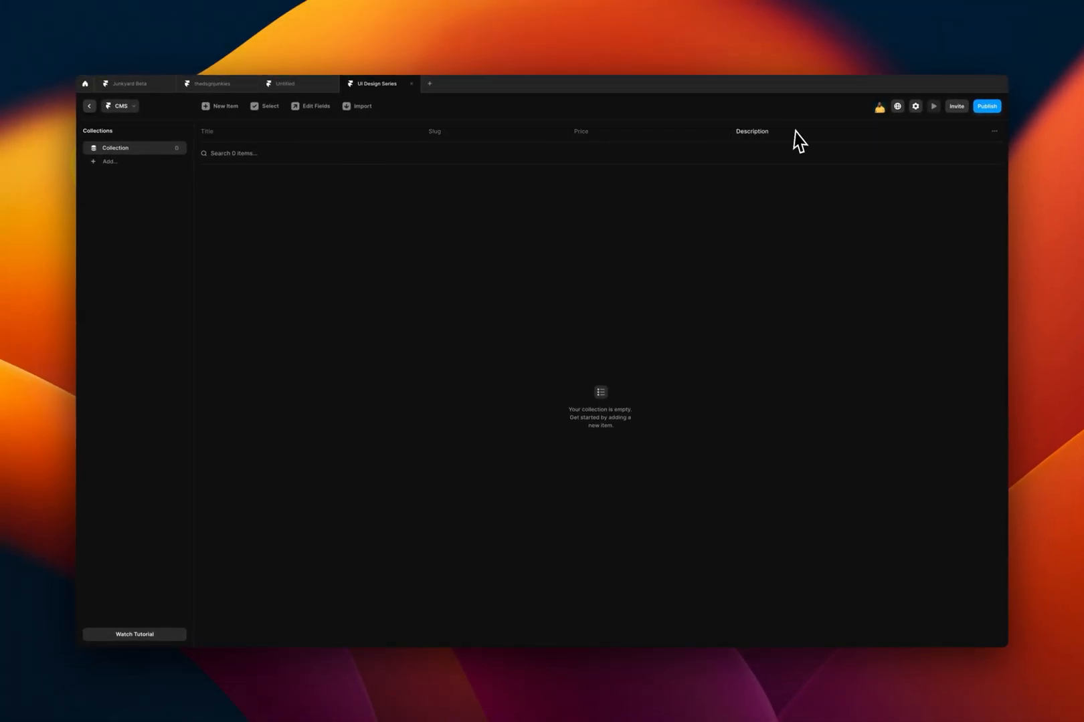
mouse_move(446, 138)
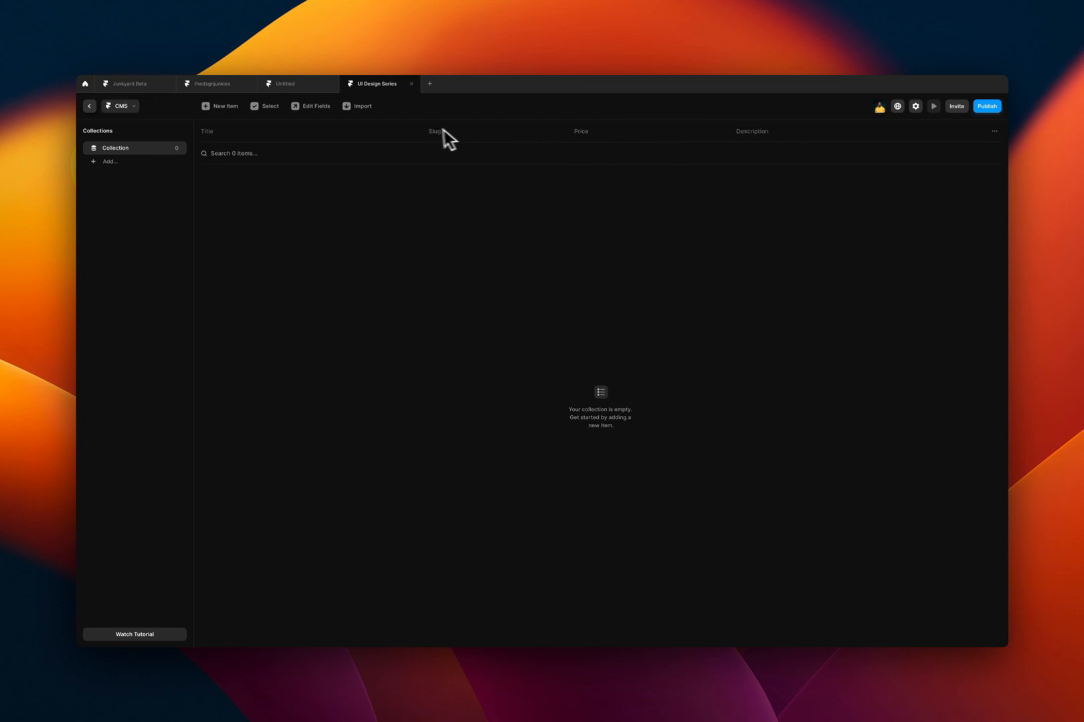
left_click(89, 106)
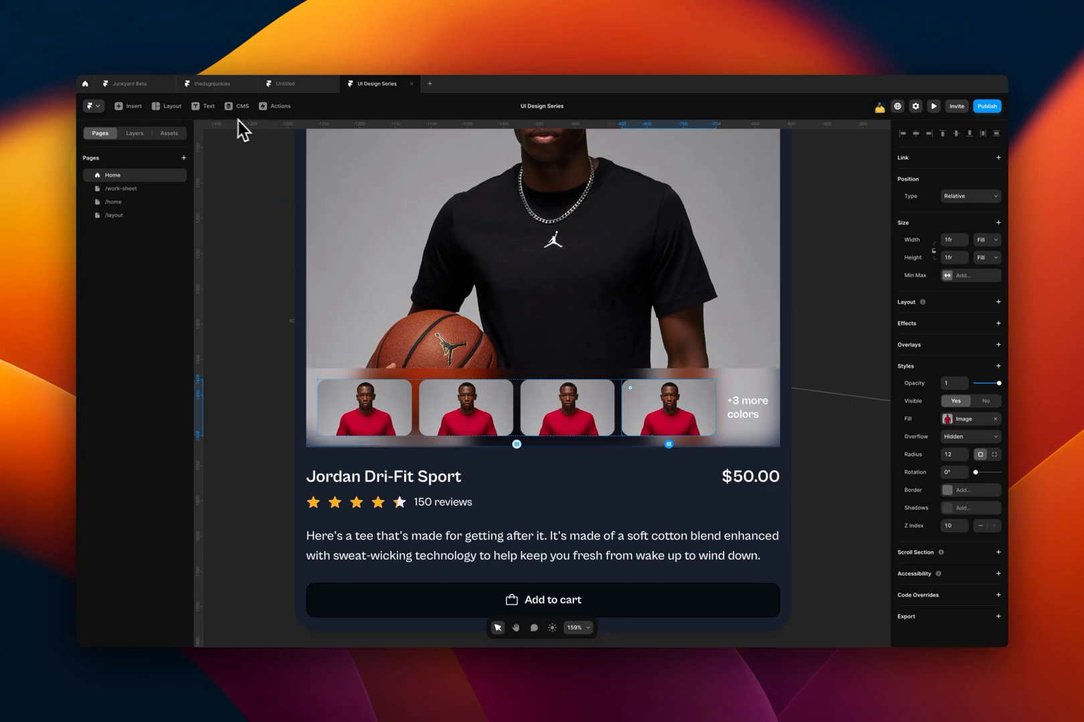
Add an image field named Thumbnail to the collection.
left_click(238, 105)
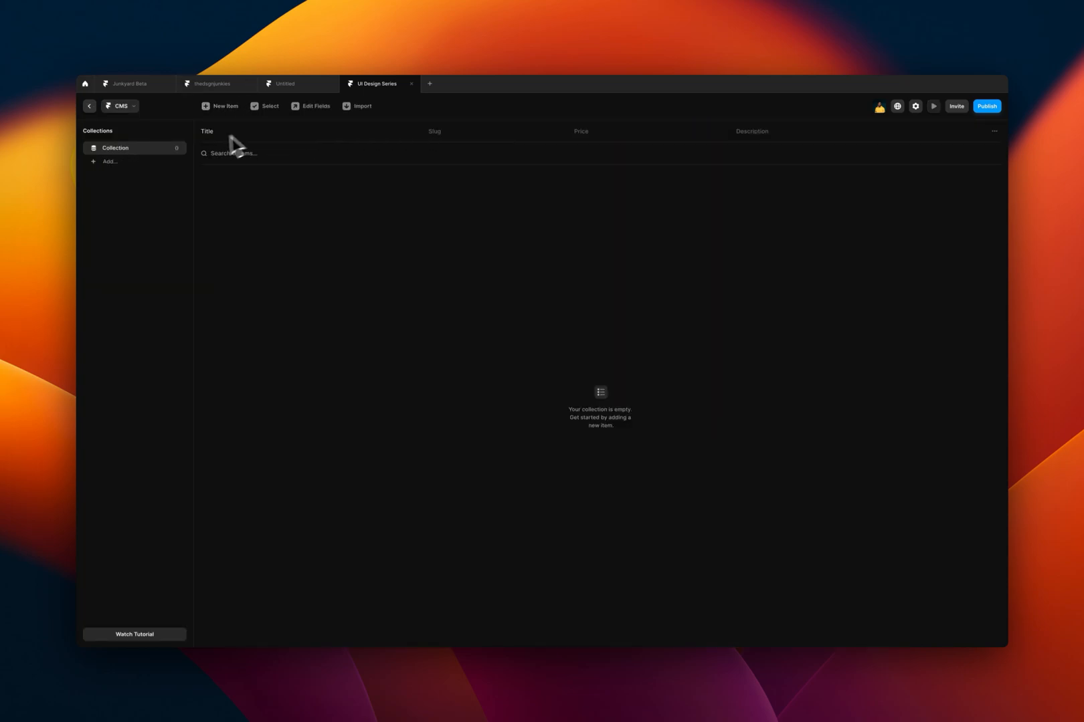
left_click(311, 106)
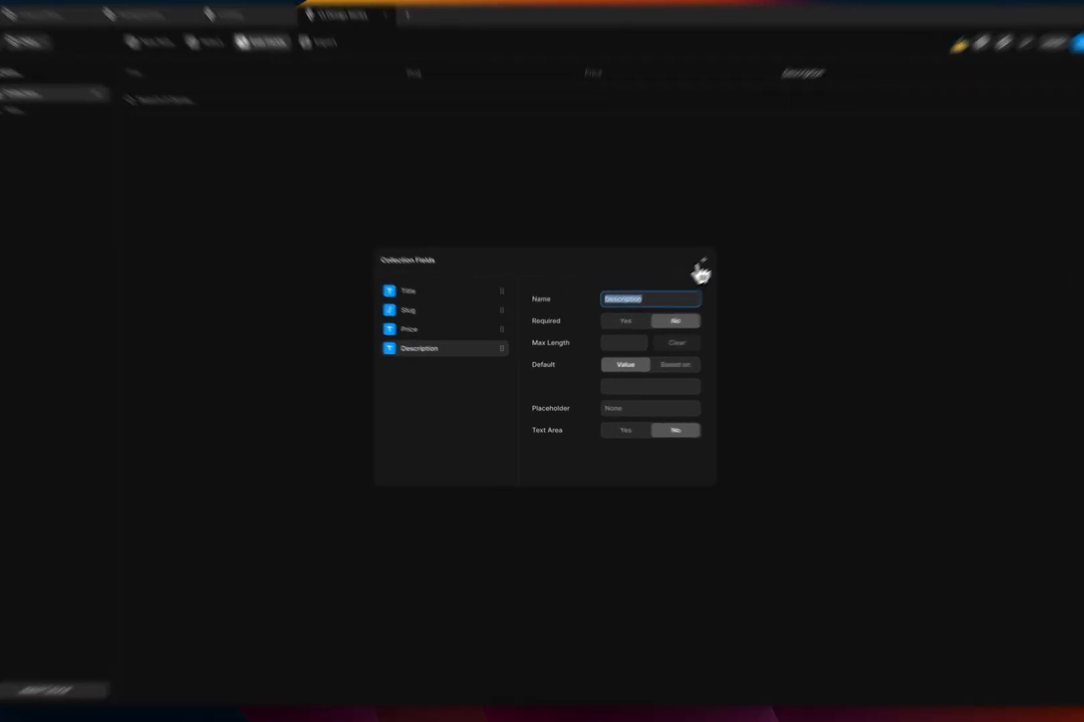
left_click(814, 180)
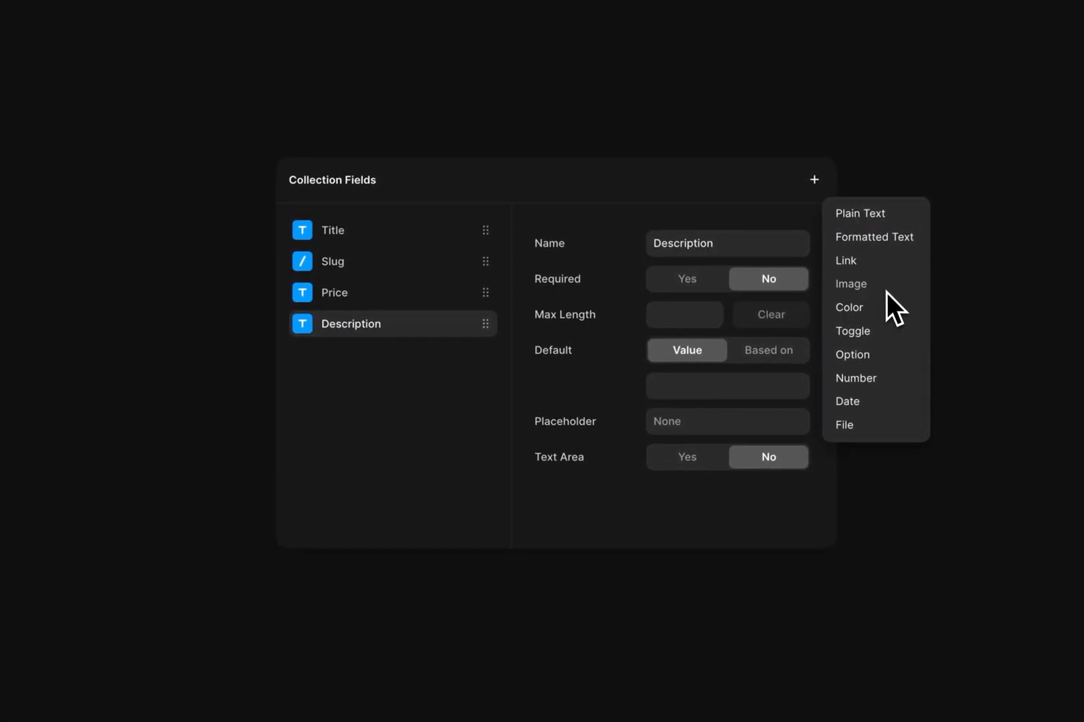
left_click(850, 284)
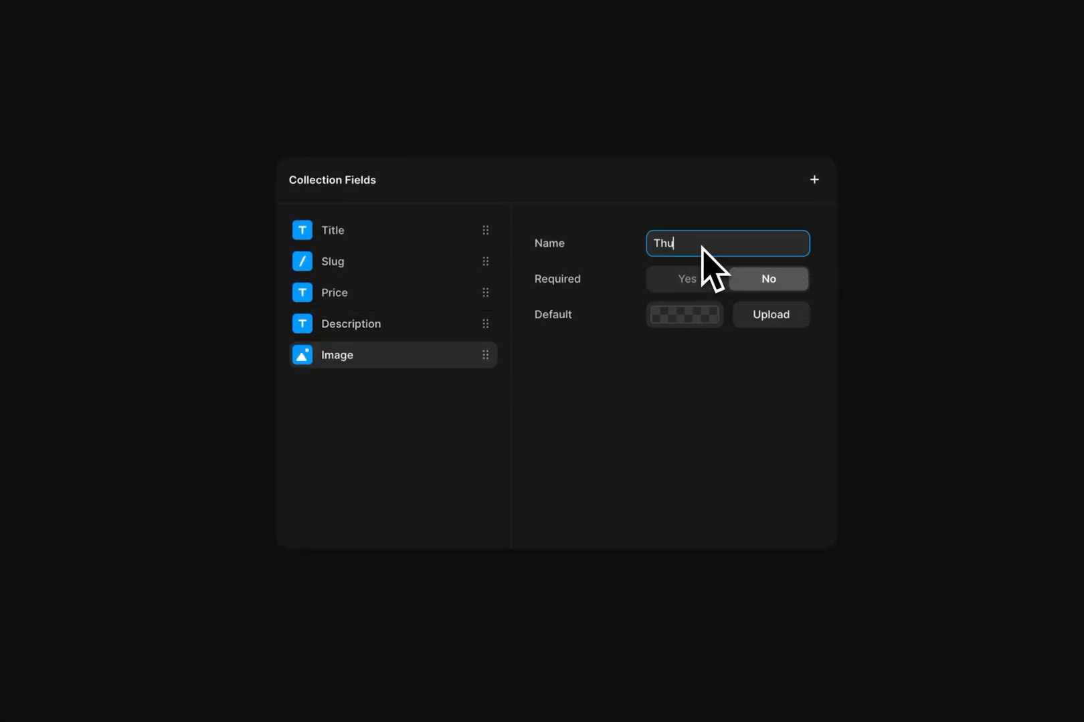
type("mbnail")
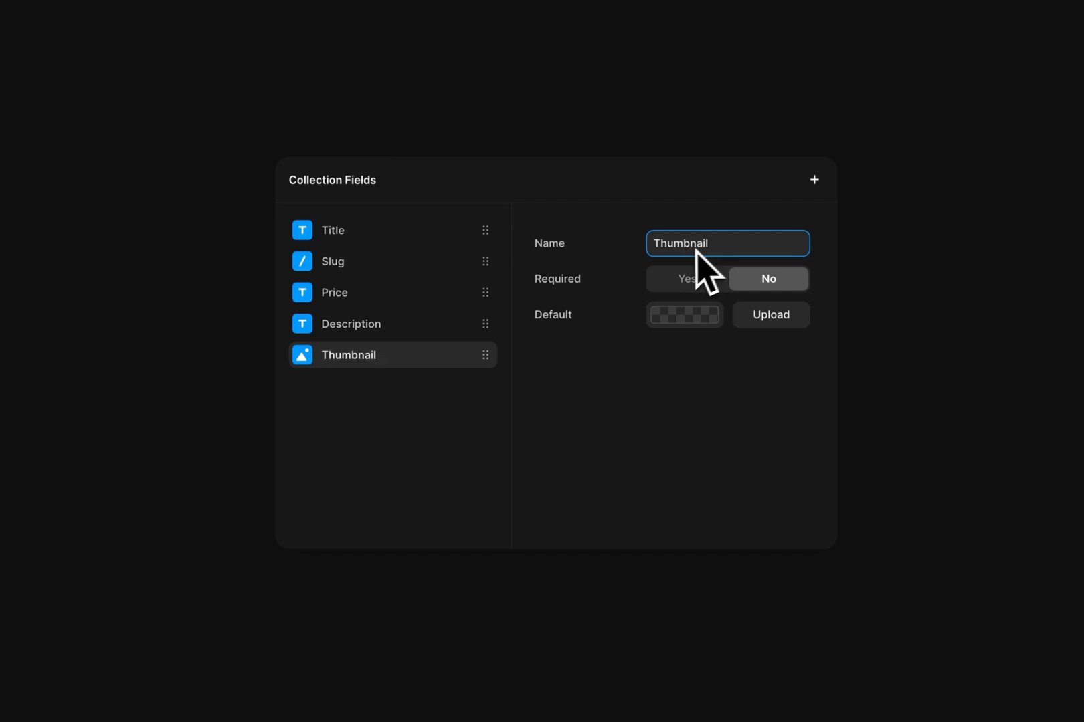
Add image fields named Var 1, Var 2 and Var 3.
left_click(814, 180)
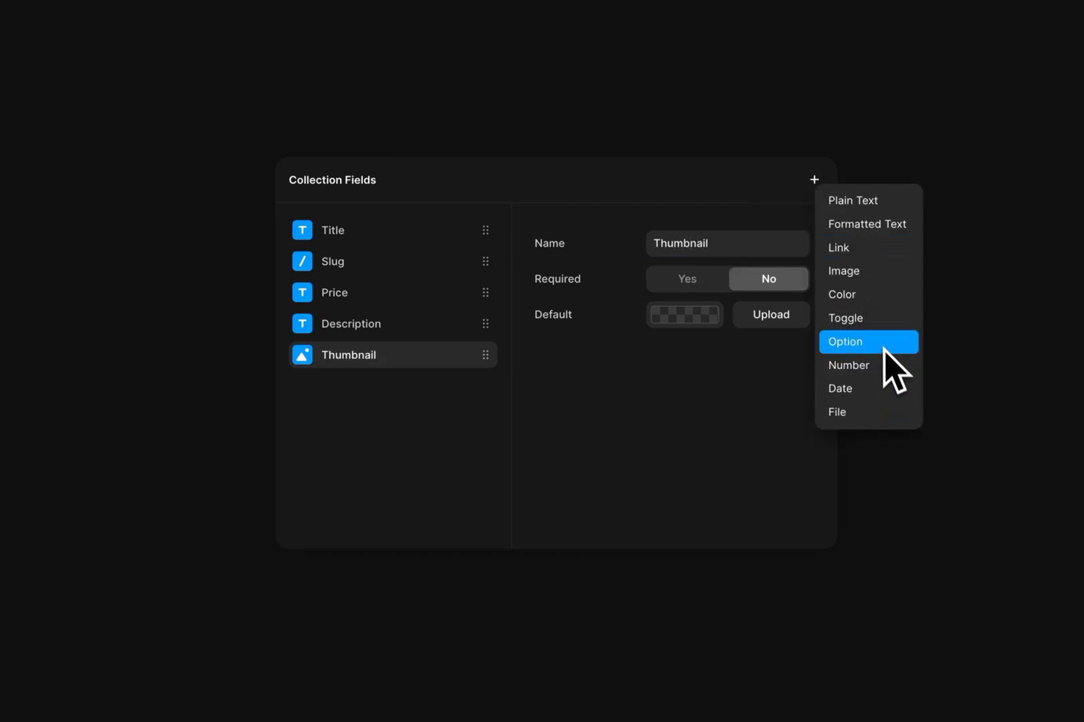
left_click(842, 270)
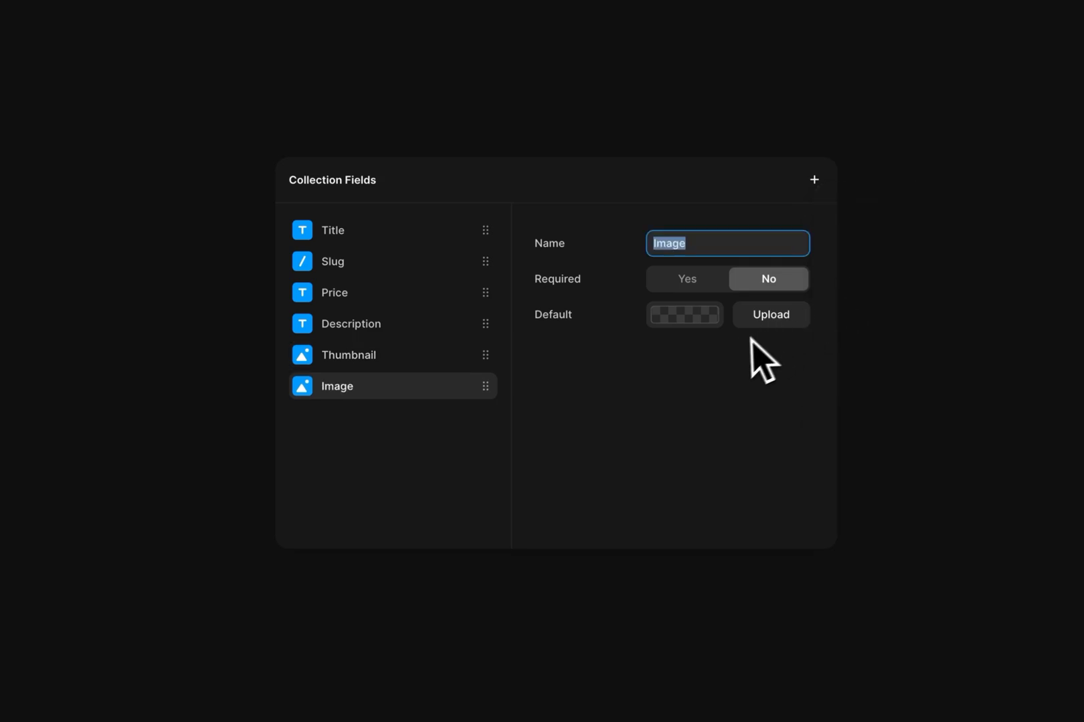
type("Var")
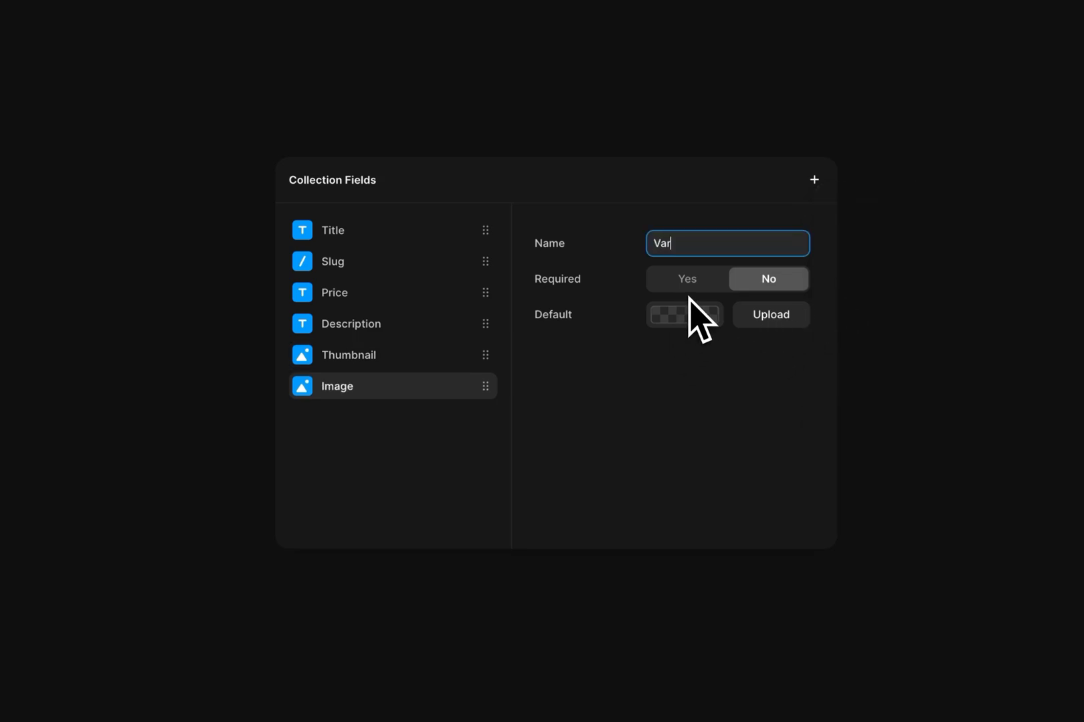
type("1")
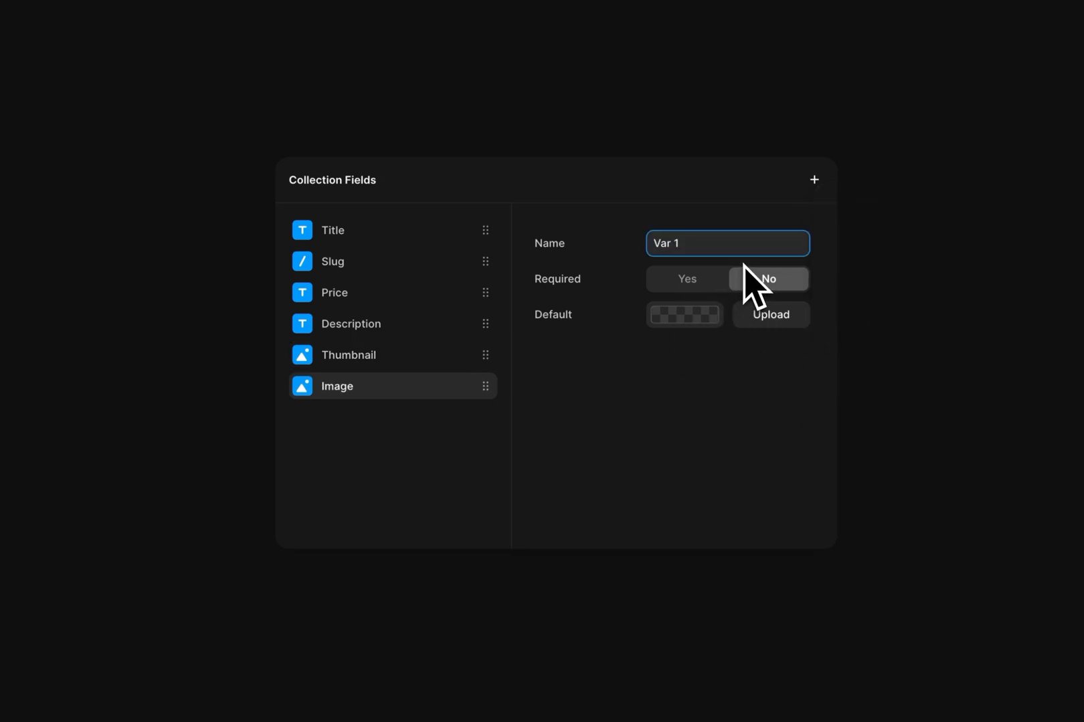
left_click(814, 180)
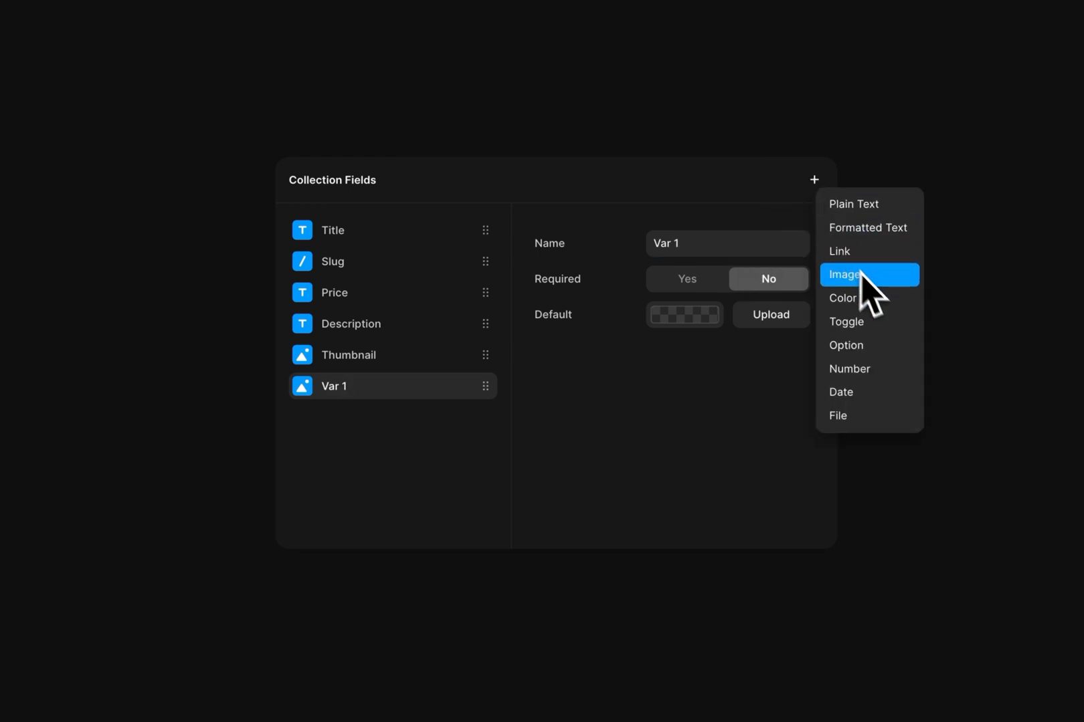
left_click(843, 274)
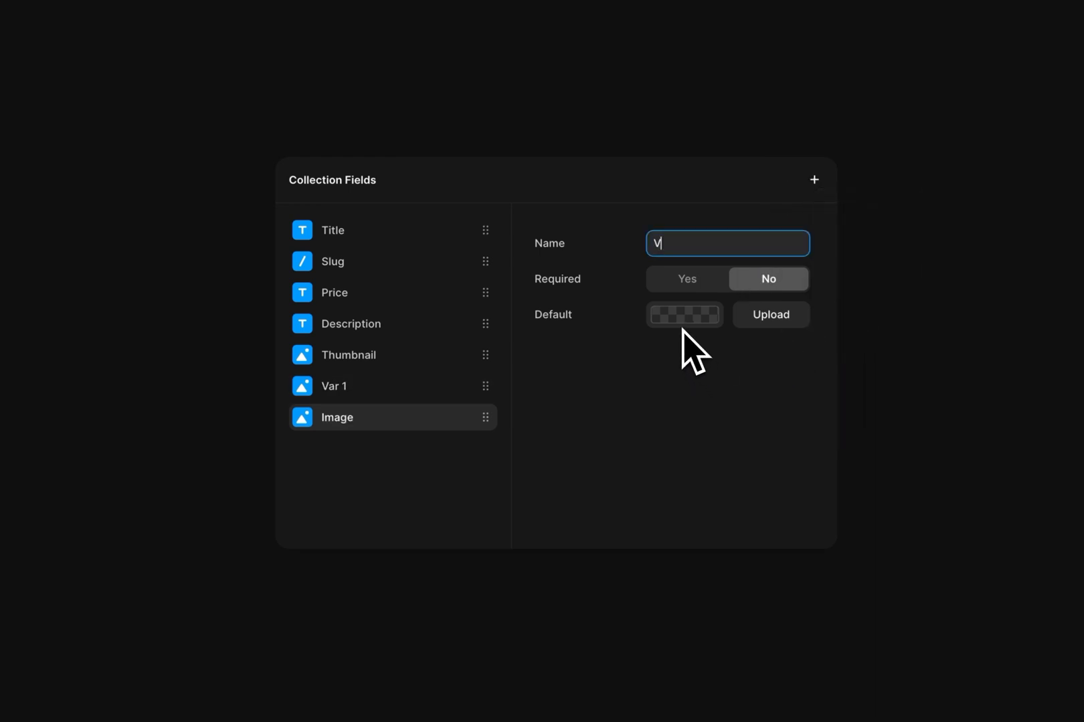
type("Var 2")
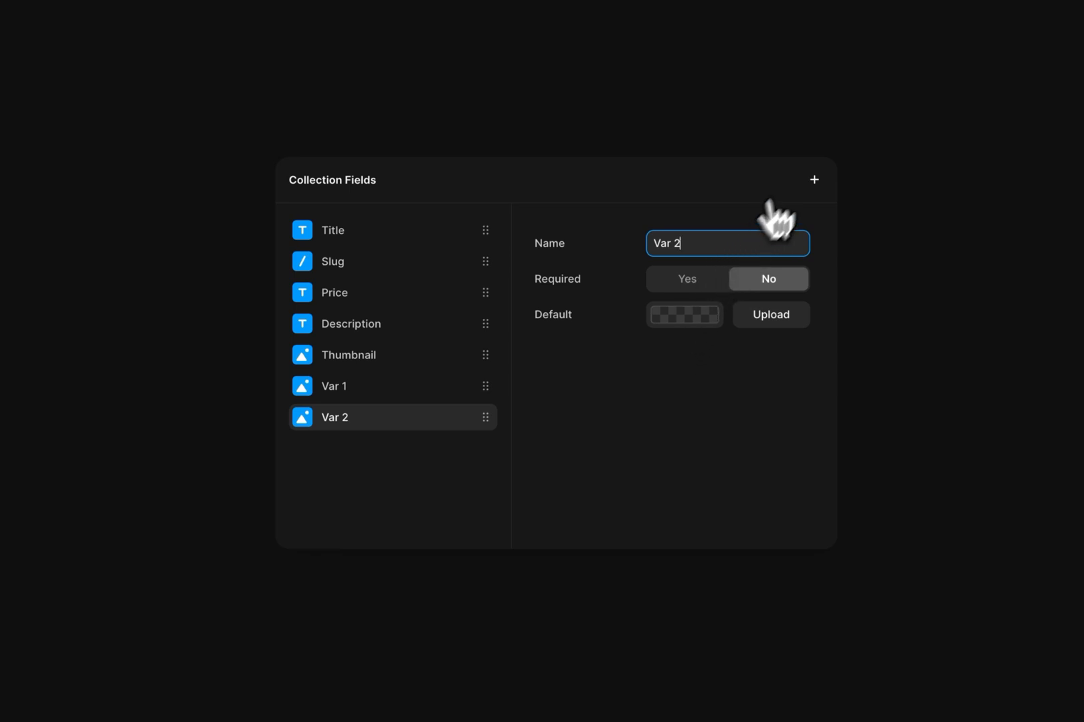
left_click(814, 180)
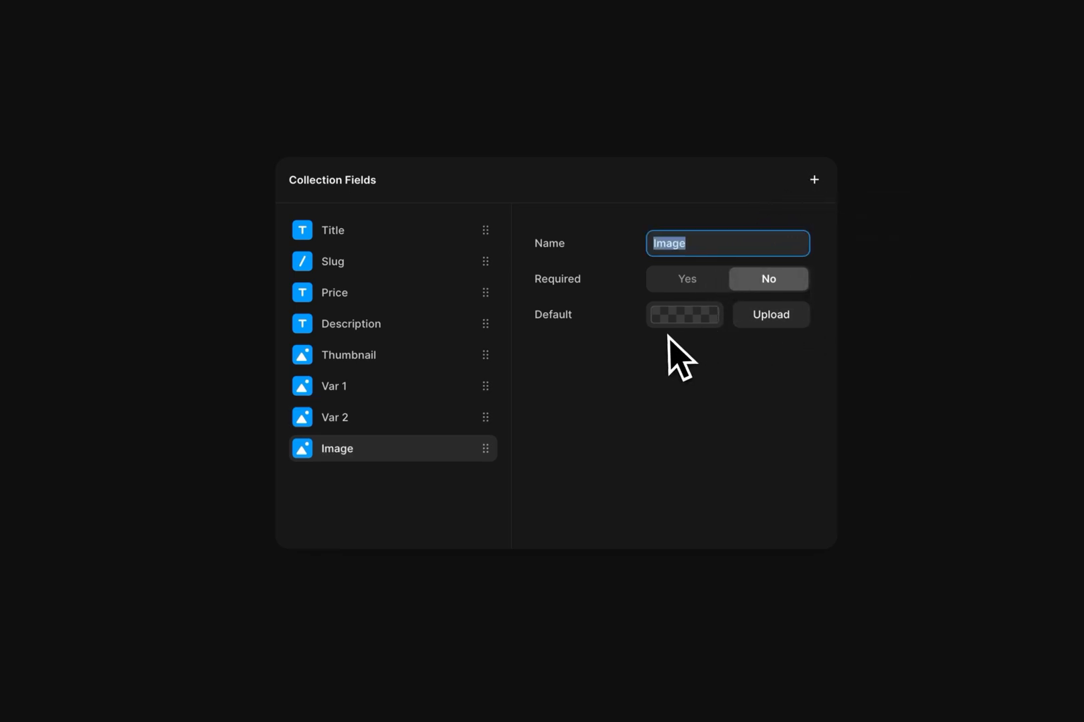
type("Var 3")
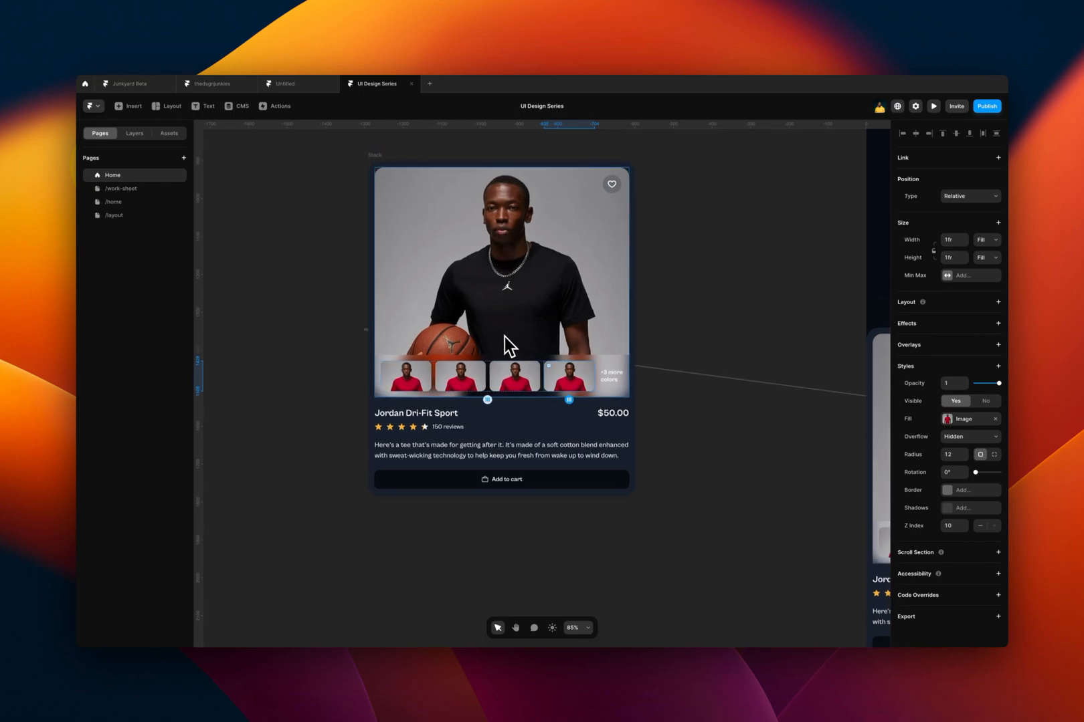
mouse_move(474, 363)
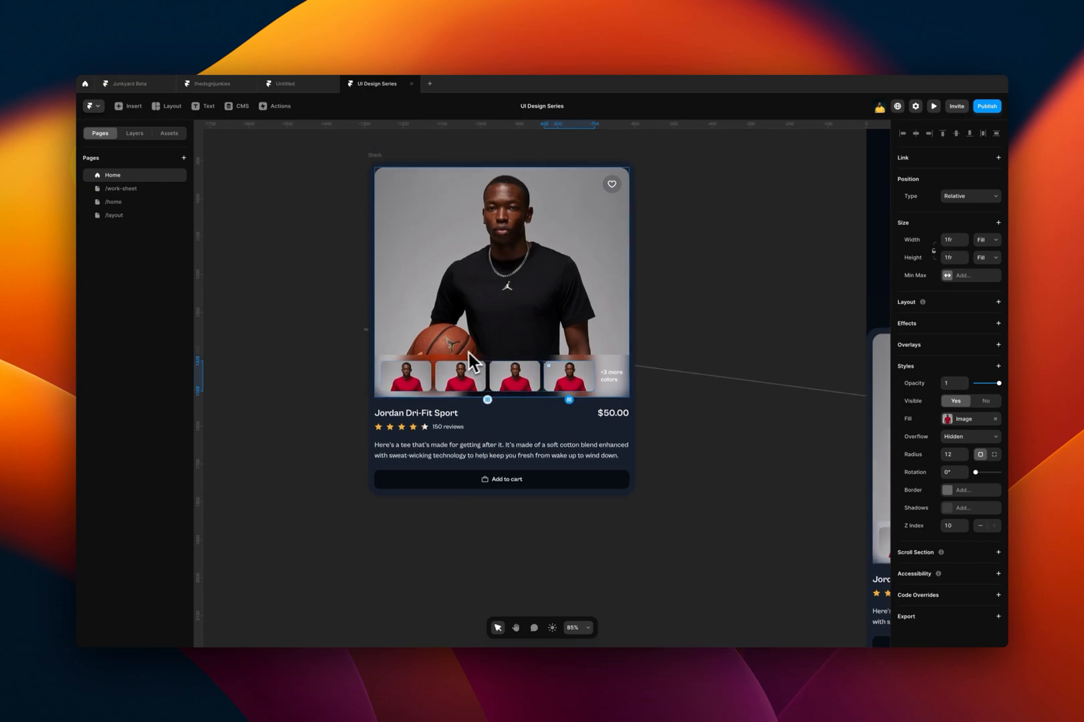
Copy the card's product title text and open the CMS collection.
left_click(415, 413)
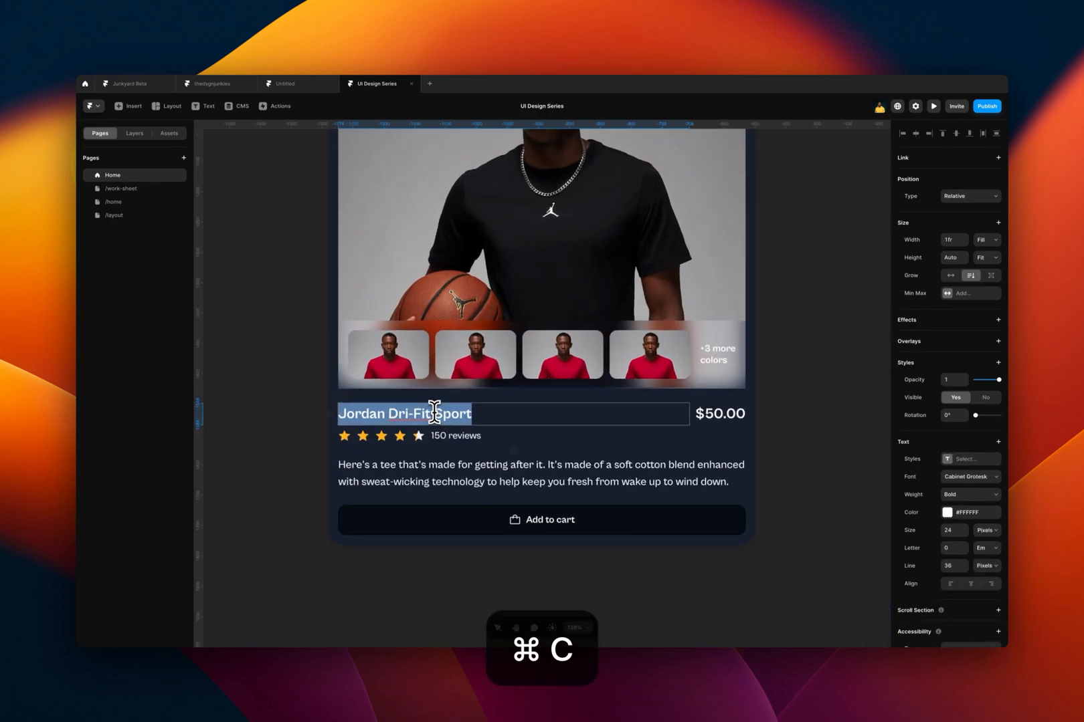
left_click(239, 106)
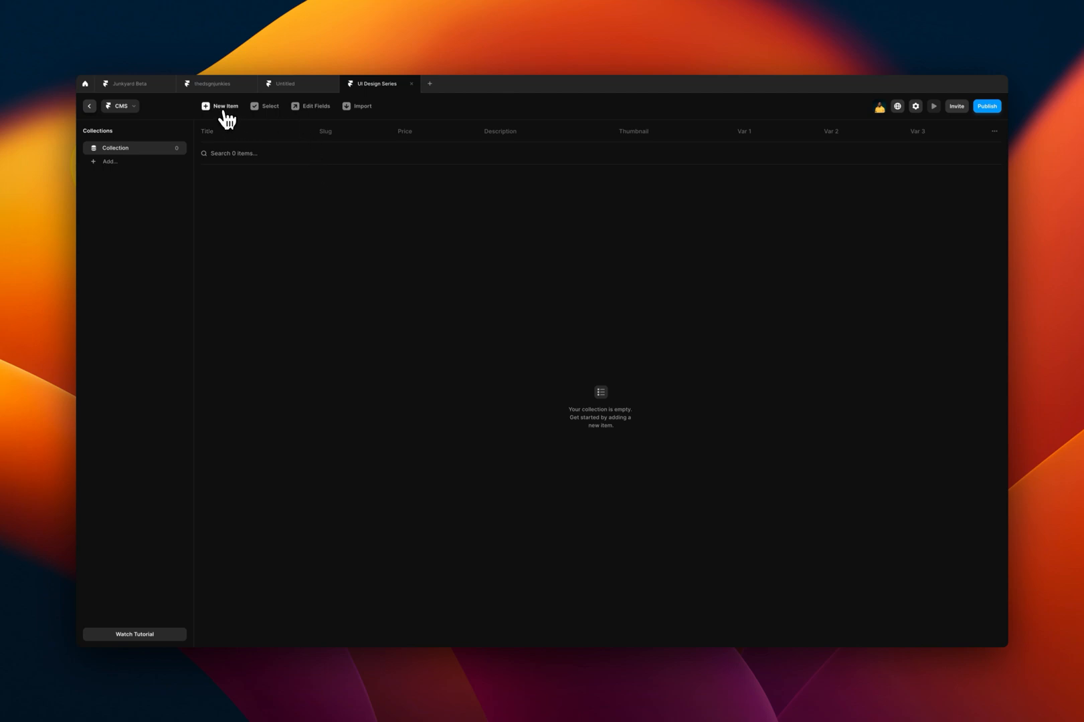
mouse_move(227, 118)
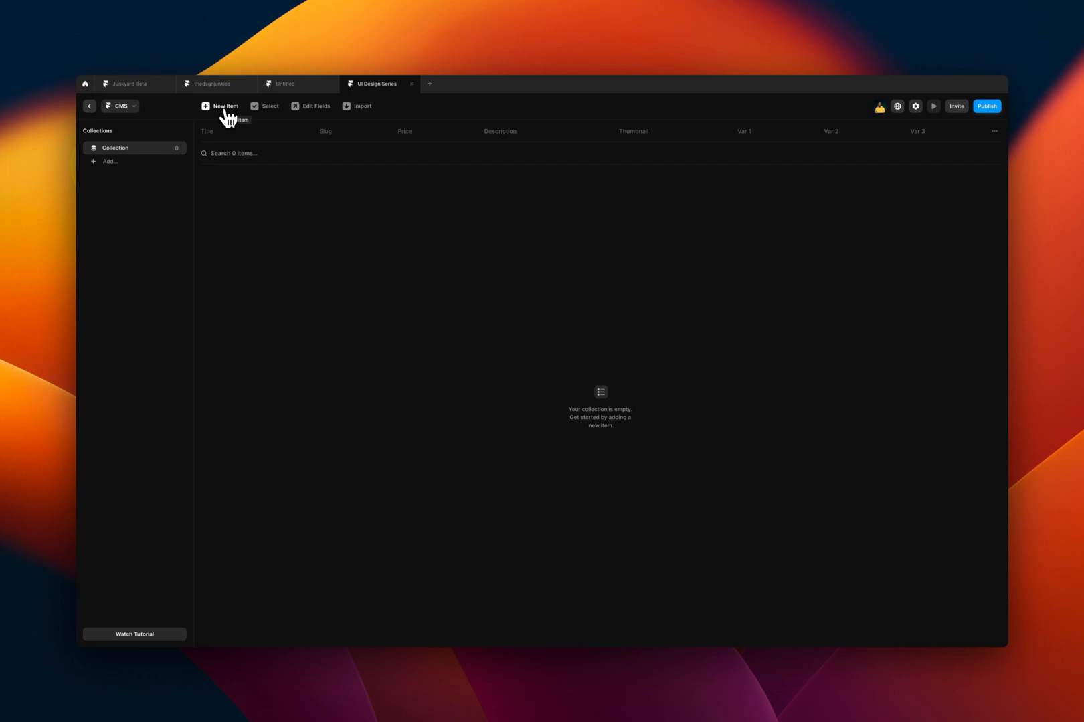
Save a Jordan Dri-Fit Sport item priced $50 and paste in the card's description.
key("cmd+v")
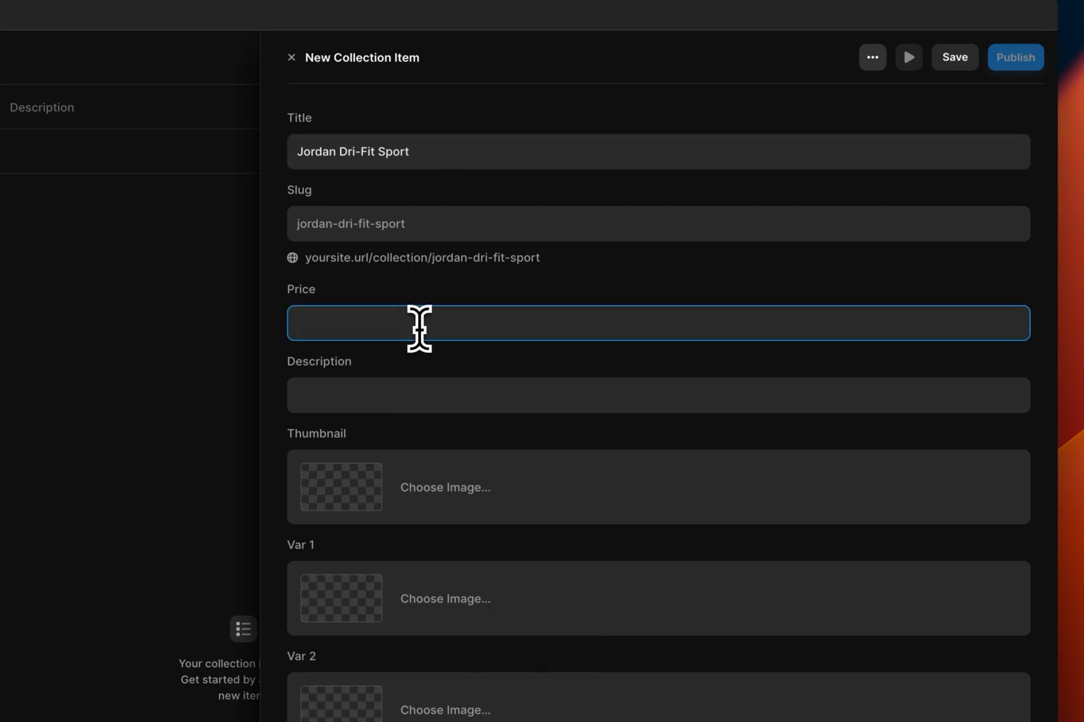
type("$50")
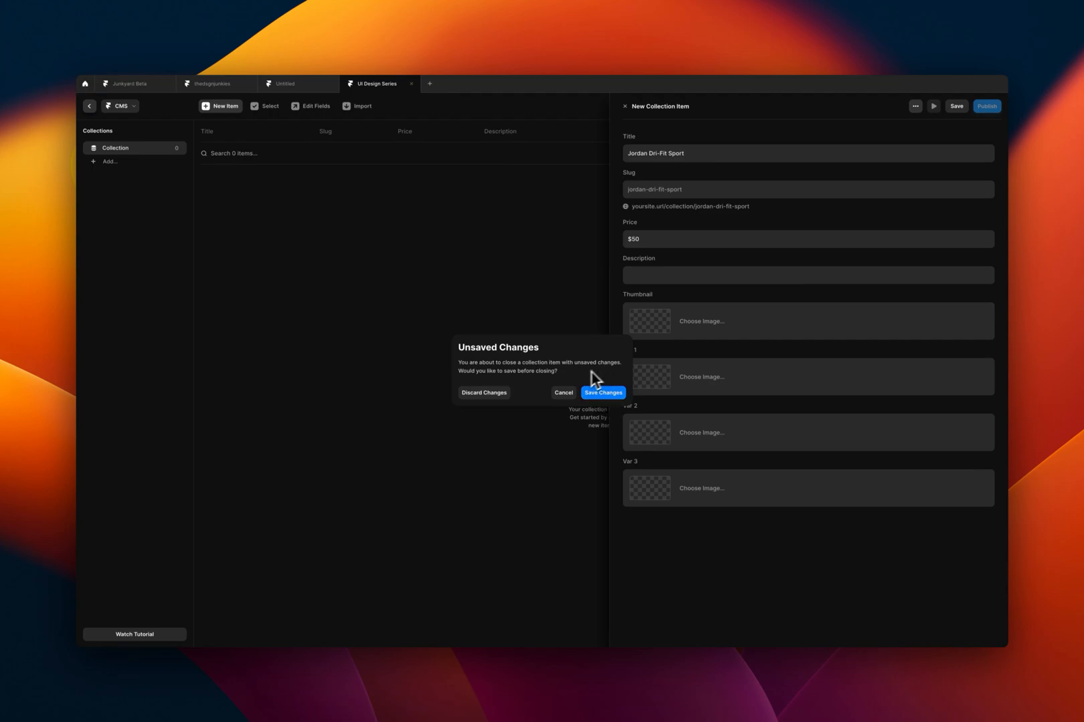
left_click(603, 392)
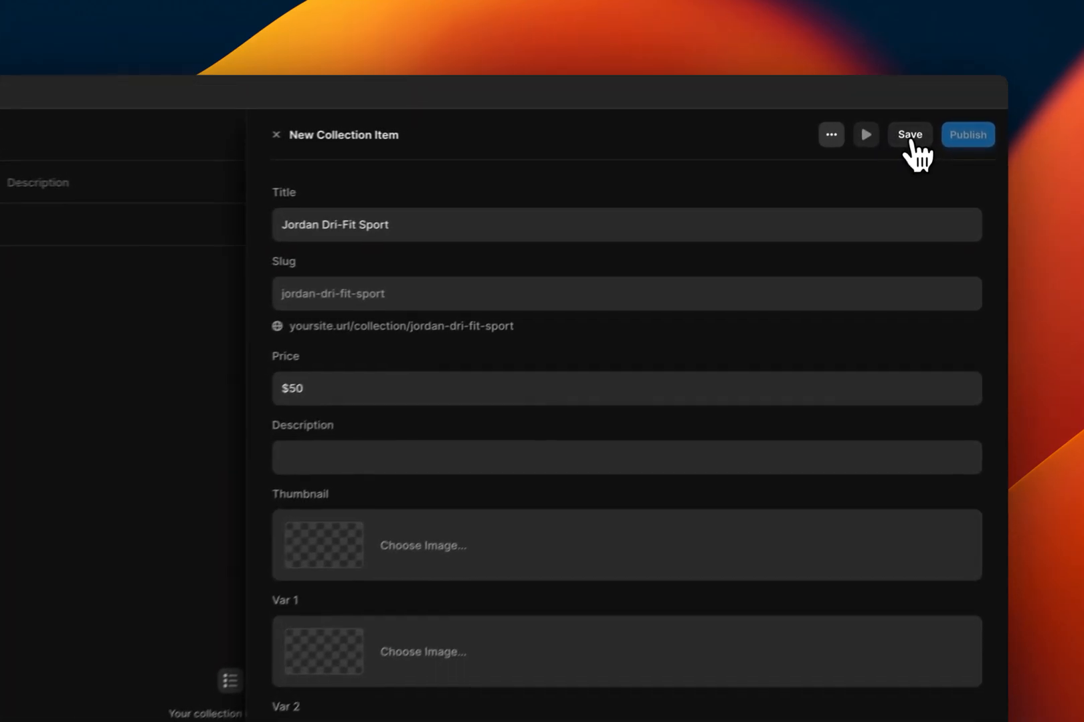
left_click(908, 134)
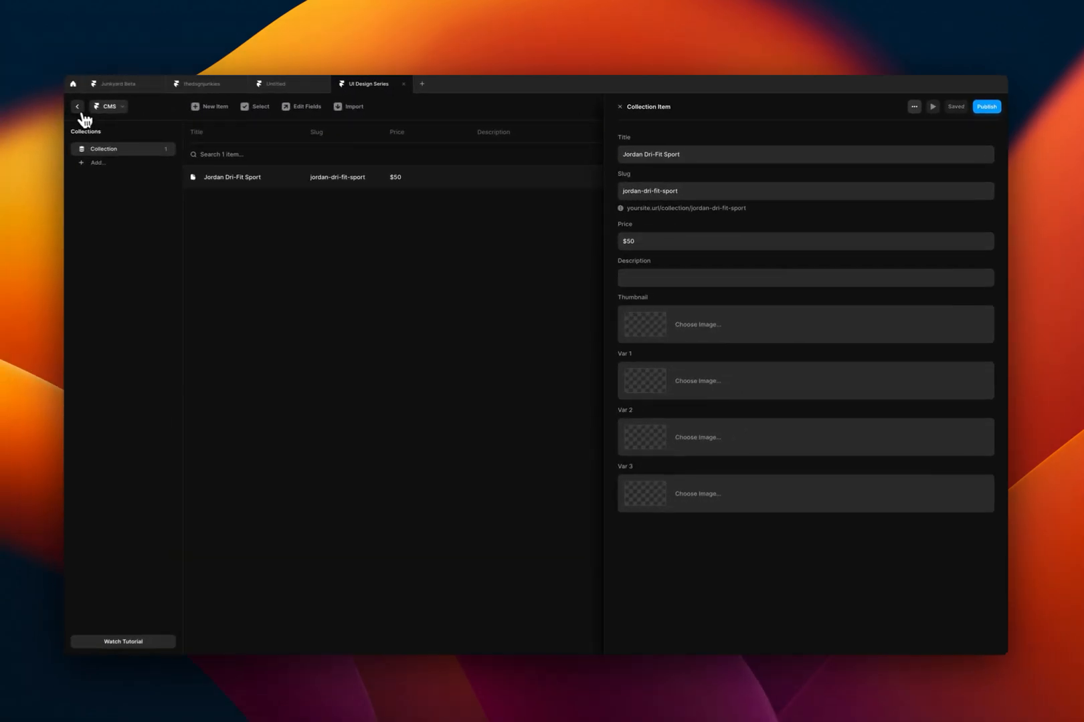
left_click(77, 106)
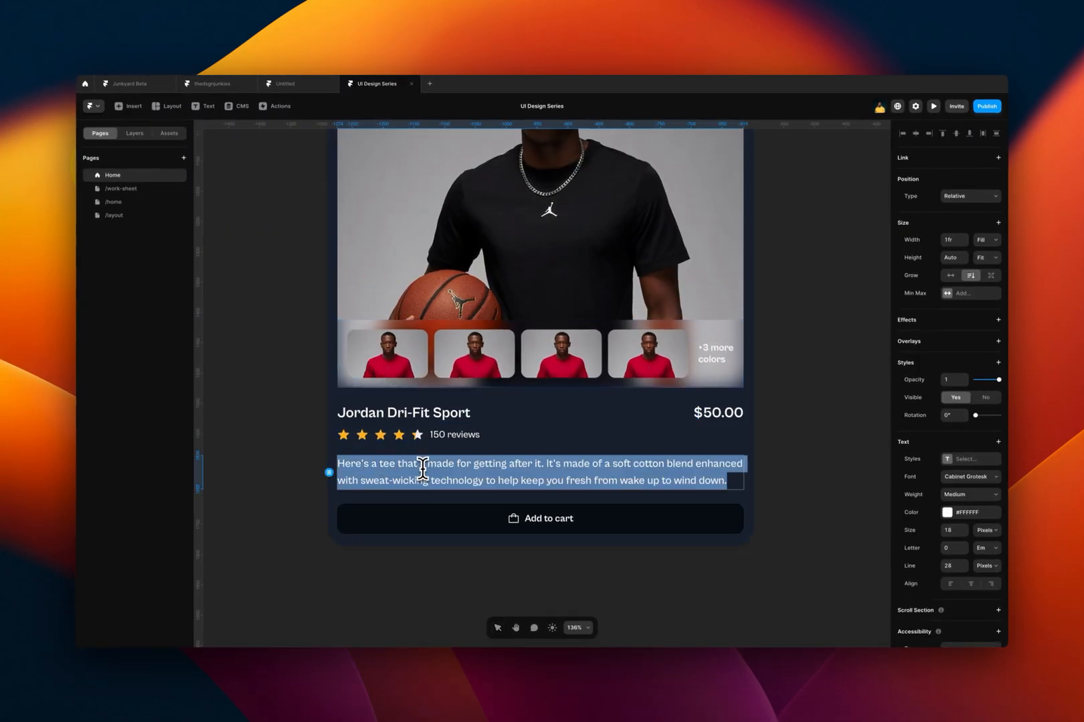
left_click(237, 106)
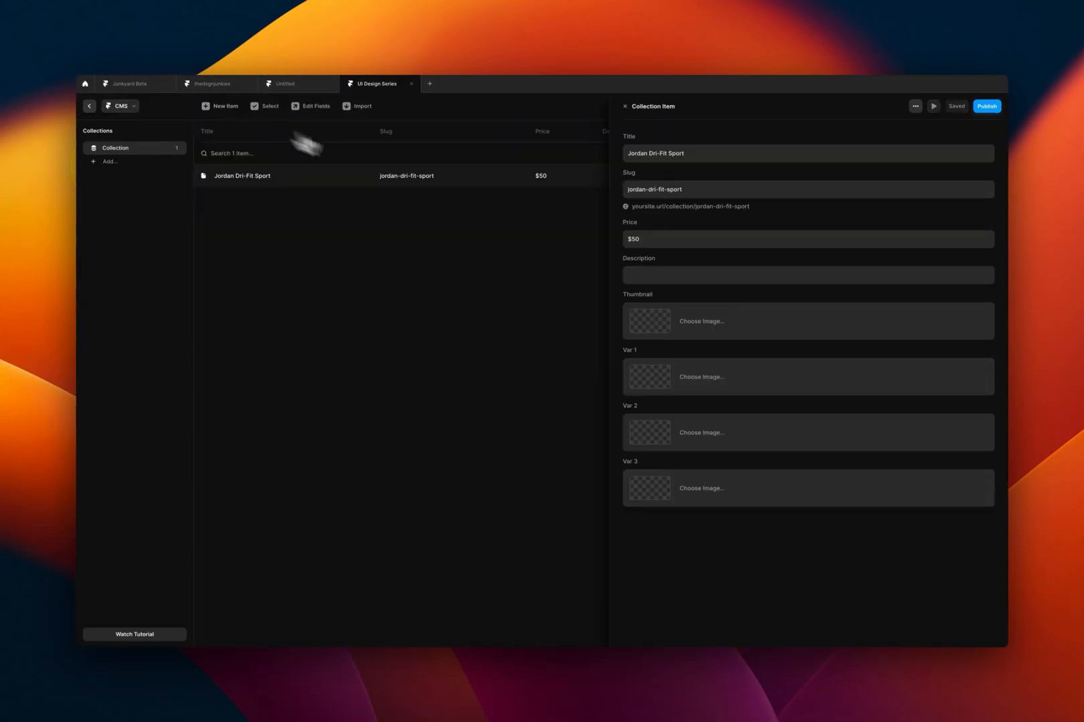
key("cmd+v")
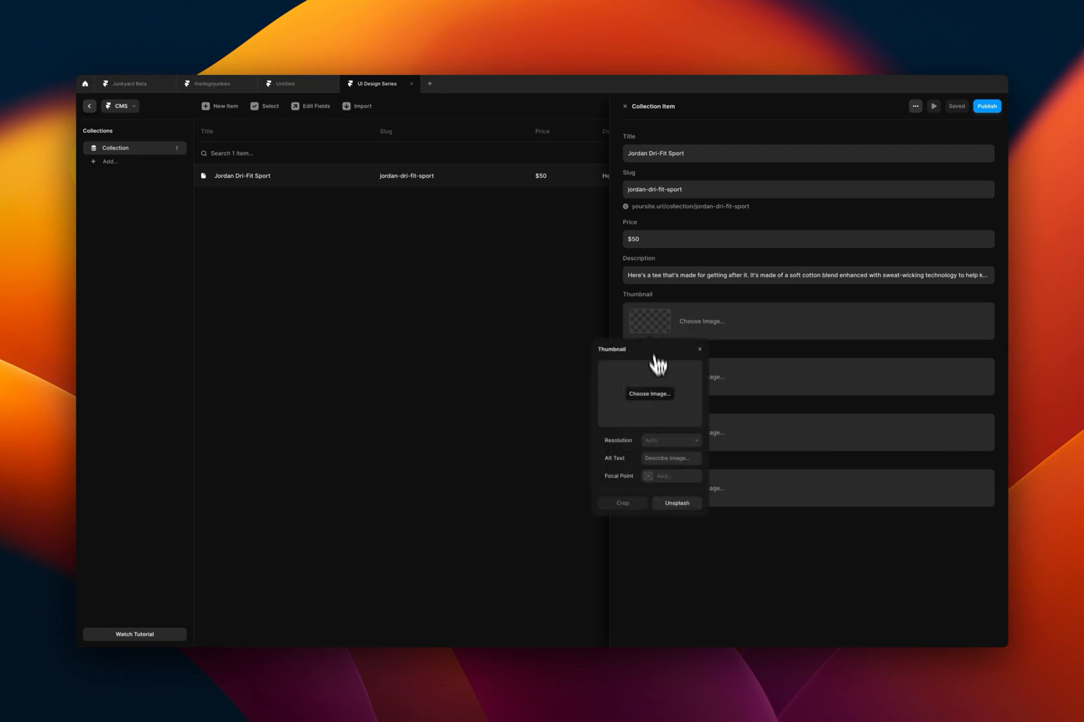
mouse_move(662, 404)
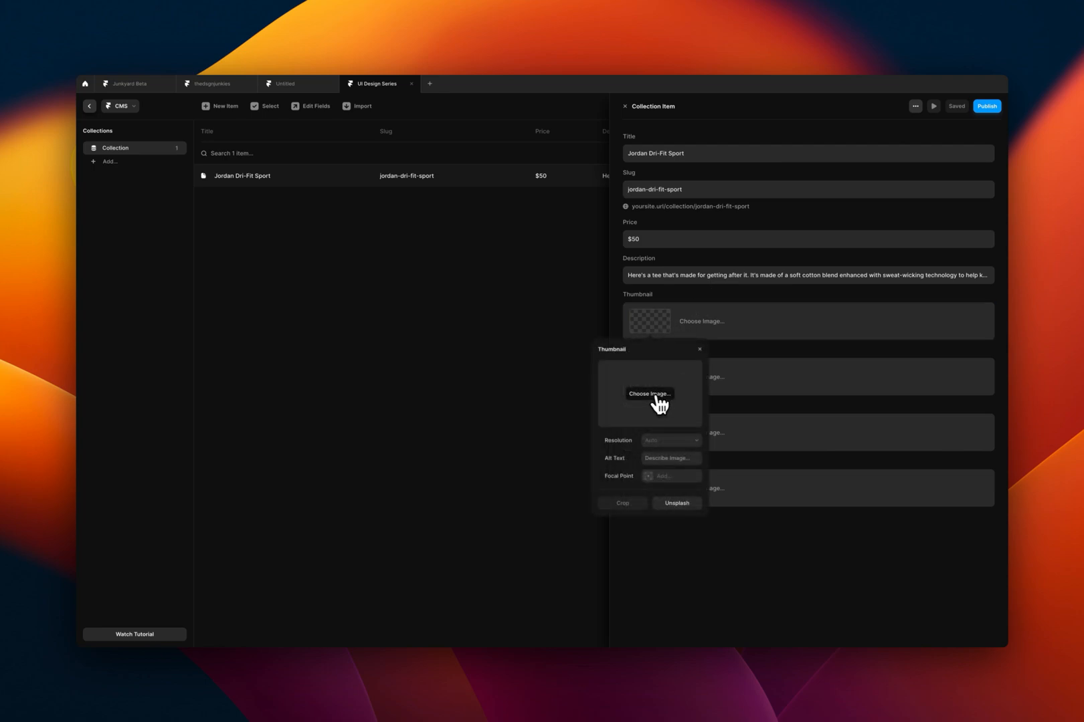
Upload the black tee photo jordan-dri-fit-sport-top…-2.png from Downloads as the Thumbnail.
left_click(650, 394)
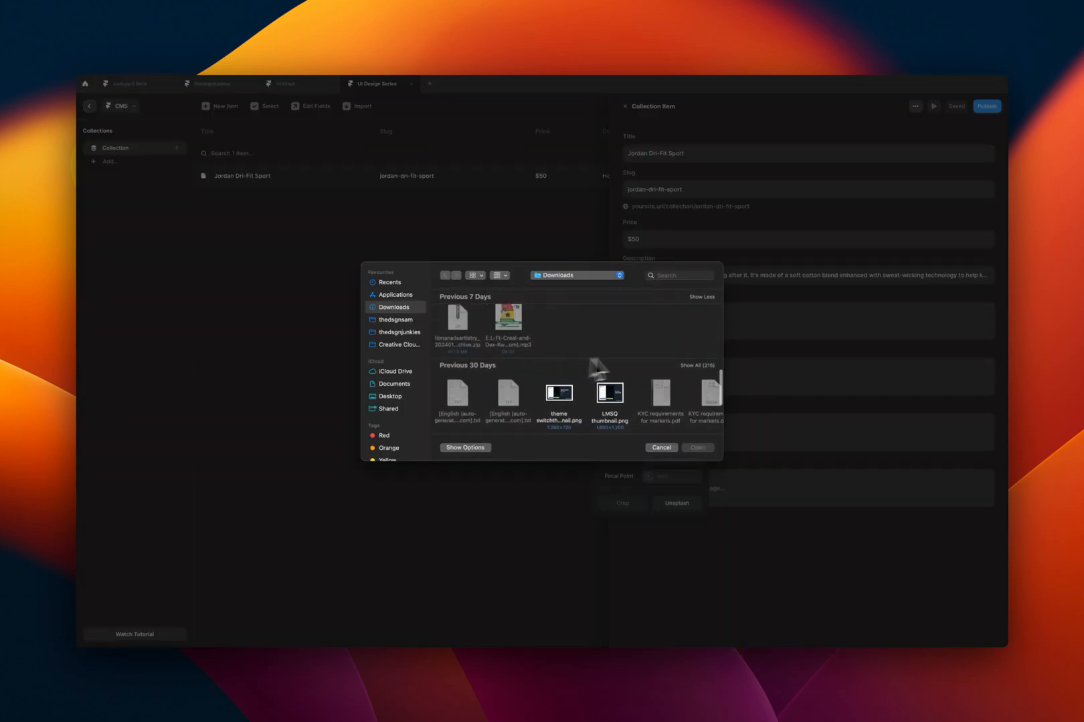
scroll("down", 3)
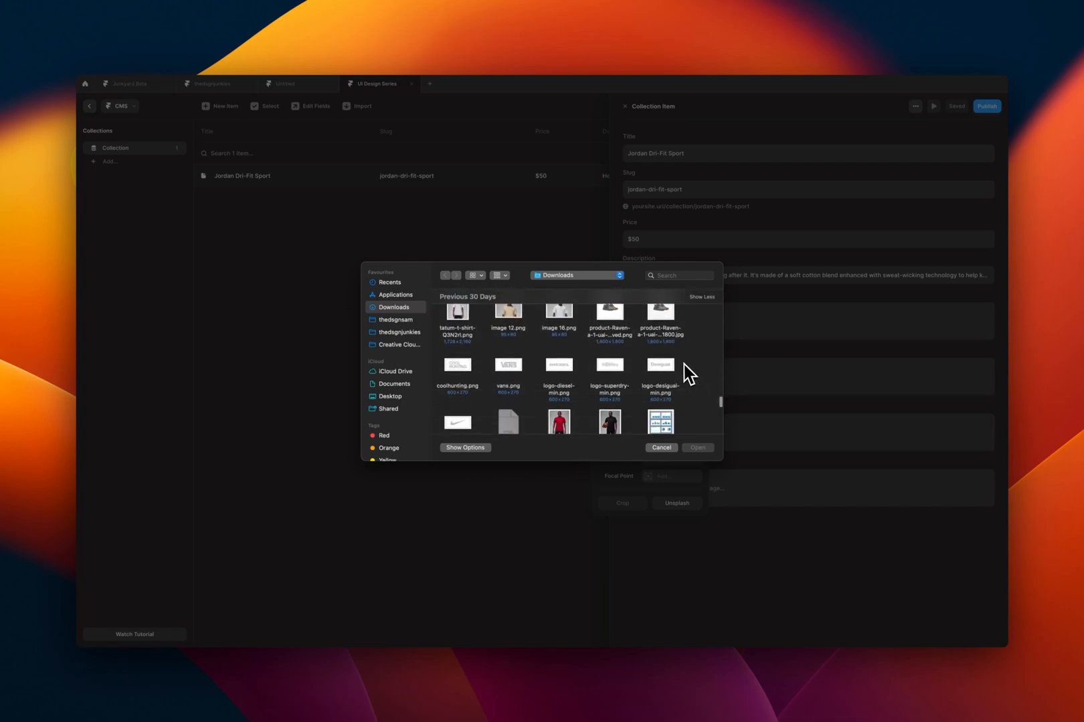
left_click(609, 384)
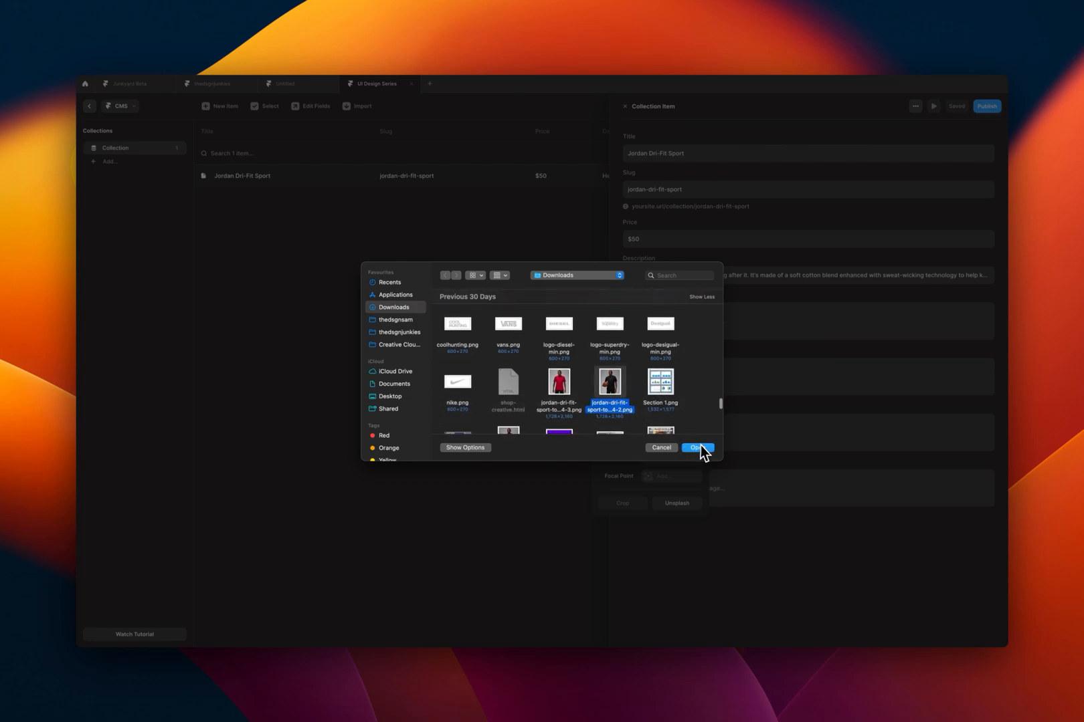
left_click(697, 447)
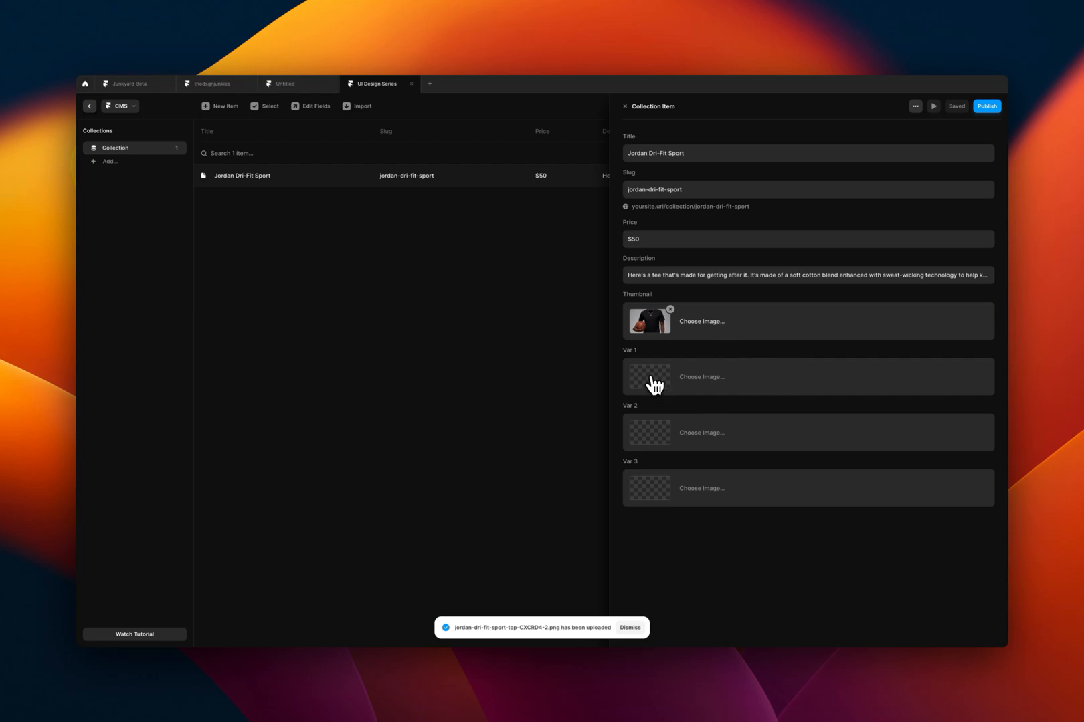
Upload the red tee photo into the Var 1 image field.
left_click(648, 376)
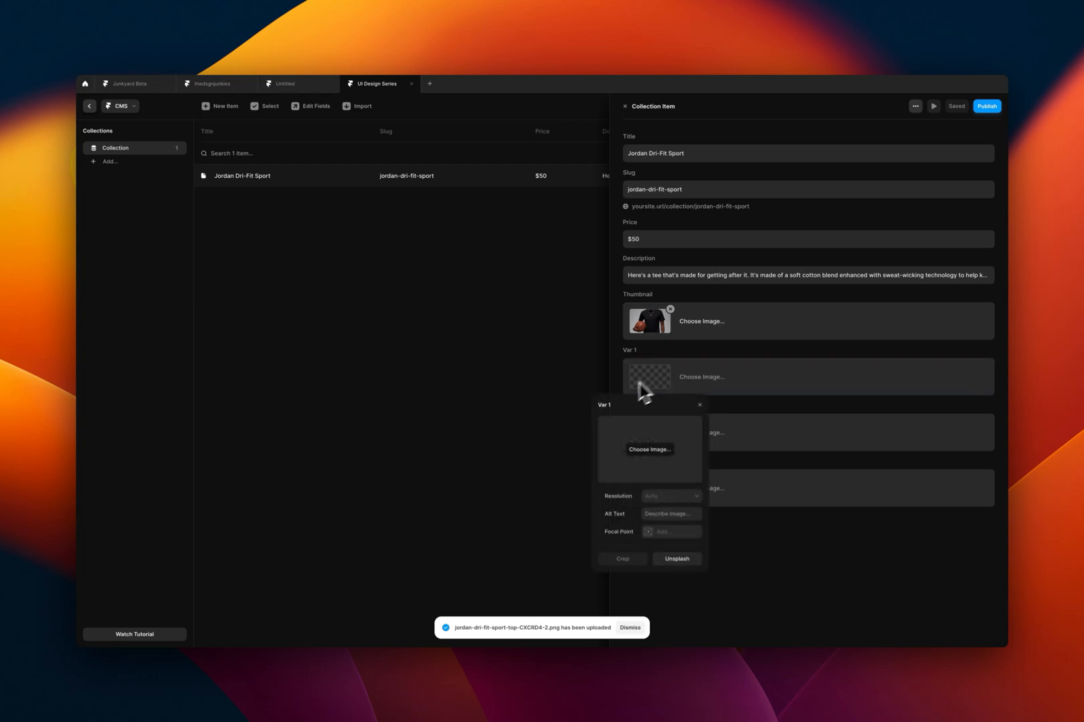
left_click(648, 451)
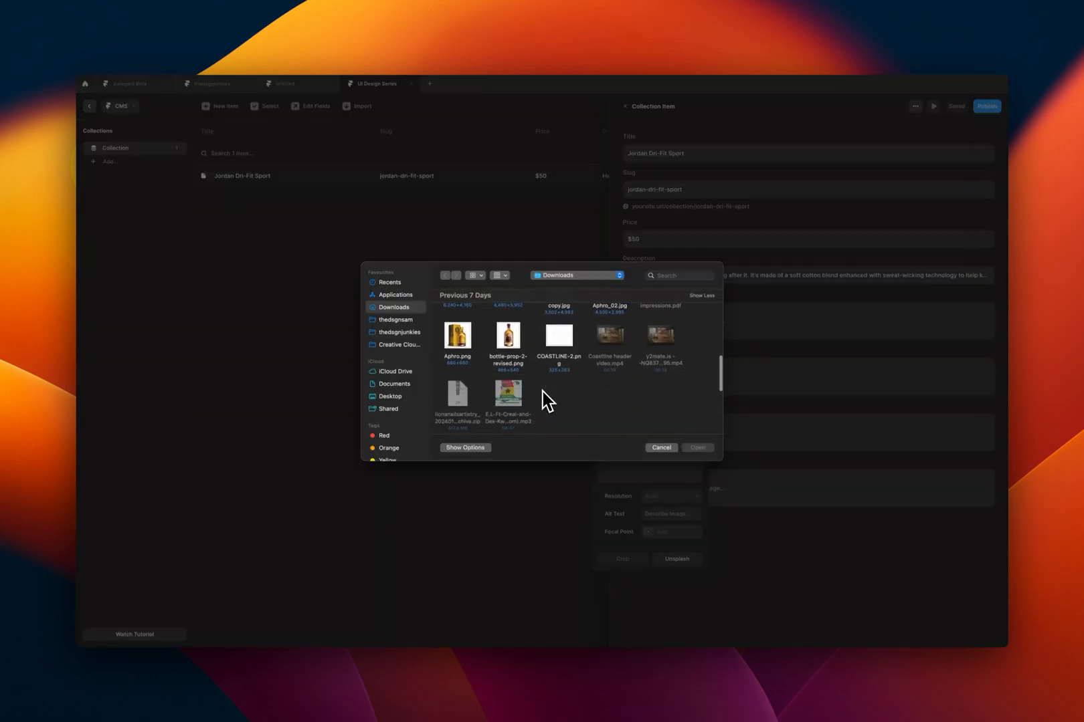
scroll("down", 3)
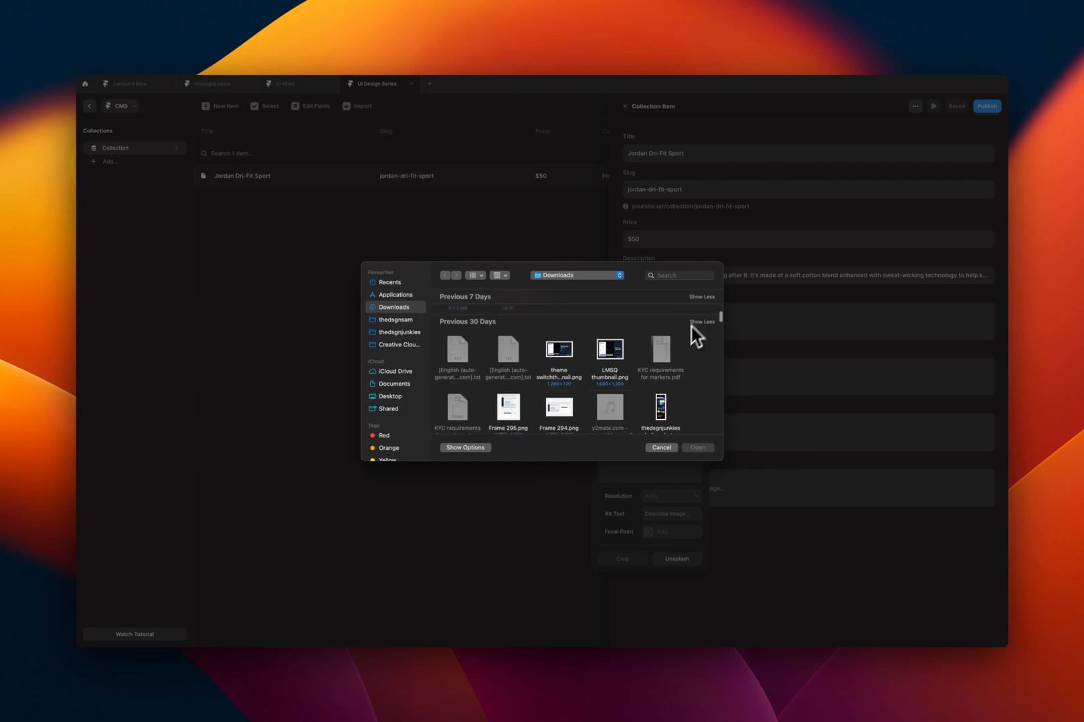
scroll("down", 3)
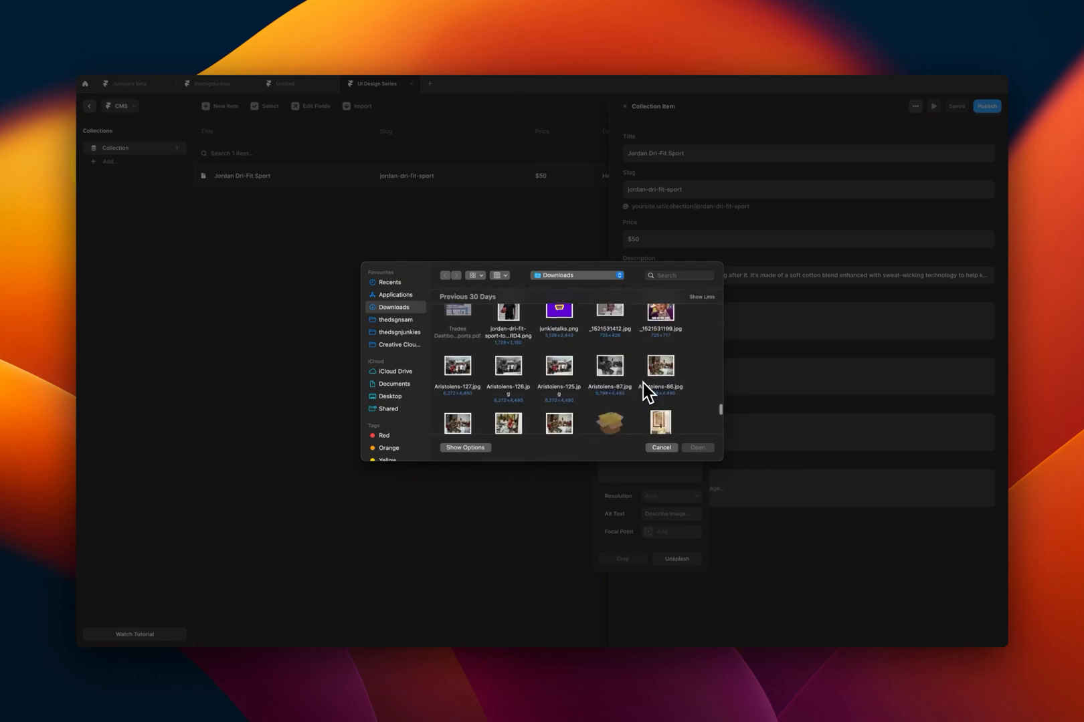
scroll("down", 3)
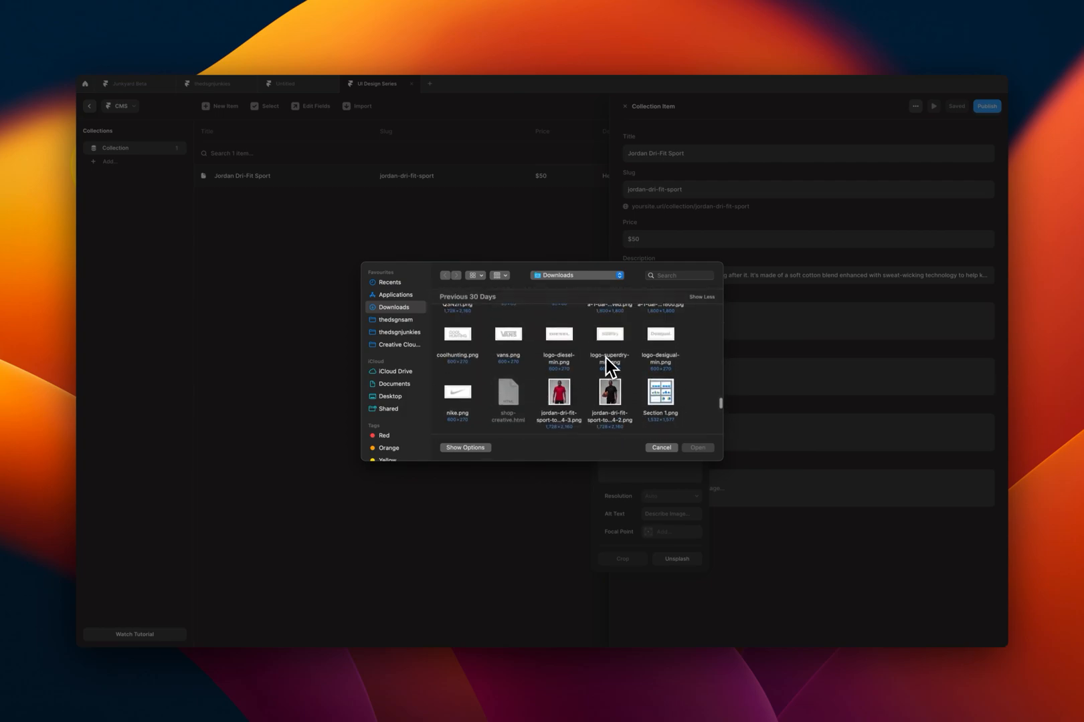
left_click(696, 448)
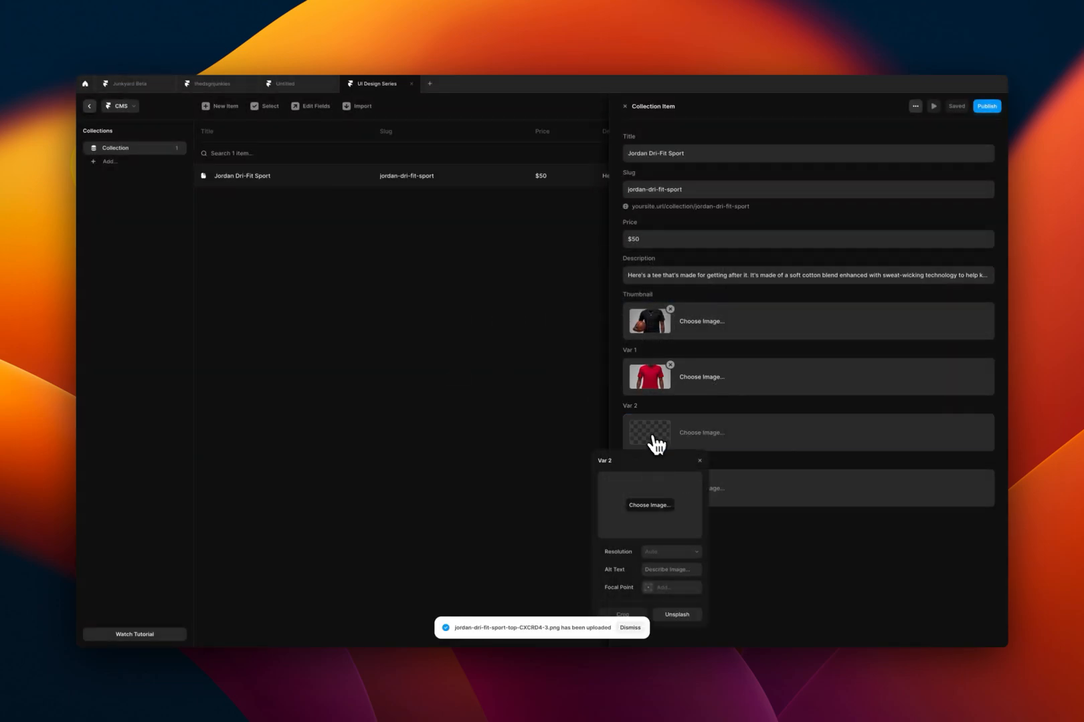
Fill the Var 2 and Var 3 fields, using image 12.png for Var 3.
left_click(649, 504)
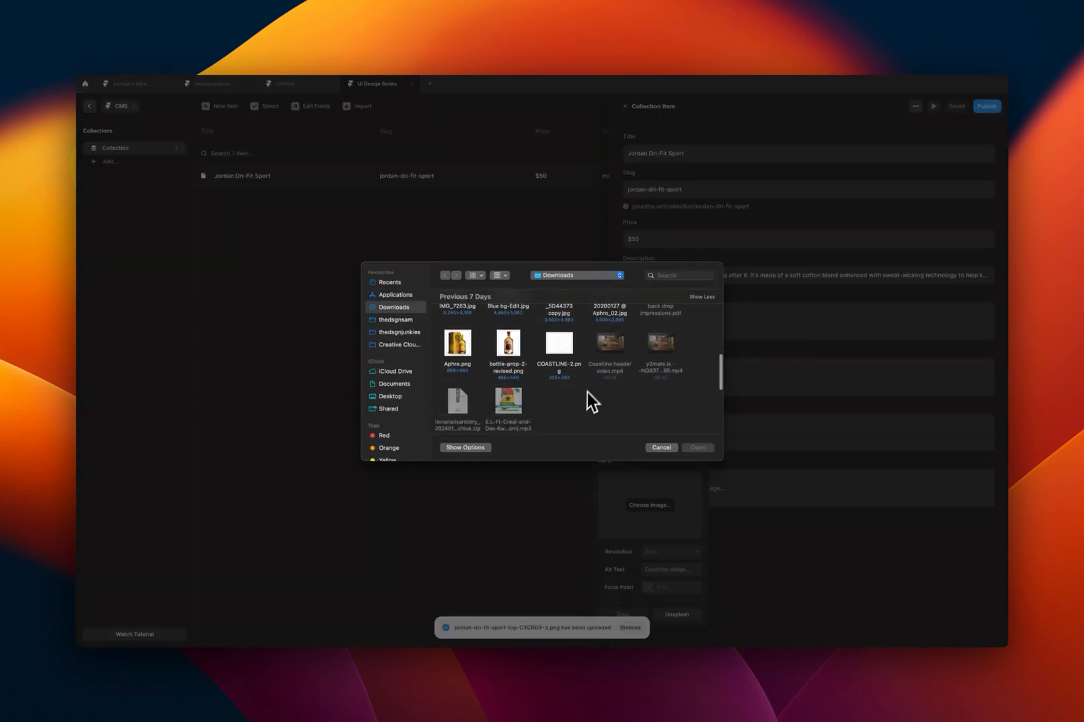
scroll("down", 3)
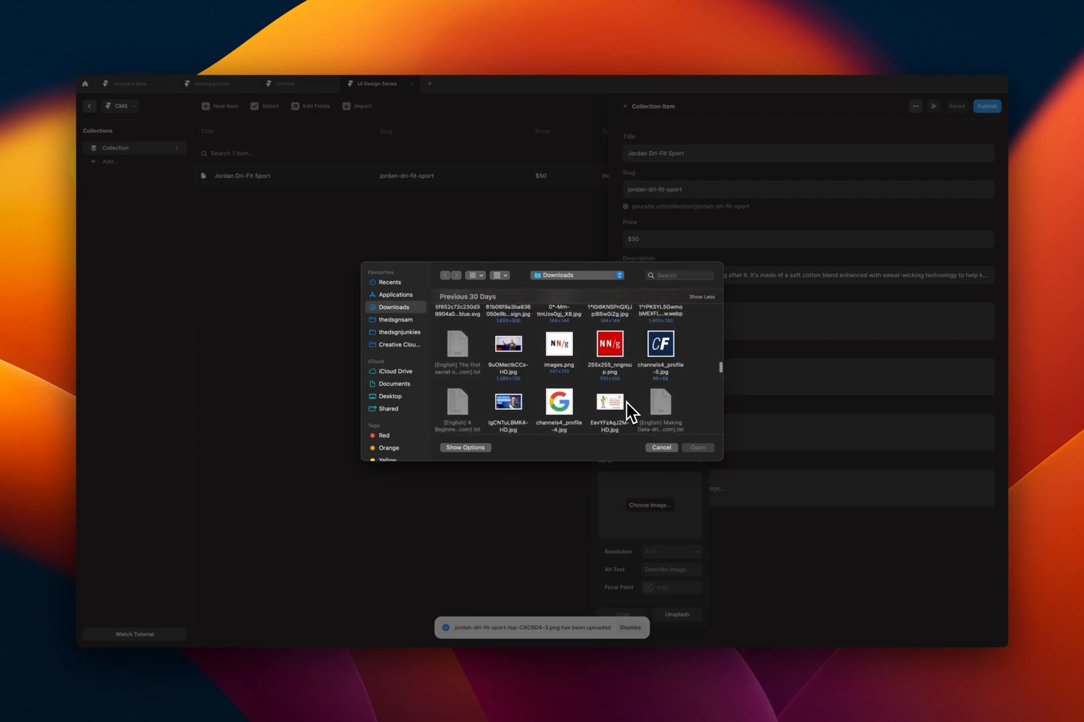
scroll("down", 3)
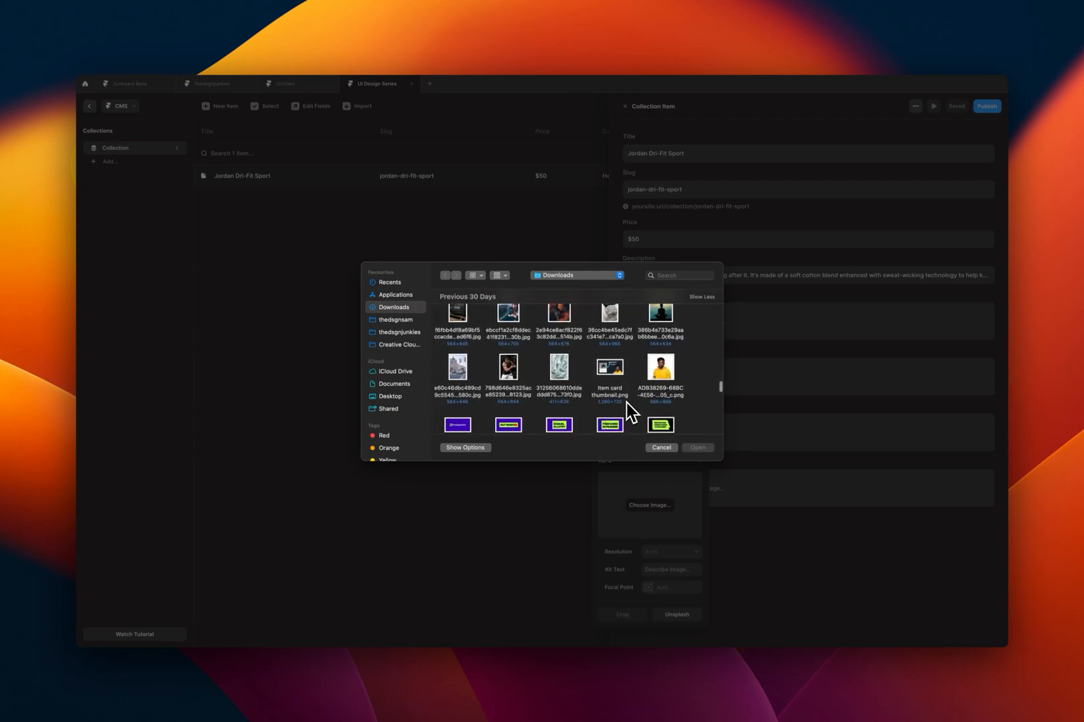
scroll("up", 3)
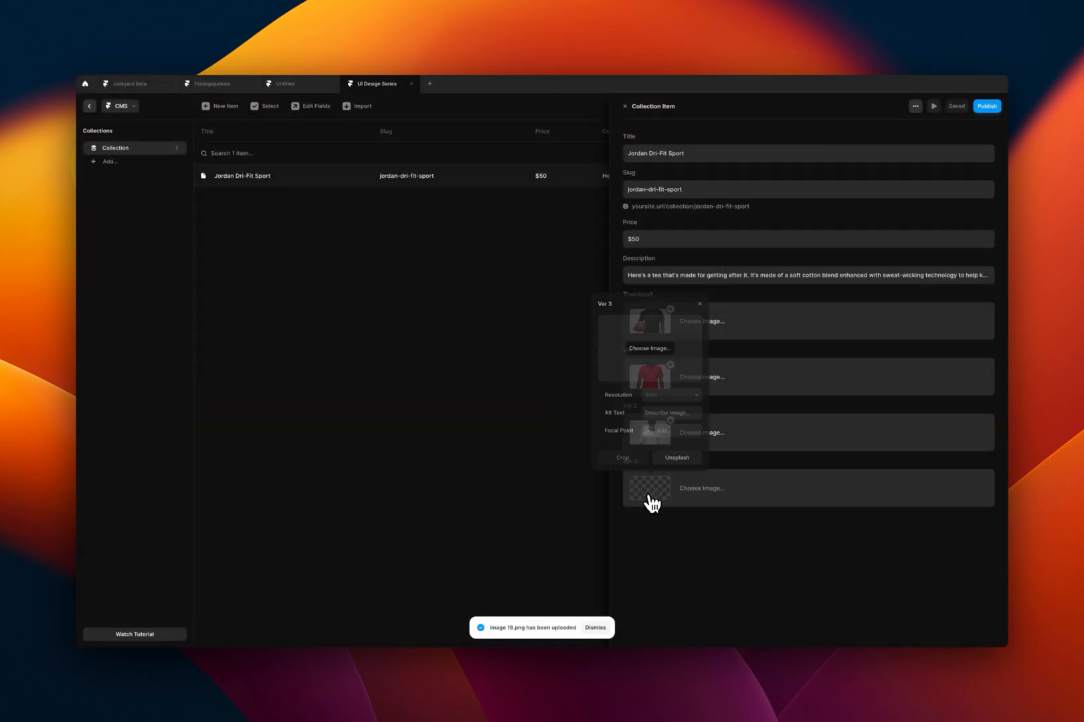
left_click(701, 489)
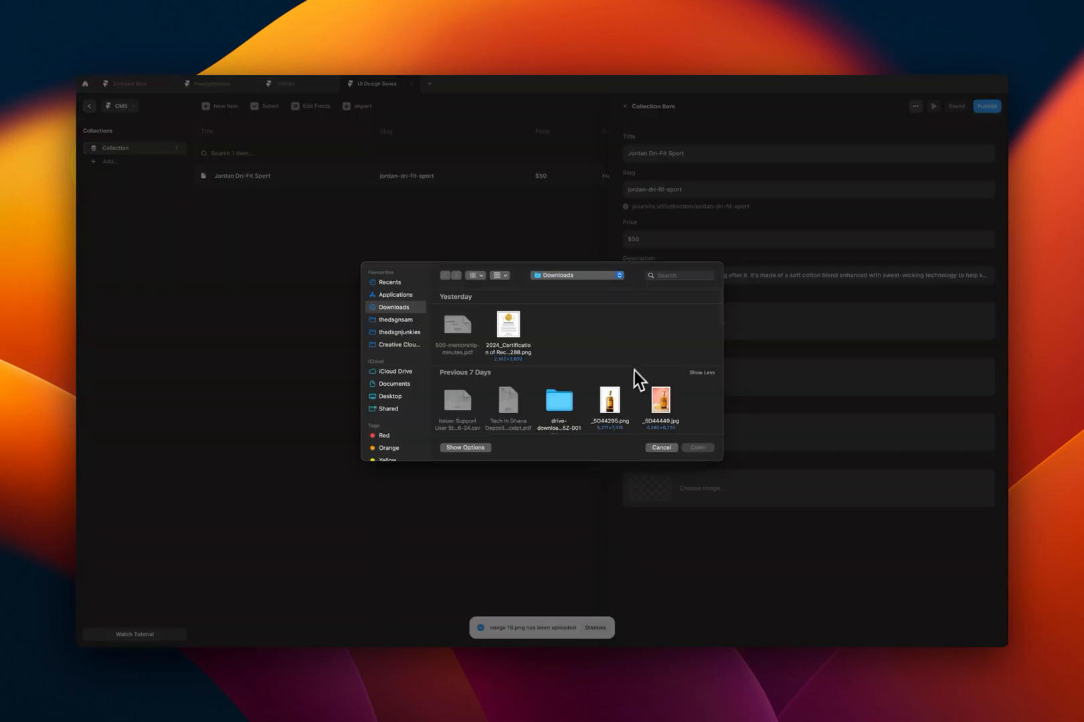
scroll("down", 3)
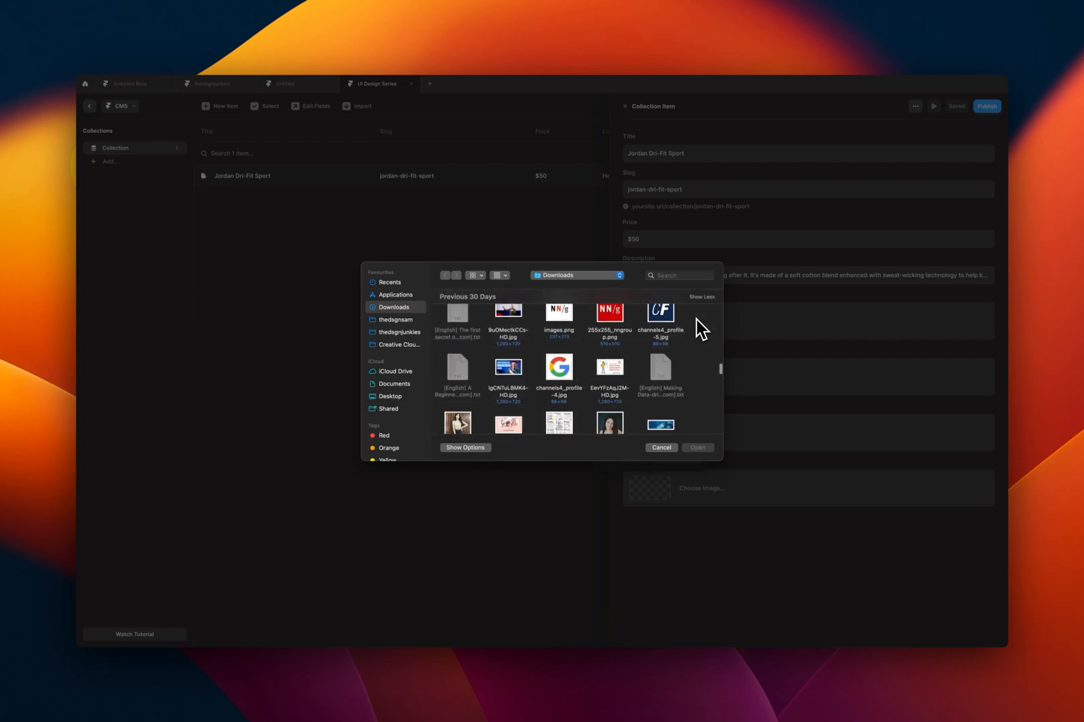
scroll("down", 3)
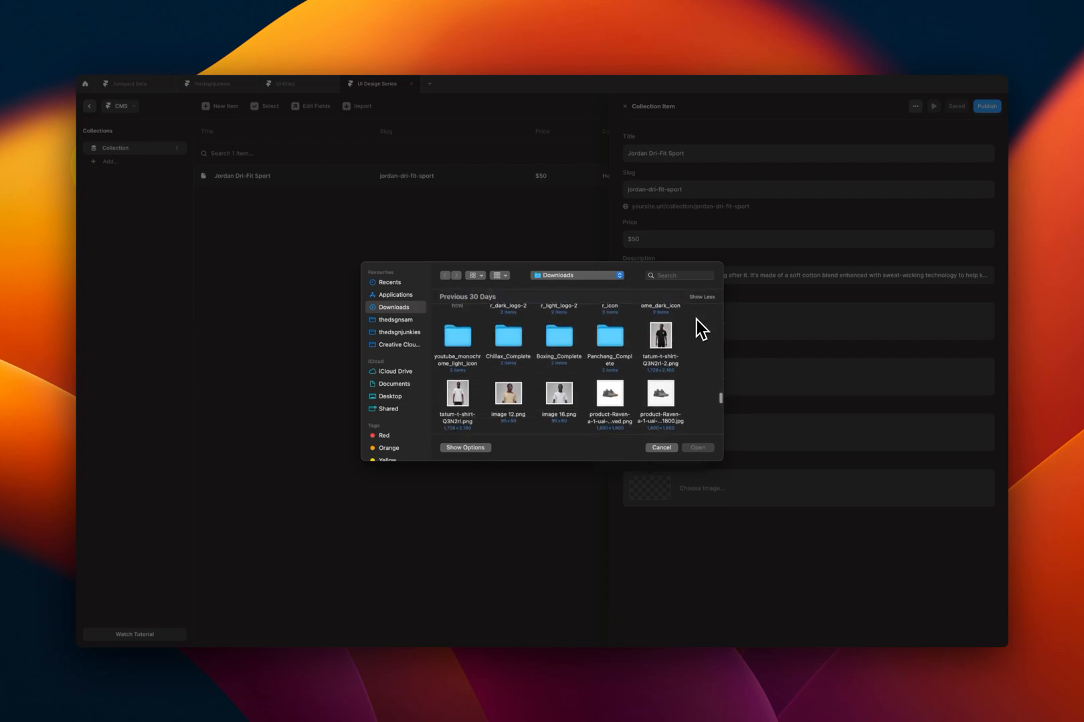
left_click(660, 447)
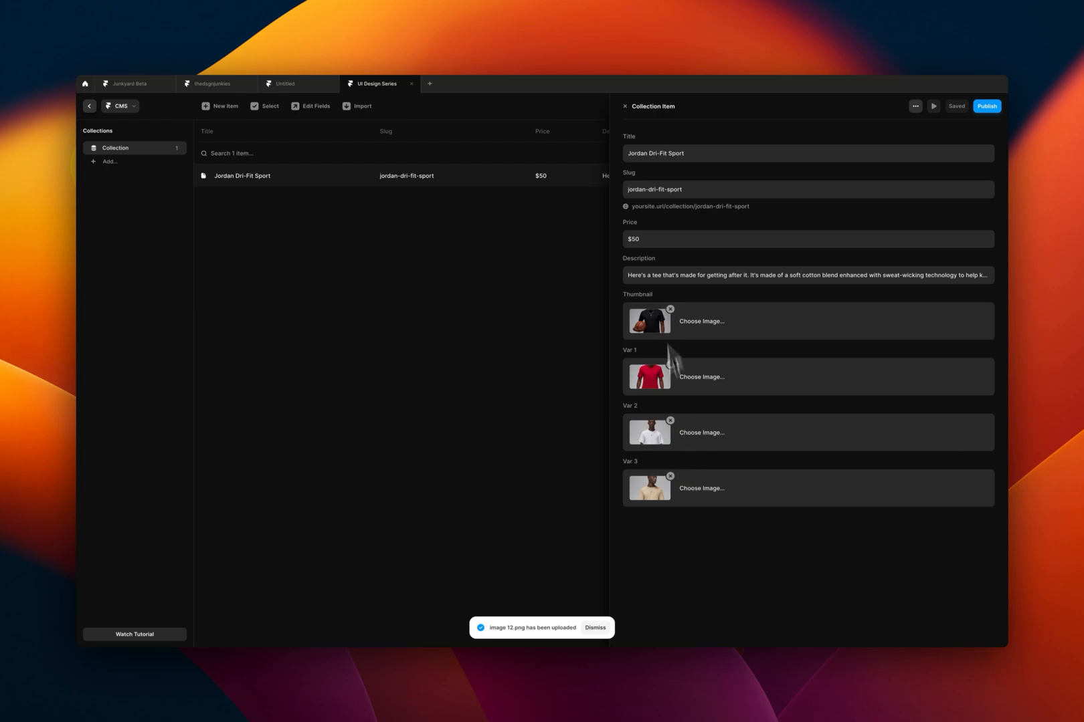
mouse_move(636, 119)
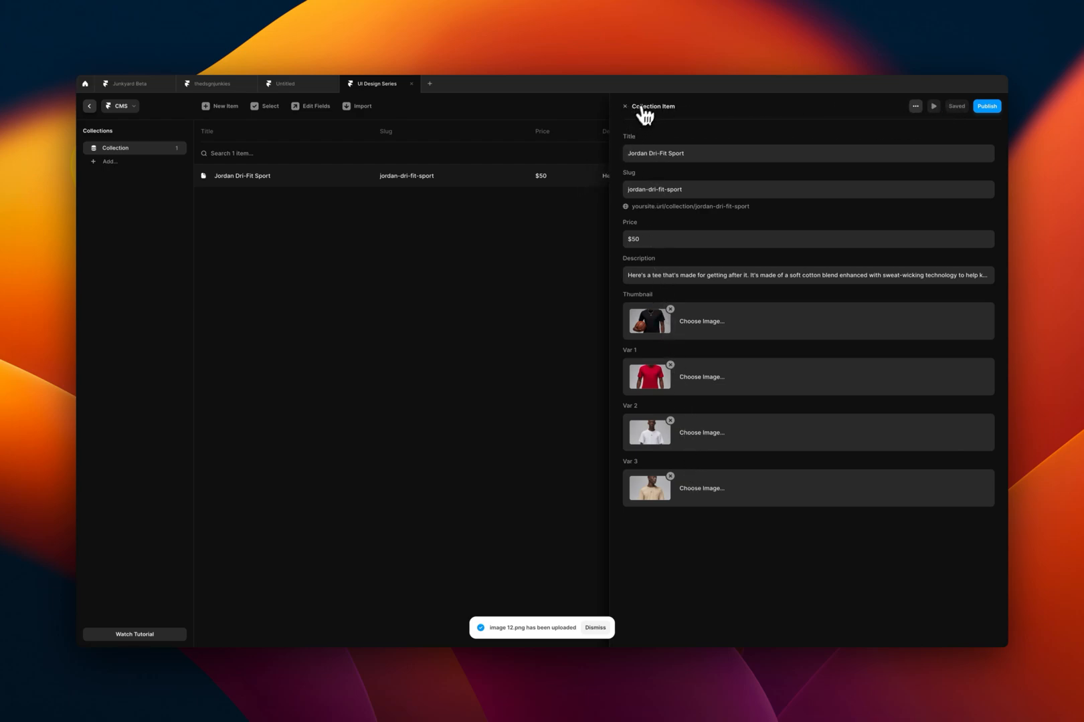
mouse_move(630, 116)
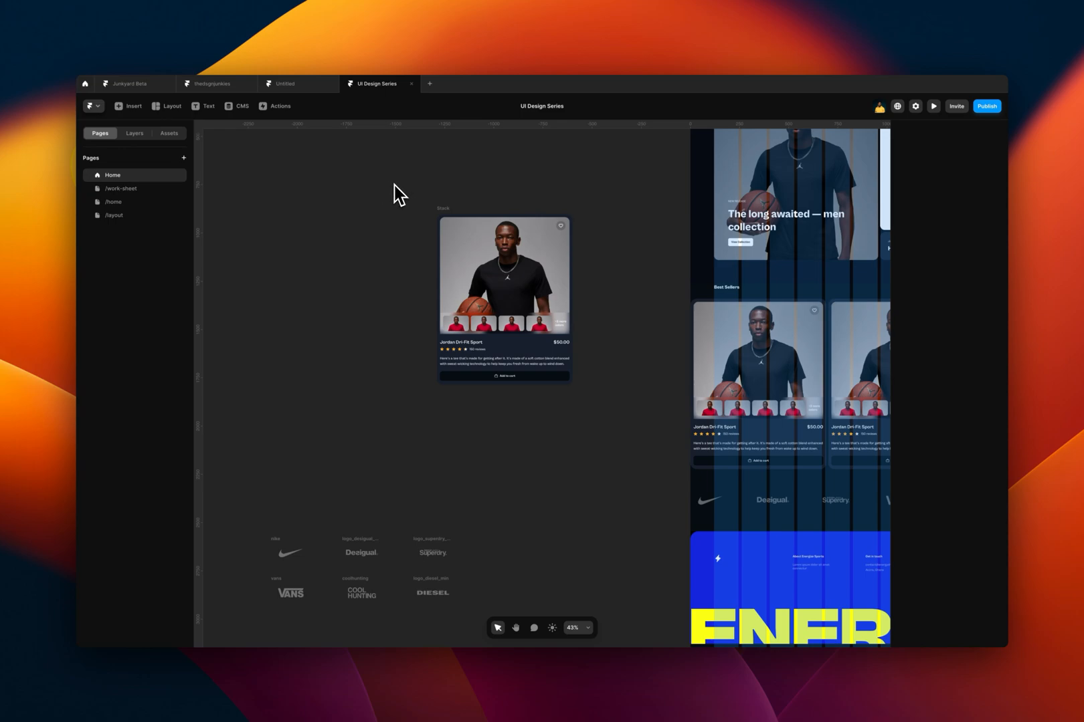
mouse_move(193, 169)
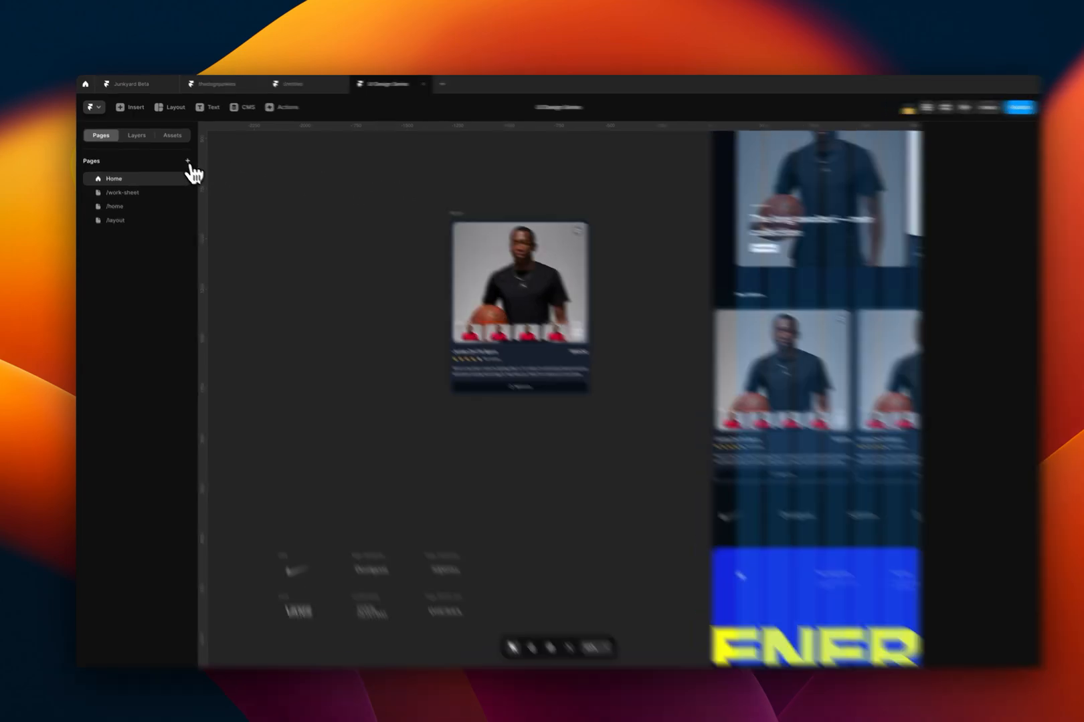
Add a New CMS Page: an index page for Collection at /collection.
left_click(291, 241)
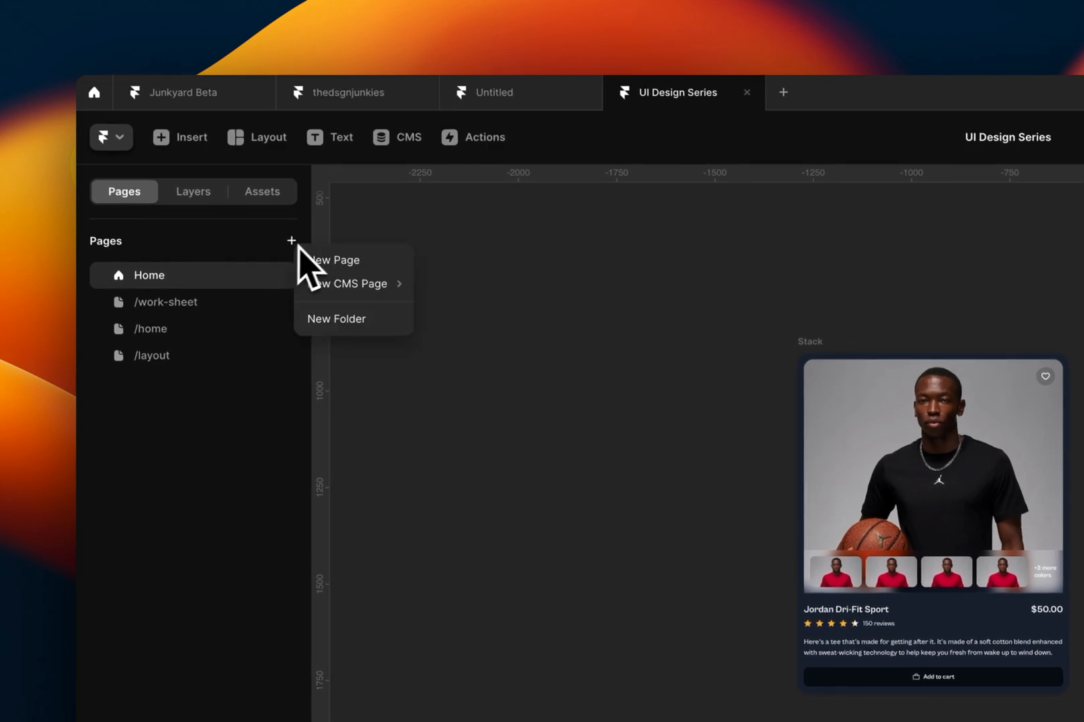
mouse_move(335, 261)
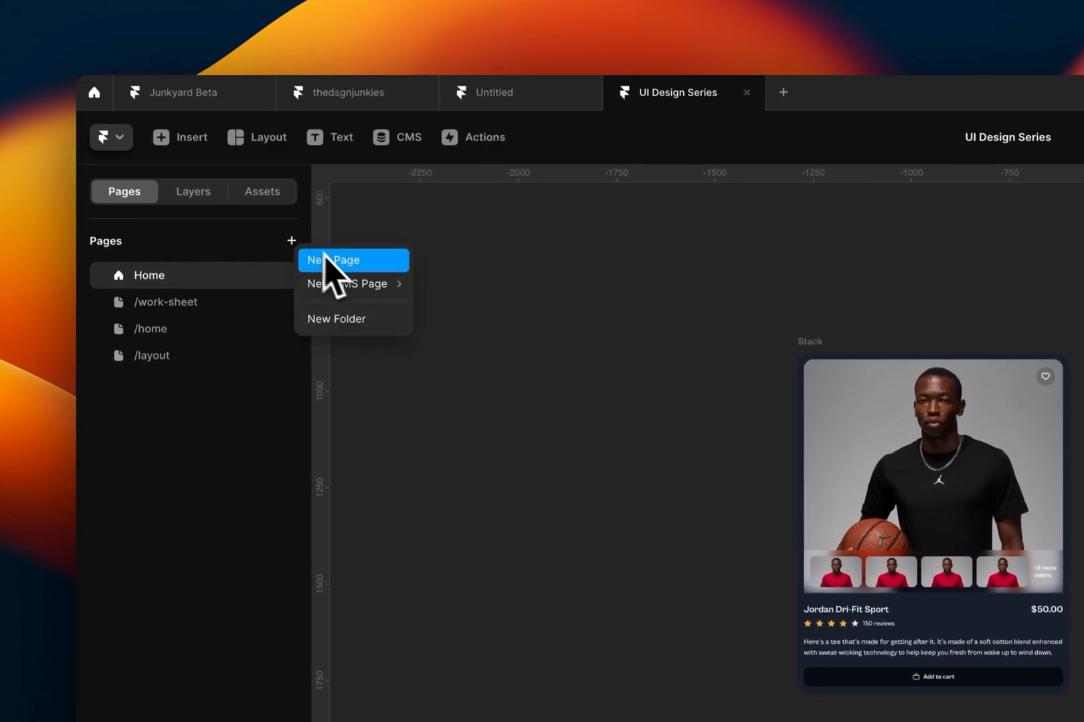
mouse_move(352, 284)
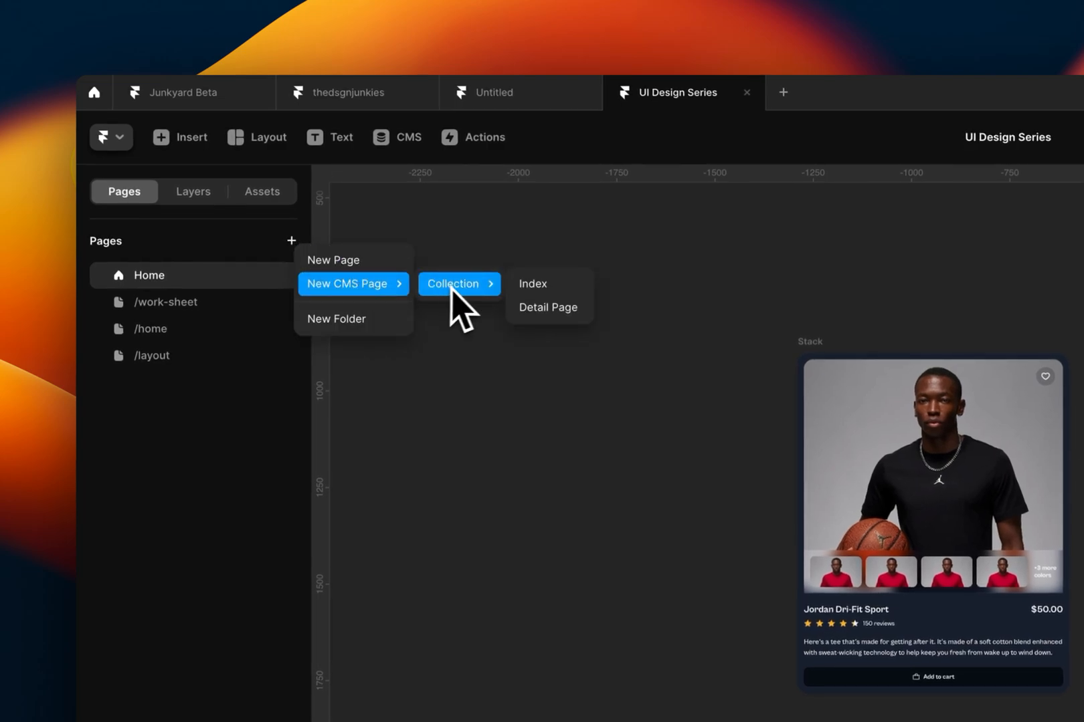
mouse_move(496, 311)
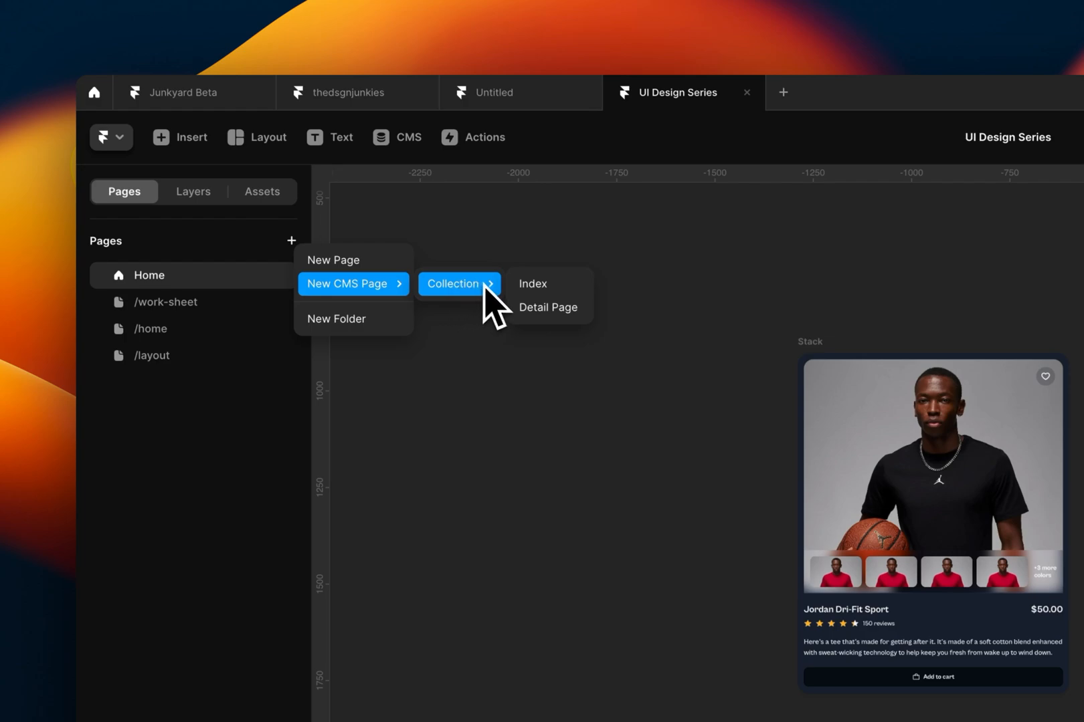
mouse_move(546, 283)
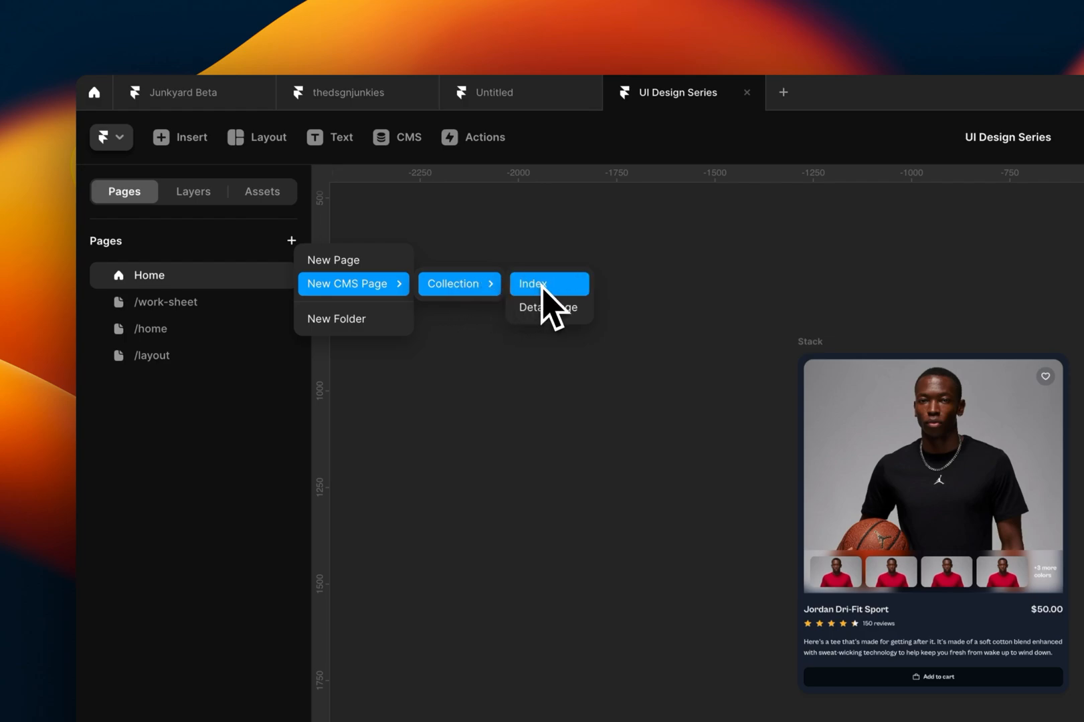
left_click(532, 284)
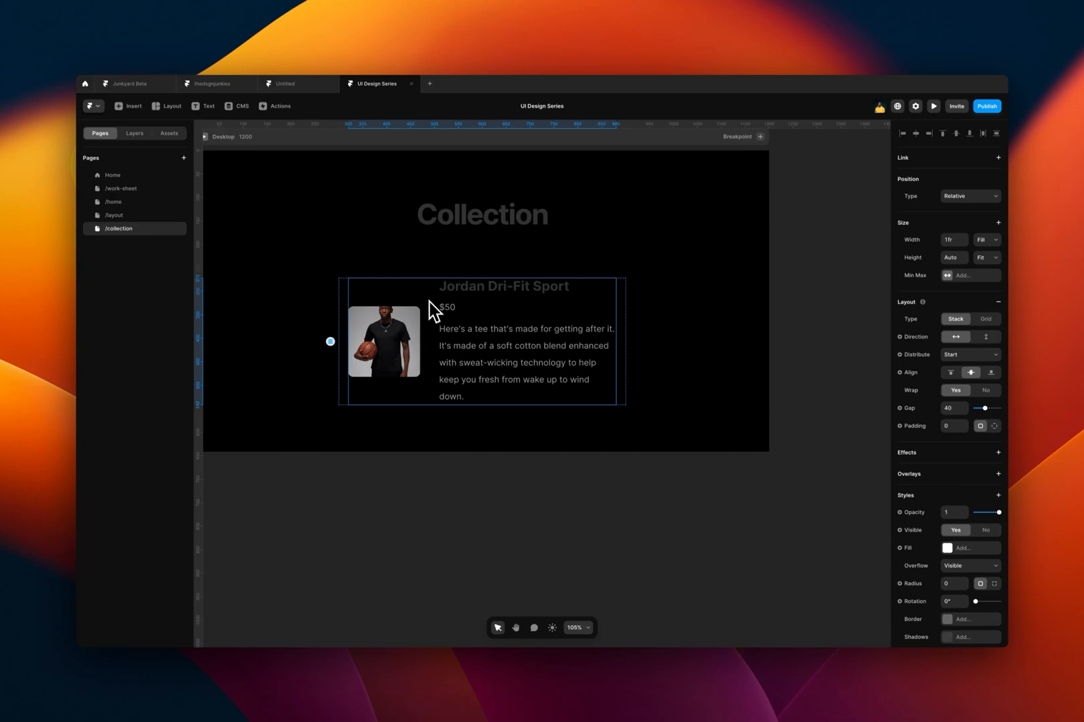
mouse_move(529, 307)
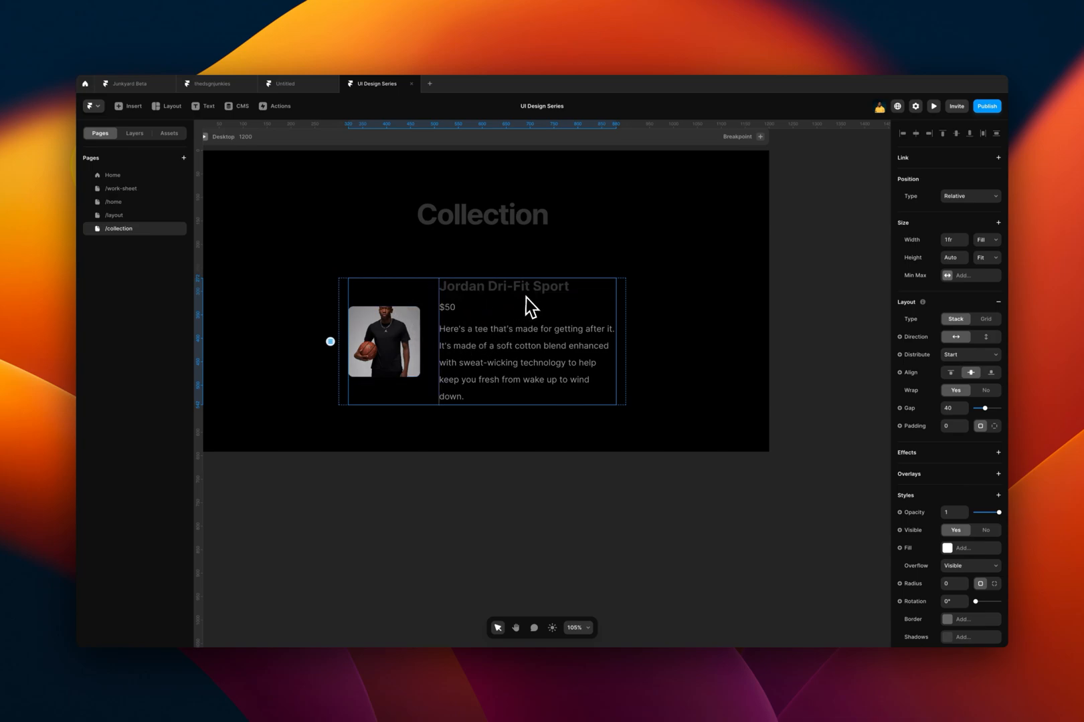
mouse_move(498, 308)
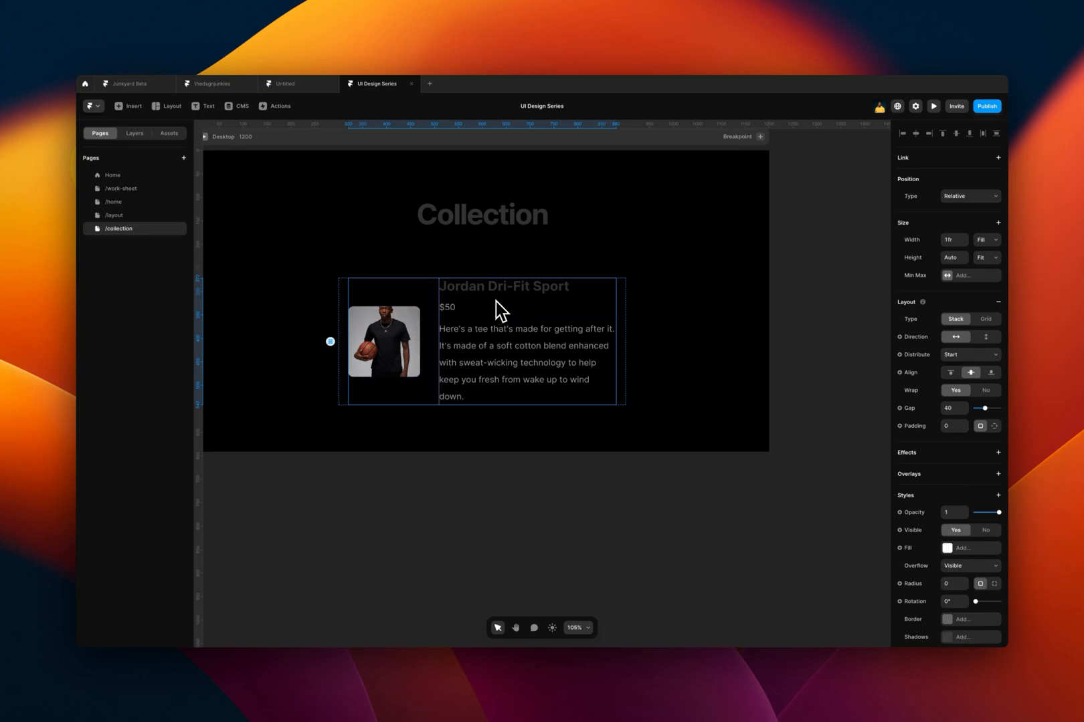
mouse_move(133, 225)
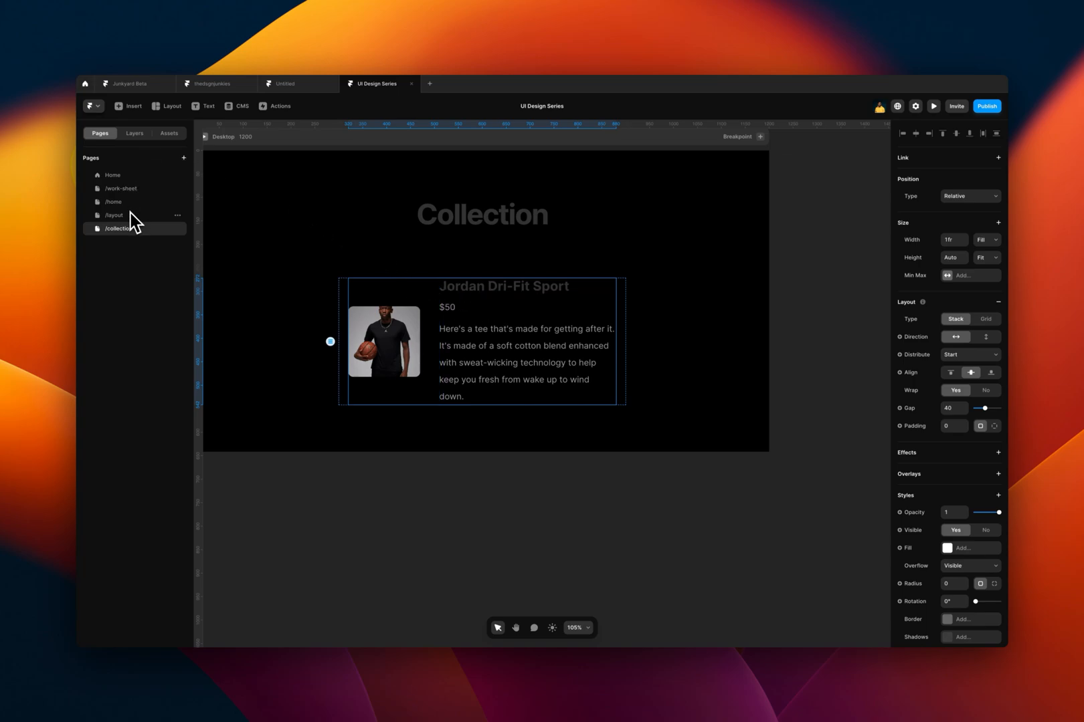
Copy the Jordan Dri-Fit Sport product card from Home and paste it onto /collection.
left_click(111, 174)
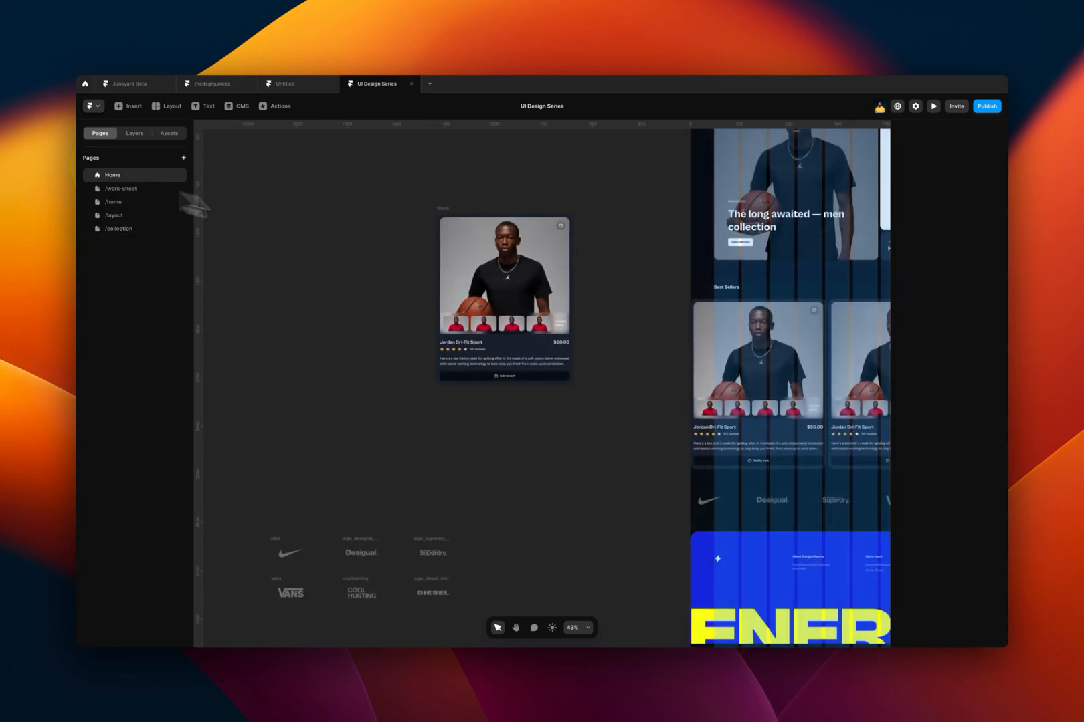
key("cmd+c")
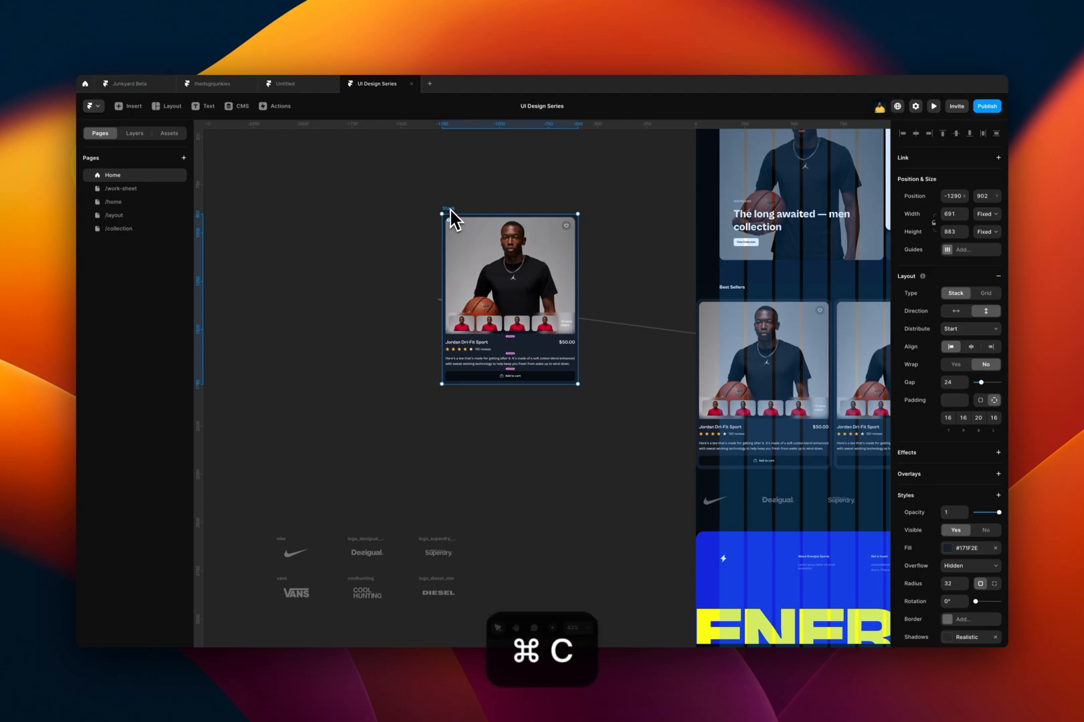
left_click(119, 229)
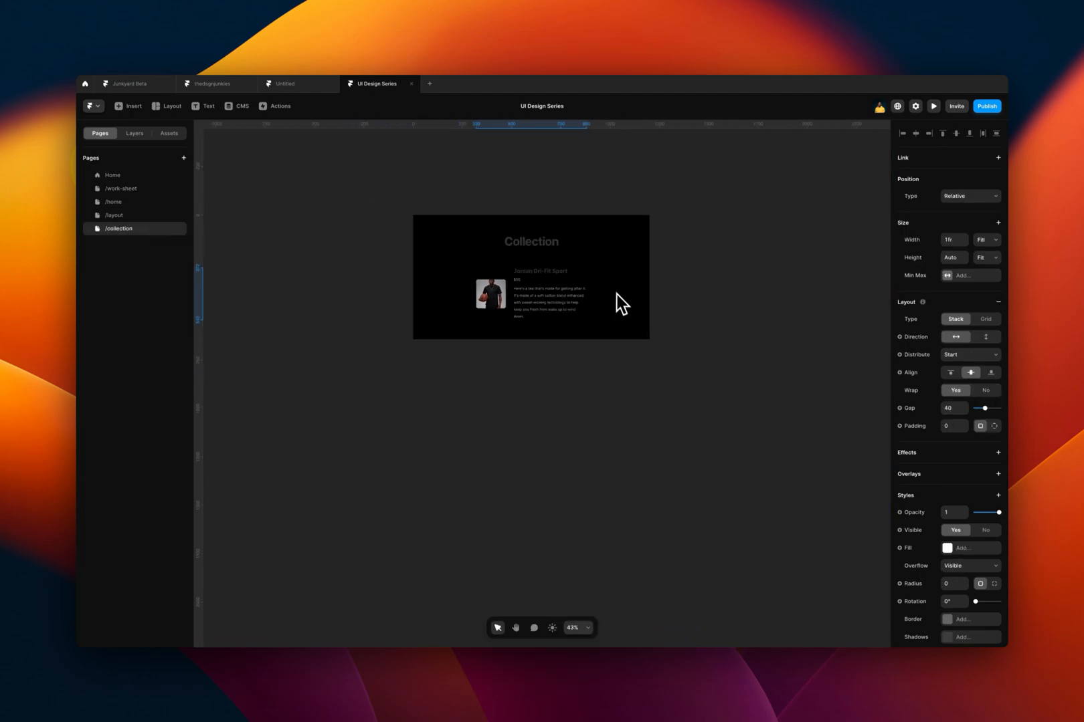
key("cmd+v")
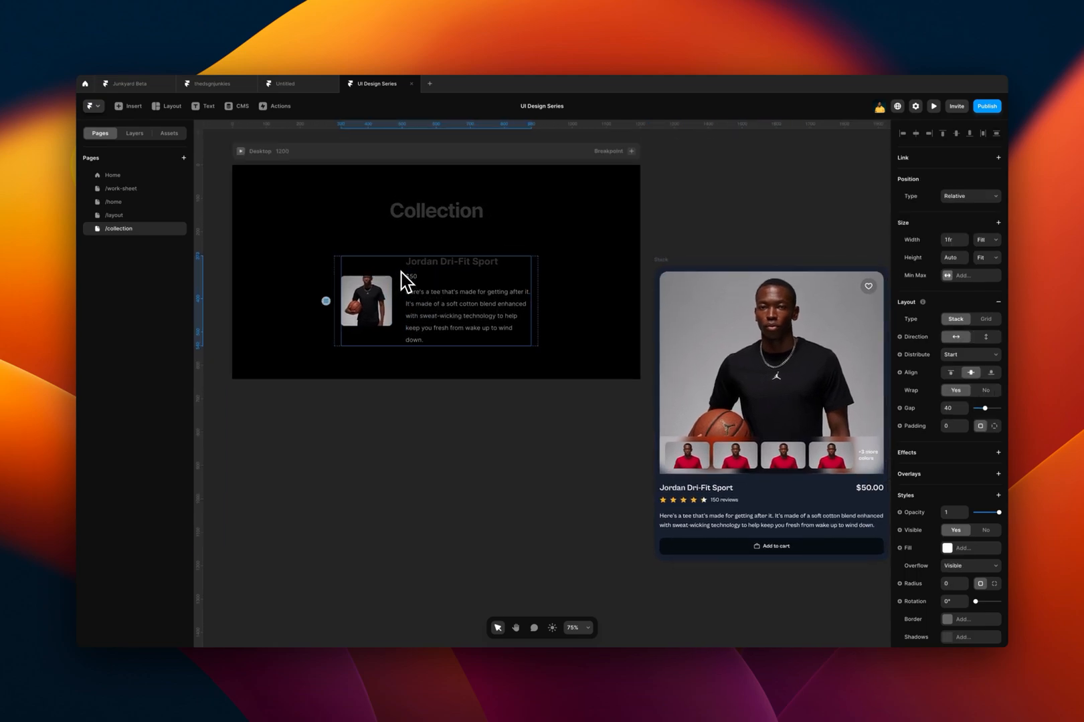
mouse_move(587, 325)
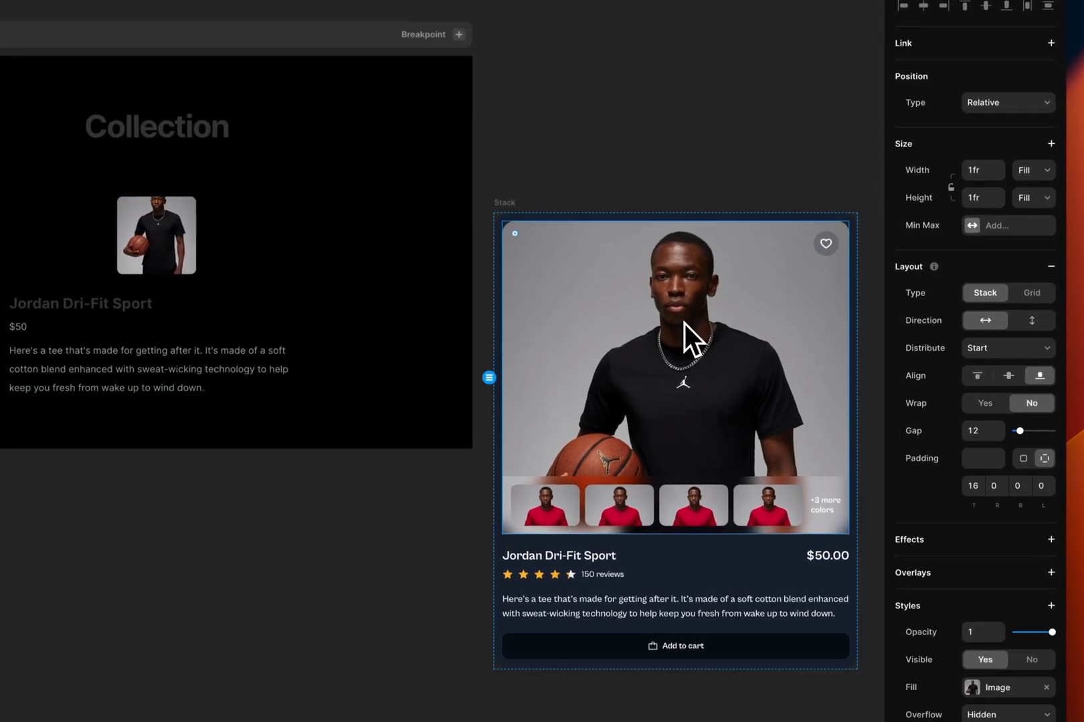
mouse_move(677, 273)
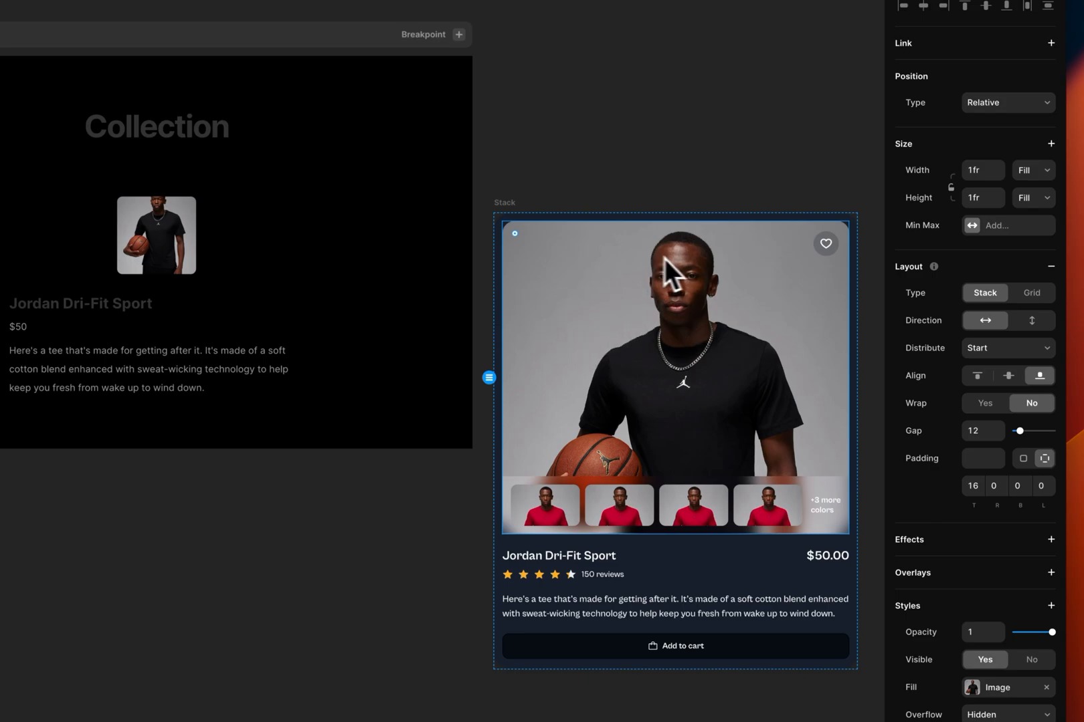
Give the list's thumbnail image a fixed size of 659 by 606.
left_click(1033, 170)
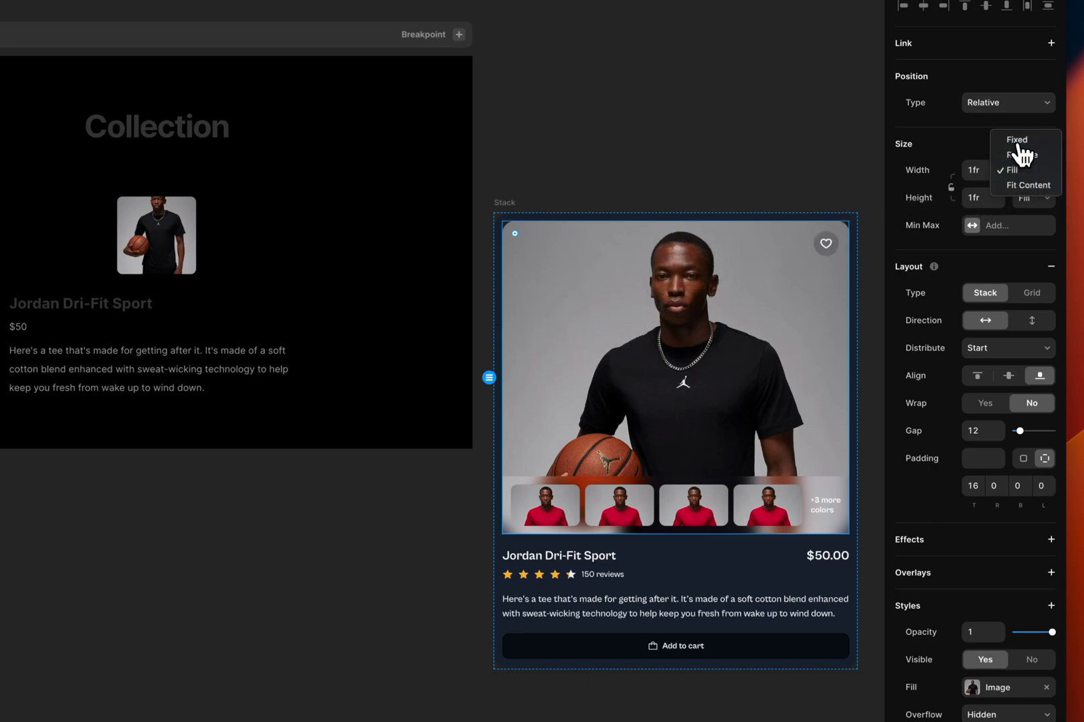
left_click(1016, 140)
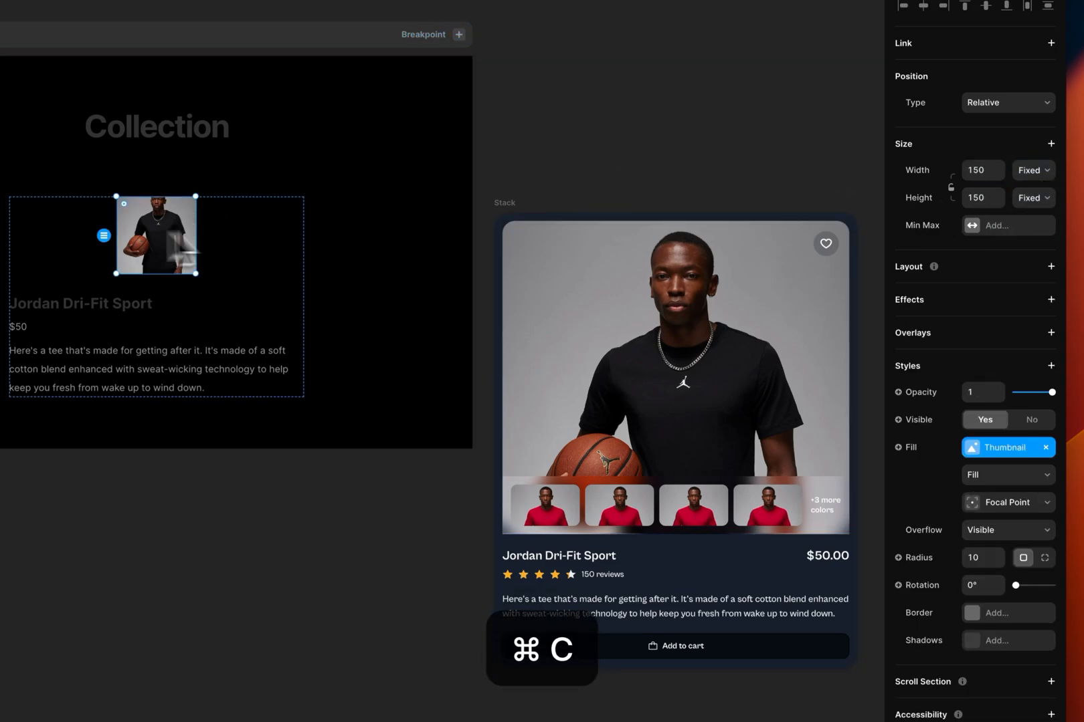
key("cmd+v")
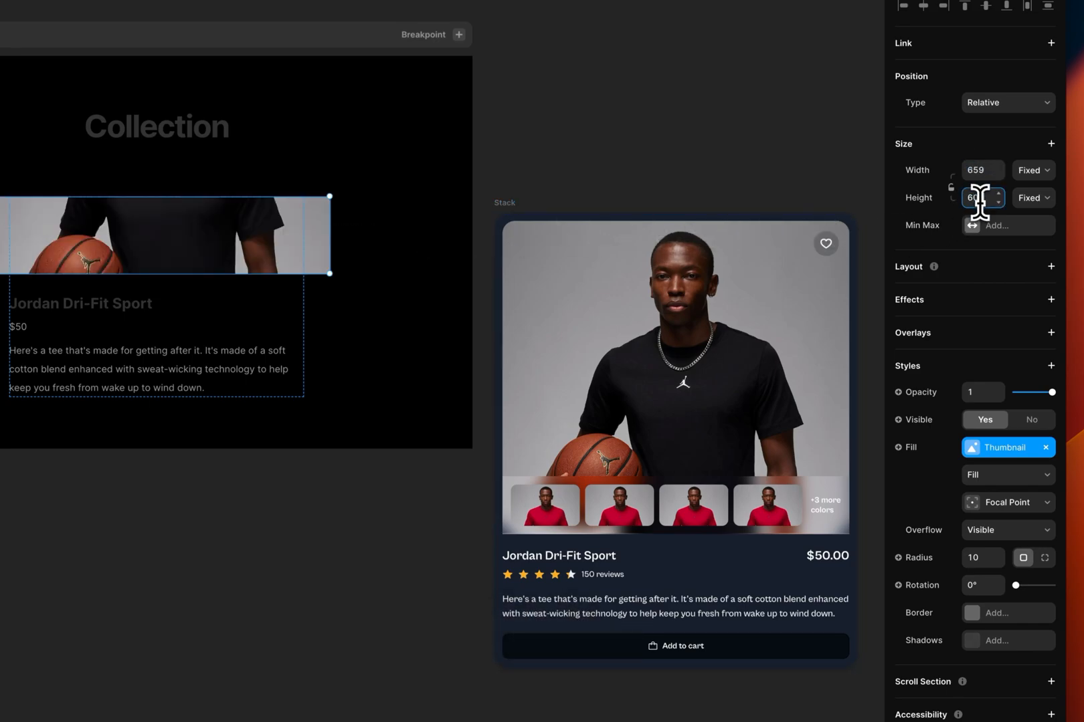
type("606")
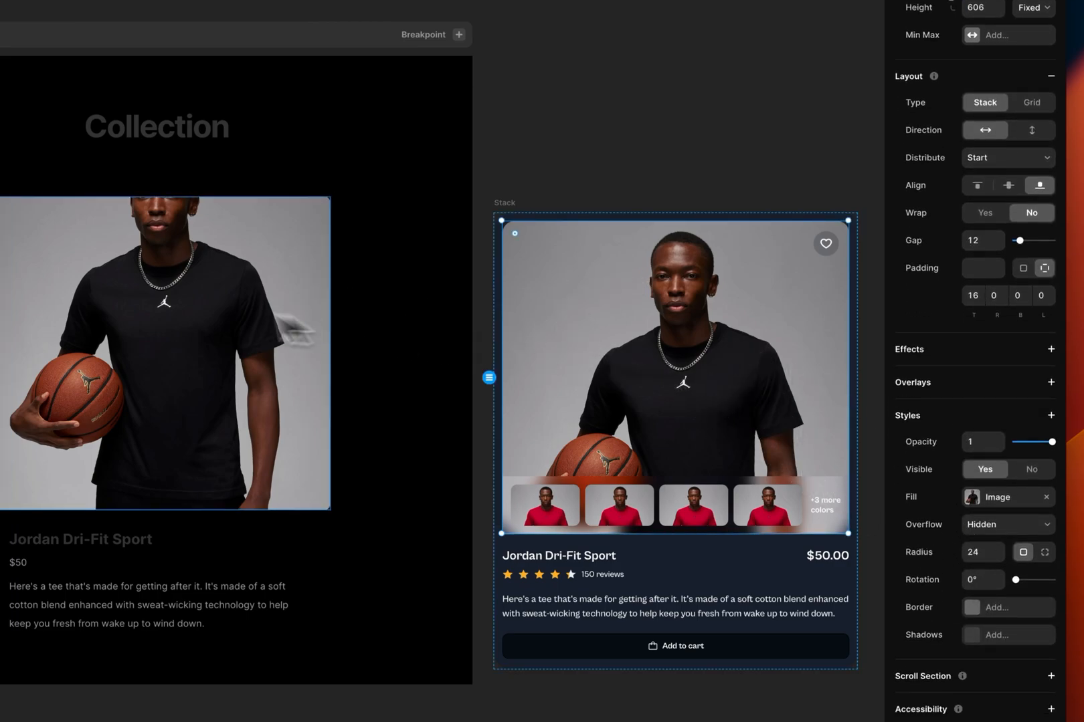
left_click(165, 353)
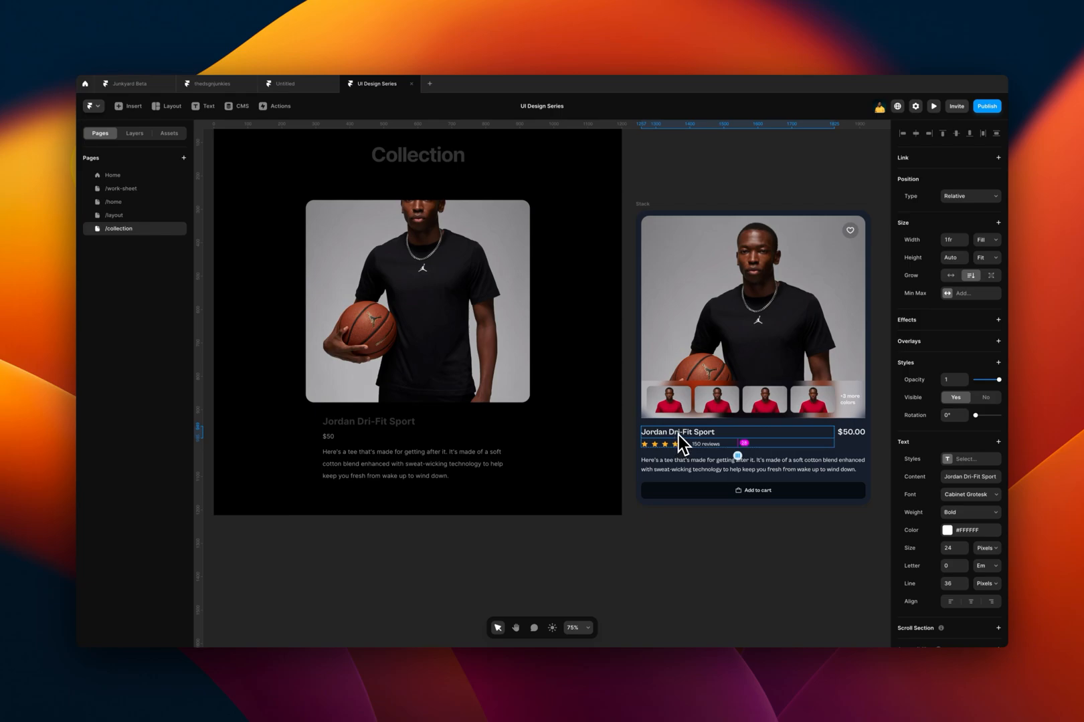
Copy the product card's text styling and paste it onto the listing's title, price and description.
key("cmd+alt+c")
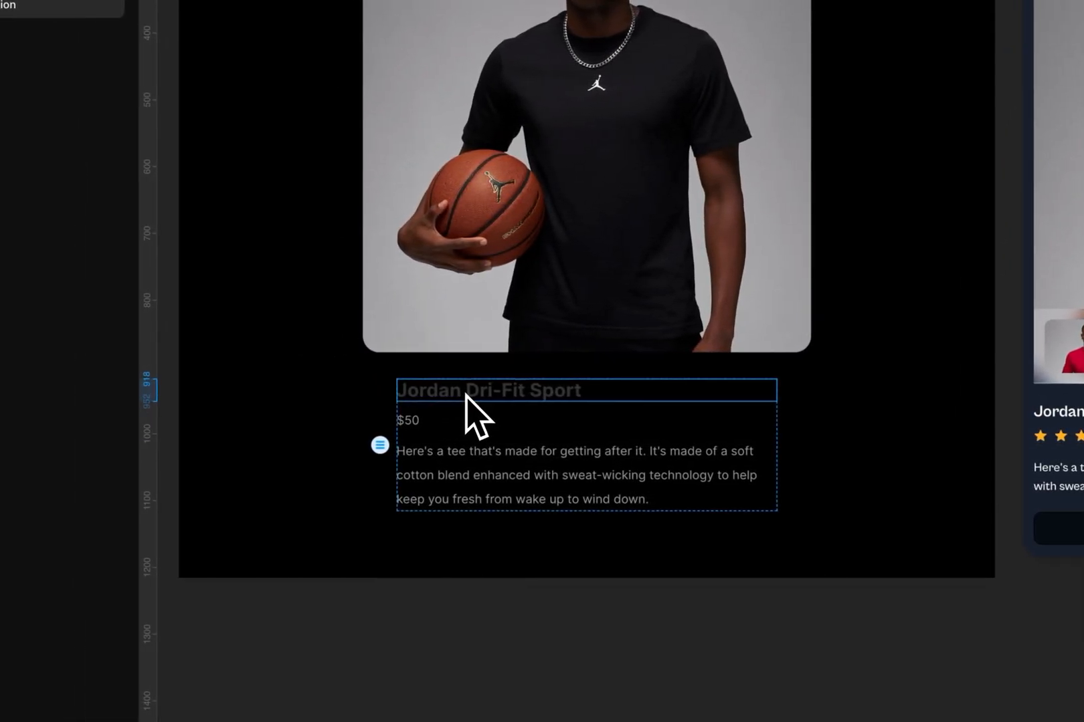
key("cmd+alt+v")
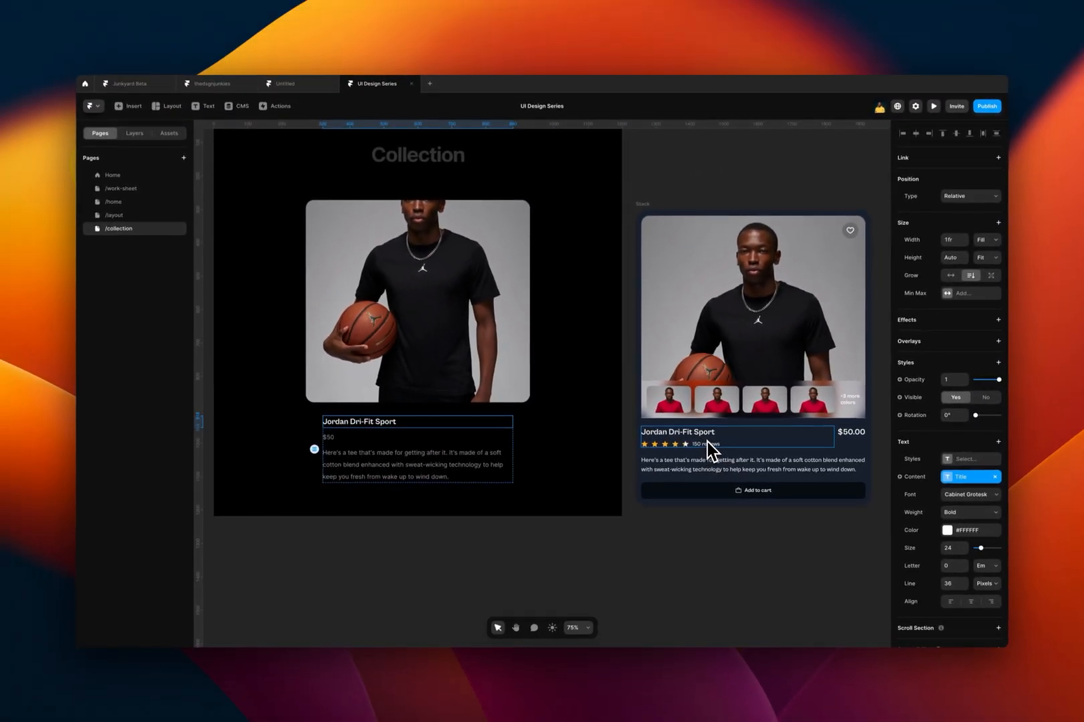
mouse_move(739, 449)
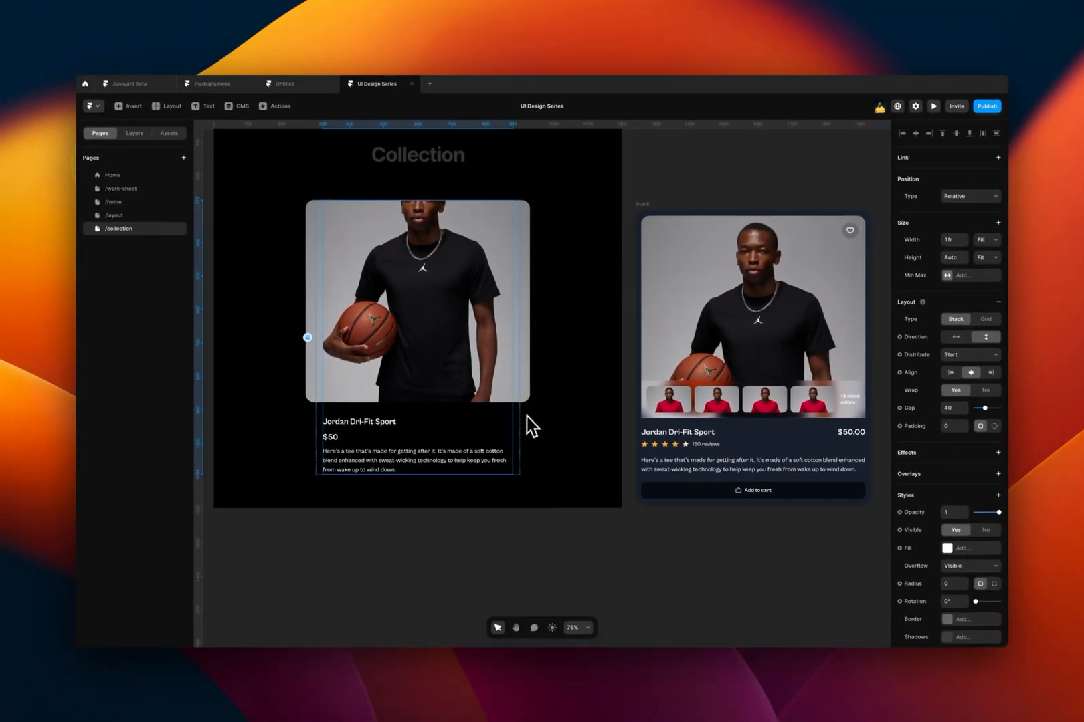
scroll("down", 3)
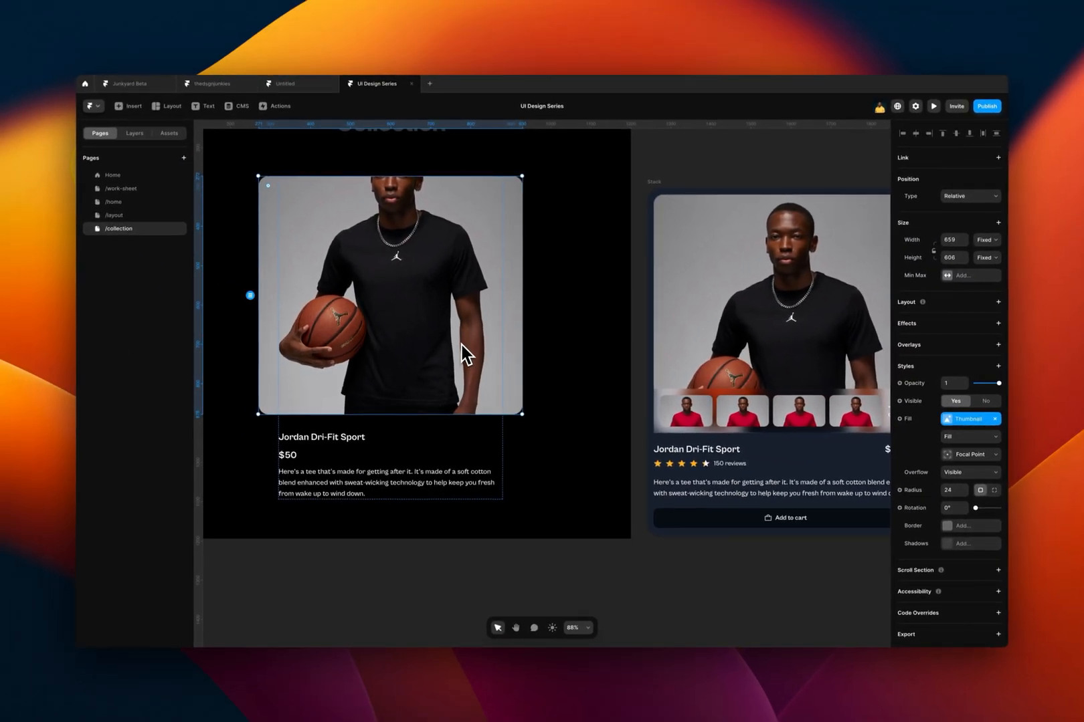
scroll("down", 3)
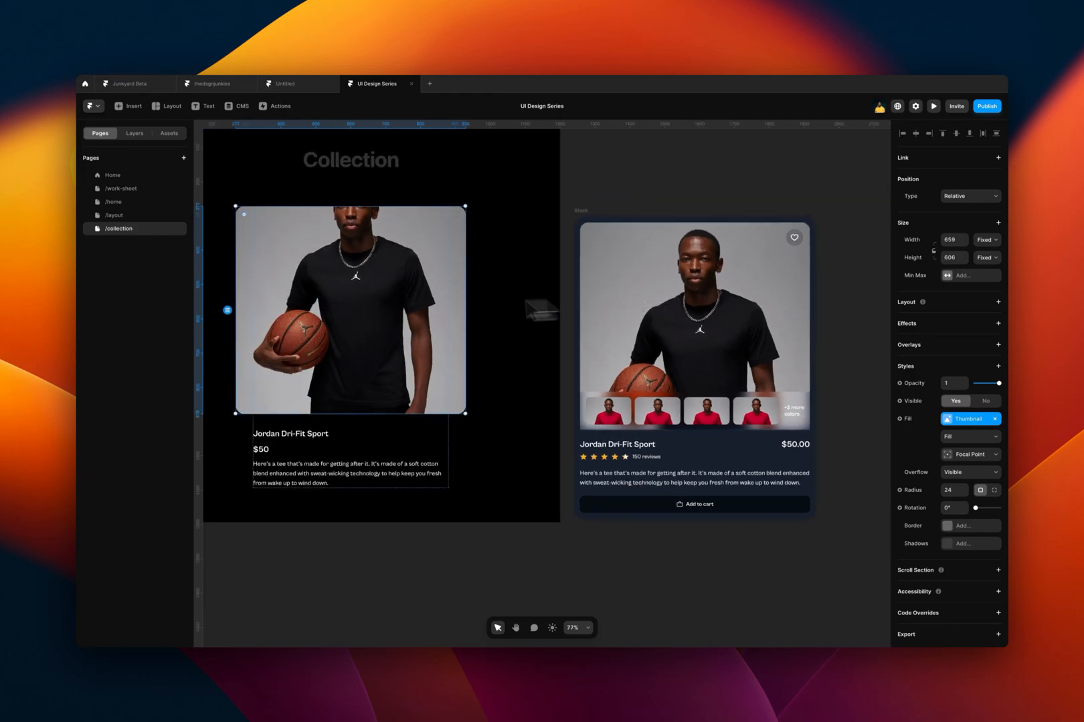
Set the product image's Focal Point to Top Center.
scroll("down", 3)
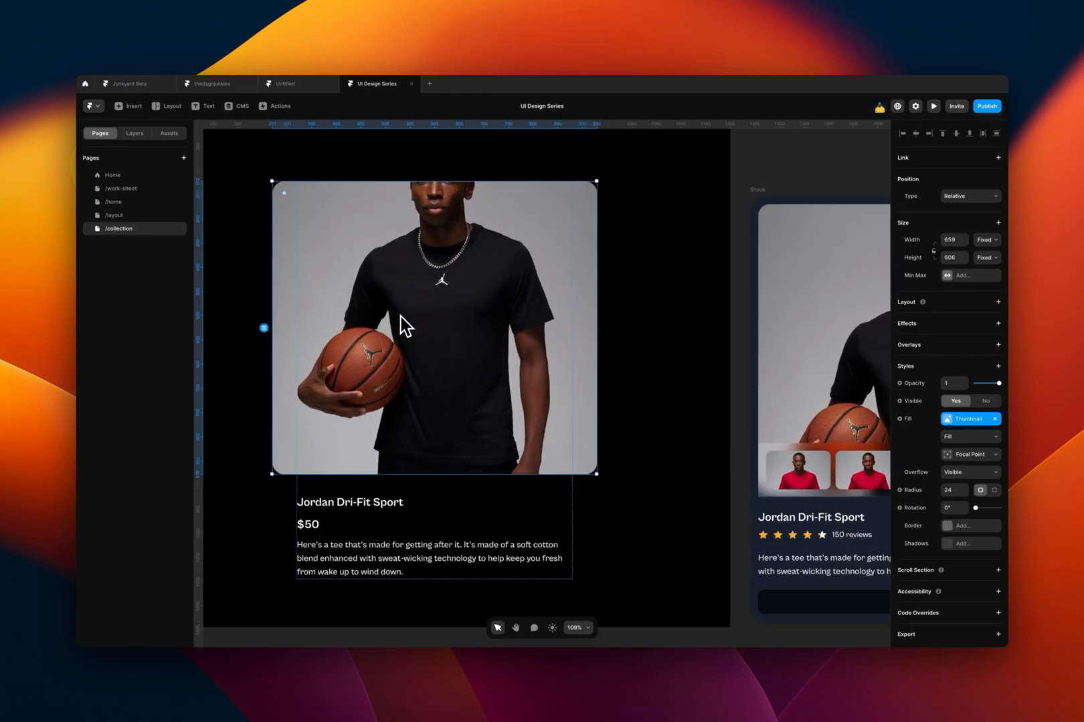
left_click(969, 454)
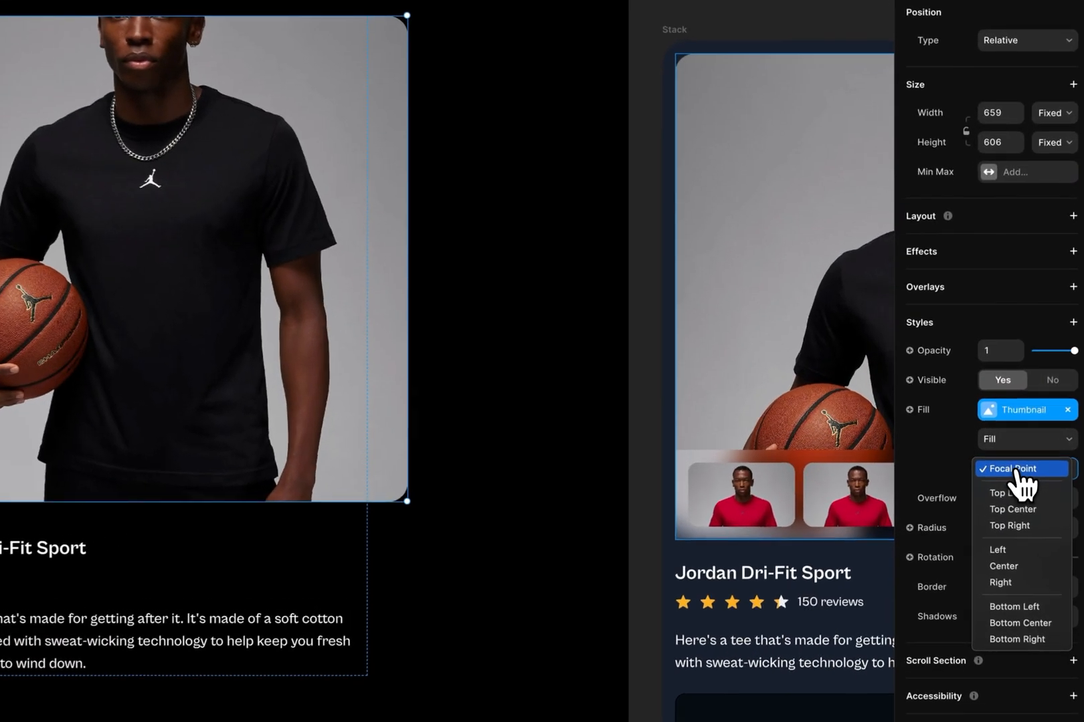
left_click(1018, 469)
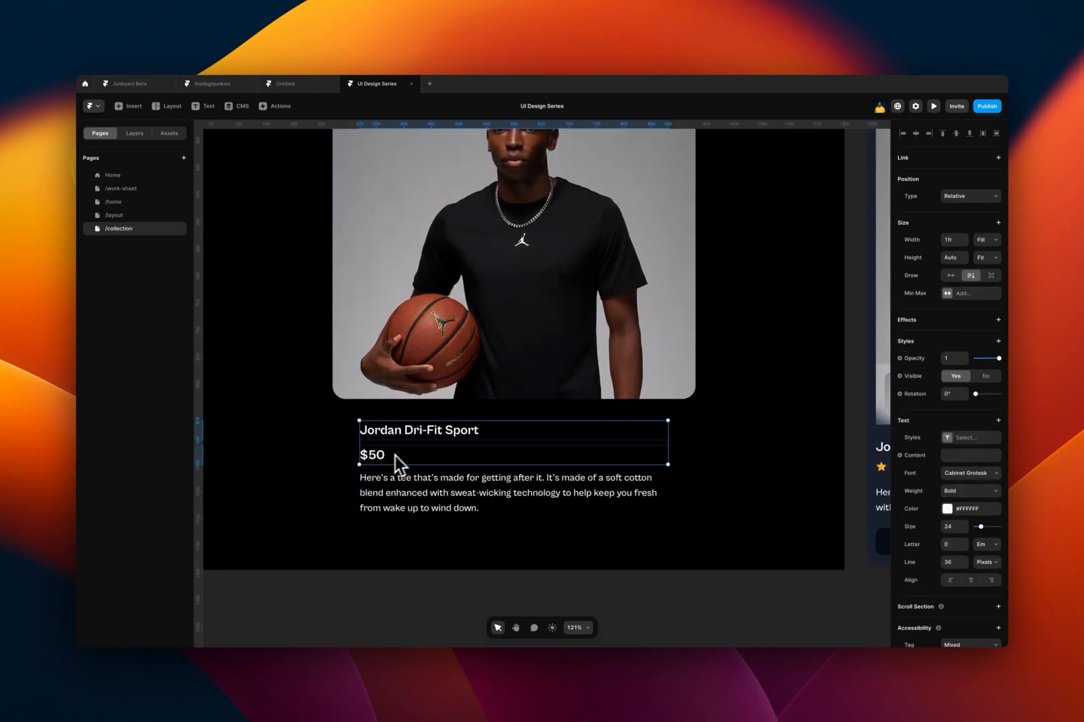
mouse_move(418, 450)
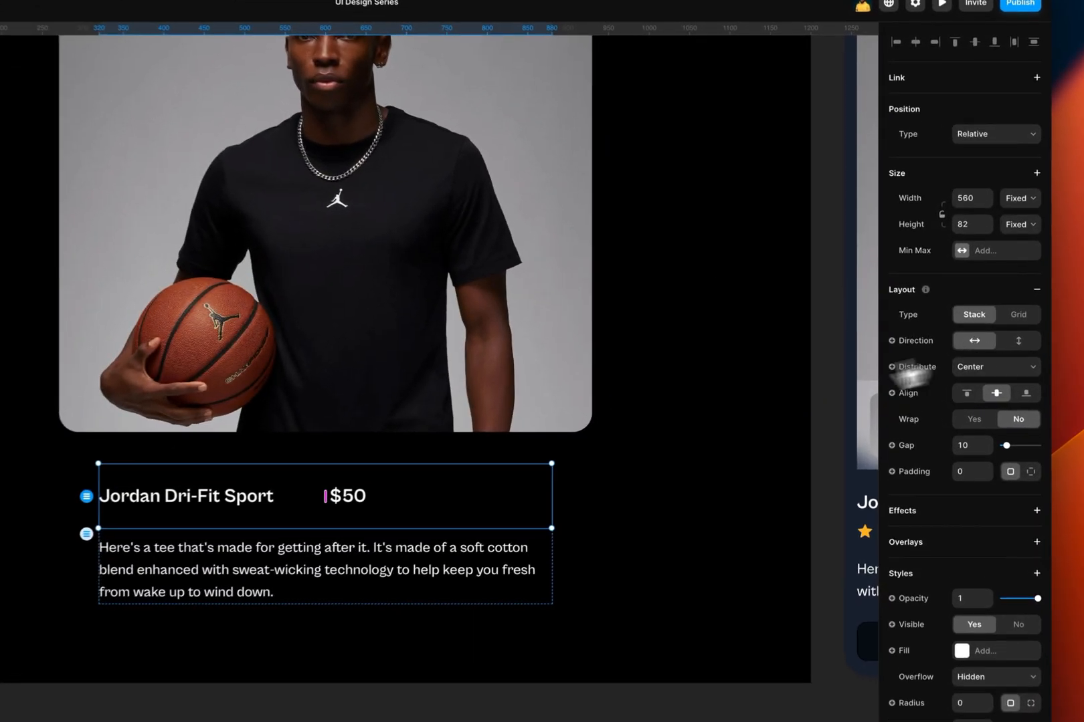
Set the $50 price width to Fit and adjust the title-and-price row's height sizing.
left_click(186, 495)
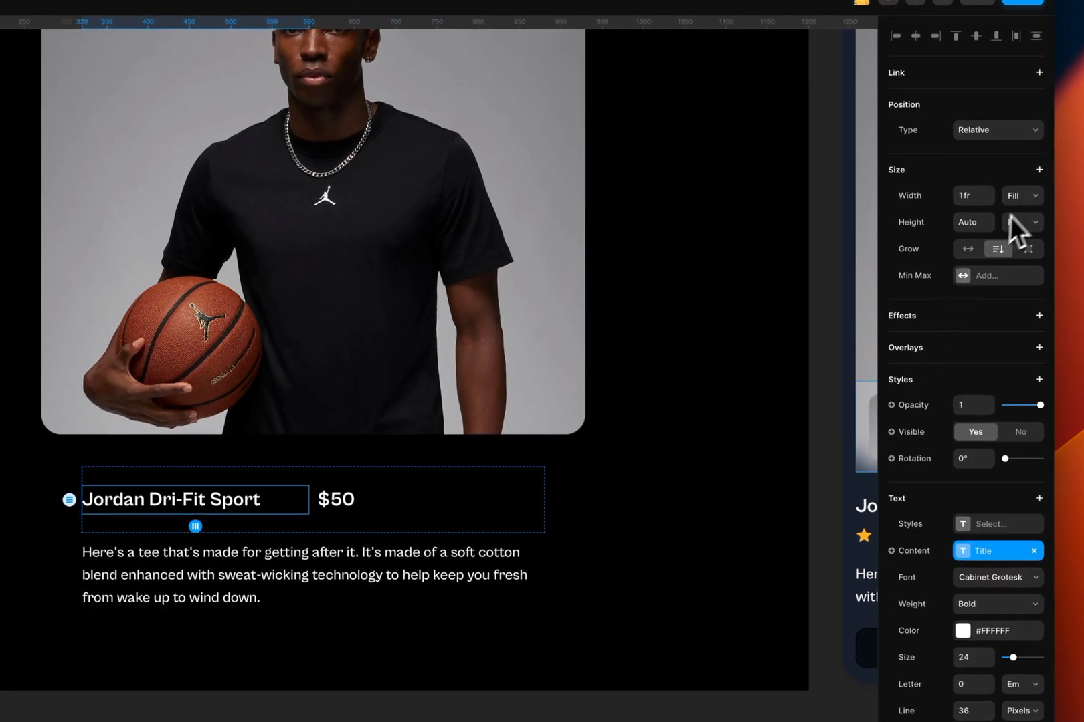
left_click(335, 499)
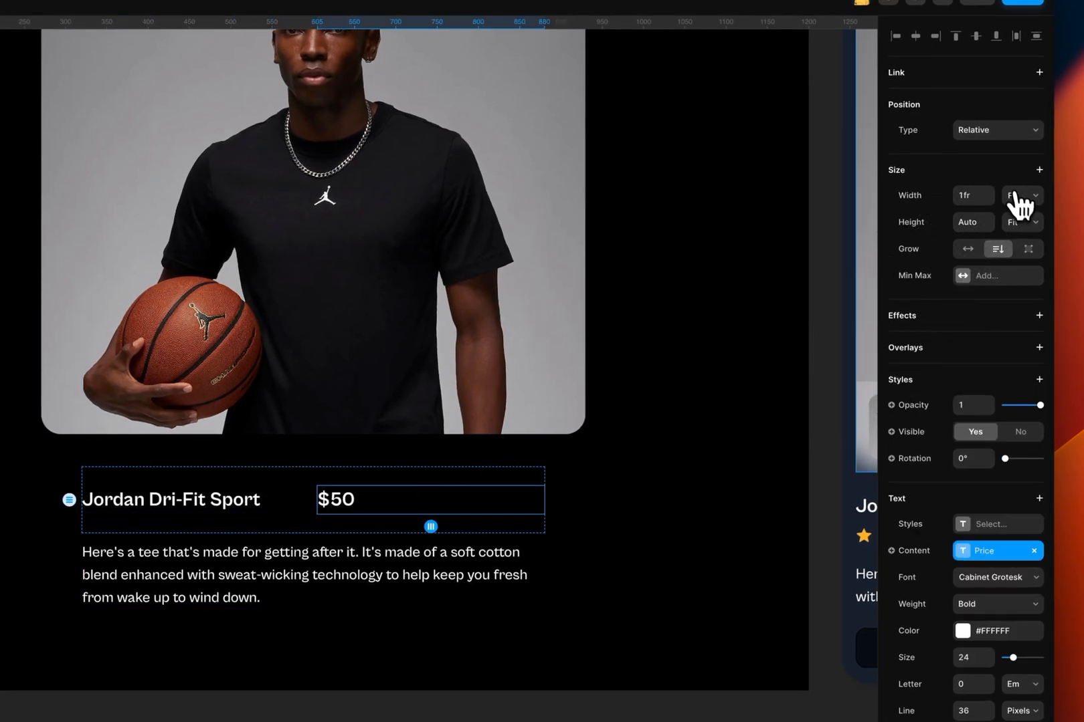
left_click(1021, 195)
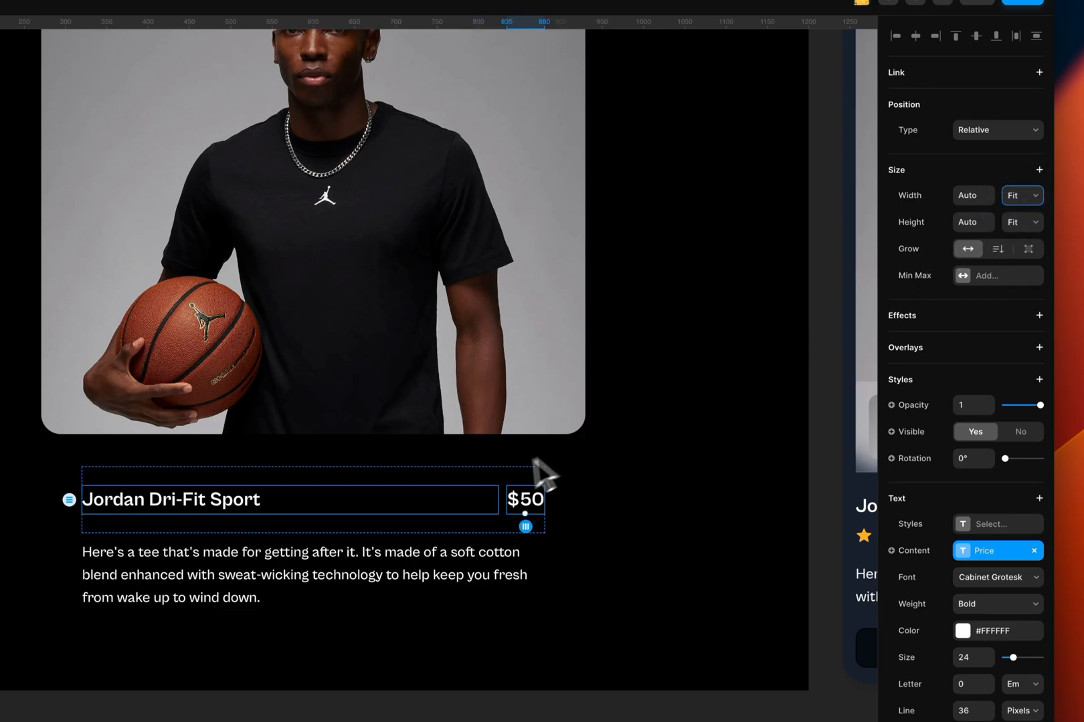
left_click(1021, 195)
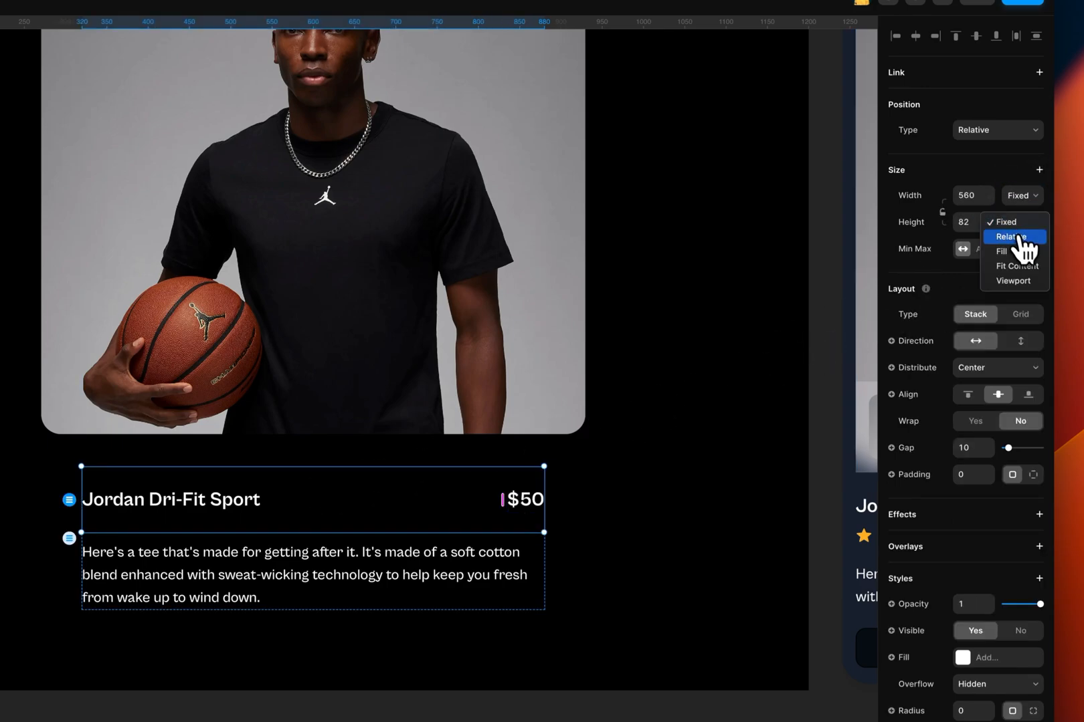
left_click(1001, 250)
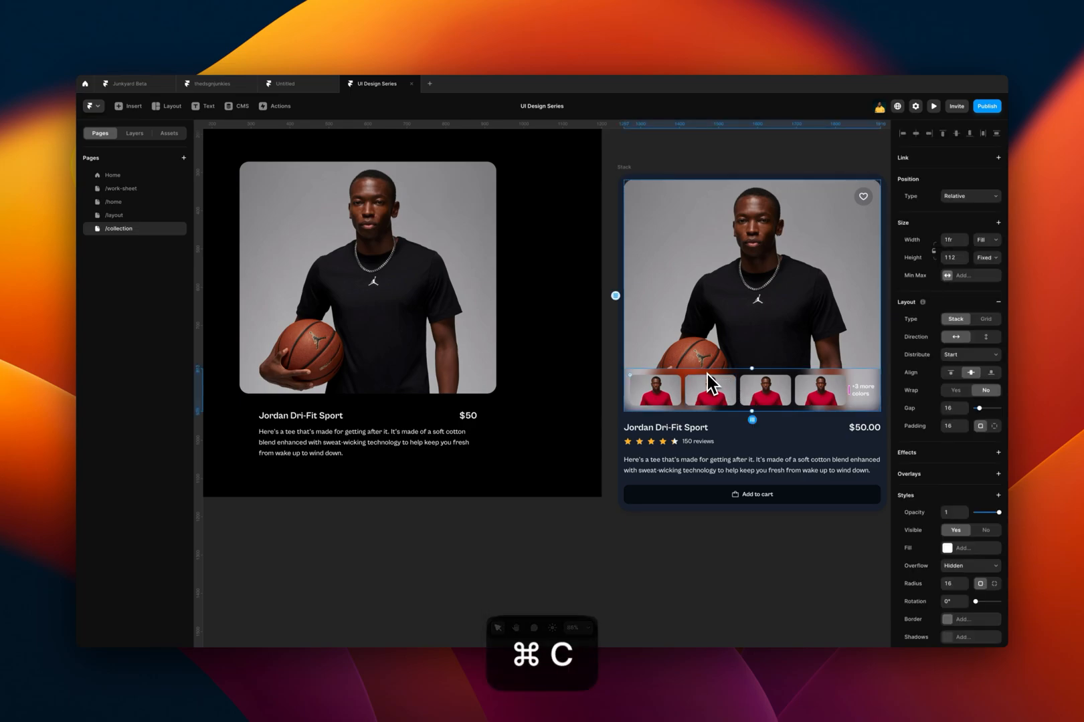
Paste the four-thumbnail colour strip into the image and align it to the bottom.
key("cmd+v")
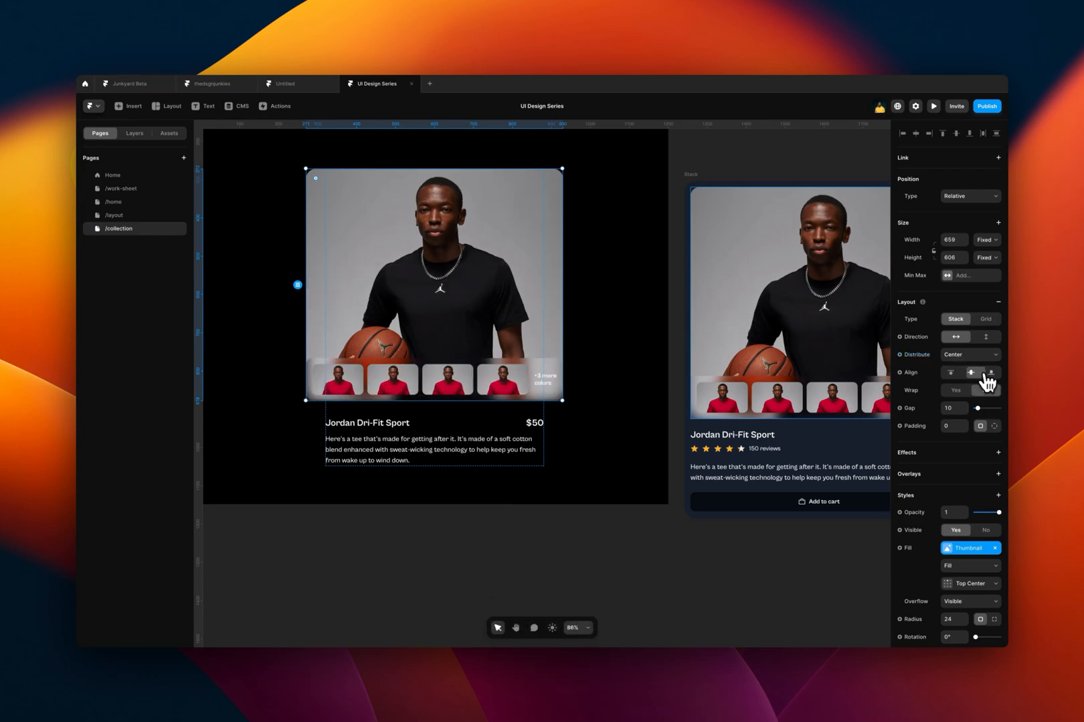
left_click(985, 390)
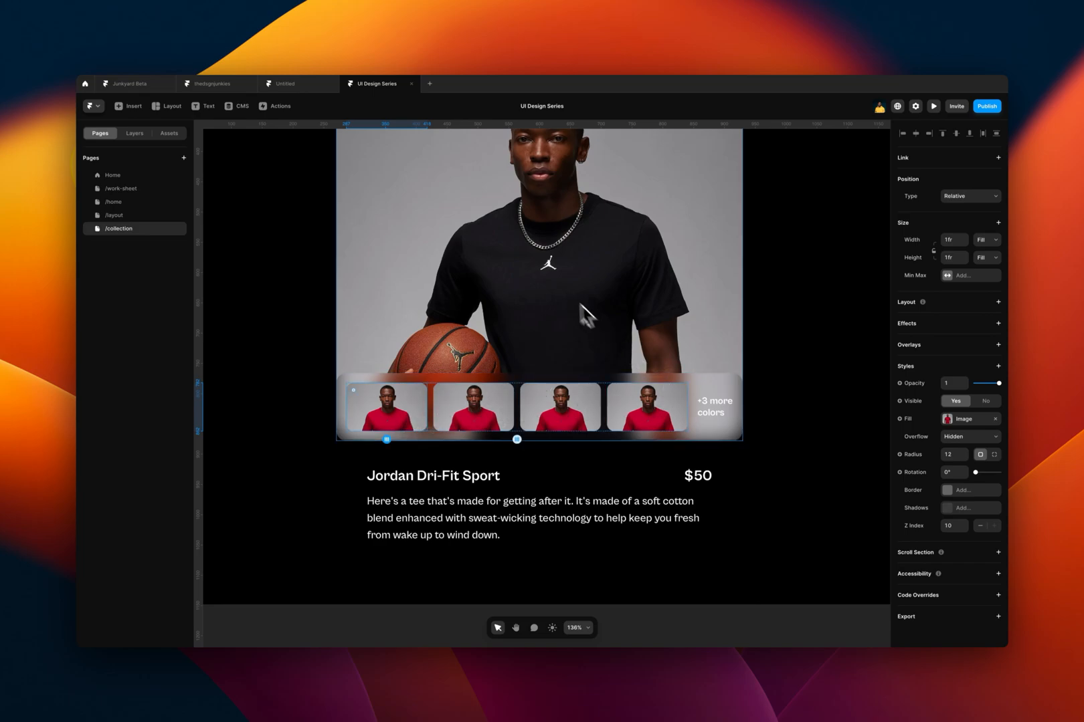
mouse_move(817, 307)
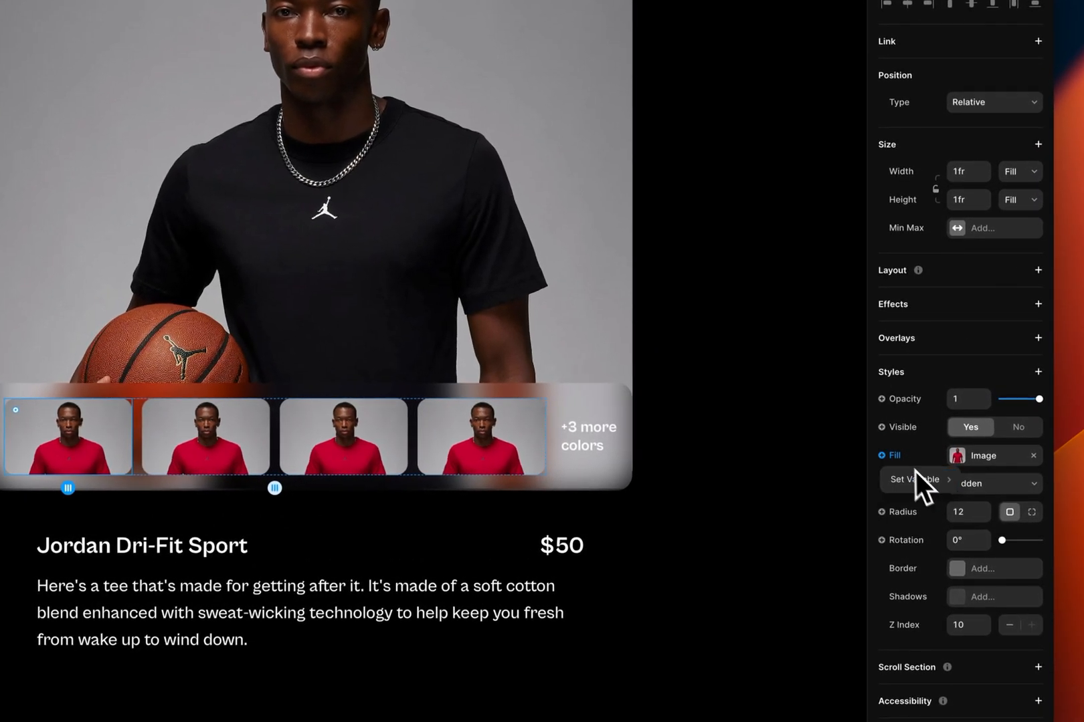
Bind the first thumbnail to Var 1 with a Top Center focal point.
left_click(915, 479)
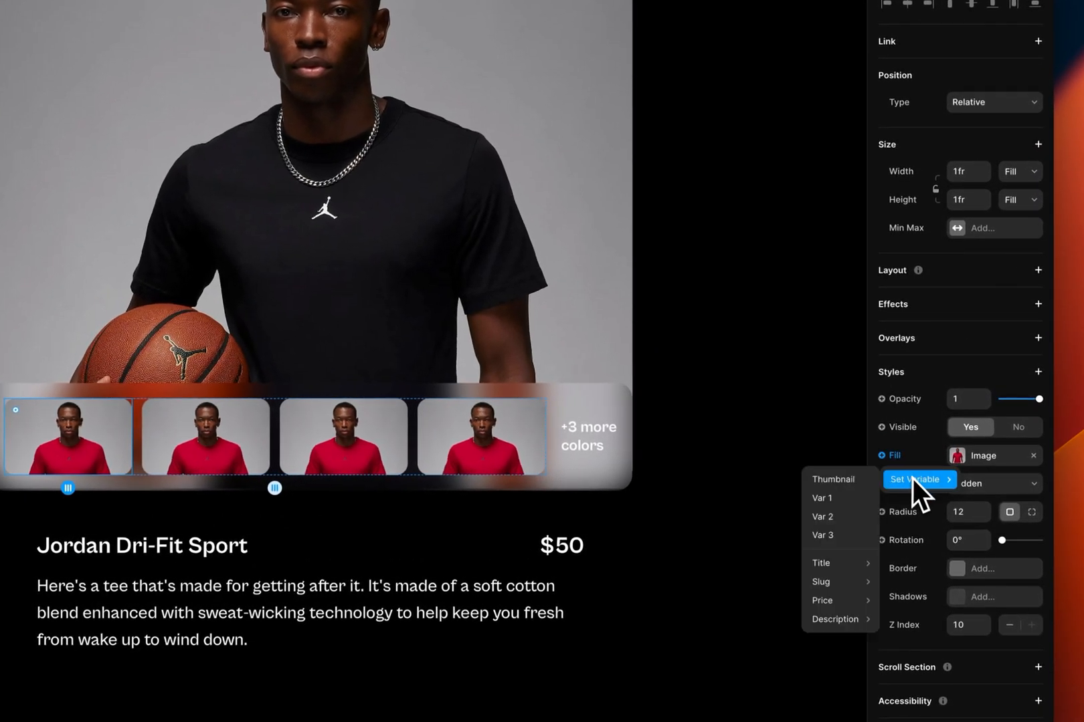
left_click(821, 498)
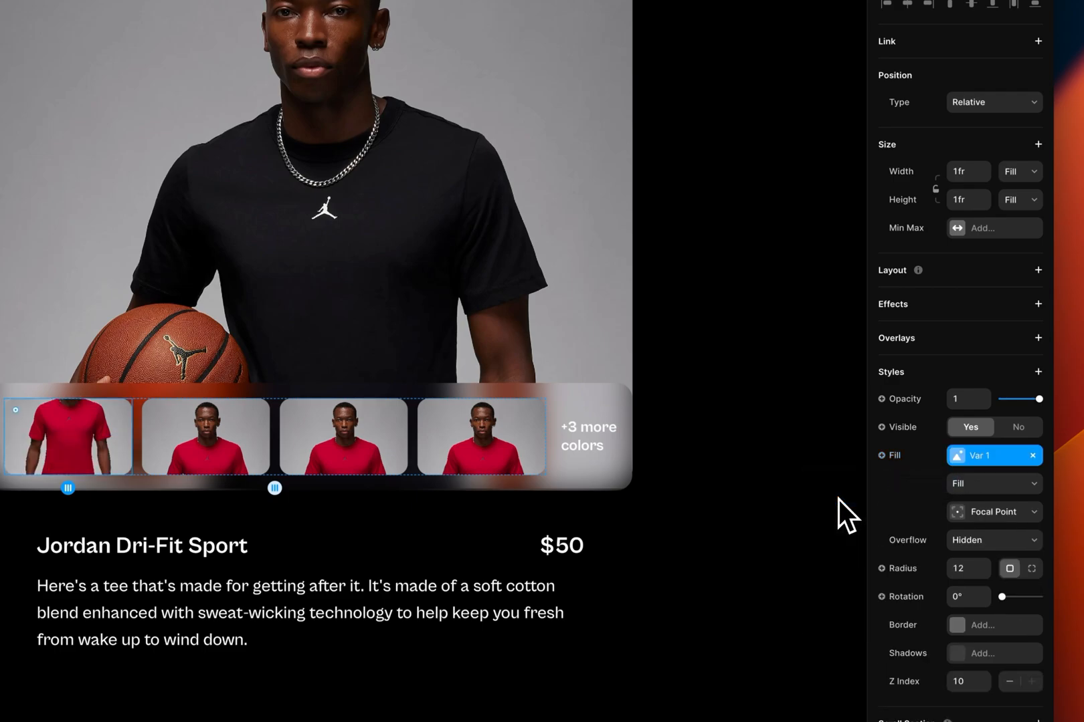
left_click(993, 513)
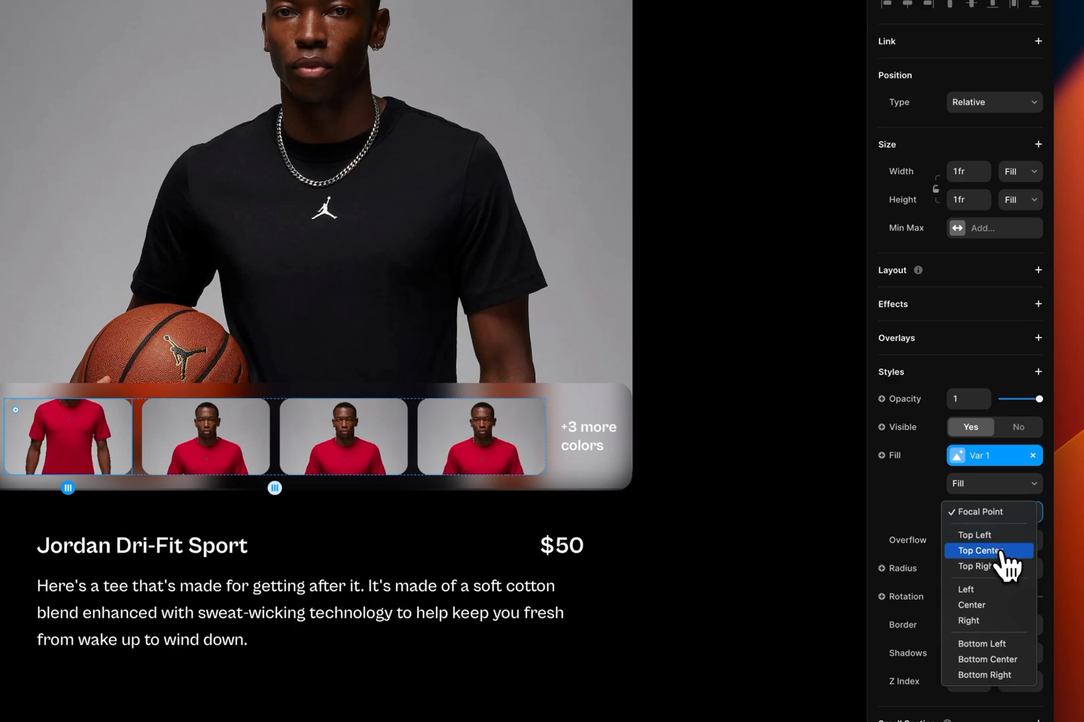
left_click(980, 551)
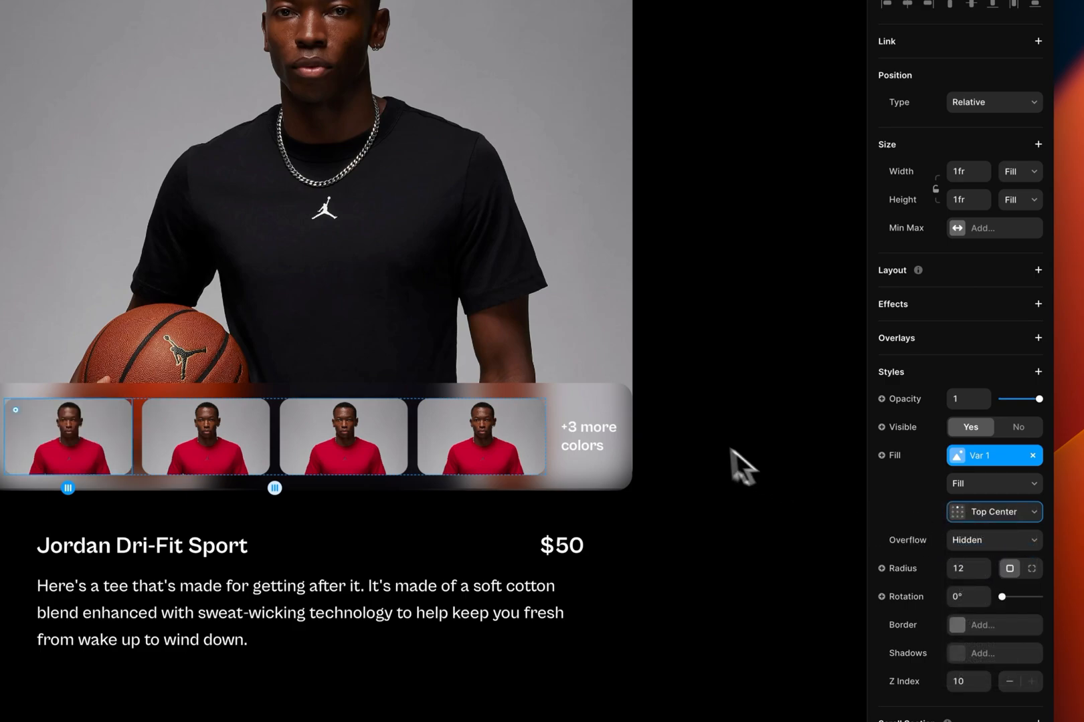
Bind the second and third thumbnails to Var 2 and Var 3, restoring the fourth.
left_click(994, 455)
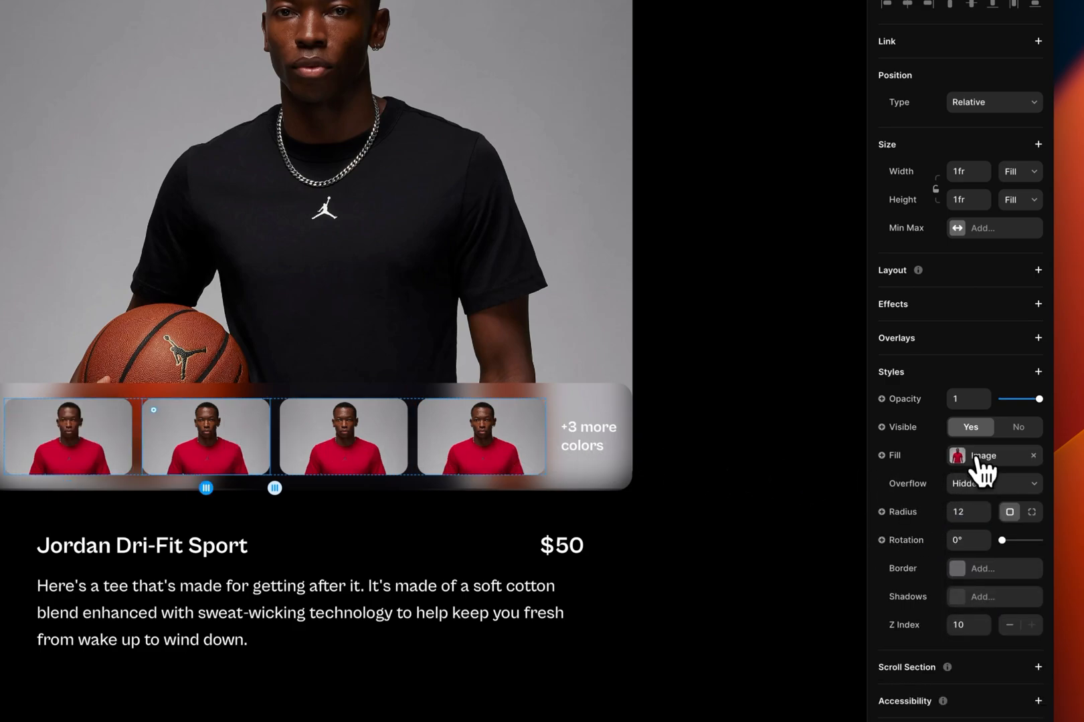
left_click(988, 455)
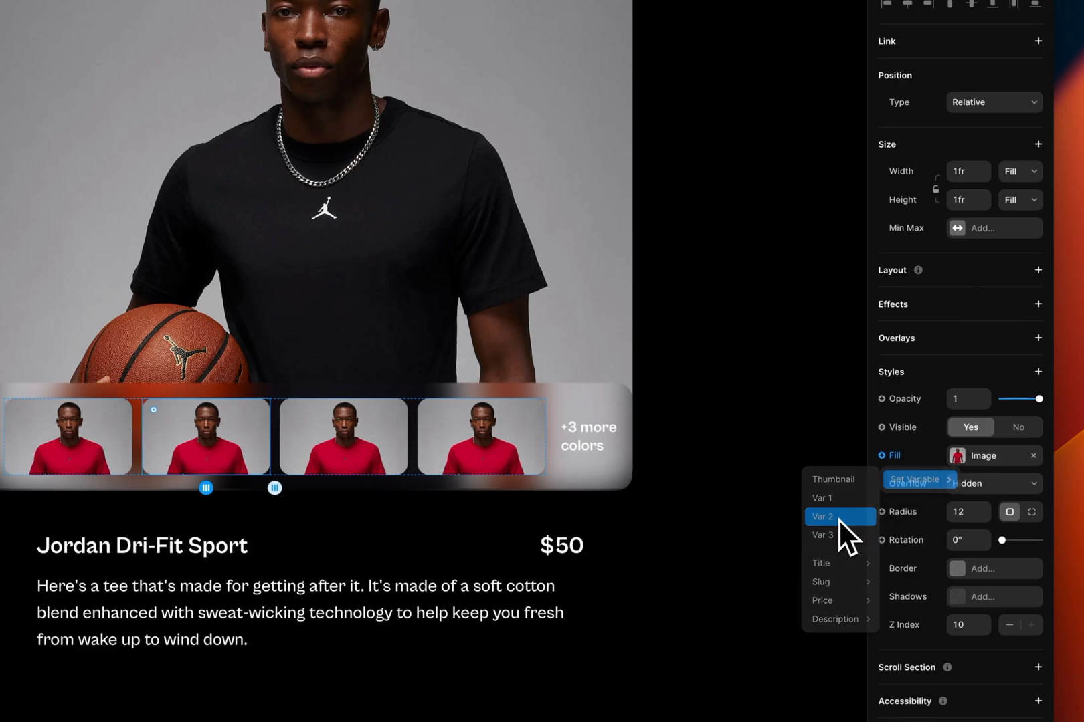
left_click(822, 516)
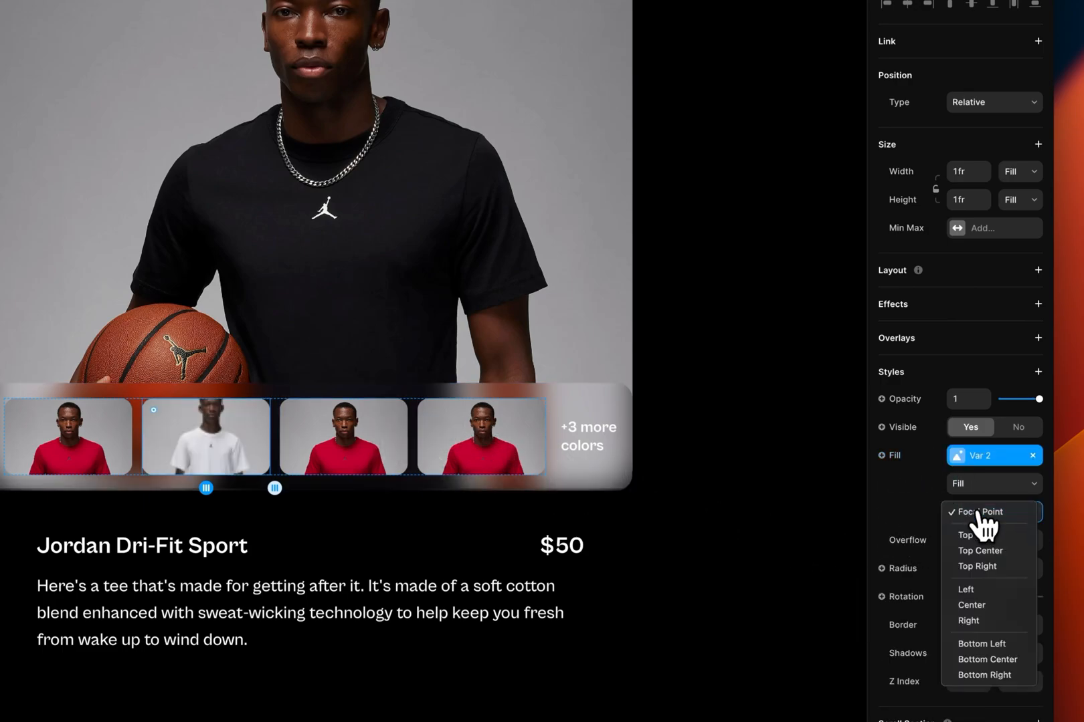
left_click(982, 511)
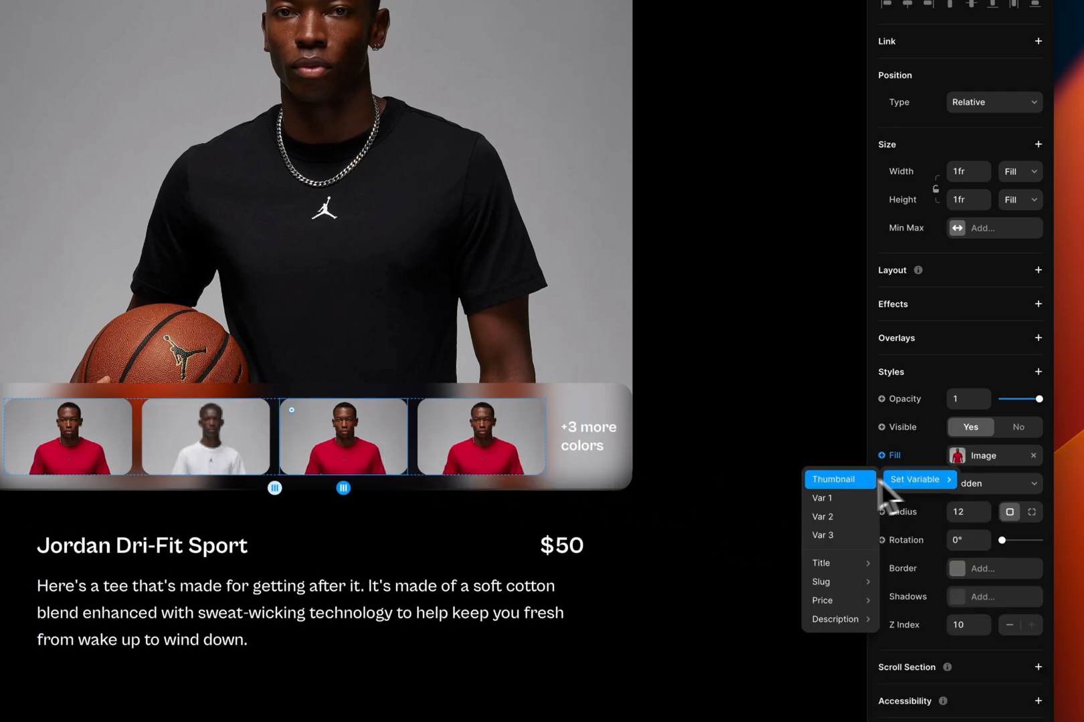
left_click(821, 535)
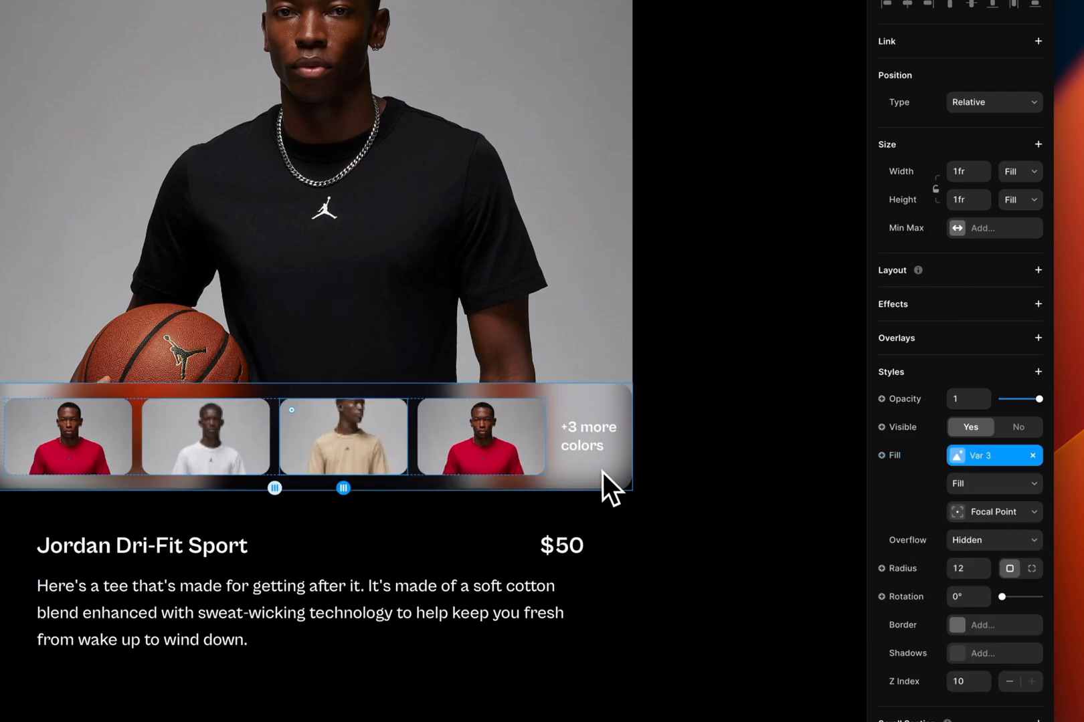
left_click(993, 512)
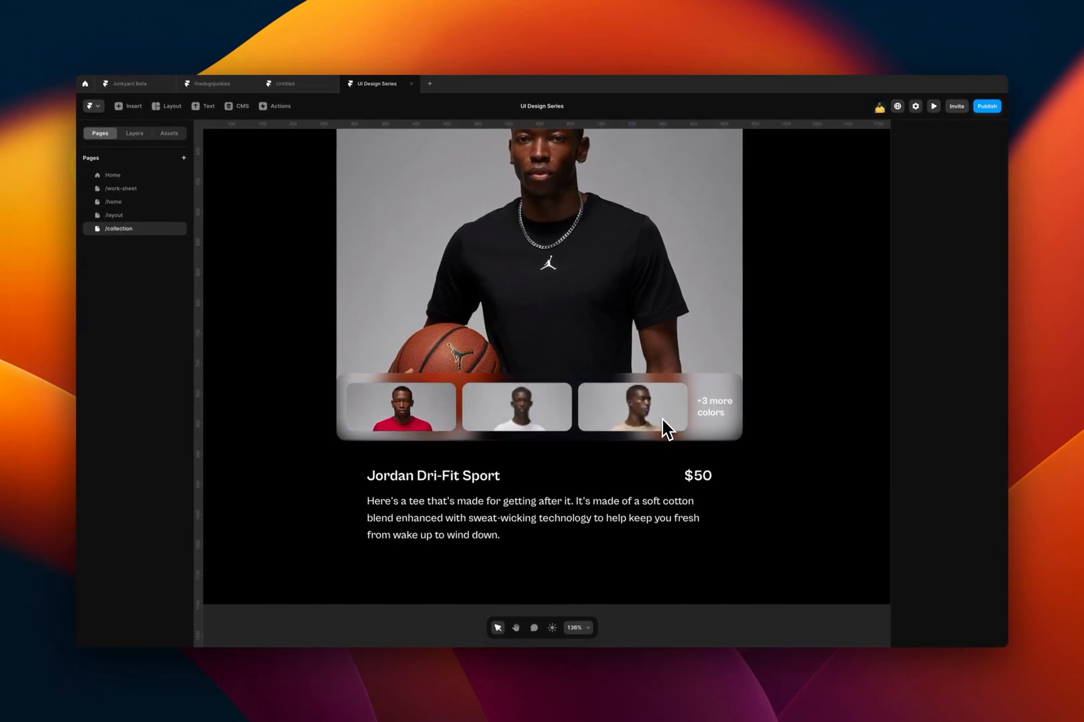
key("cmd+z")
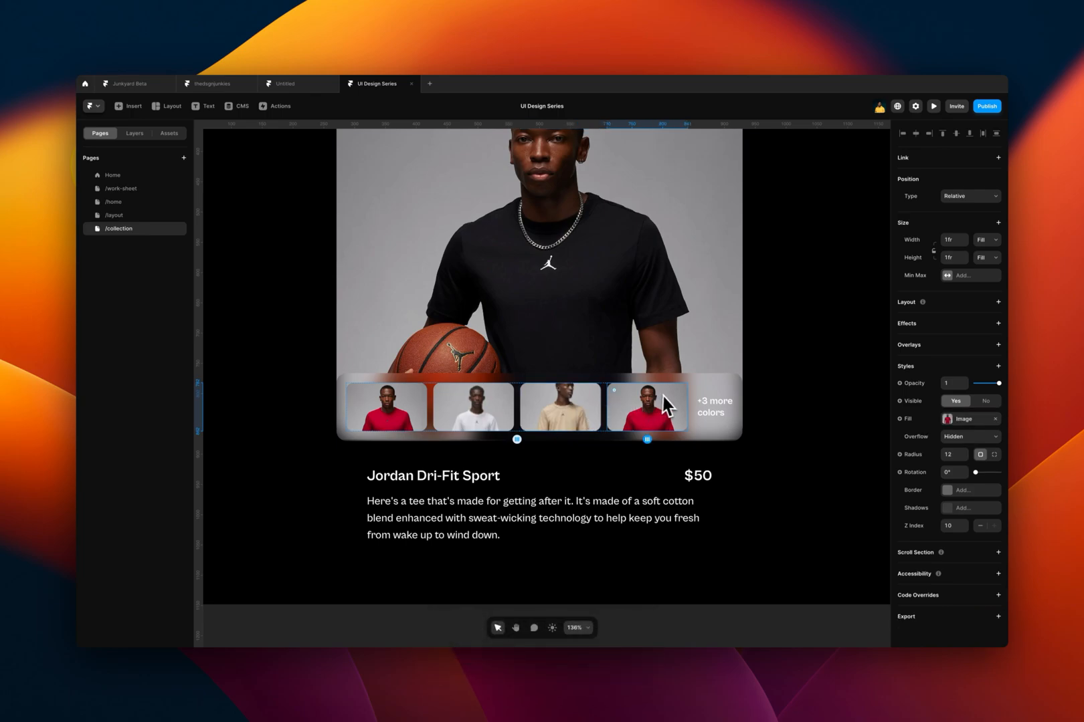
Add a new image field to the CMS collection and return to the canvas.
left_click(237, 105)
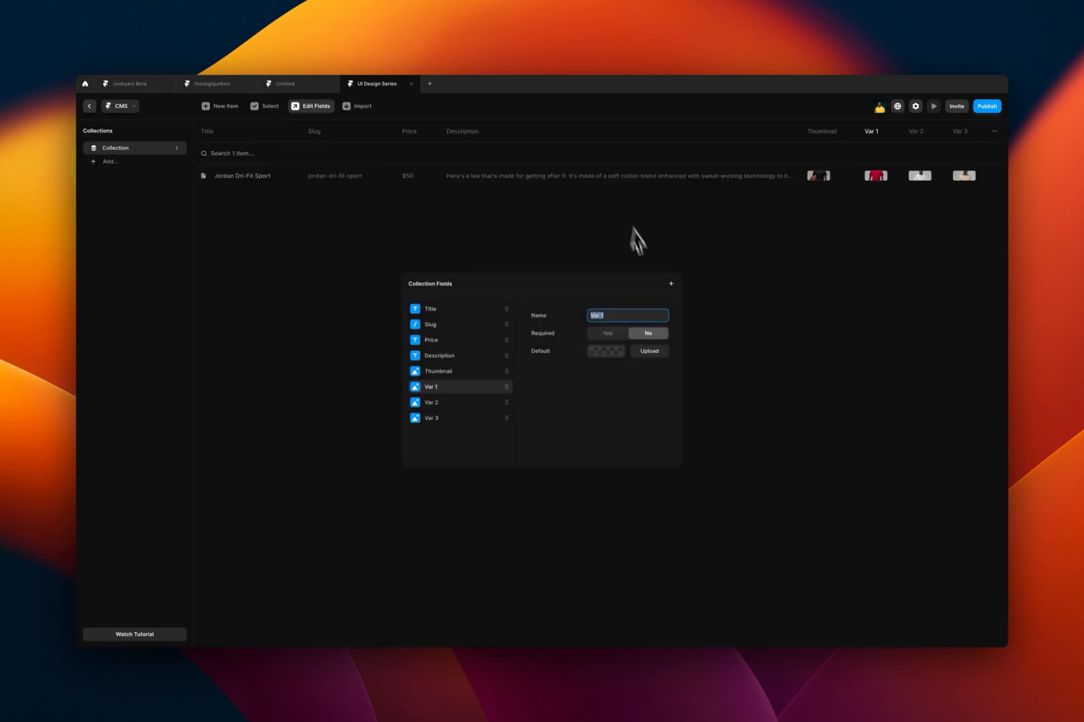
left_click(431, 418)
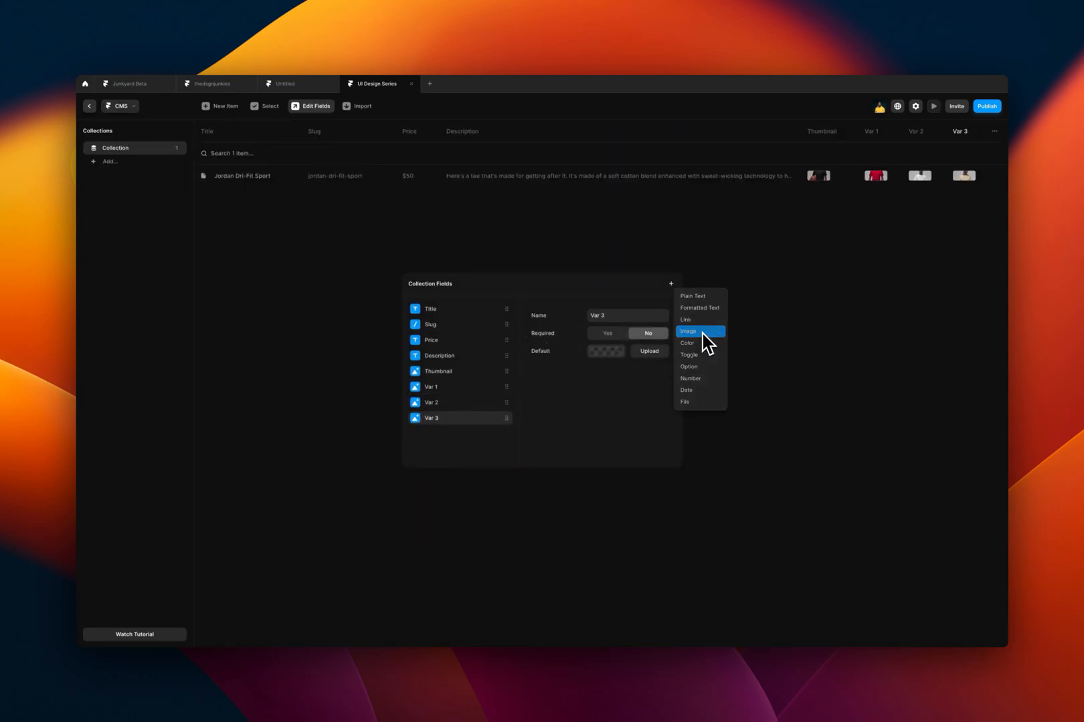
left_click(687, 331)
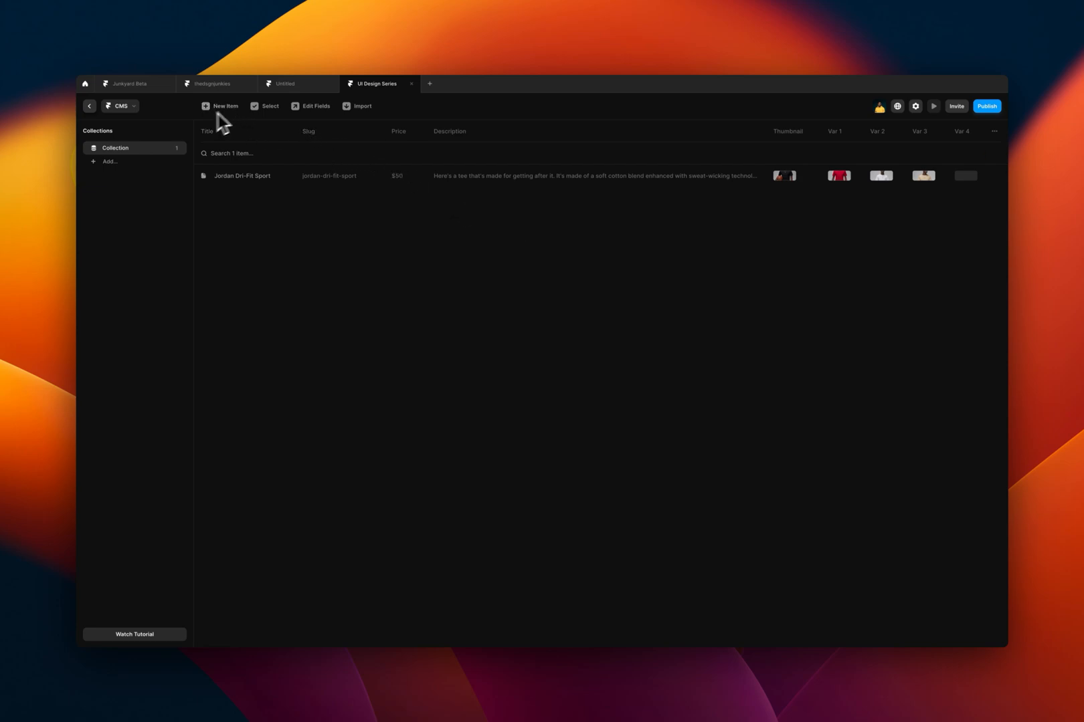
left_click(89, 106)
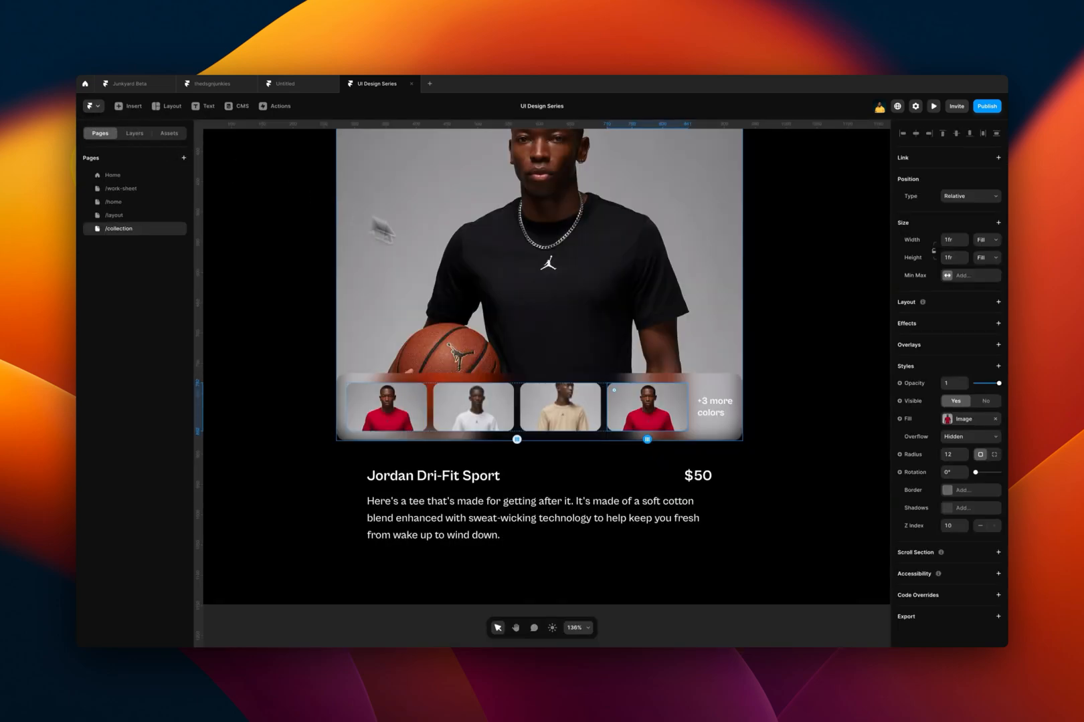
mouse_move(750, 408)
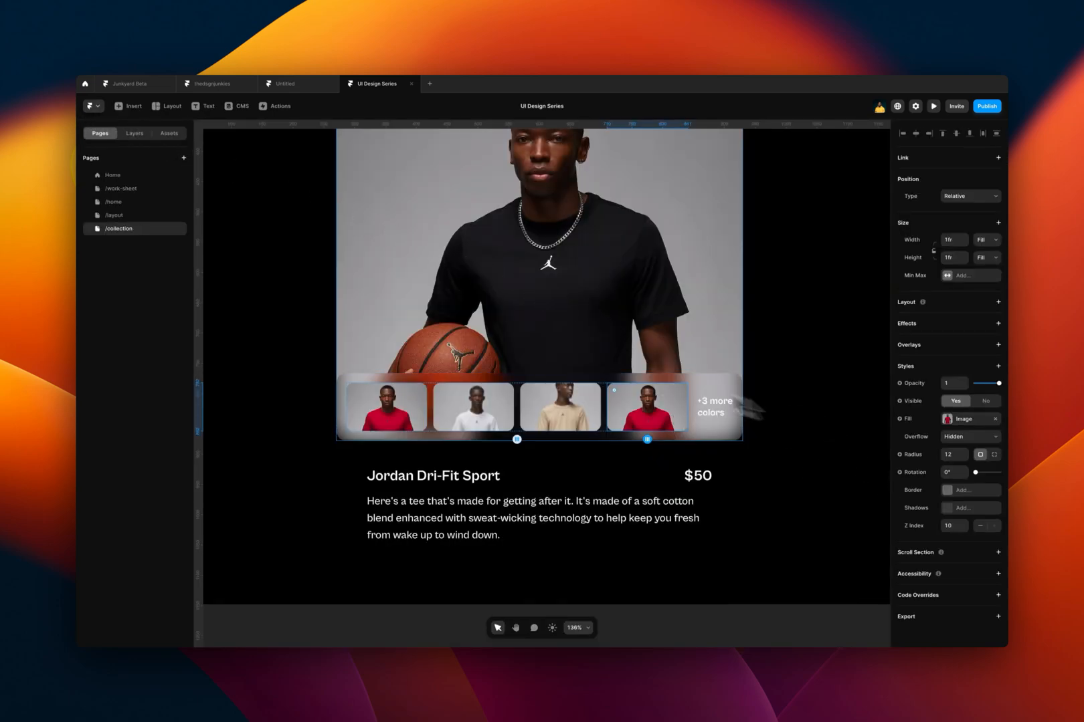
Give the Jordan Dri-Fit Sport item's Var 4 a product photo from Downloads.
left_click(237, 106)
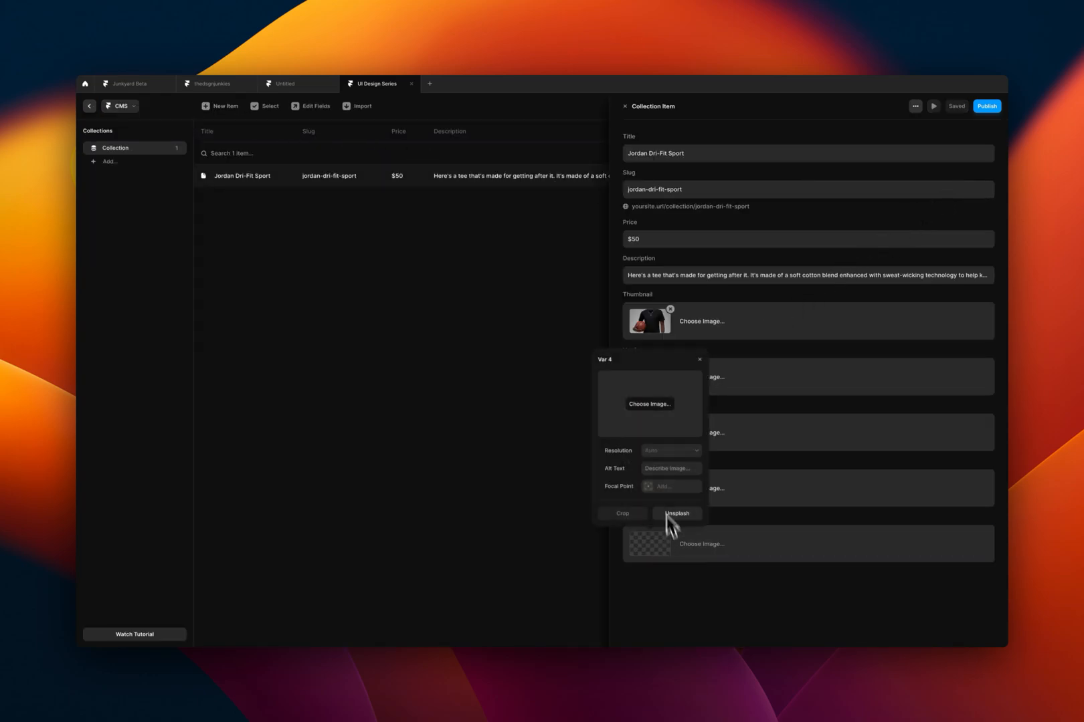
mouse_move(607, 394)
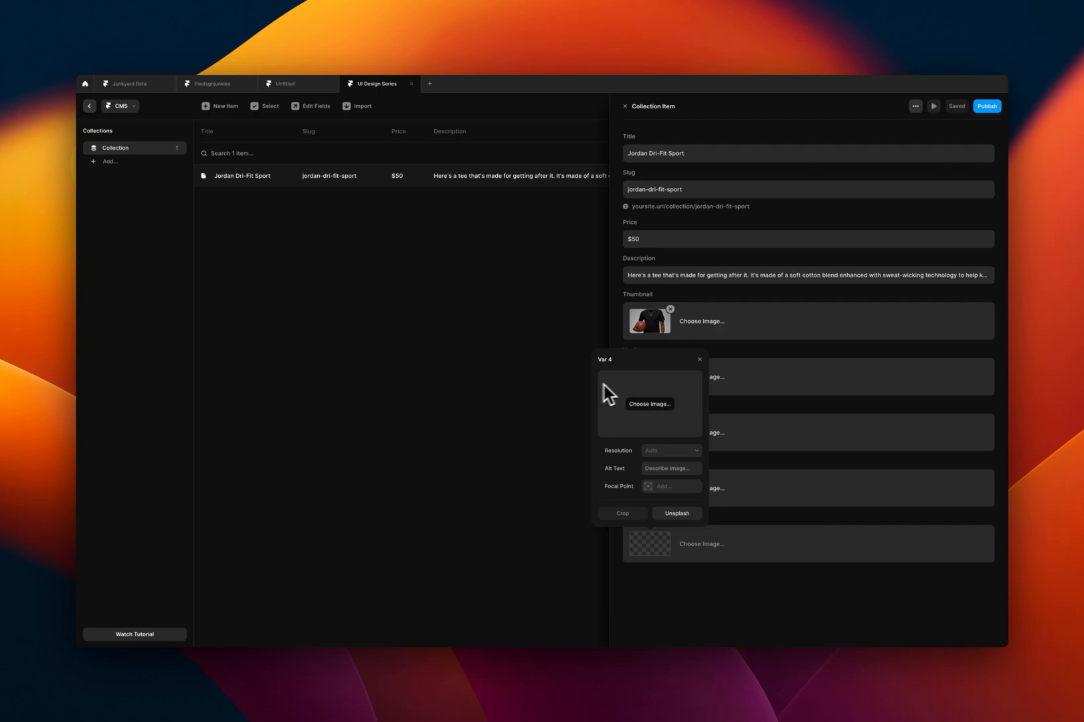
left_click(649, 404)
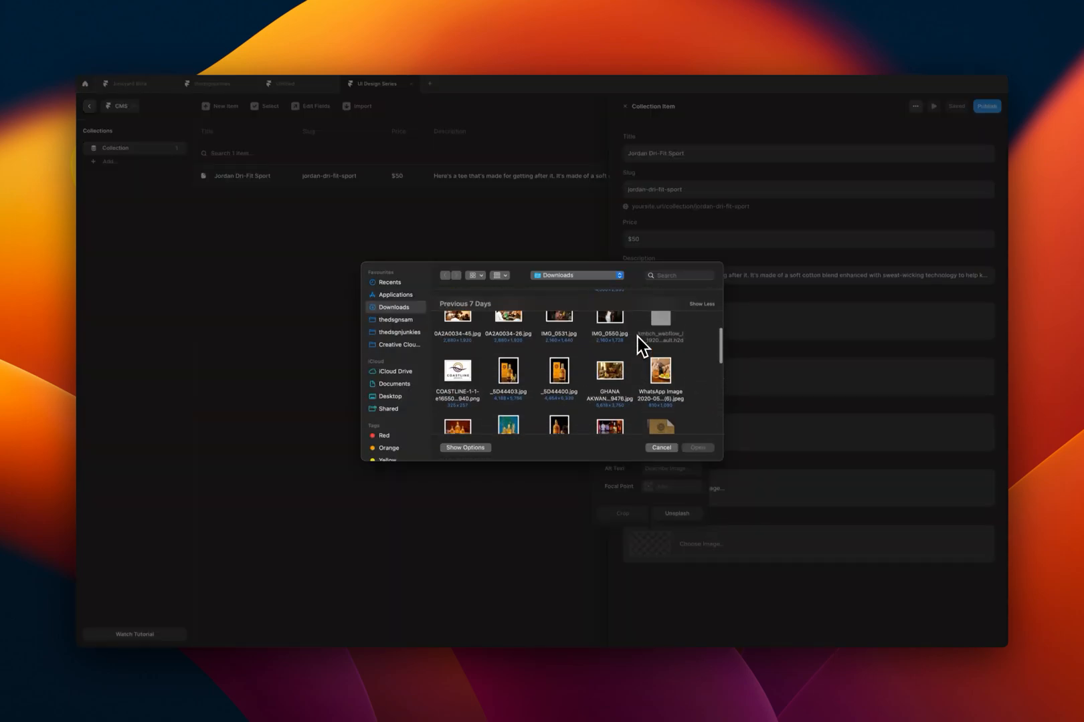
scroll("up", 3)
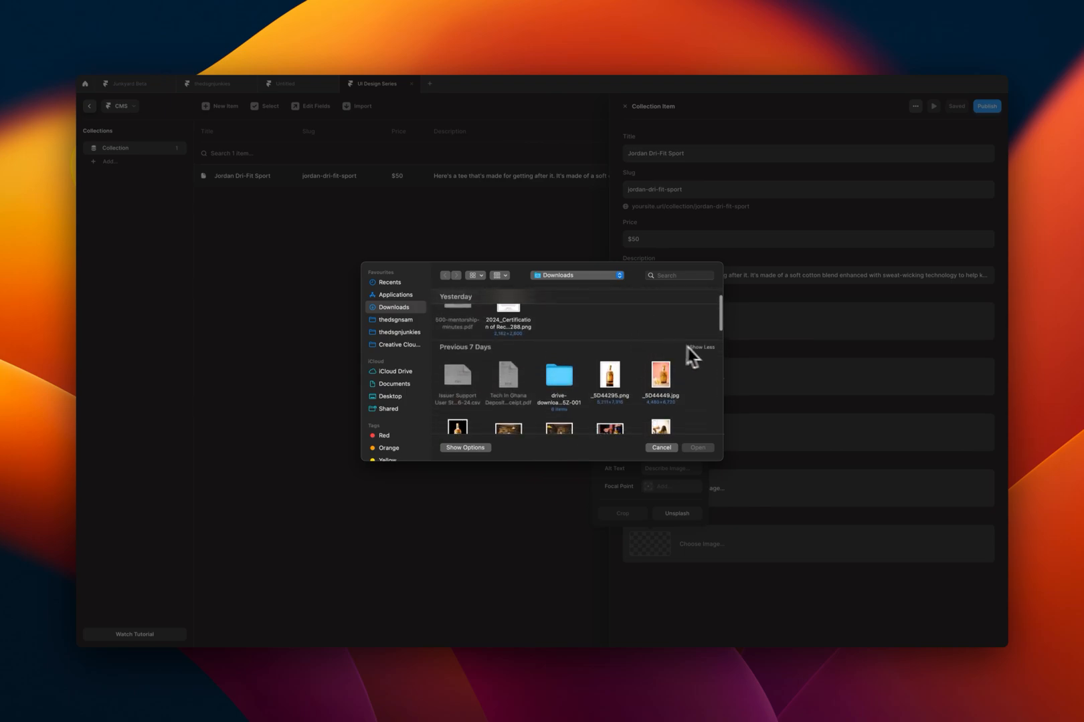
left_click(700, 347)
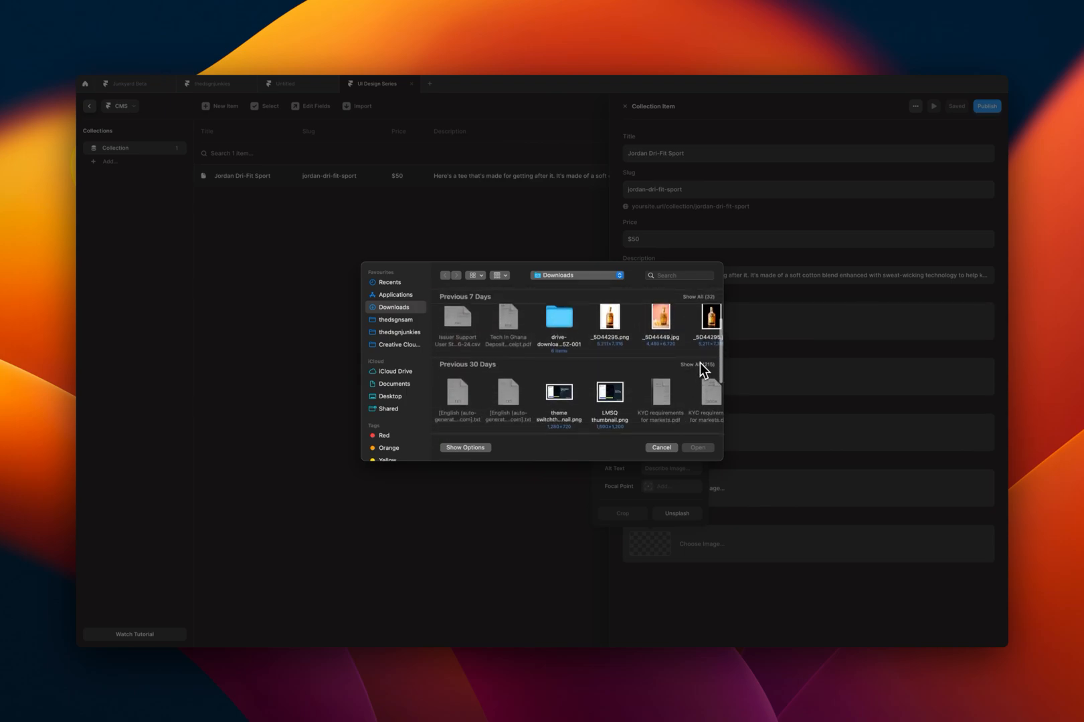
left_click(698, 365)
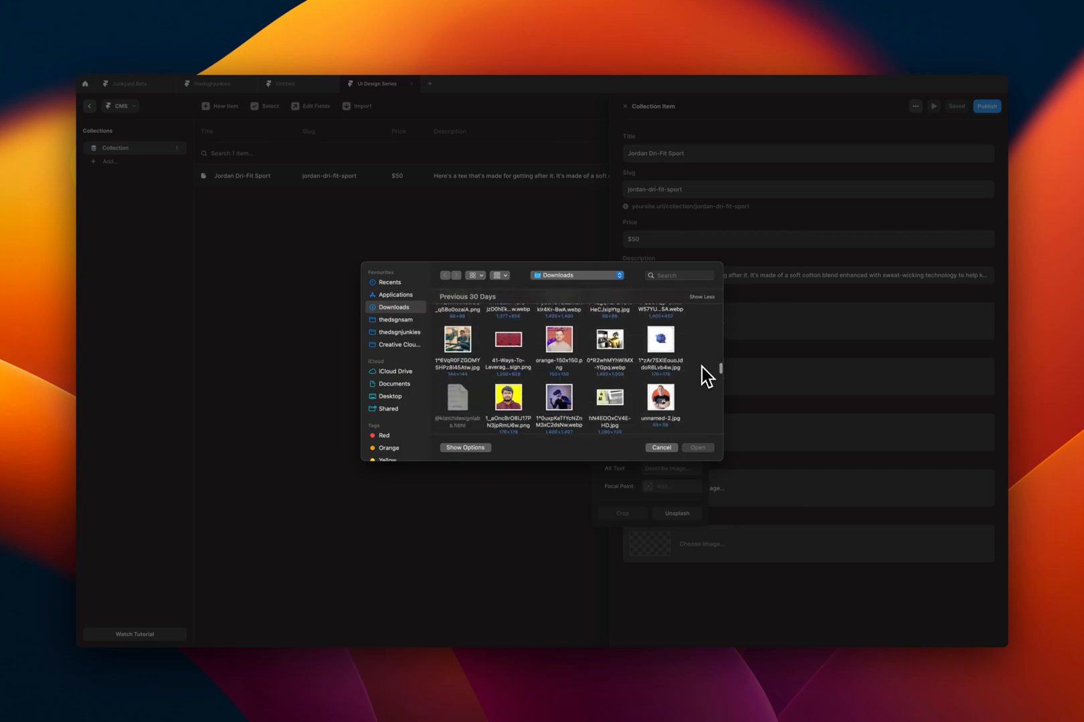
scroll("down", 3)
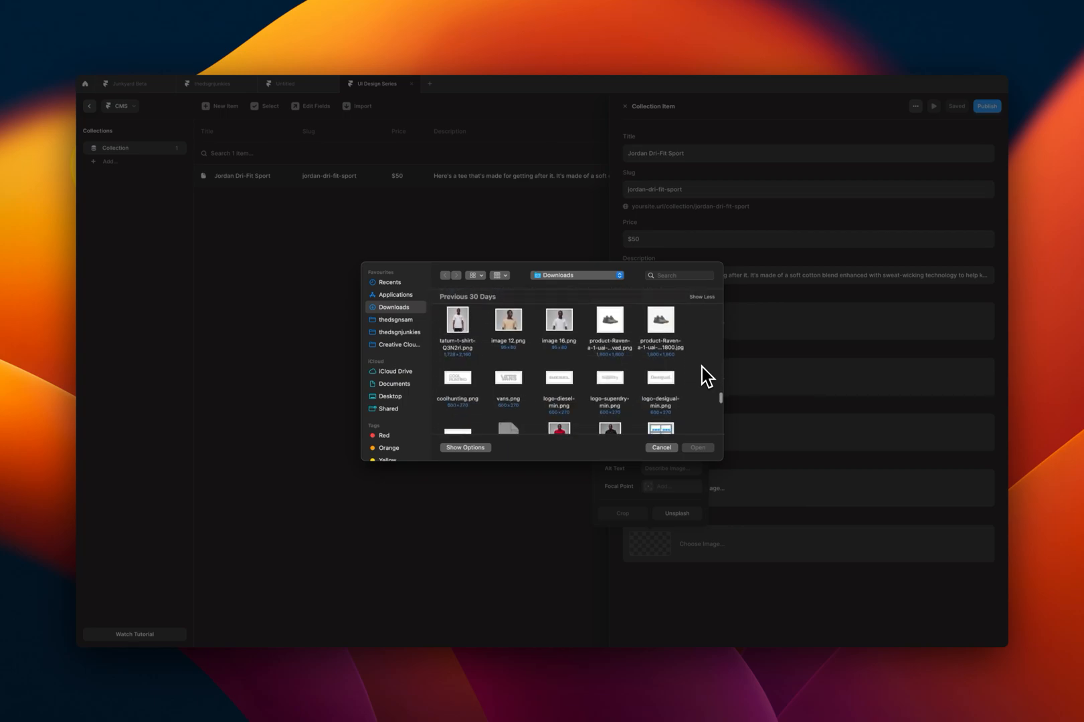
left_click(697, 448)
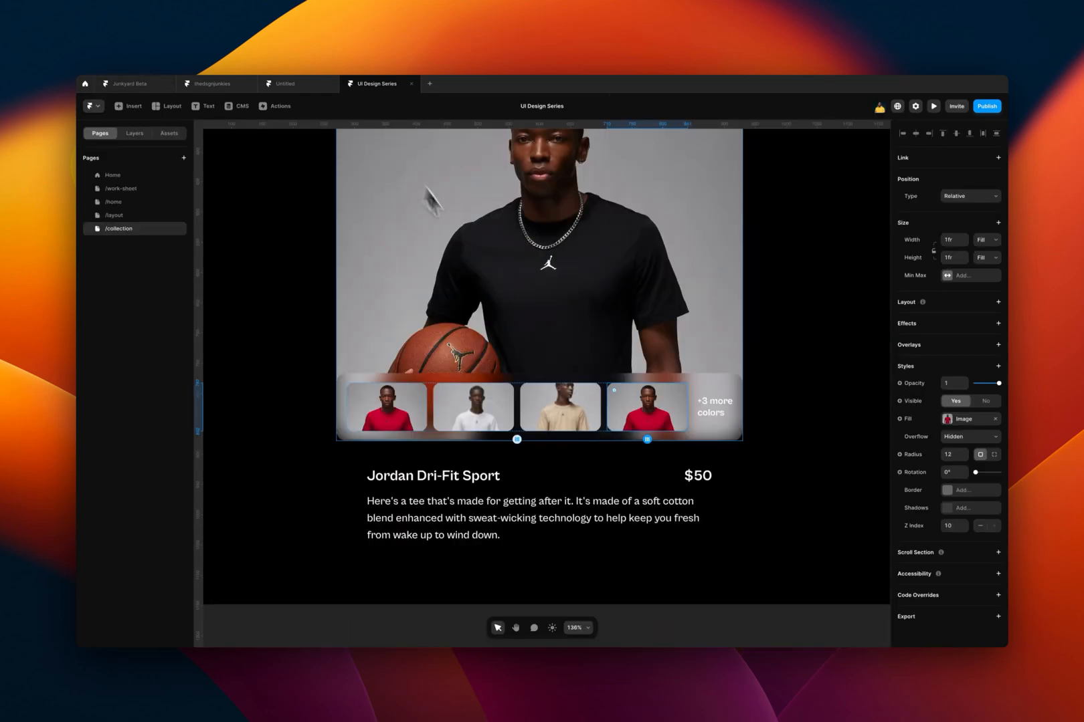
Bind the fourth thumbnail's image to Var 4 and adjust its position.
left_click(965, 418)
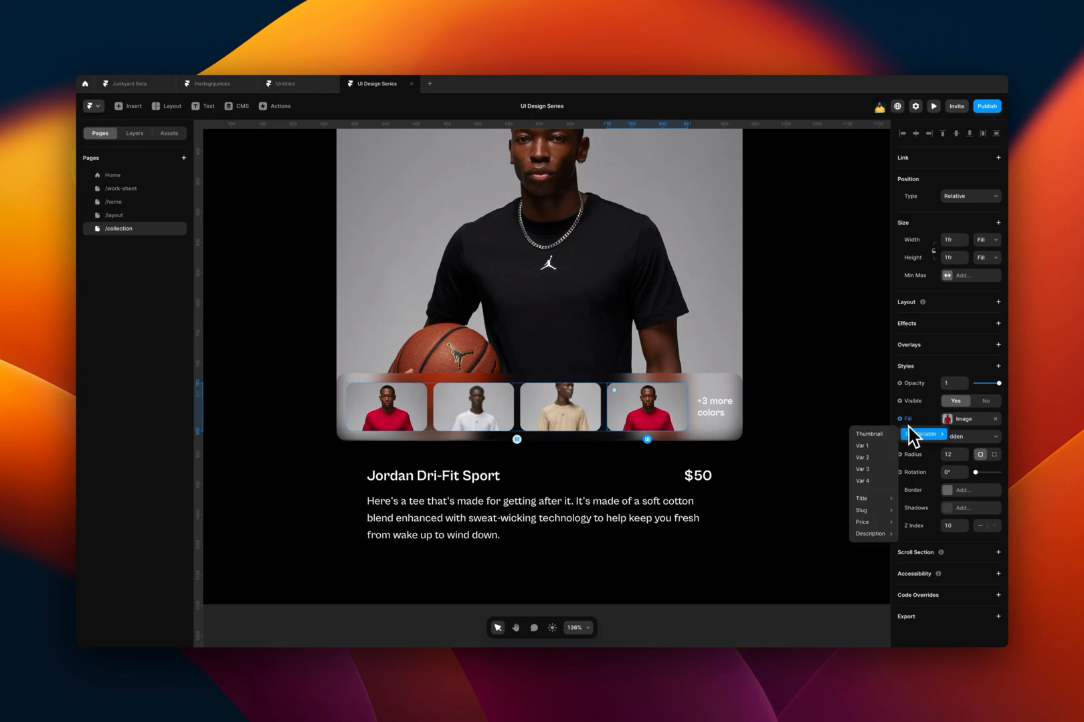
mouse_move(867, 480)
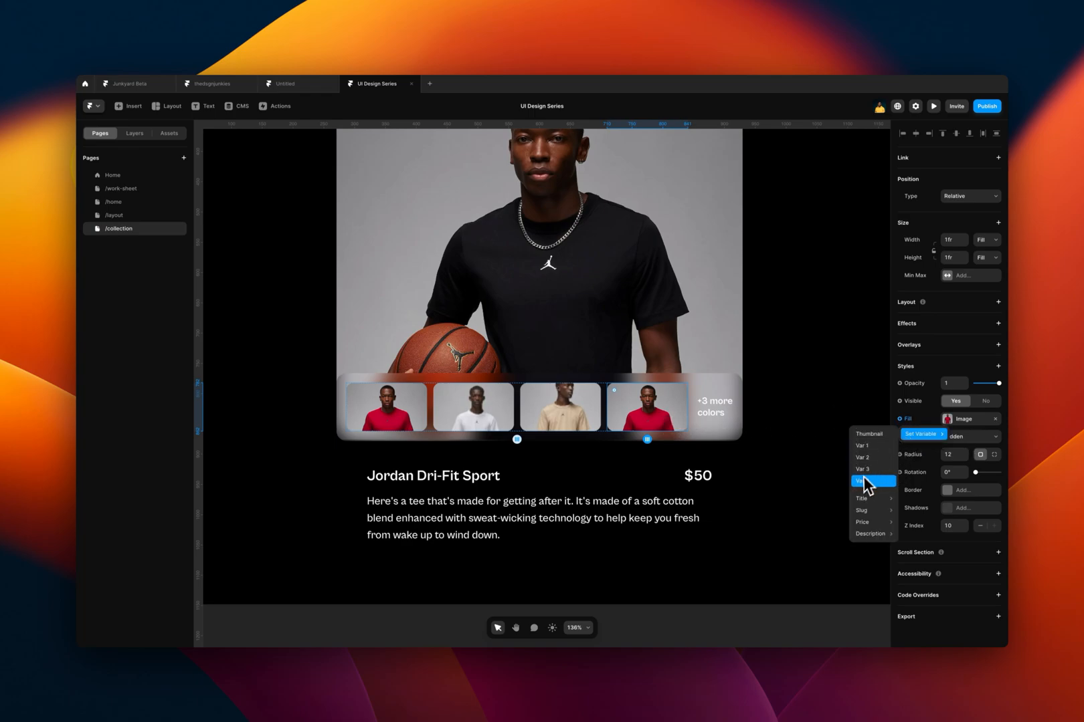
left_click(862, 481)
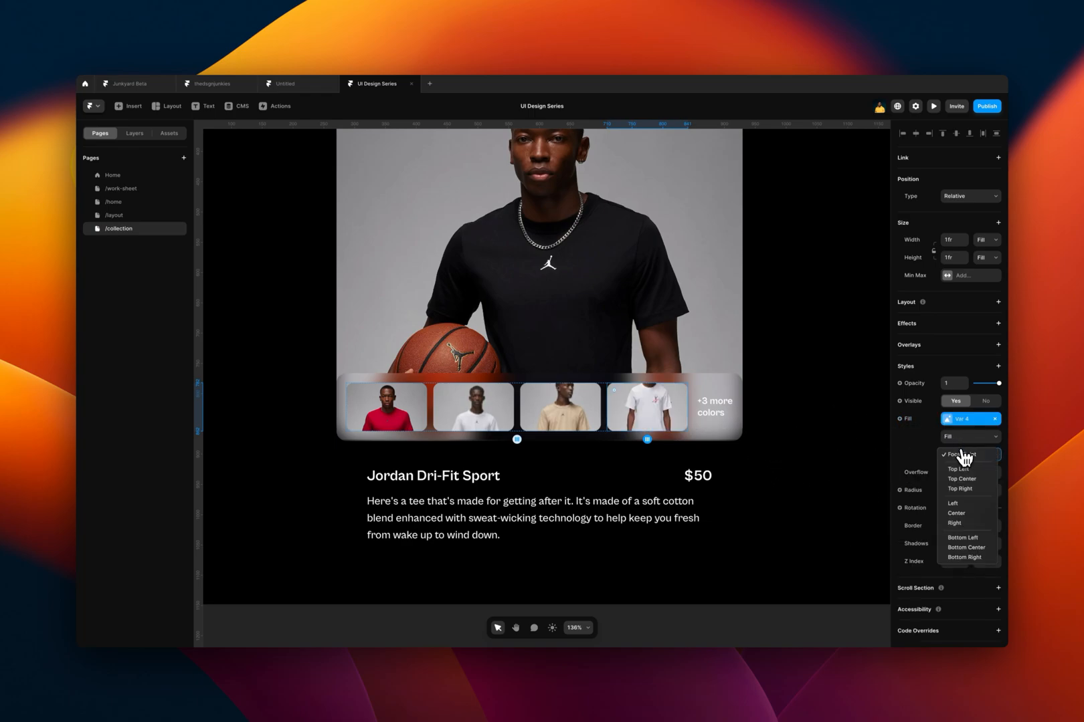
left_click(962, 479)
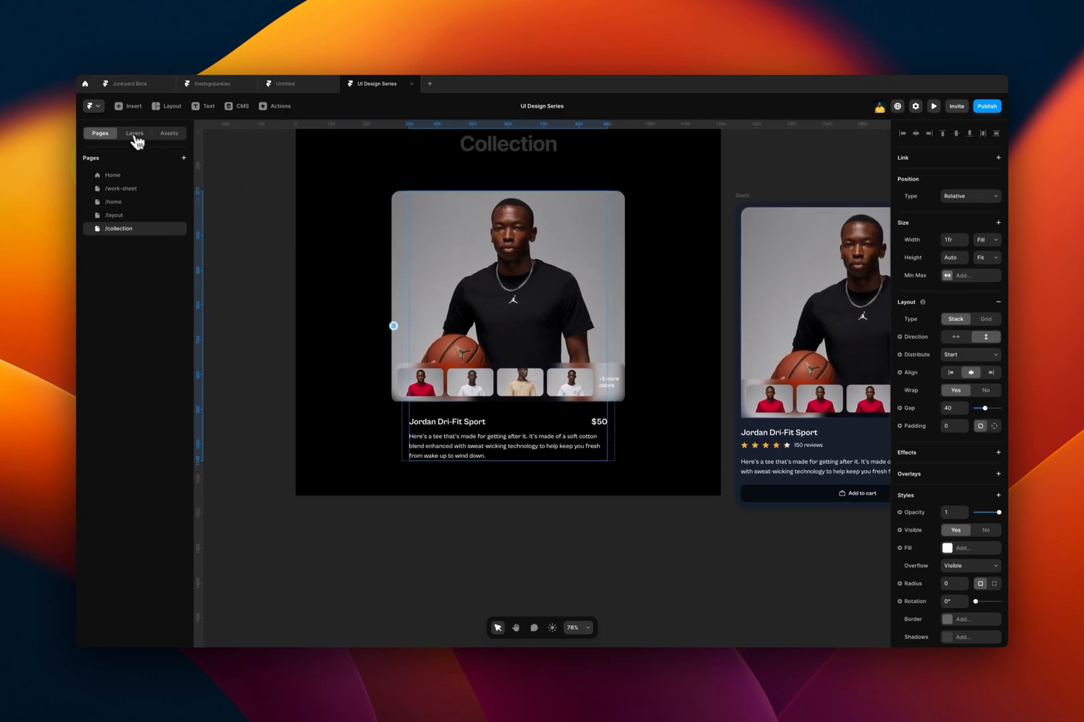
Select the card Stack in Layers and give it 16 padding.
left_click(133, 132)
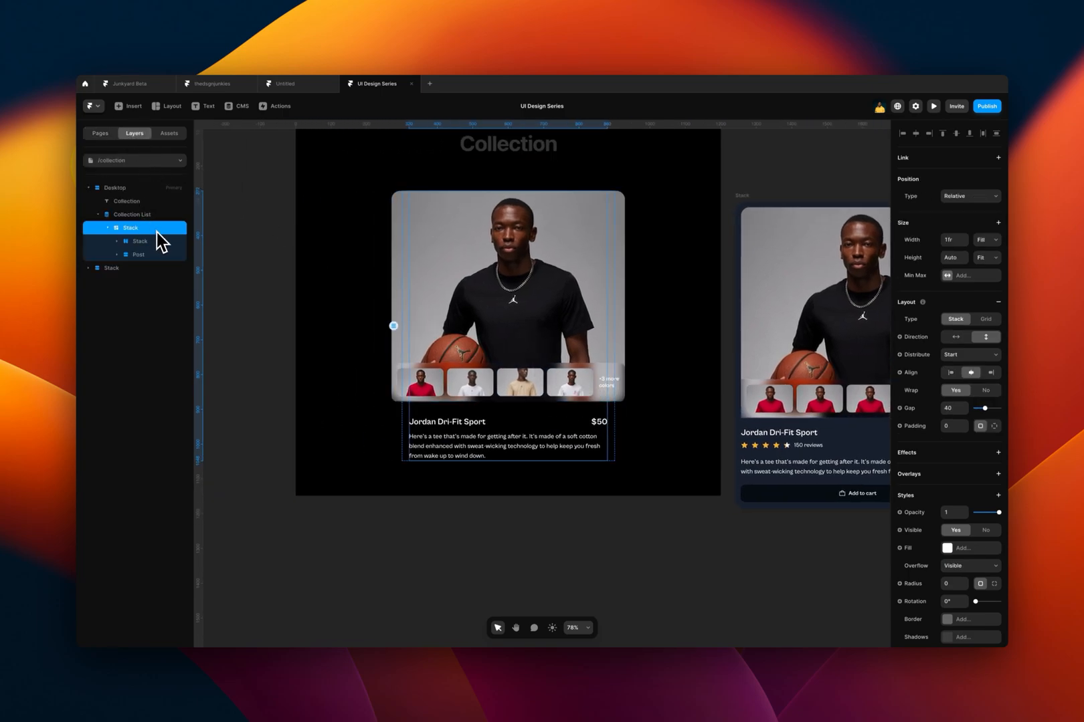
mouse_move(482, 333)
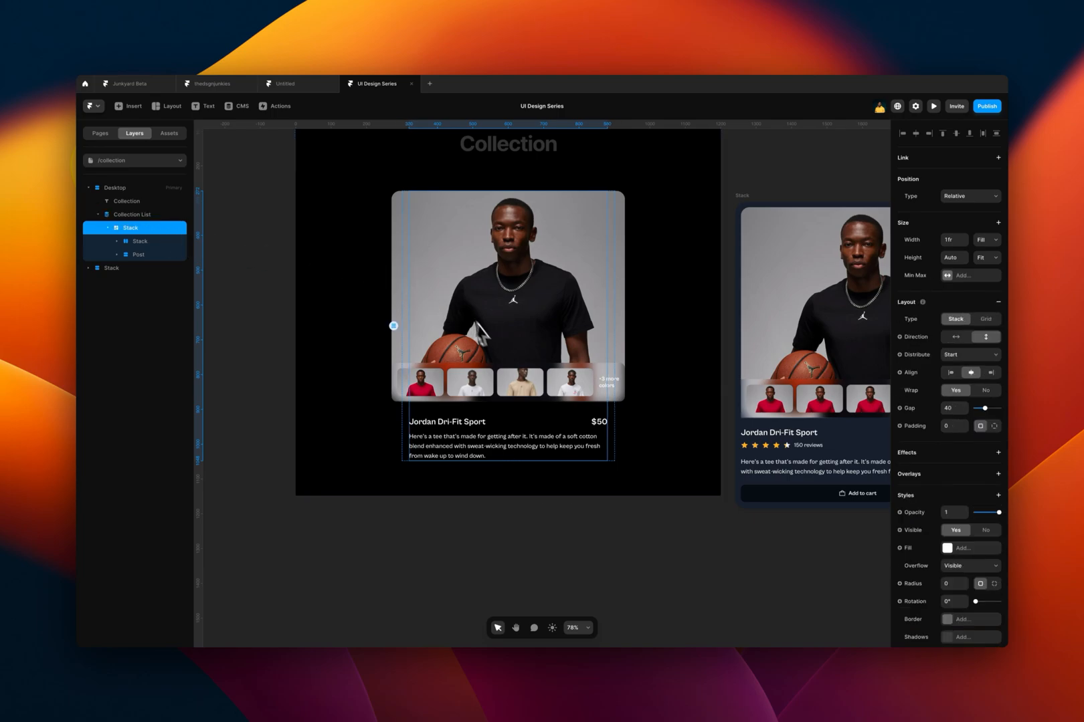
mouse_move(990, 280)
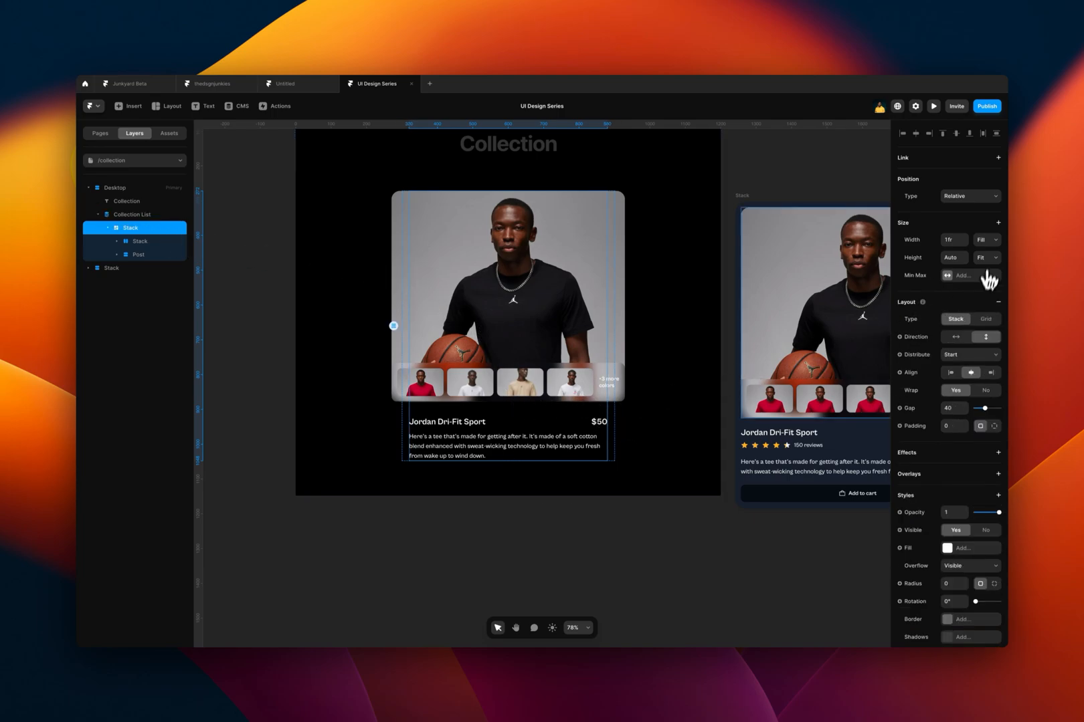
left_click(986, 240)
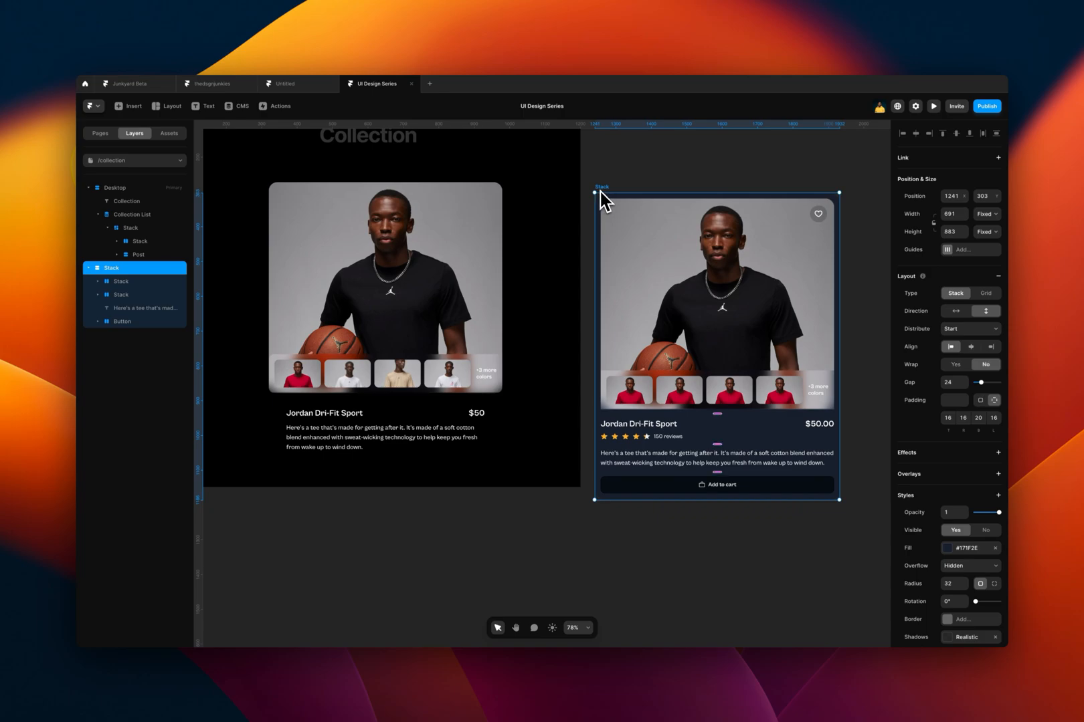
left_click(131, 241)
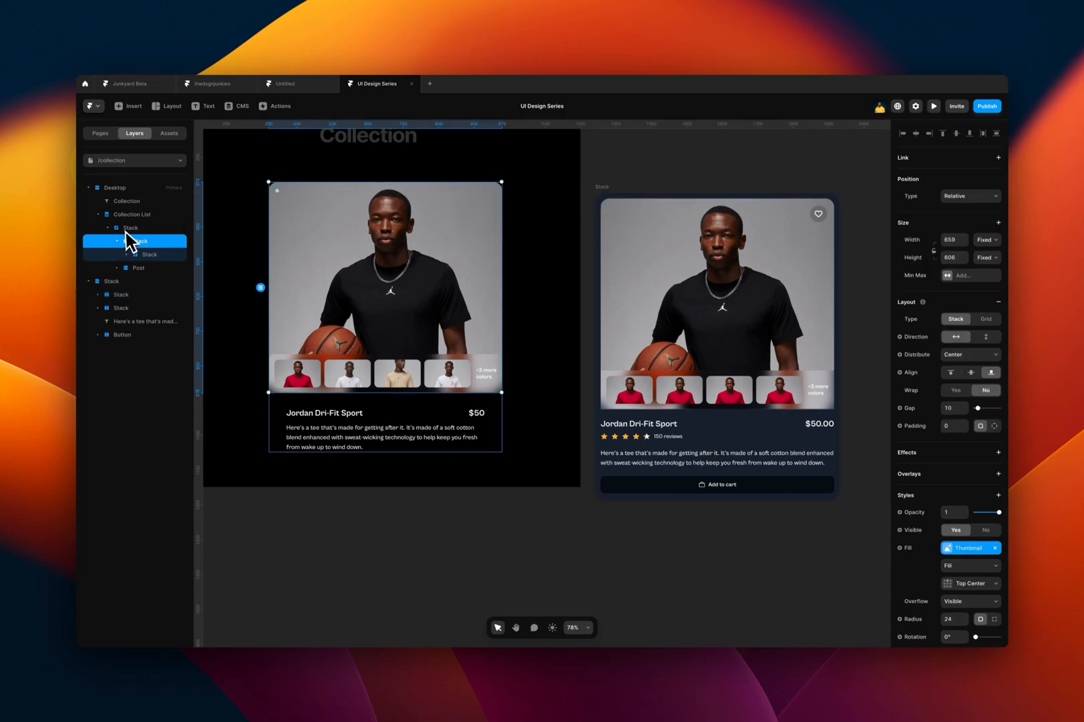
left_click(130, 228)
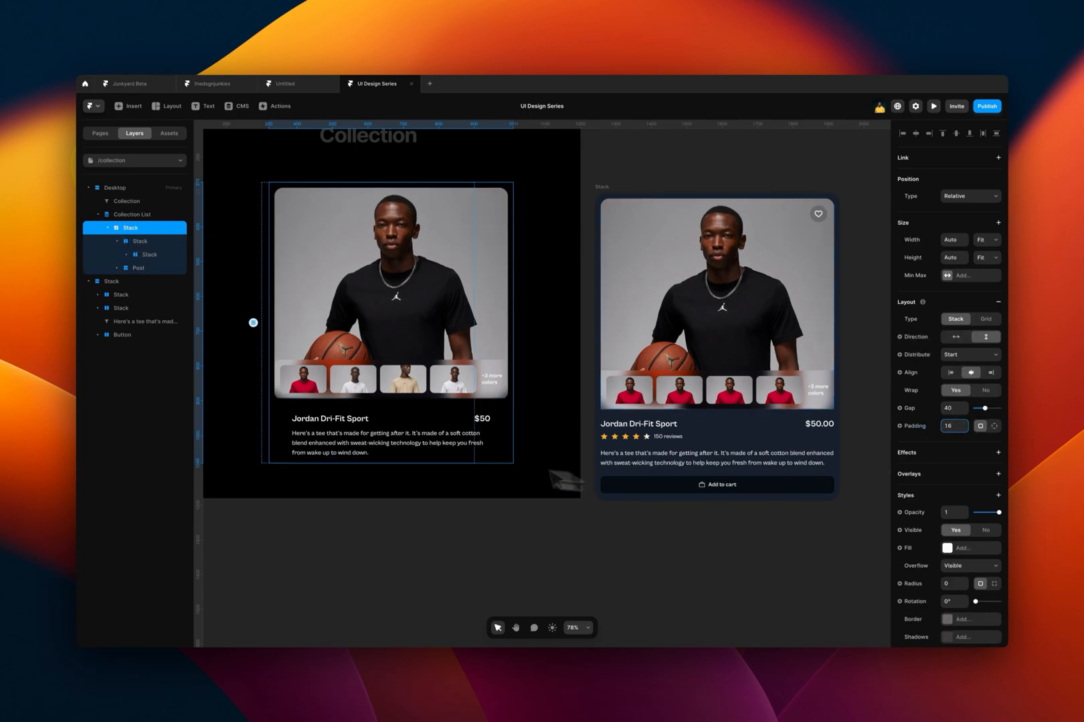
left_click(947, 547)
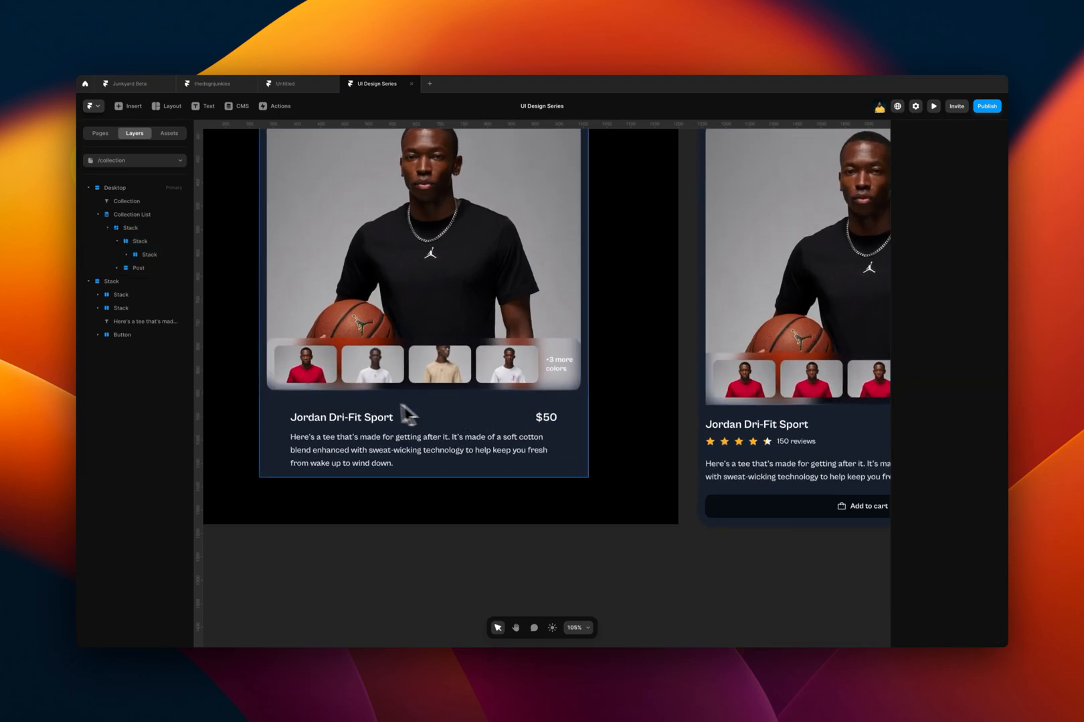
Set the title-and-description block's width to Fill so it spans the card.
left_click(340, 417)
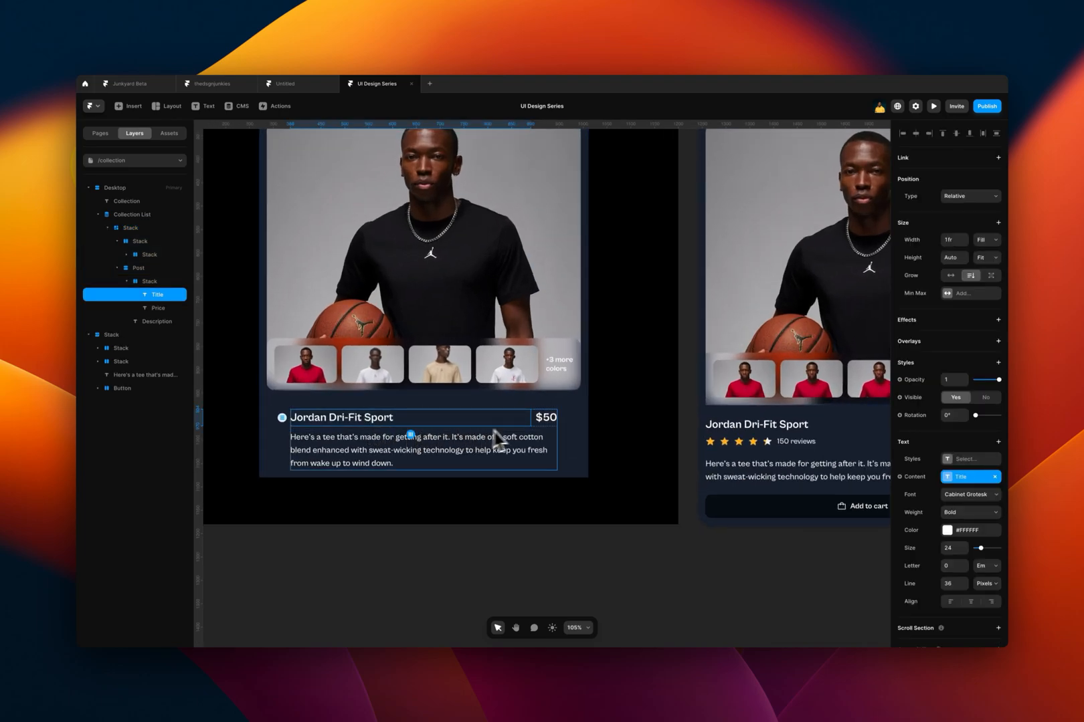
left_click(156, 321)
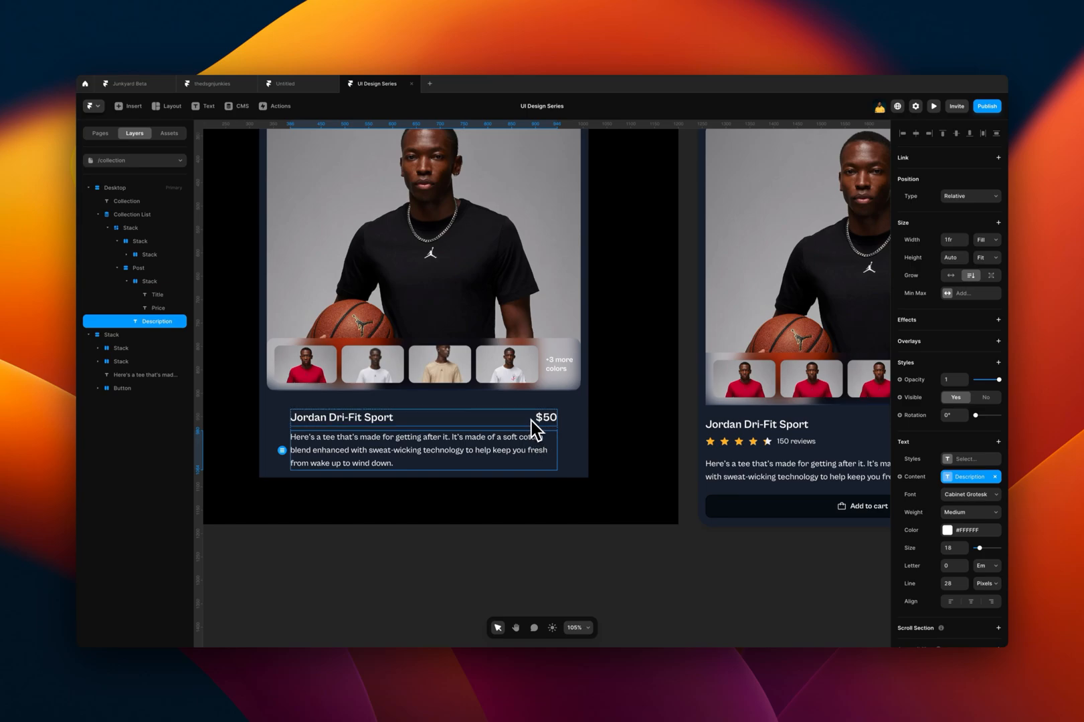
left_click(138, 268)
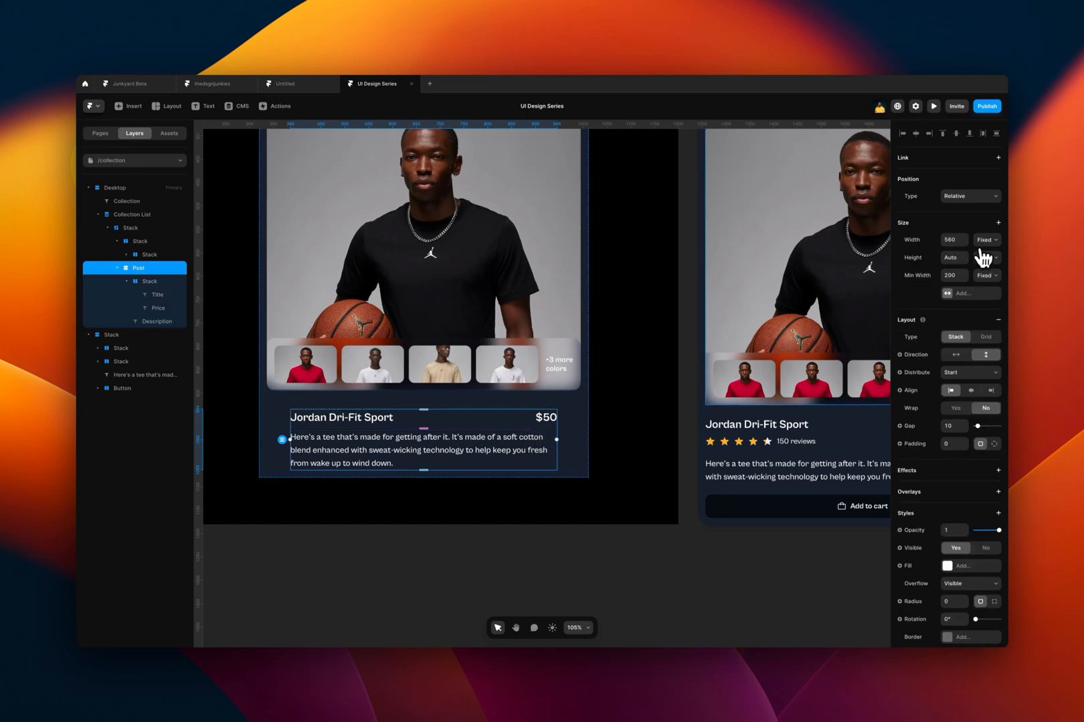
left_click(984, 240)
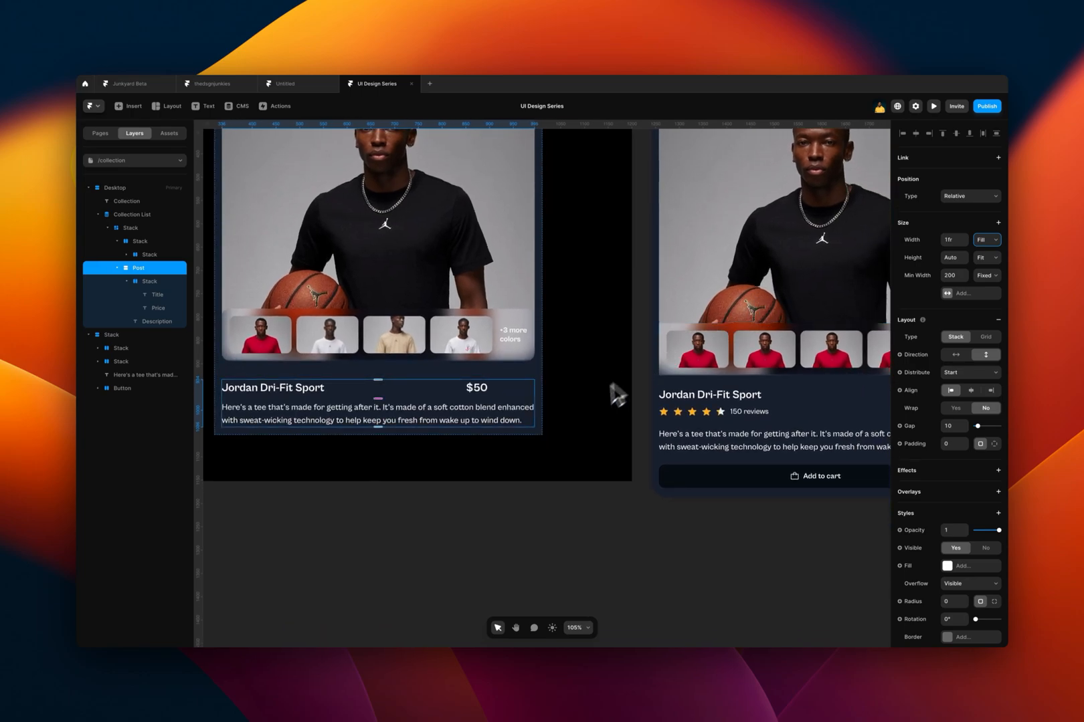
left_click(130, 227)
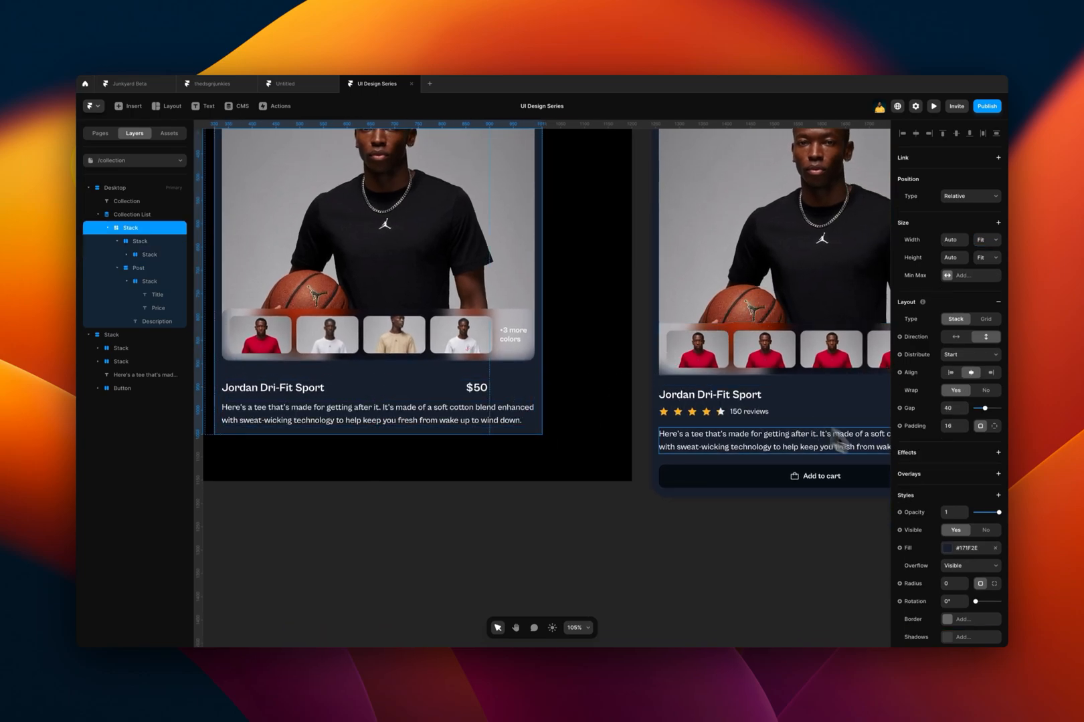
scroll("down", 3)
type("20")
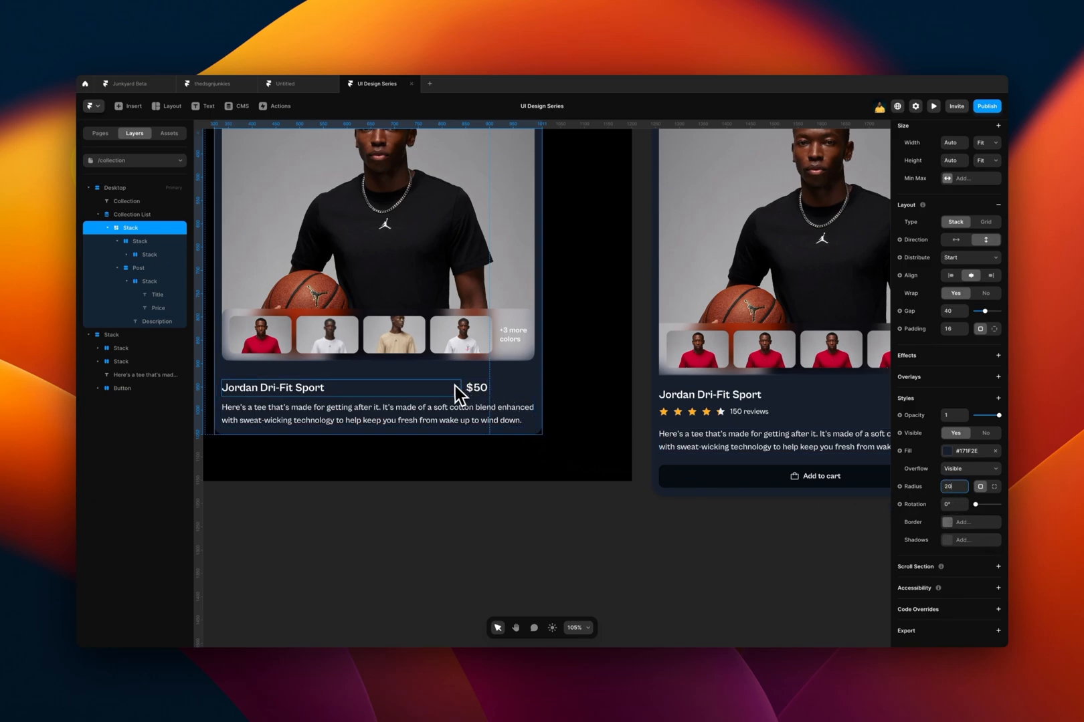
left_click(149, 281)
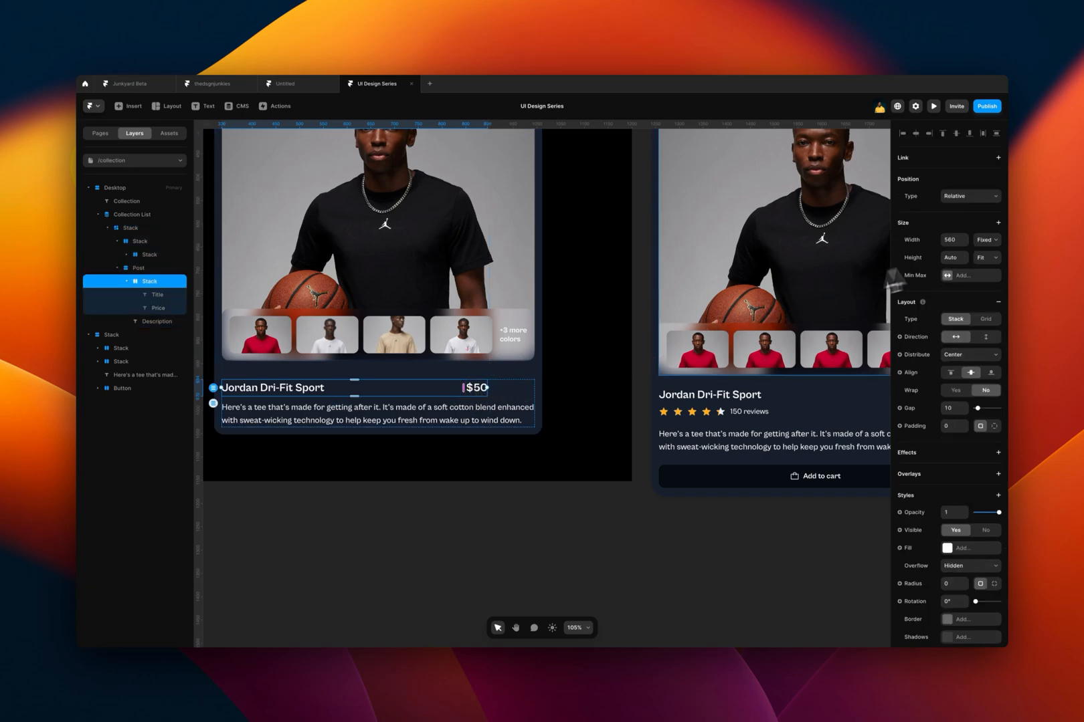
Make the title and $50 price row Fill width with Space Between distribution.
left_click(986, 240)
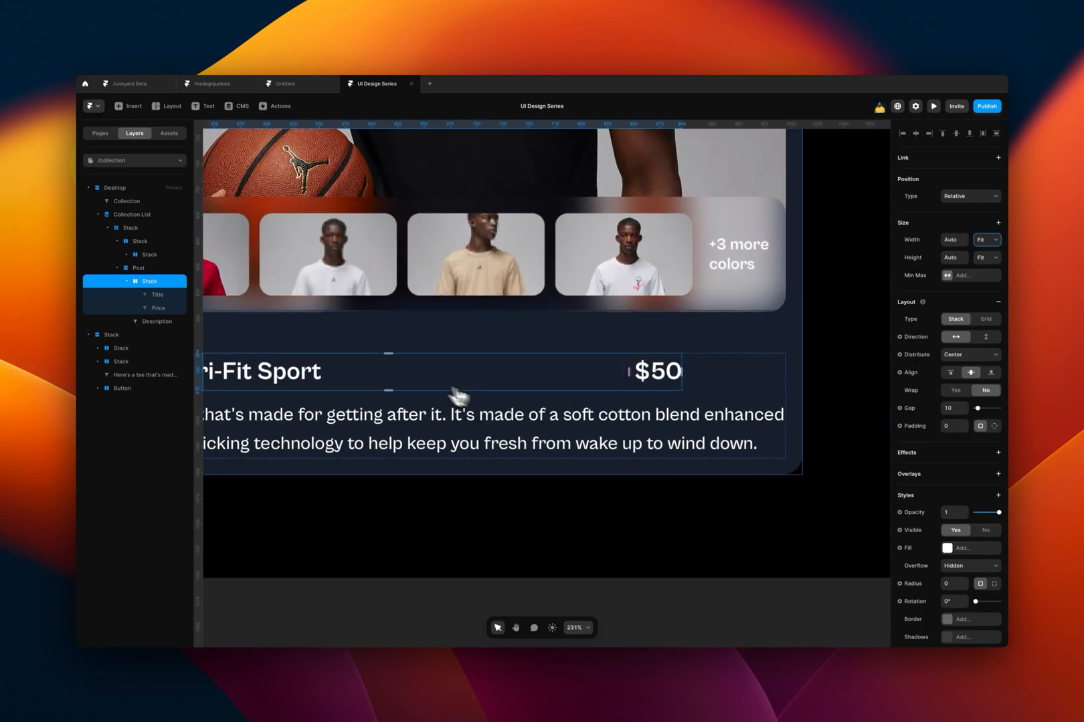
left_click(138, 267)
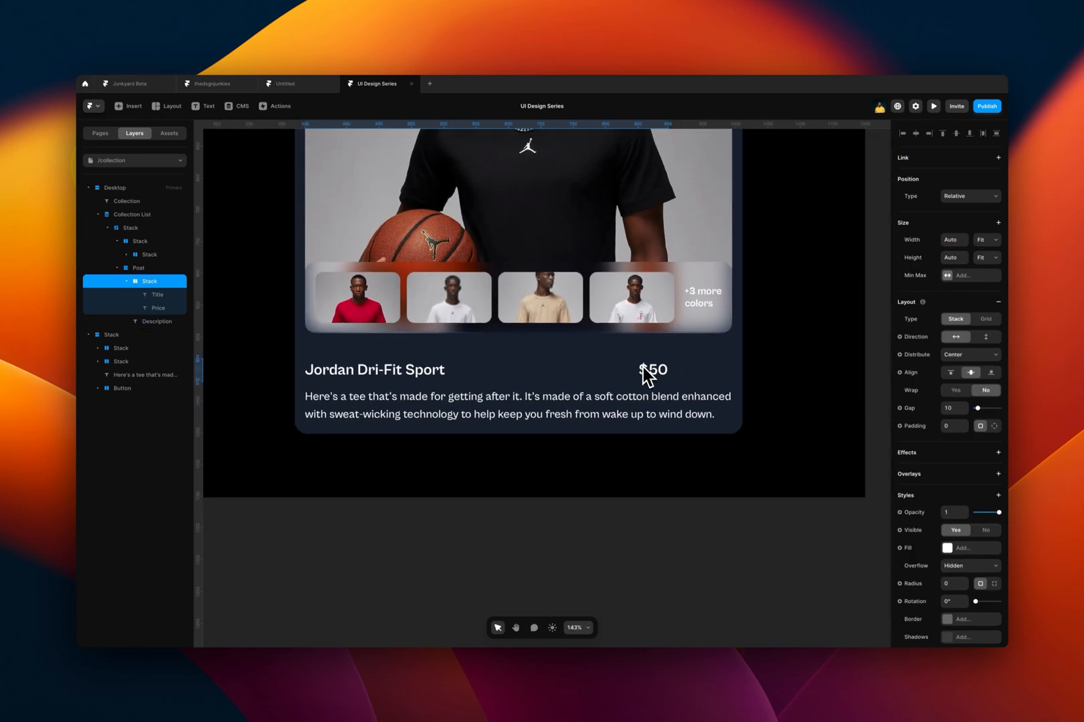
left_click(951, 240)
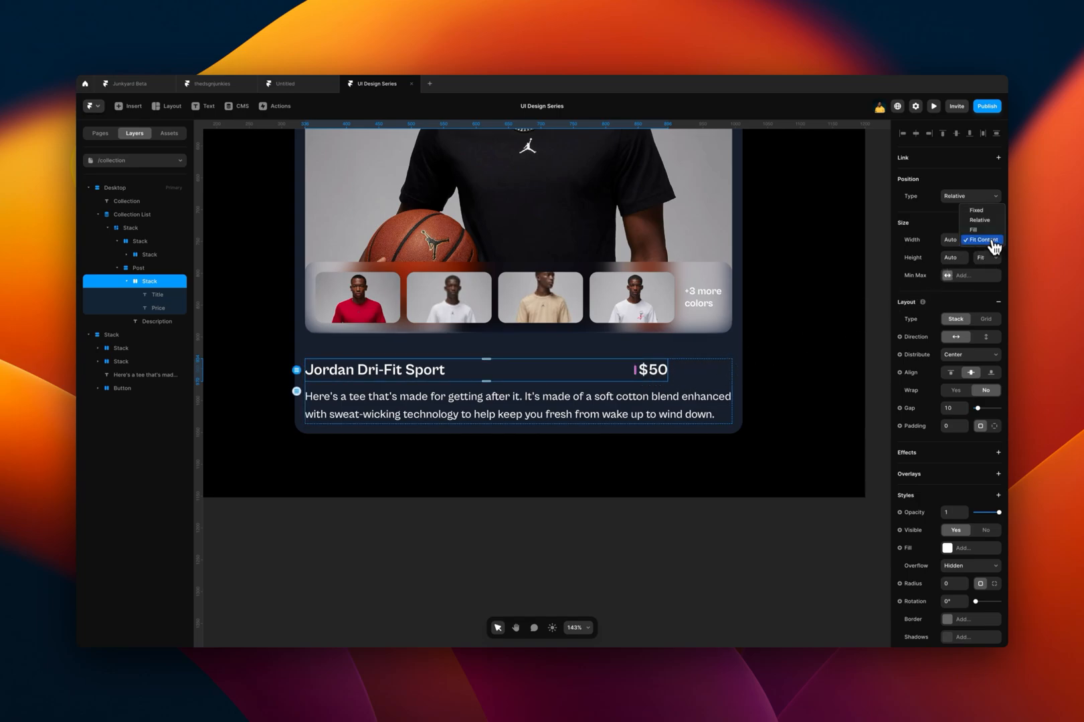
left_click(975, 229)
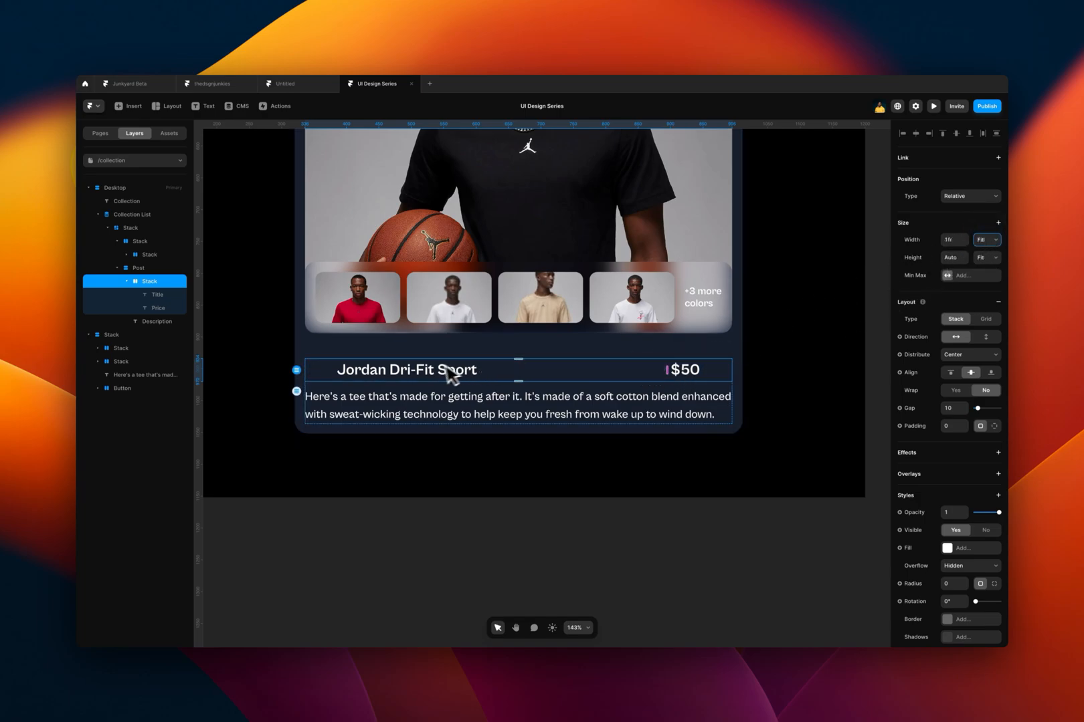
left_click(967, 355)
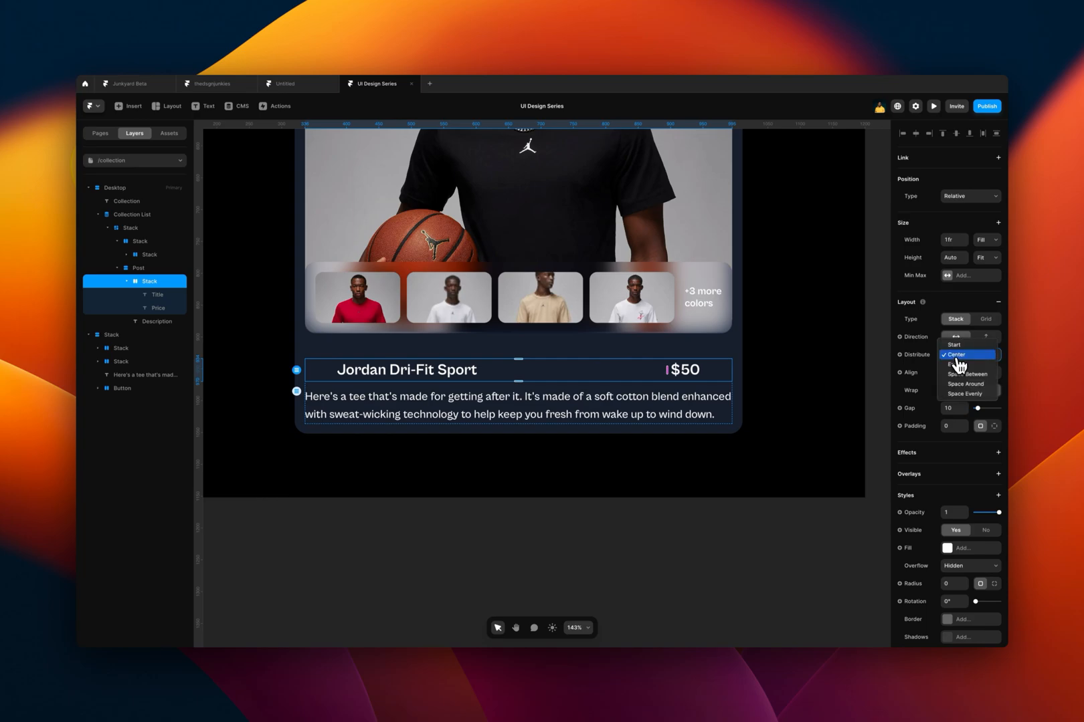
left_click(954, 345)
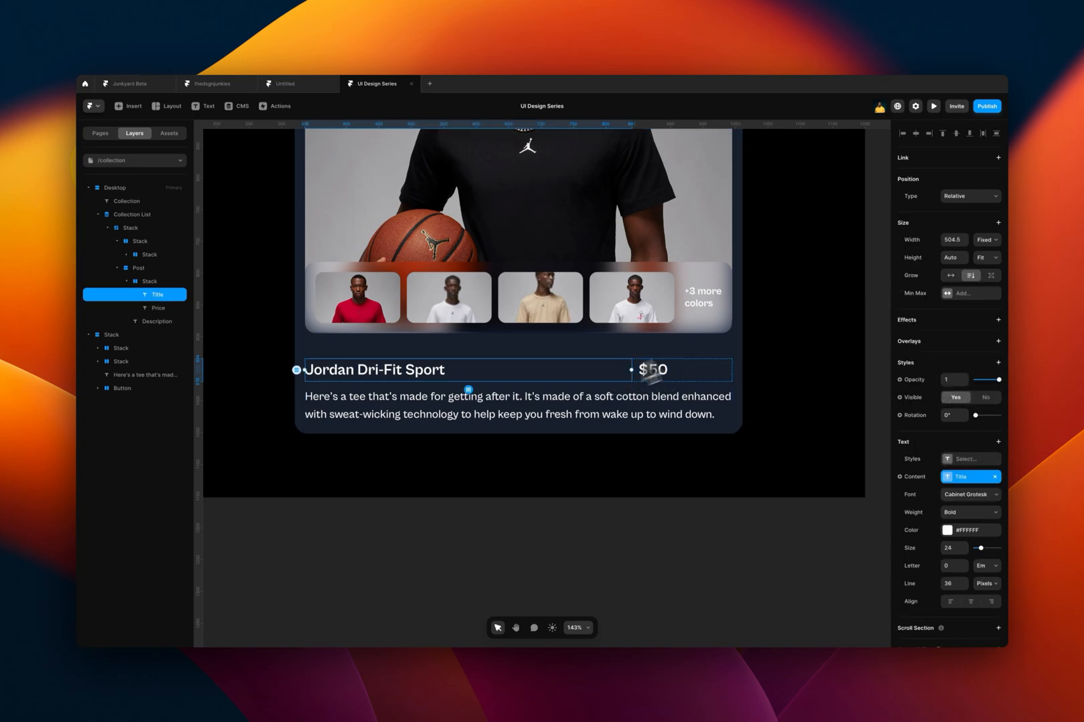
left_click(984, 239)
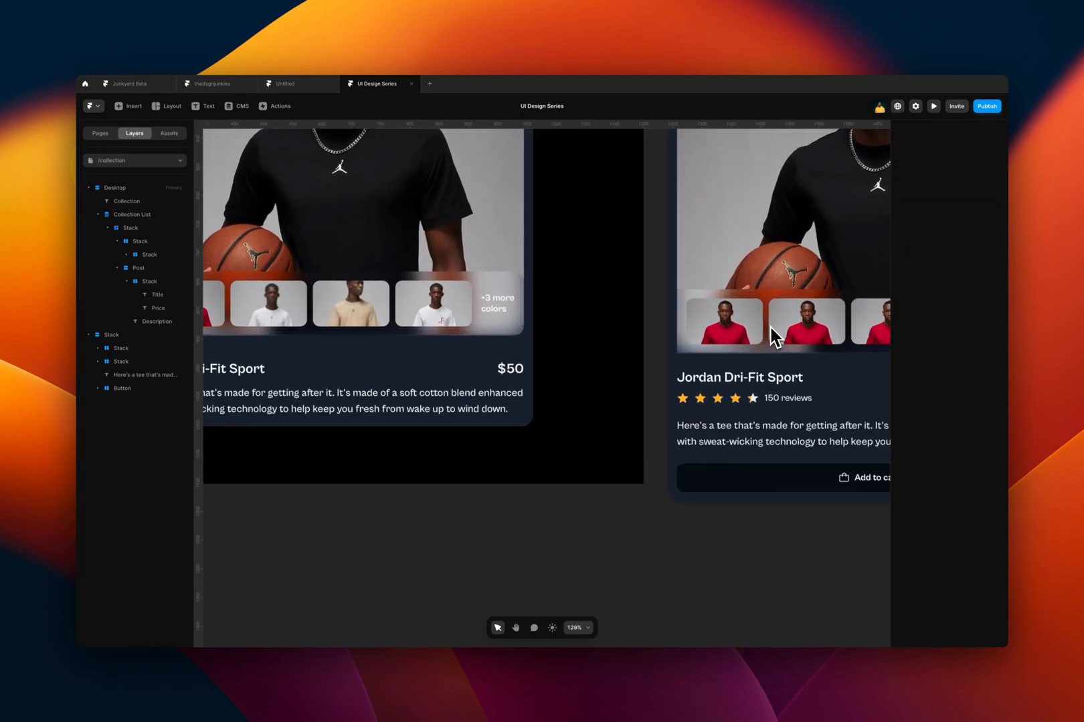
scroll("down", 3)
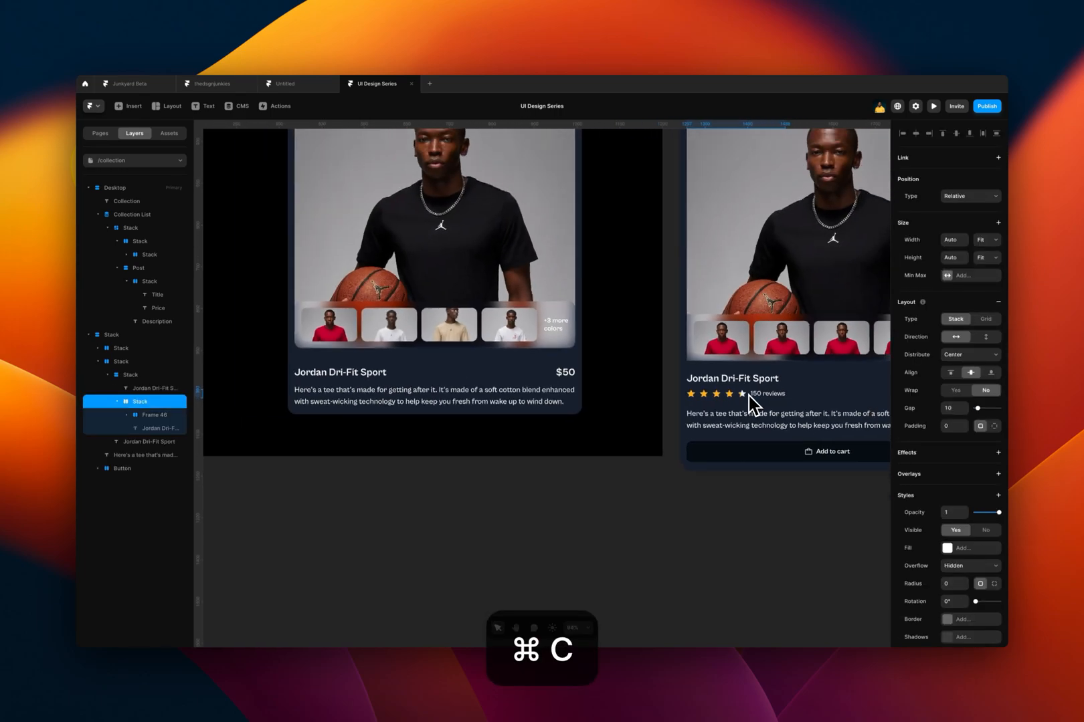
Paste the star rating under the title in a vertical, left-aligned, Fit-height, Fill-width stack.
left_click(157, 293)
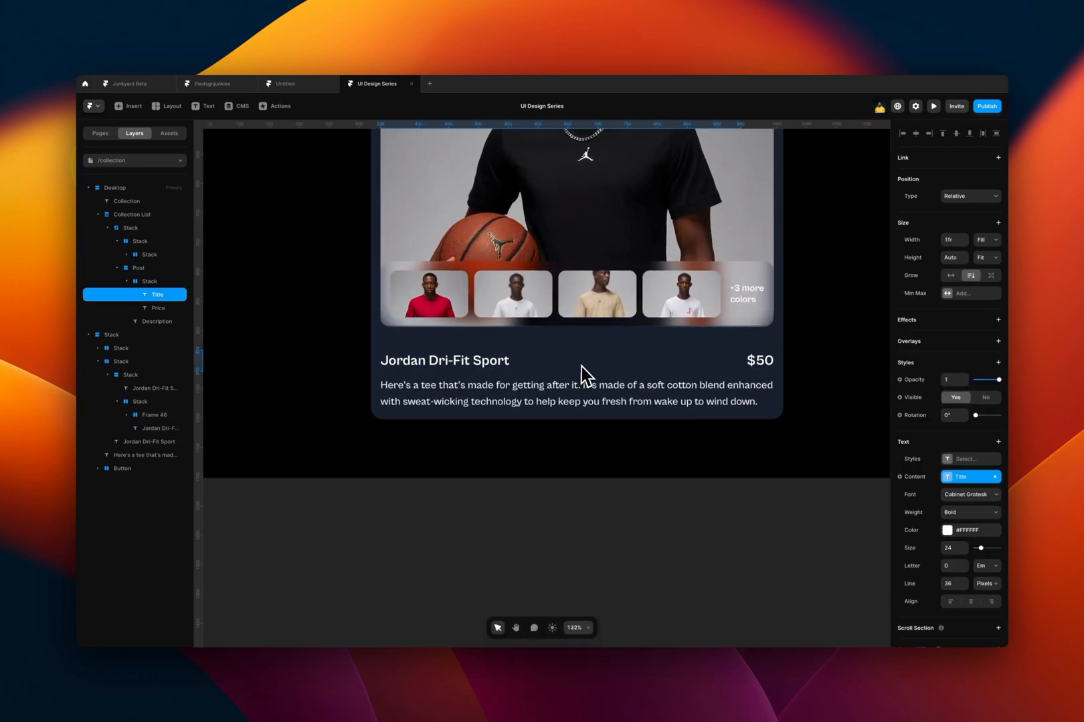
key("cmd+v")
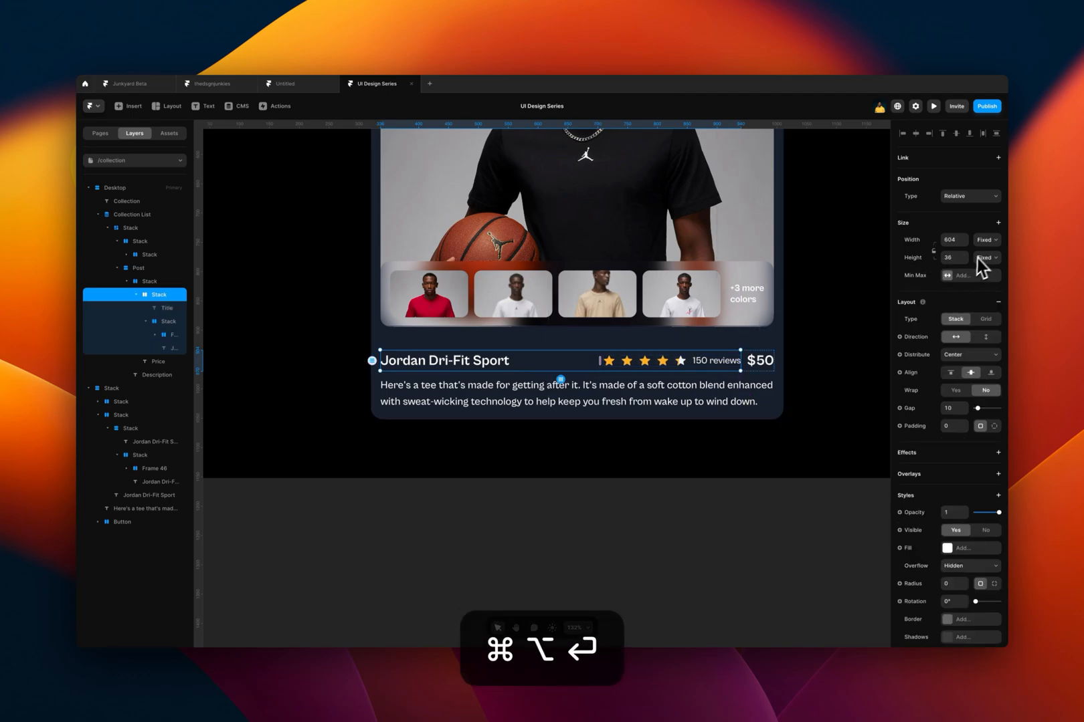
left_click(986, 240)
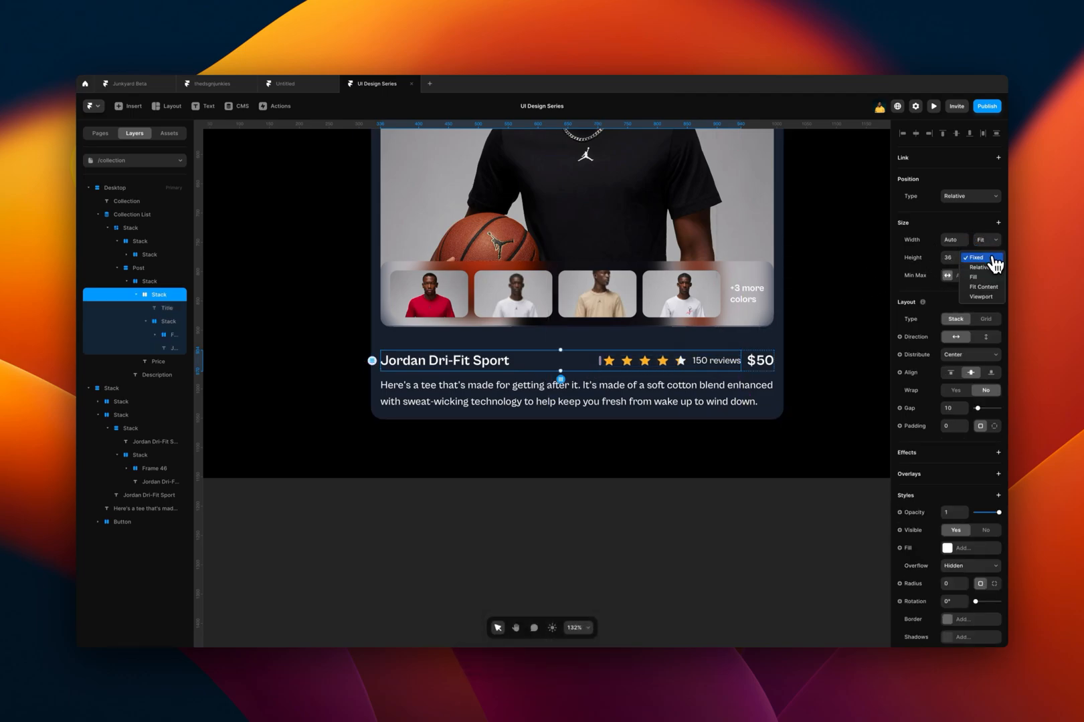
mouse_move(981, 287)
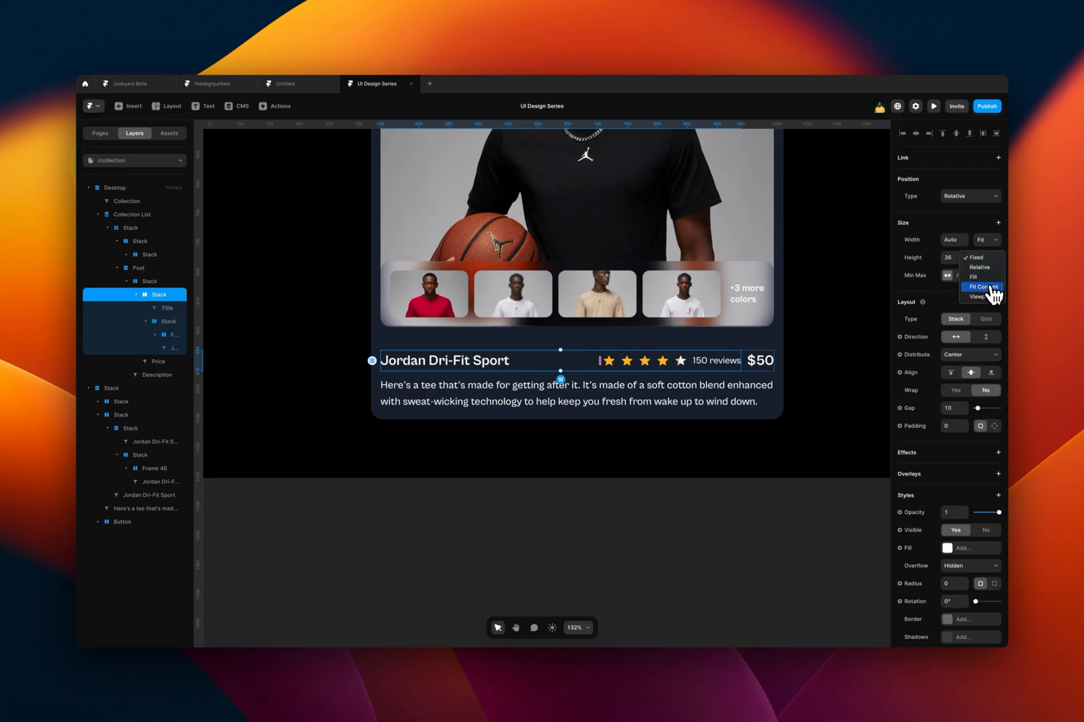
left_click(980, 286)
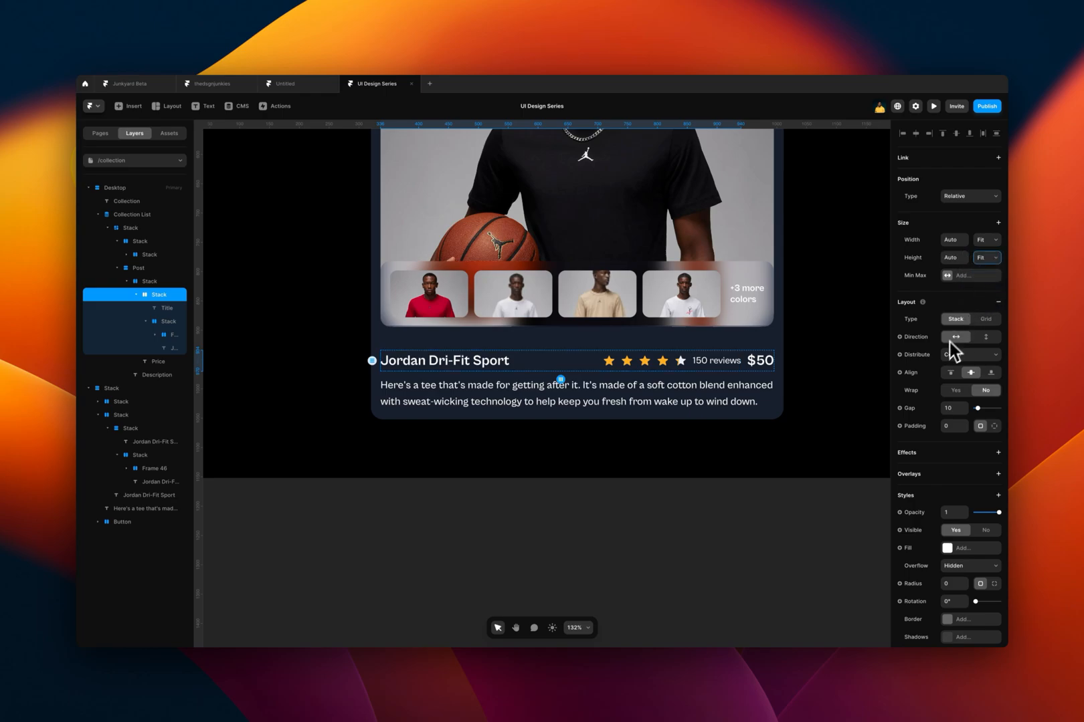
left_click(986, 337)
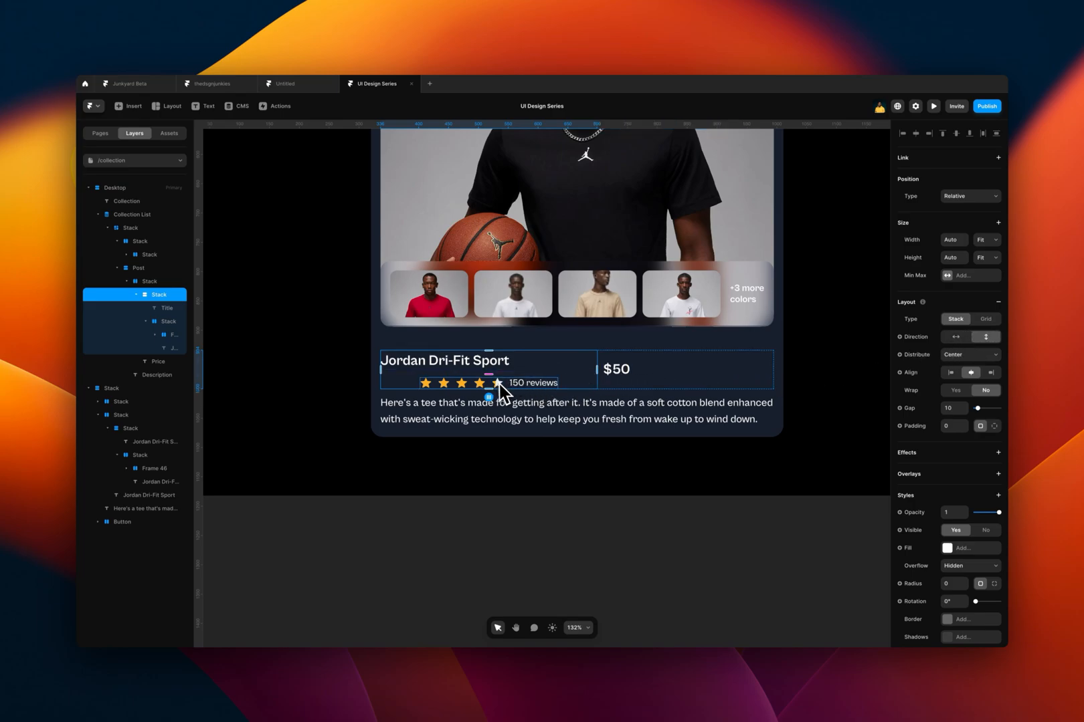
left_click(967, 355)
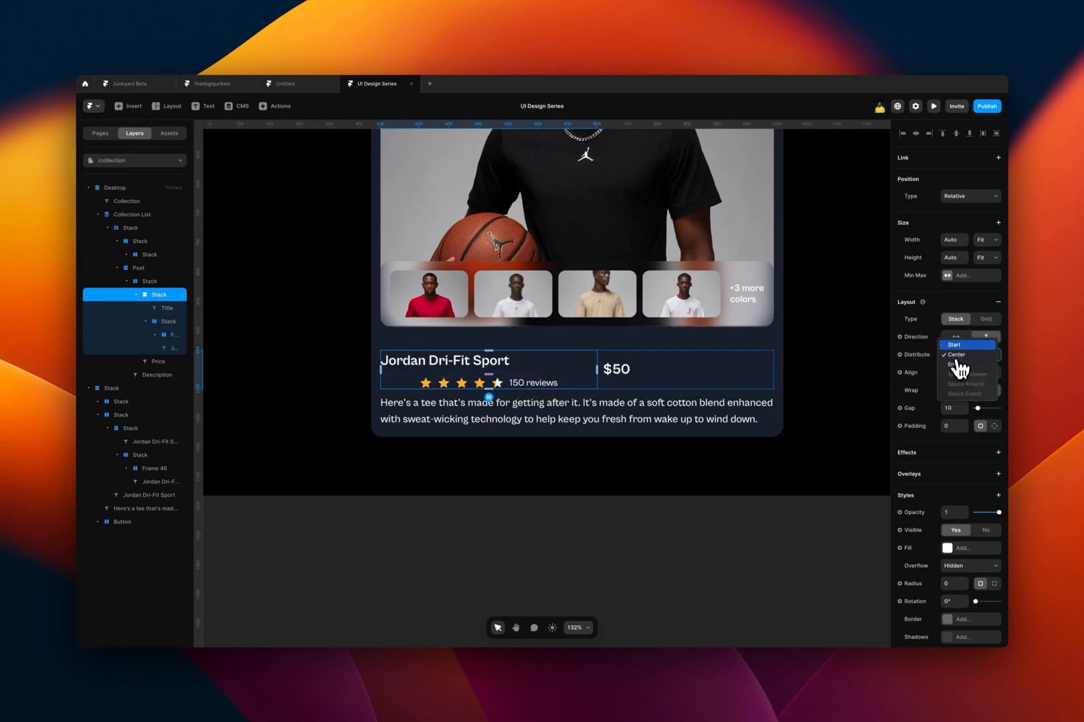
left_click(954, 344)
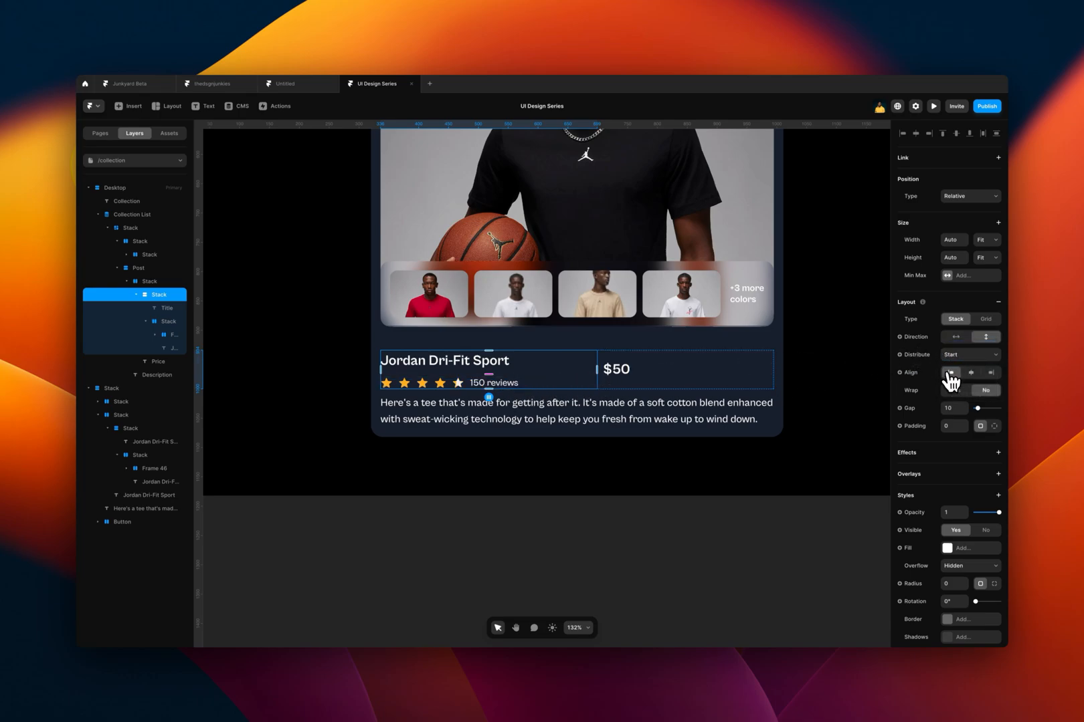
left_click(956, 390)
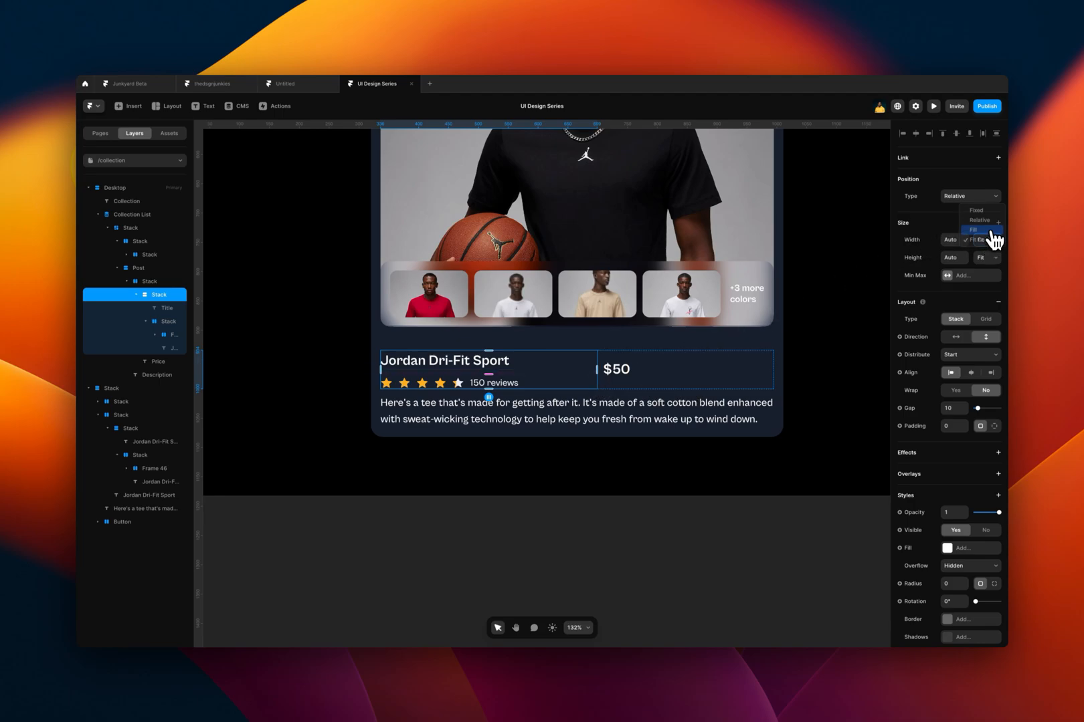
left_click(973, 229)
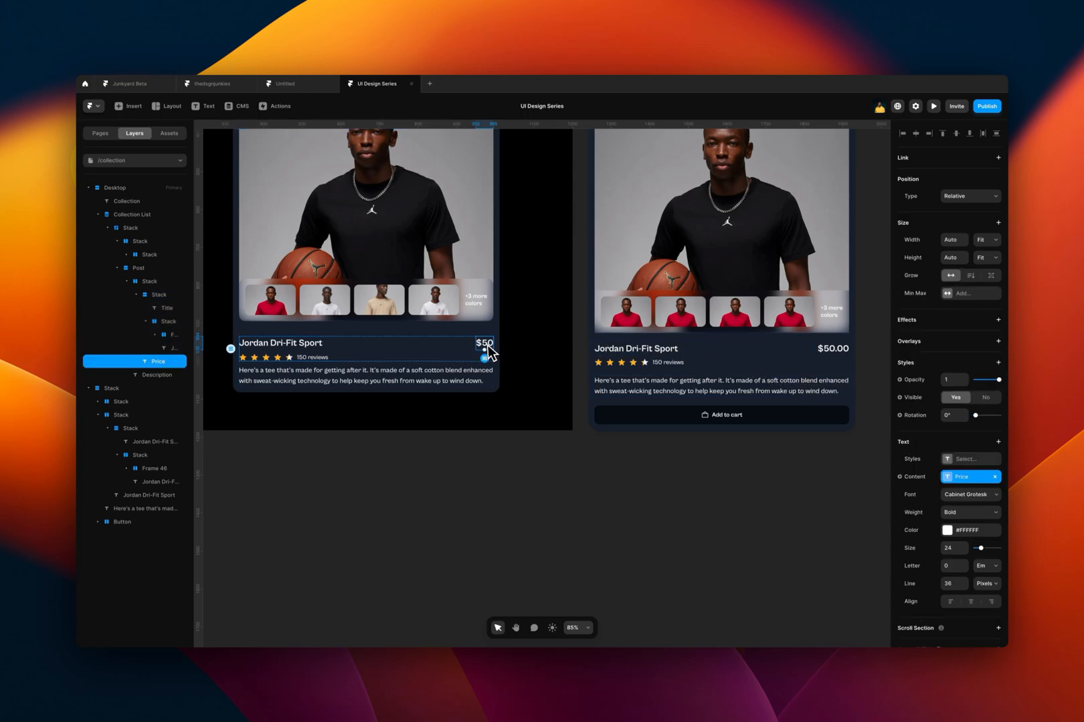
Change the Jordan Dri-Fit Sport CMS item's price to $50.00 and reselect the card.
left_click(482, 343)
type("$50.00")
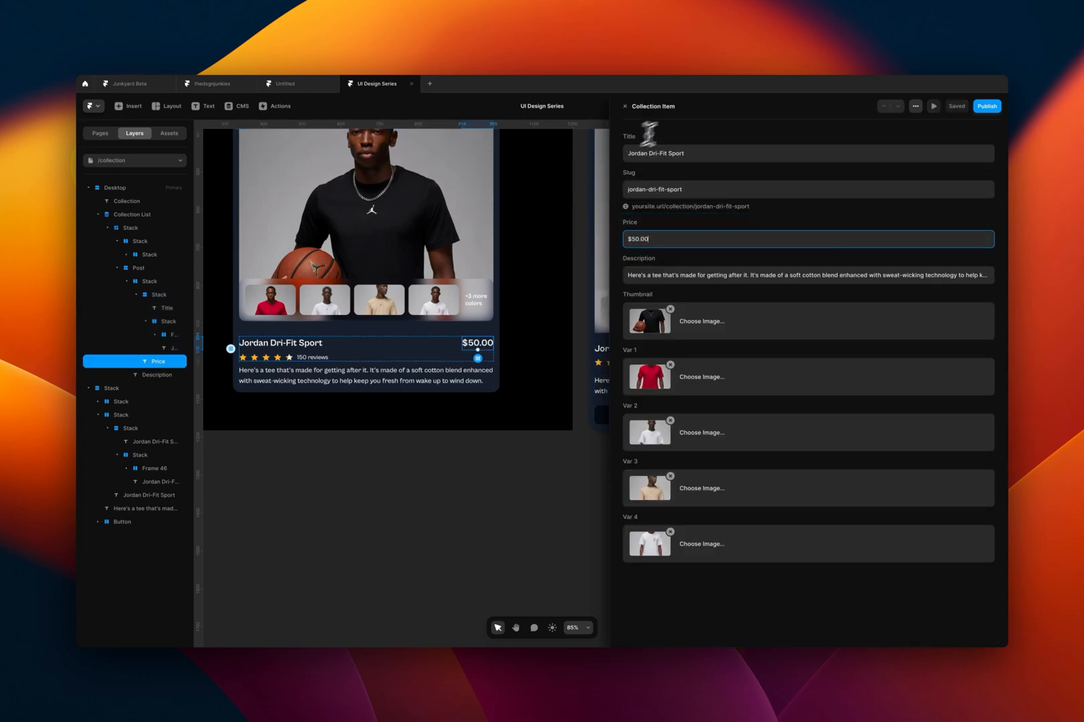
left_click(624, 105)
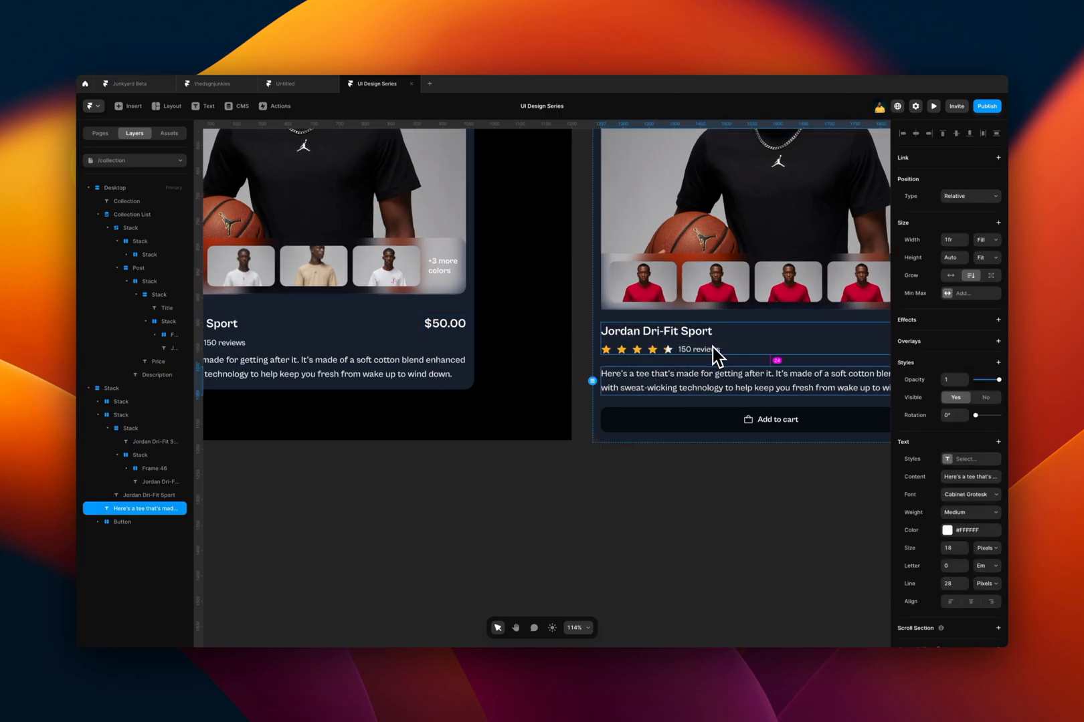
left_click(164, 308)
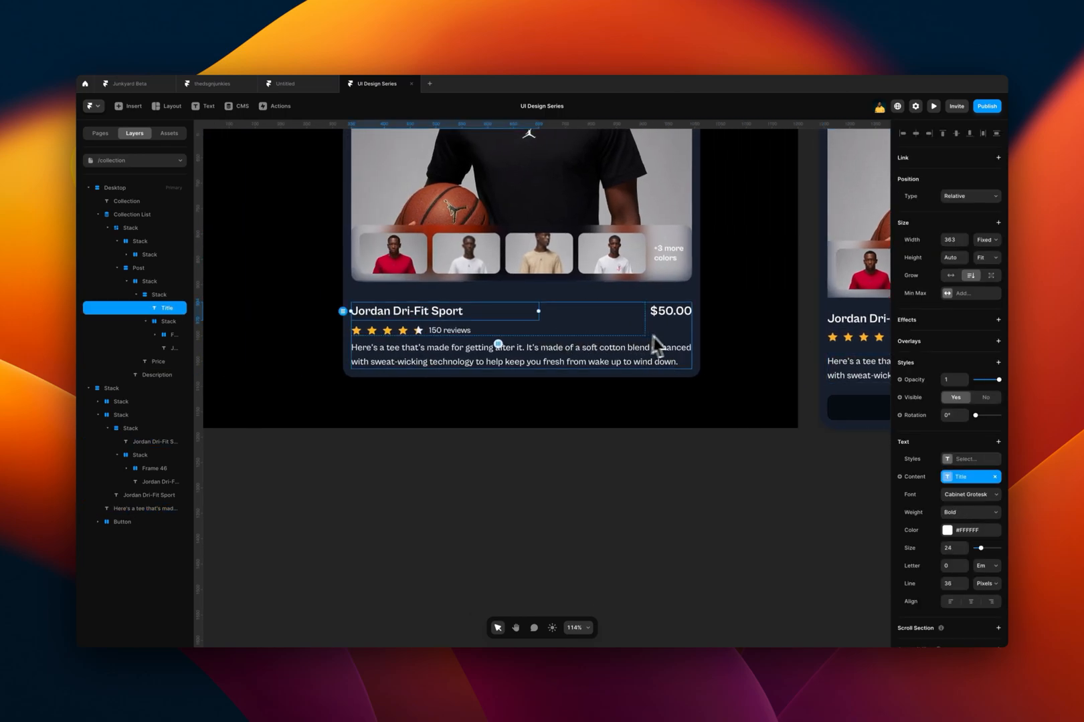
left_click(138, 267)
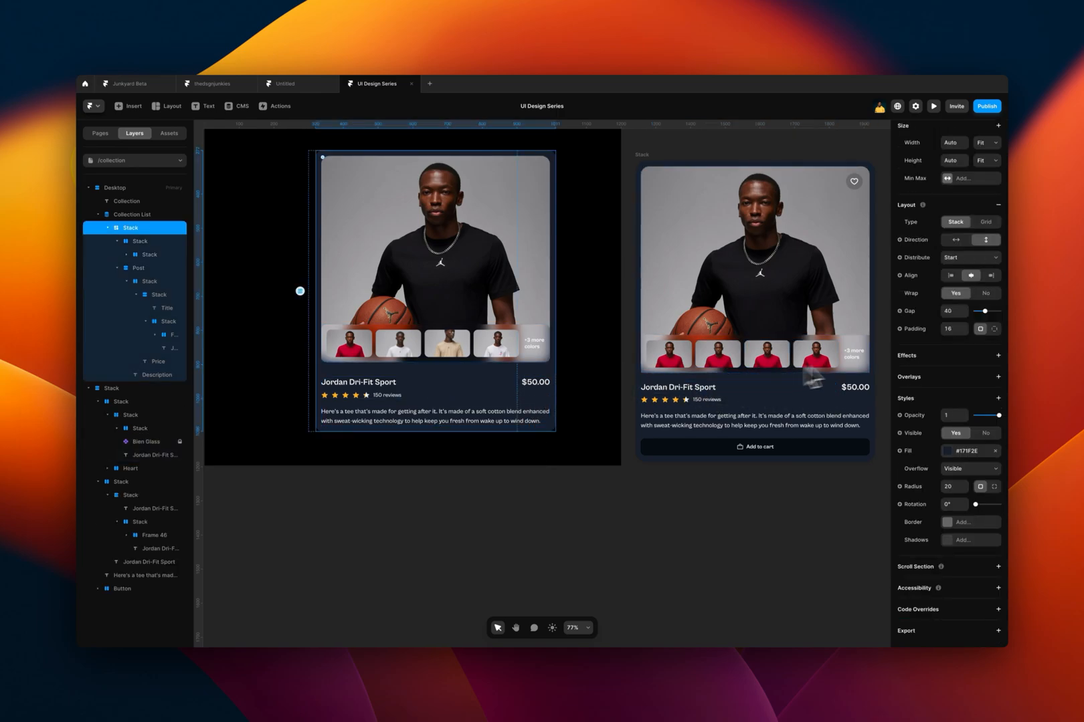
Paste the Add to cart button into the card at Fill width, with gap 24.
left_click(952, 486)
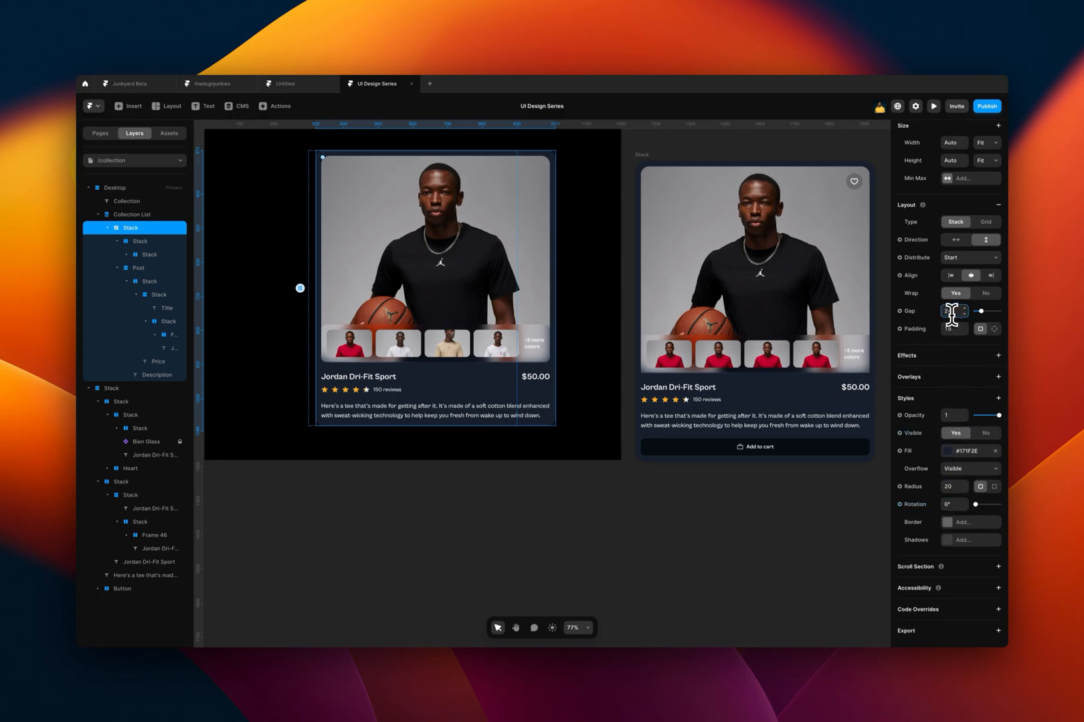
left_click(754, 447)
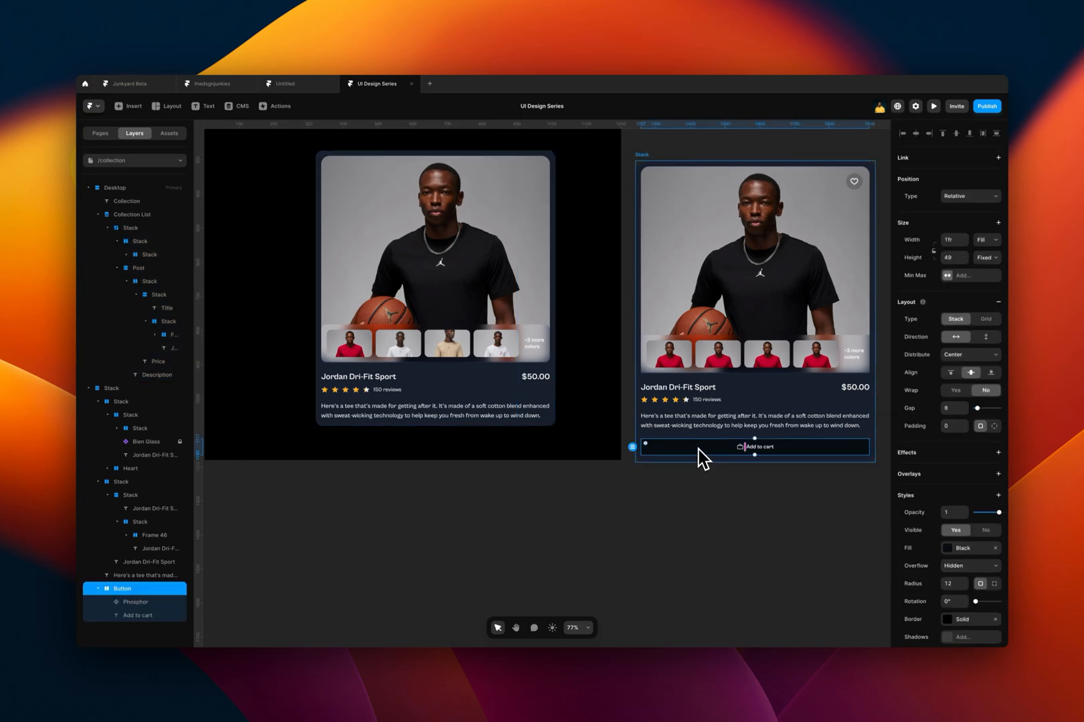
key("cmd+v")
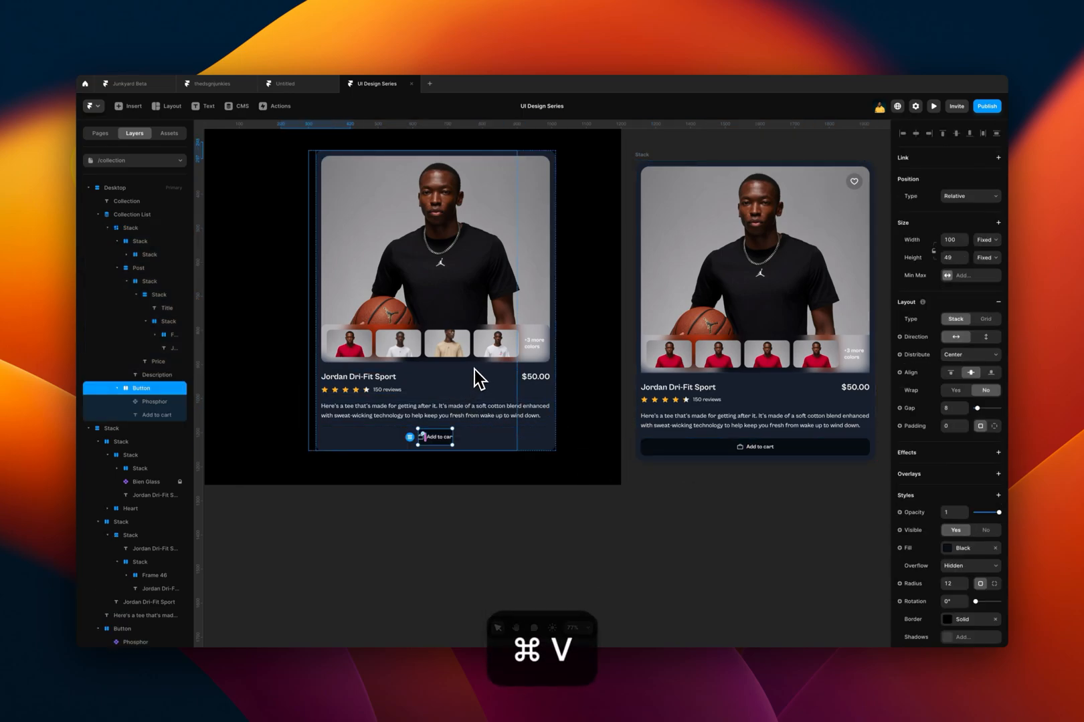
left_click(986, 239)
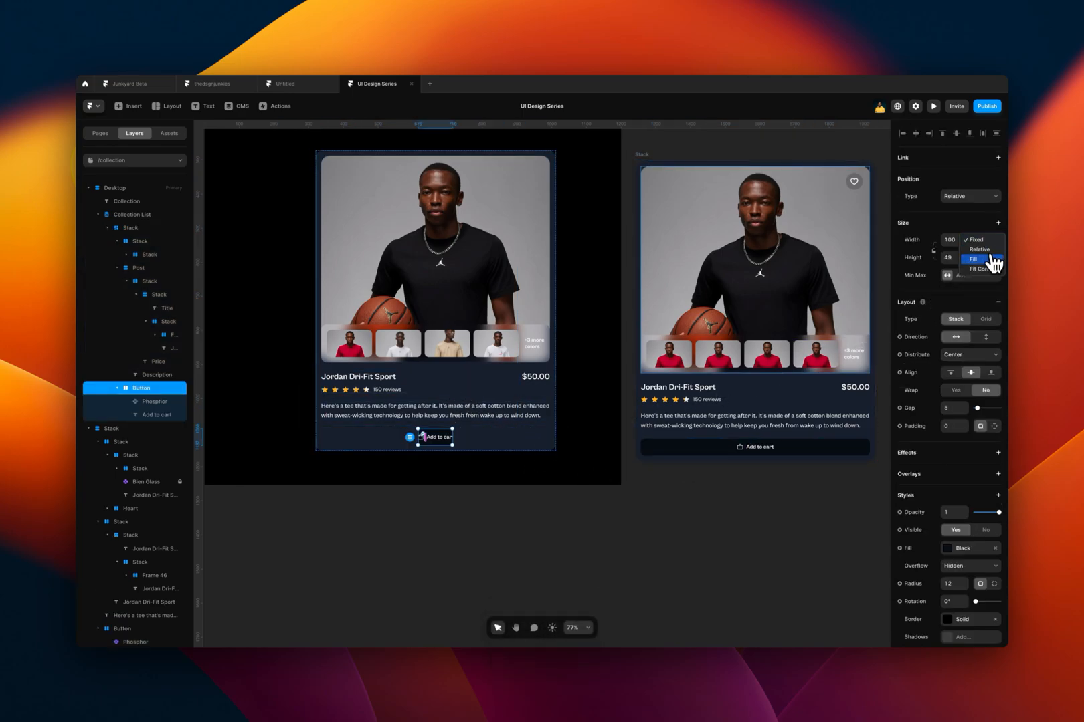
left_click(975, 259)
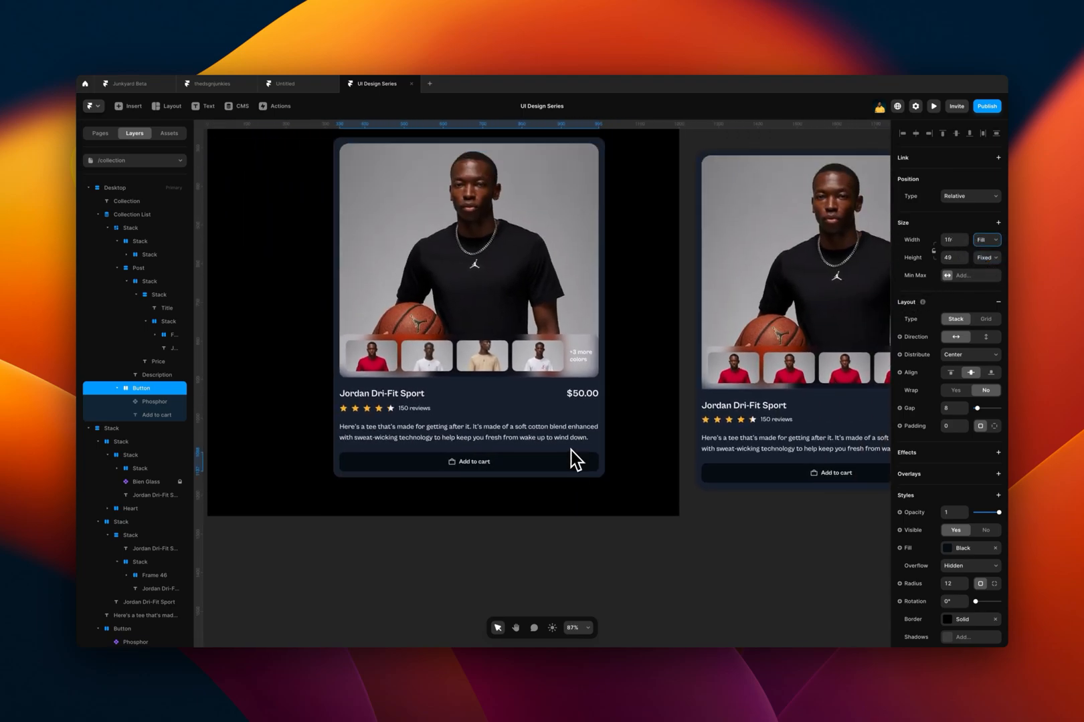
left_click(130, 227)
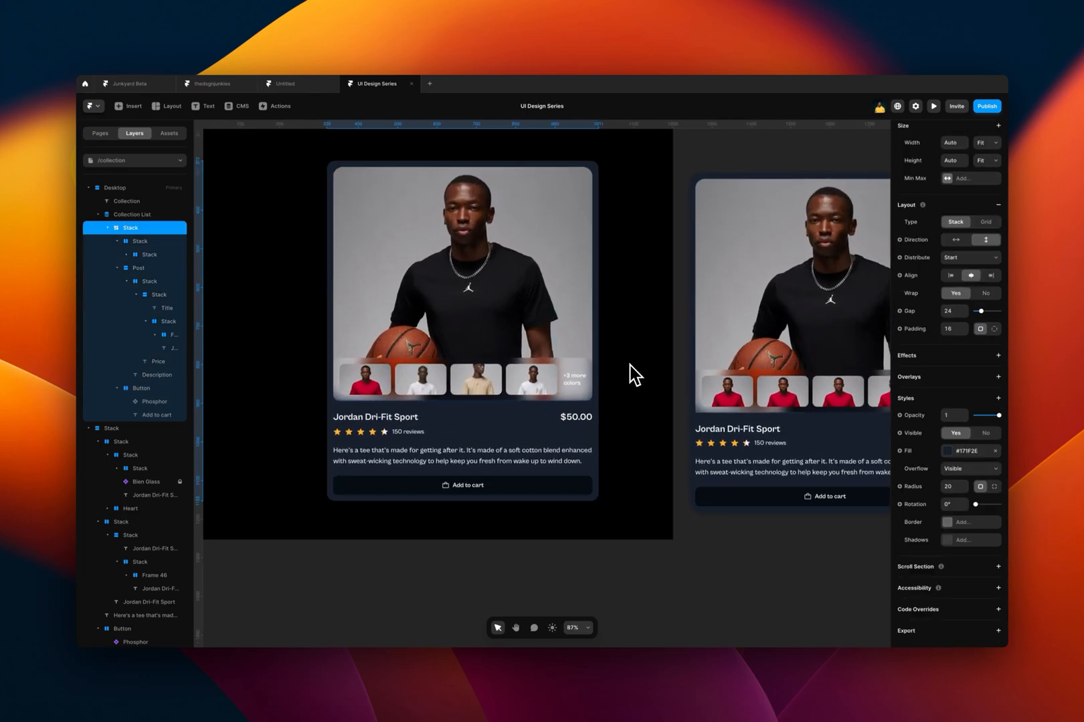
left_click(462, 332)
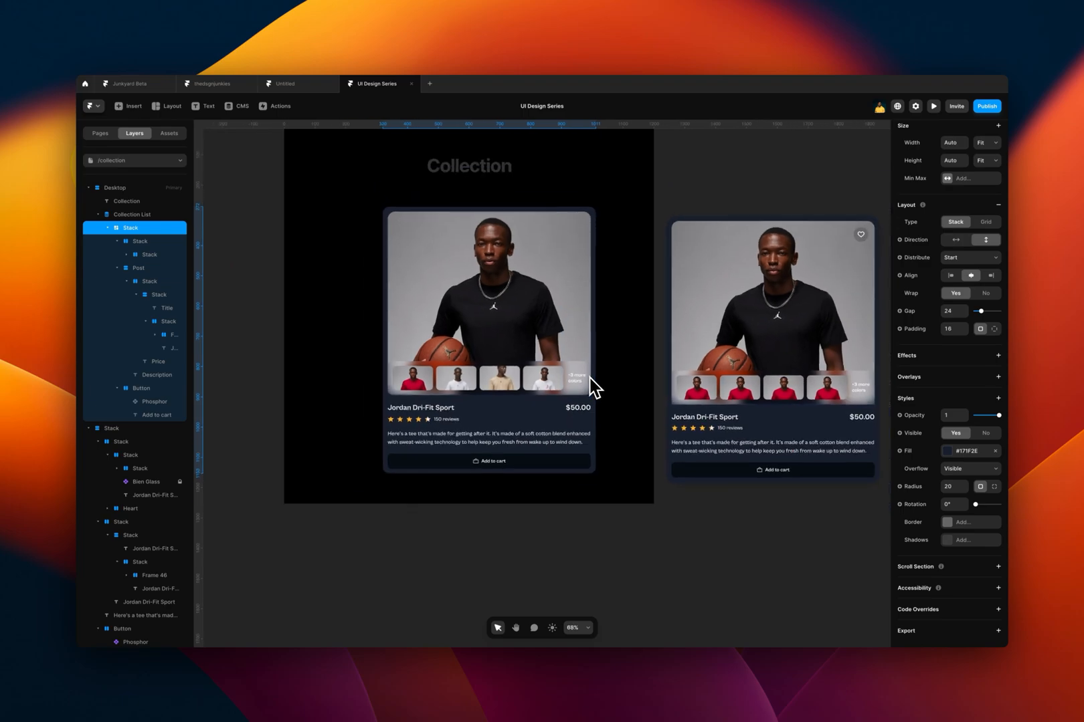
Set the Collection List width to Fit, copy it, and switch to the Home page.
scroll("down", 3)
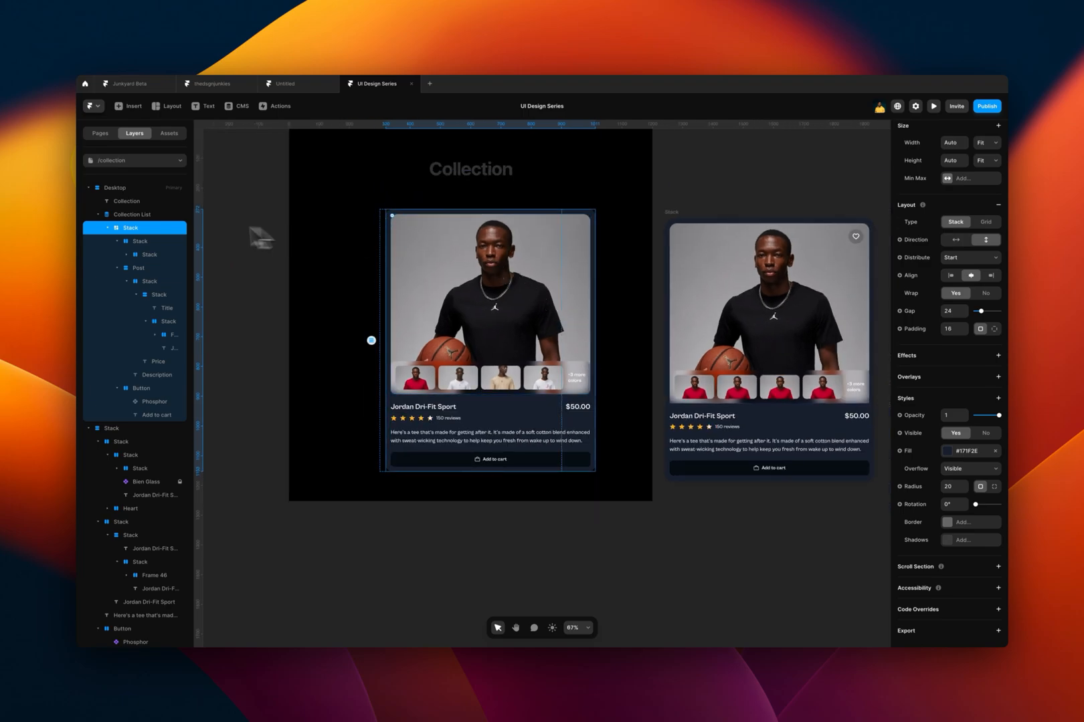
left_click(130, 214)
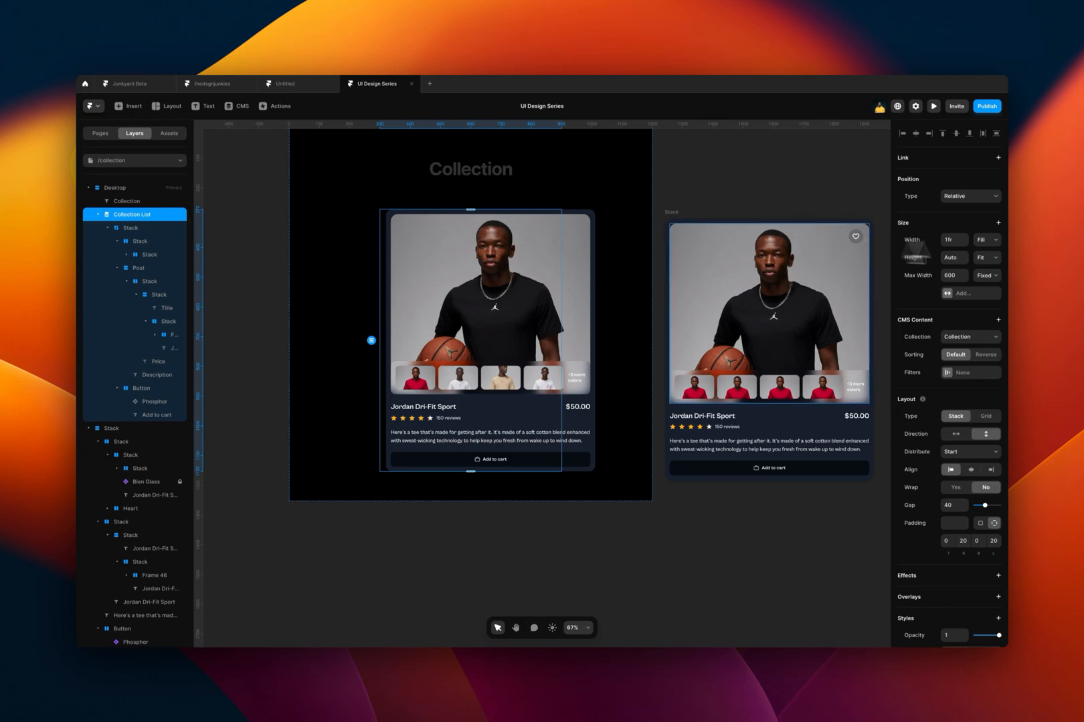
left_click(986, 241)
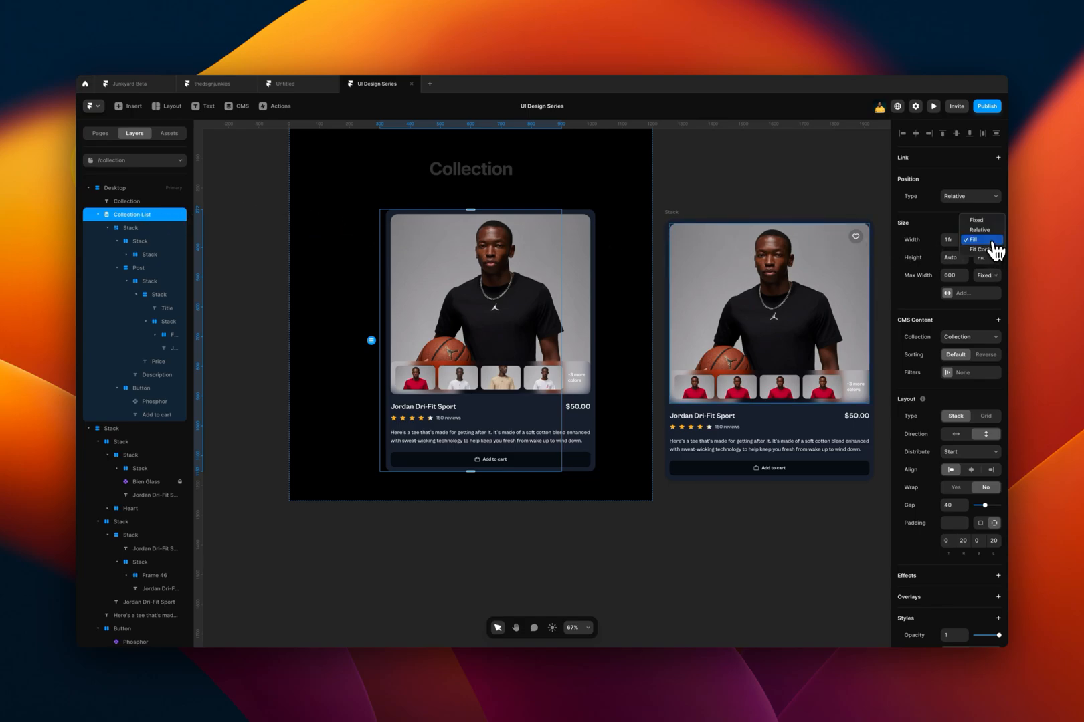
left_click(975, 240)
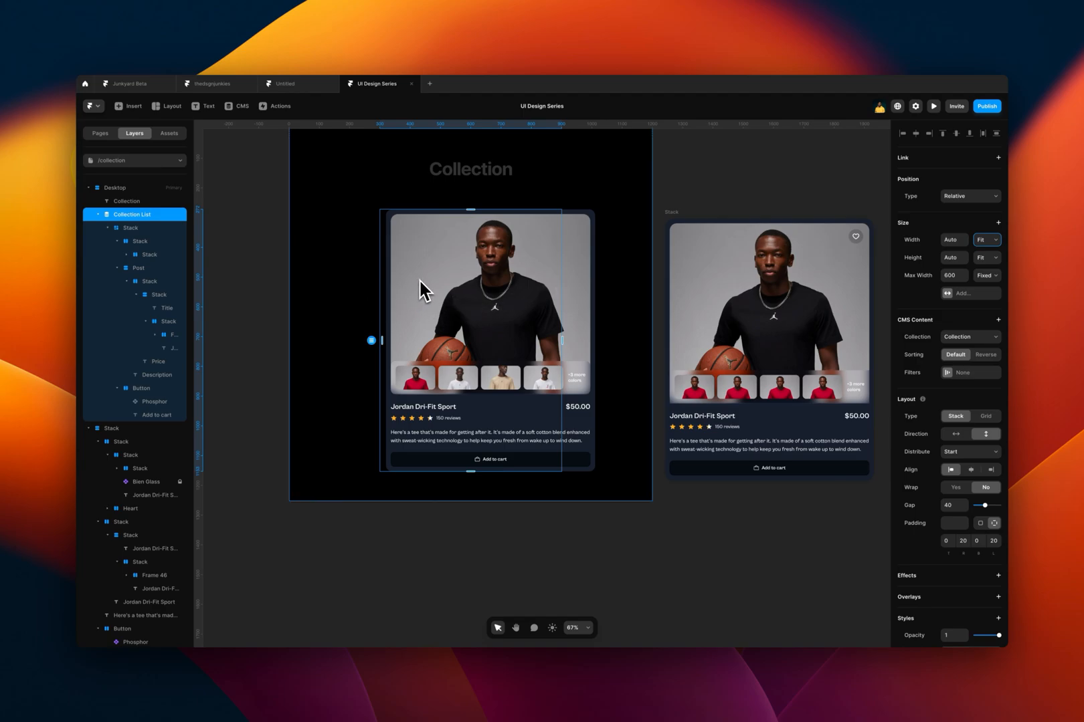
key("cmd+c")
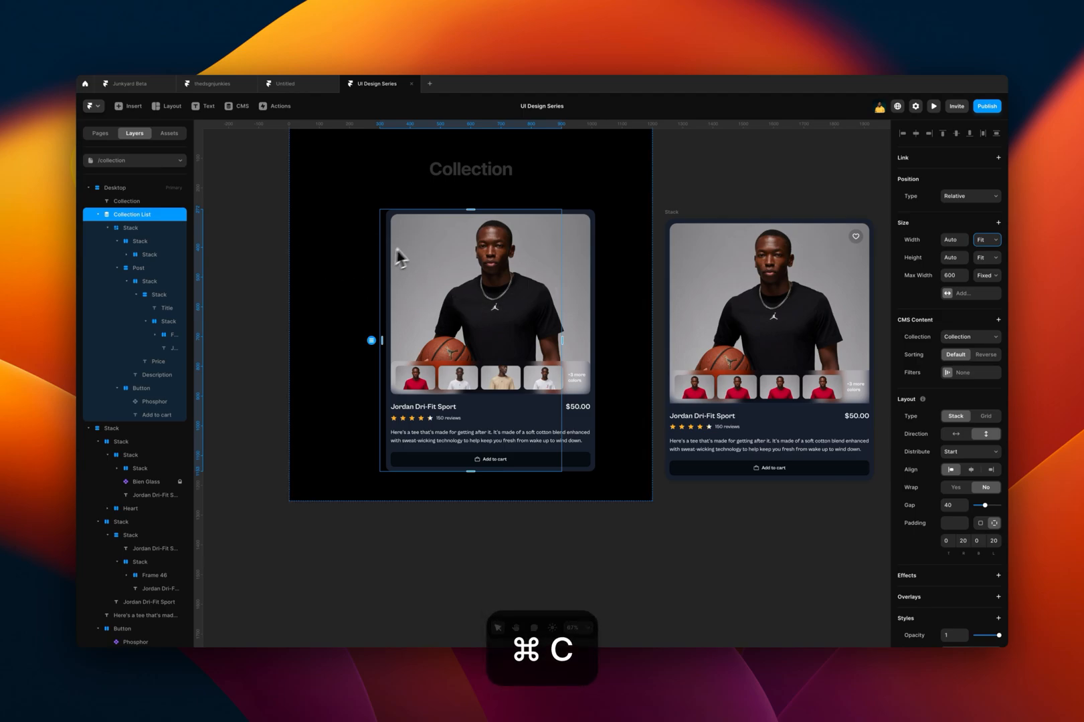
left_click(100, 133)
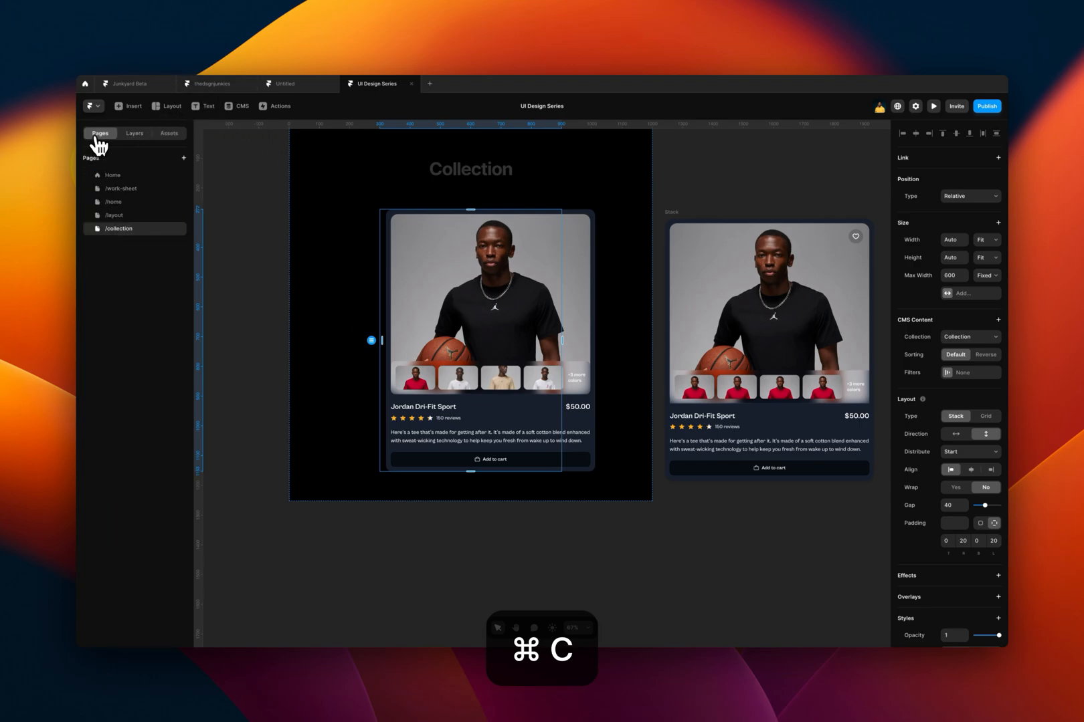
left_click(111, 174)
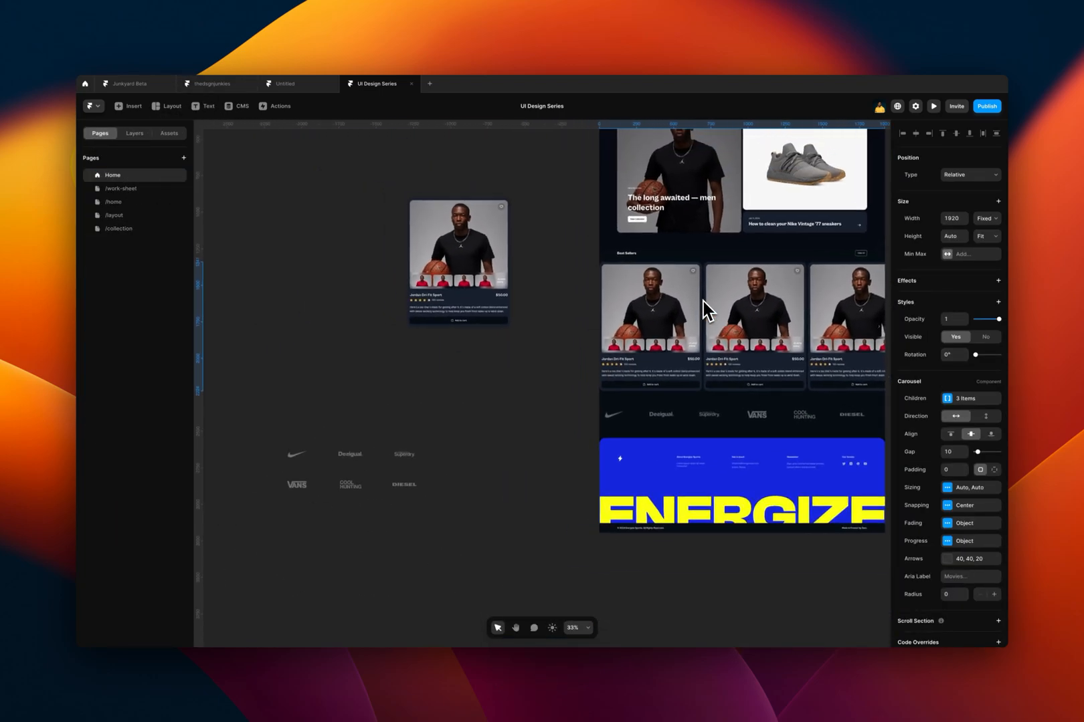
Paste the collection list onto Home and set it as the carousel's first child.
key("cmd+v")
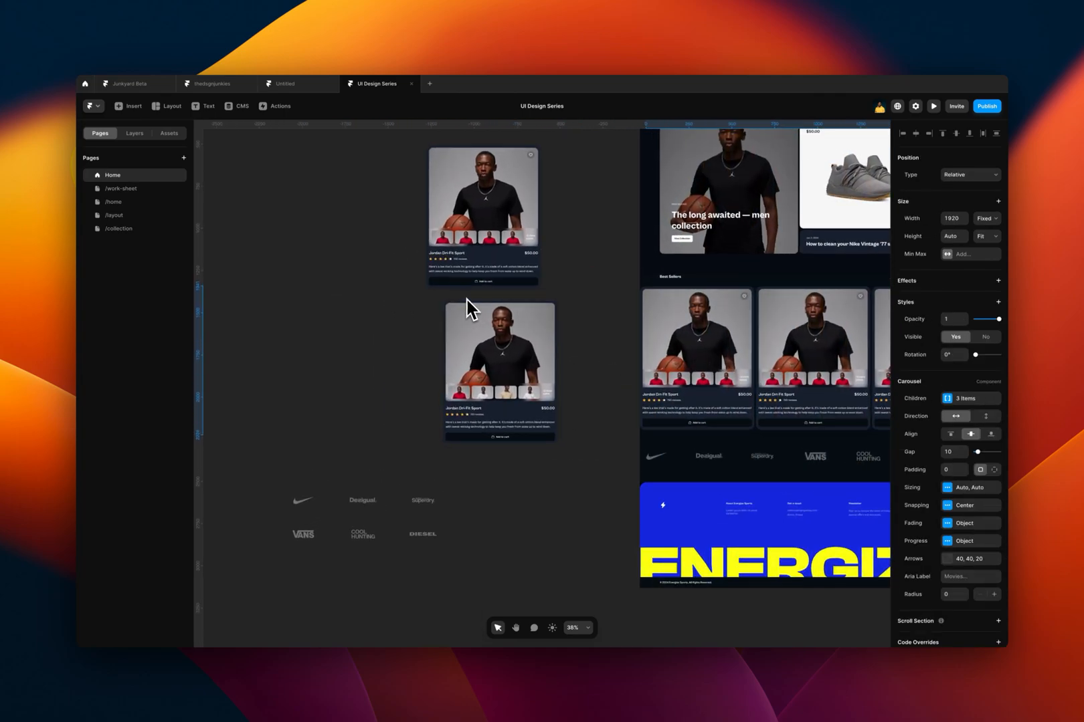
left_click(968, 398)
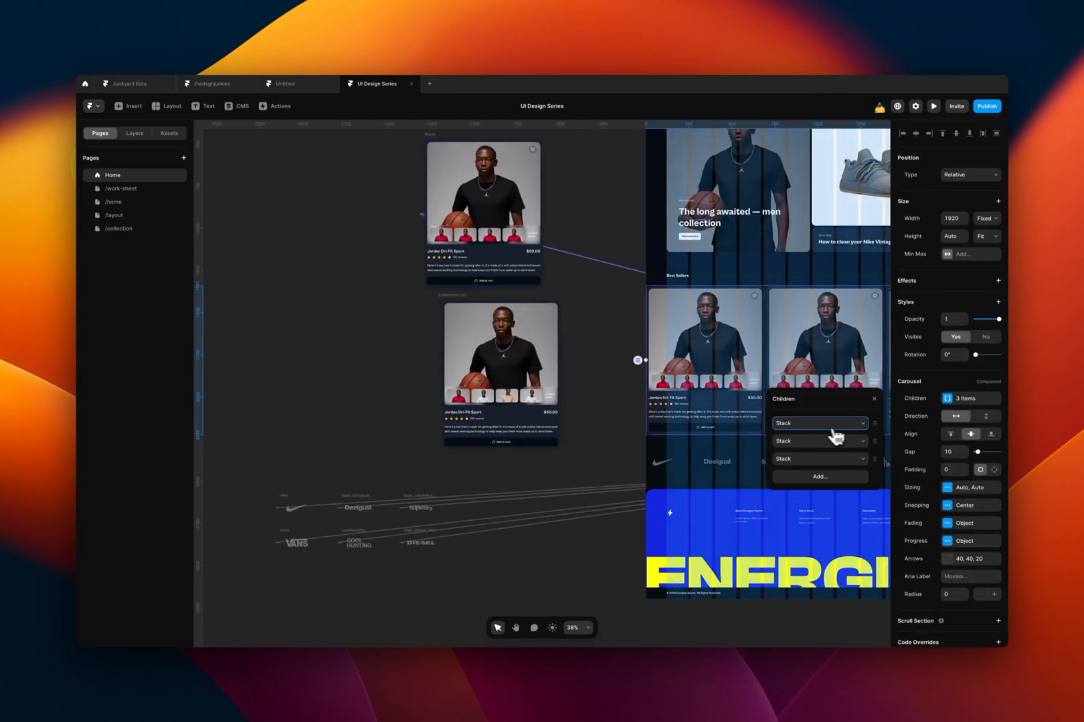
left_click(819, 422)
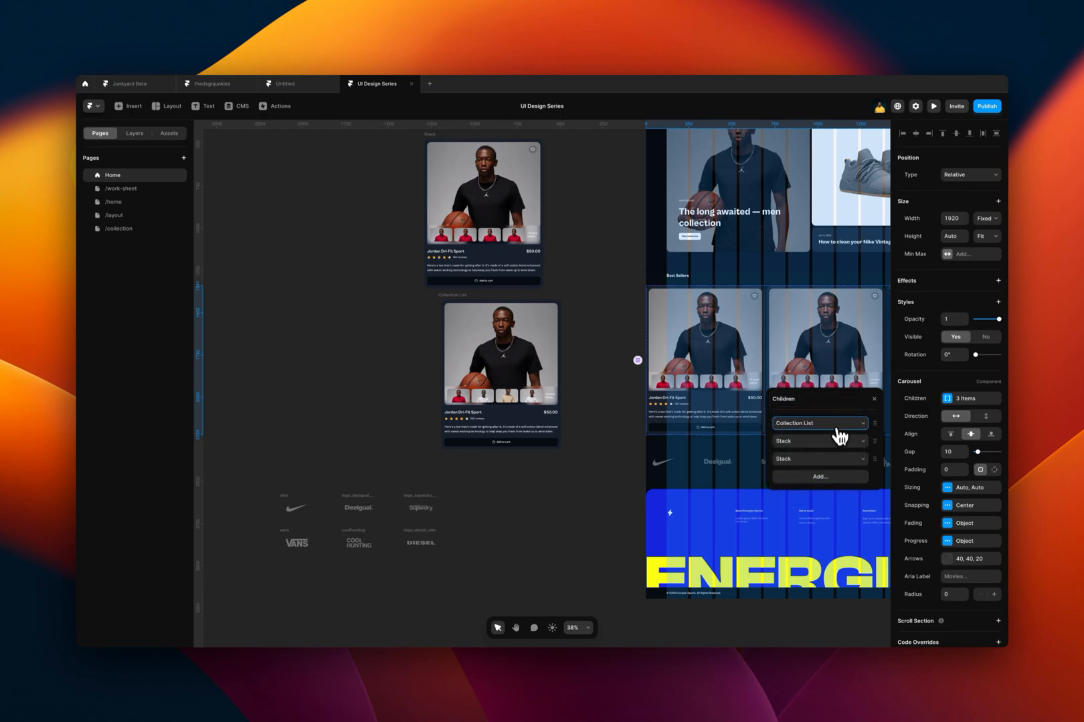
left_click(819, 459)
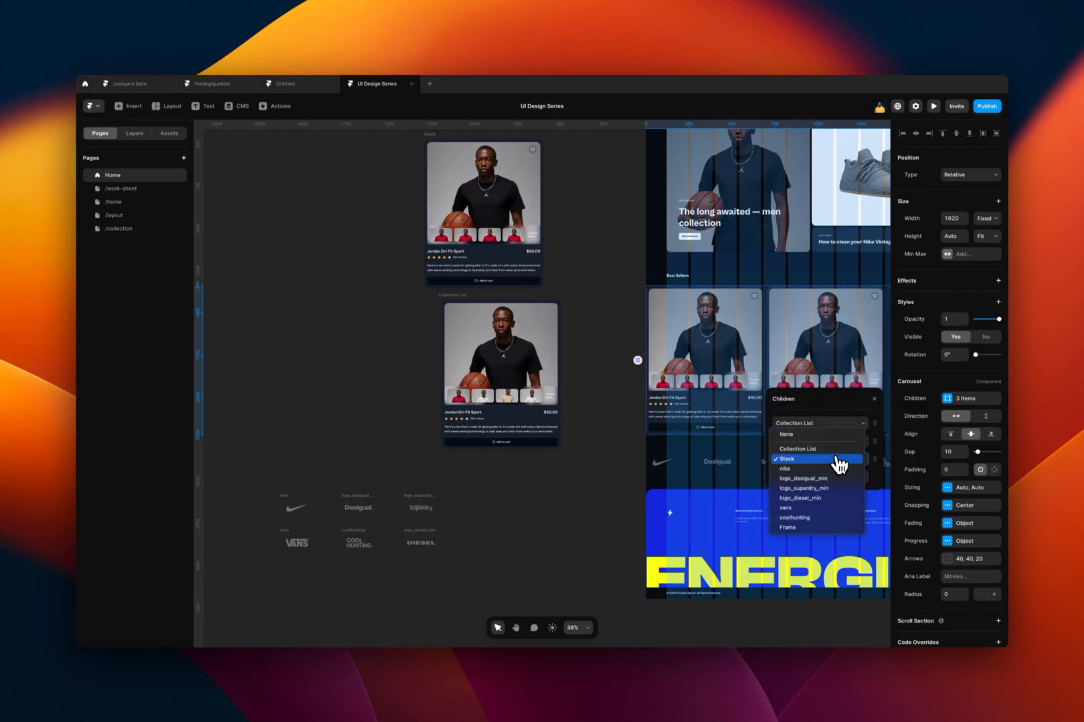
left_click(796, 449)
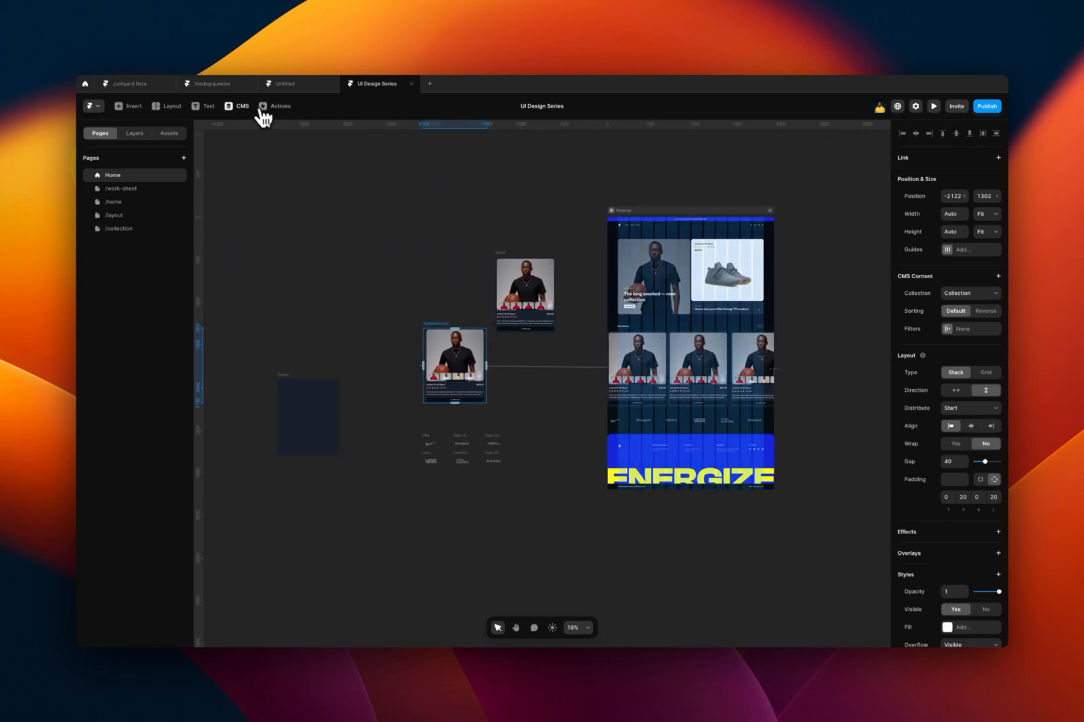
Duplicate the Jordan Dri-Fit Sport Copy item in the CMS collection.
left_click(238, 105)
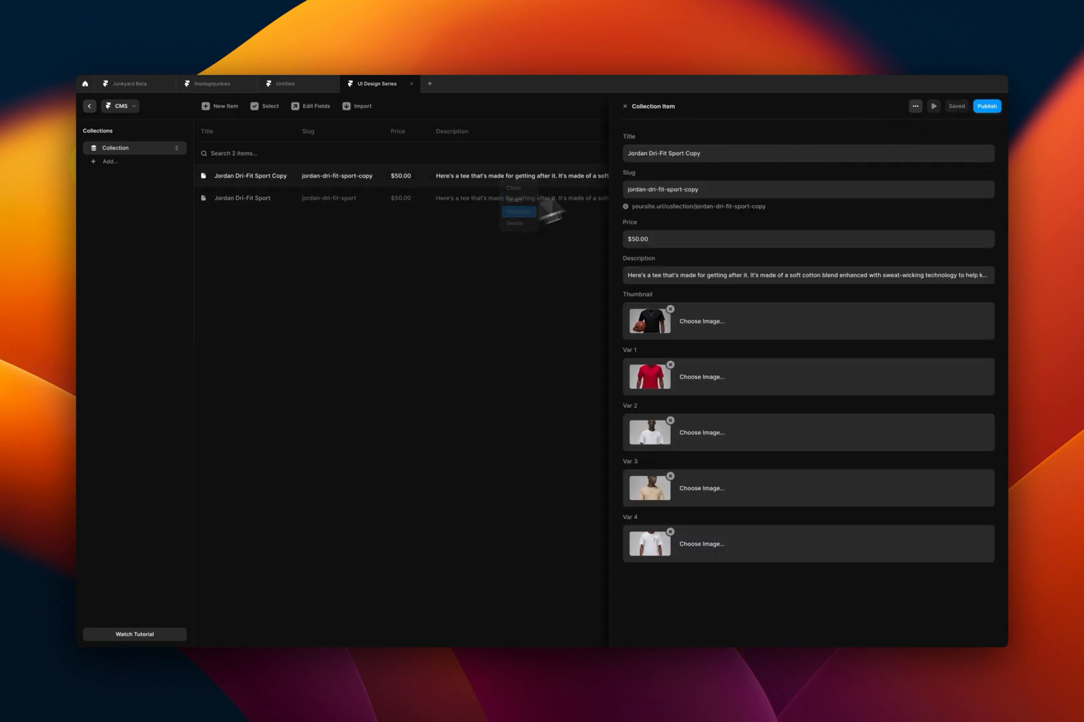
left_click(518, 211)
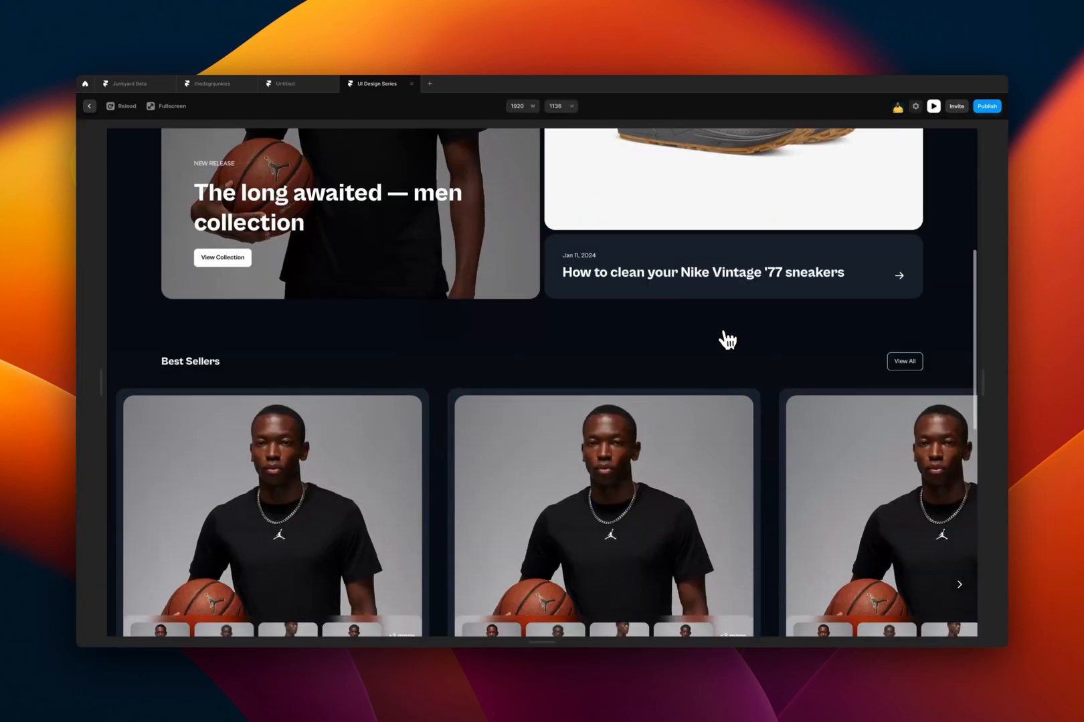
scroll("down", 3)
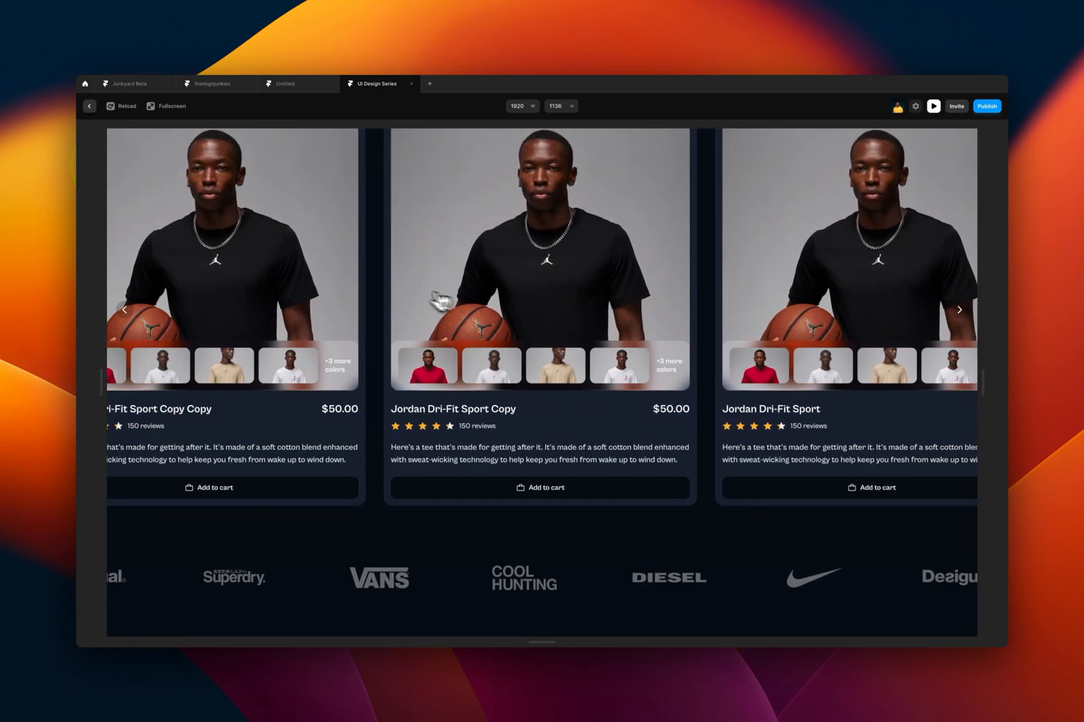
scroll("down", 3)
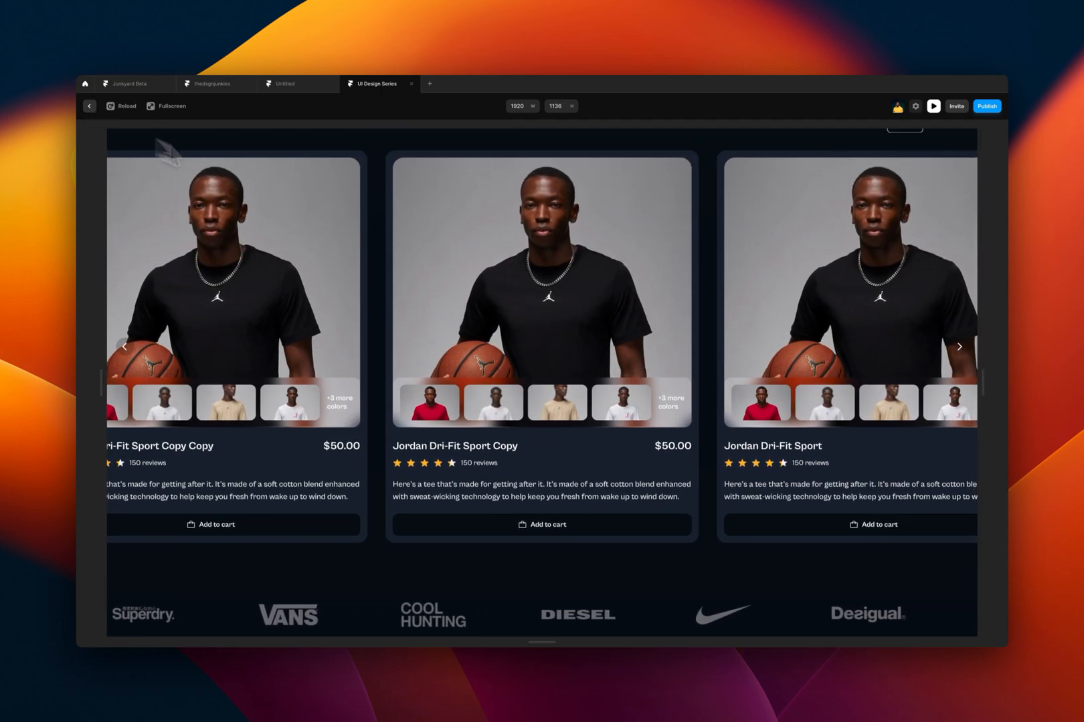
scroll("up", 3)
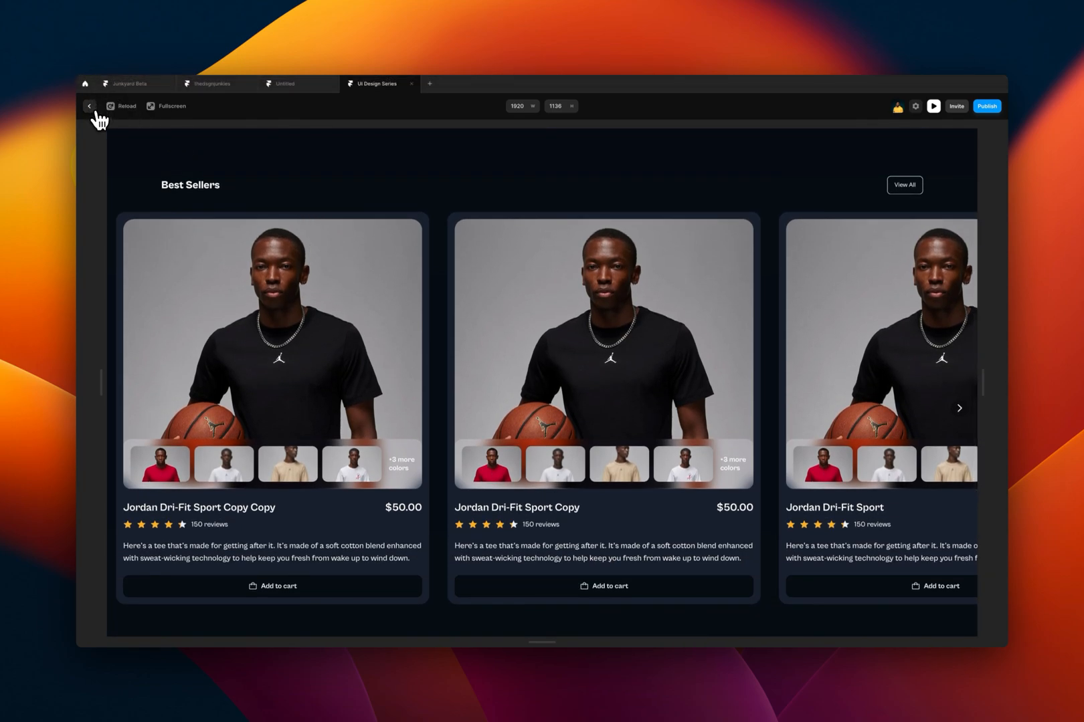
Close the preview and rename the Jordan Dri-Fit Sport Copy Copy CMS item to New Balance.
left_click(89, 106)
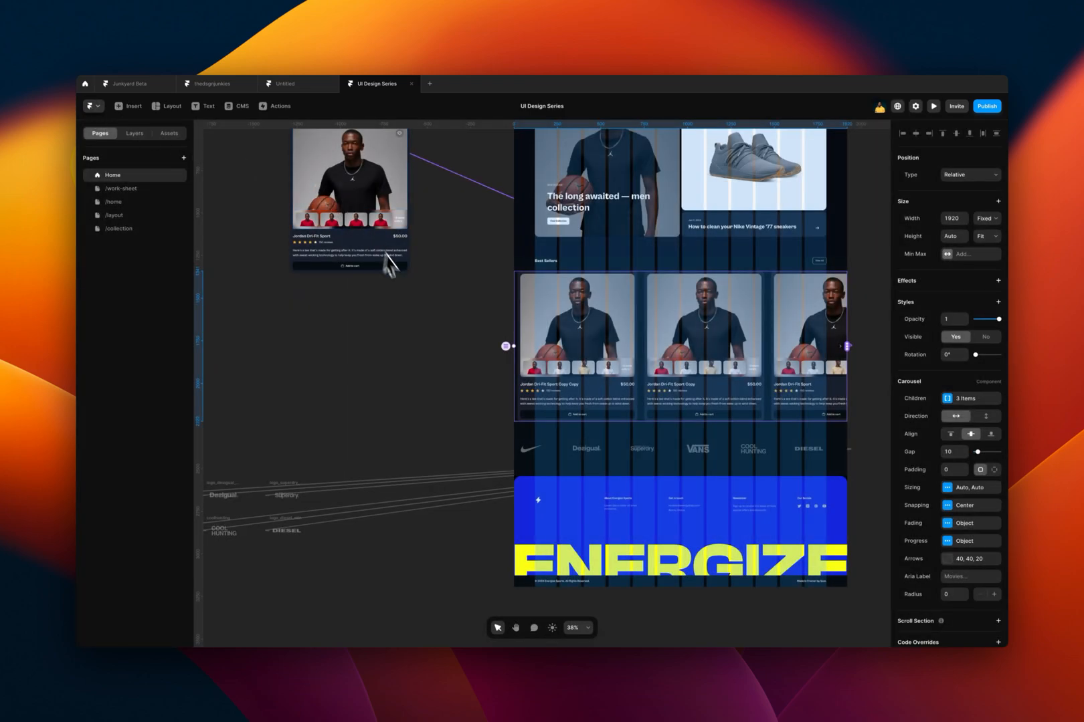
scroll("down", 3)
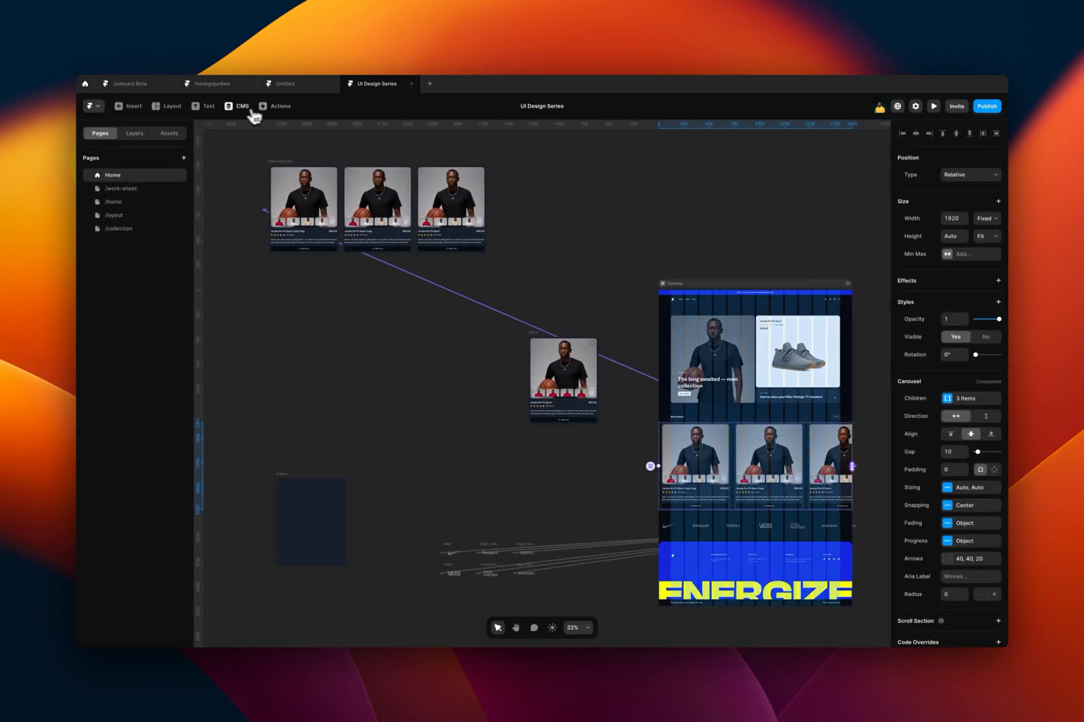
left_click(238, 105)
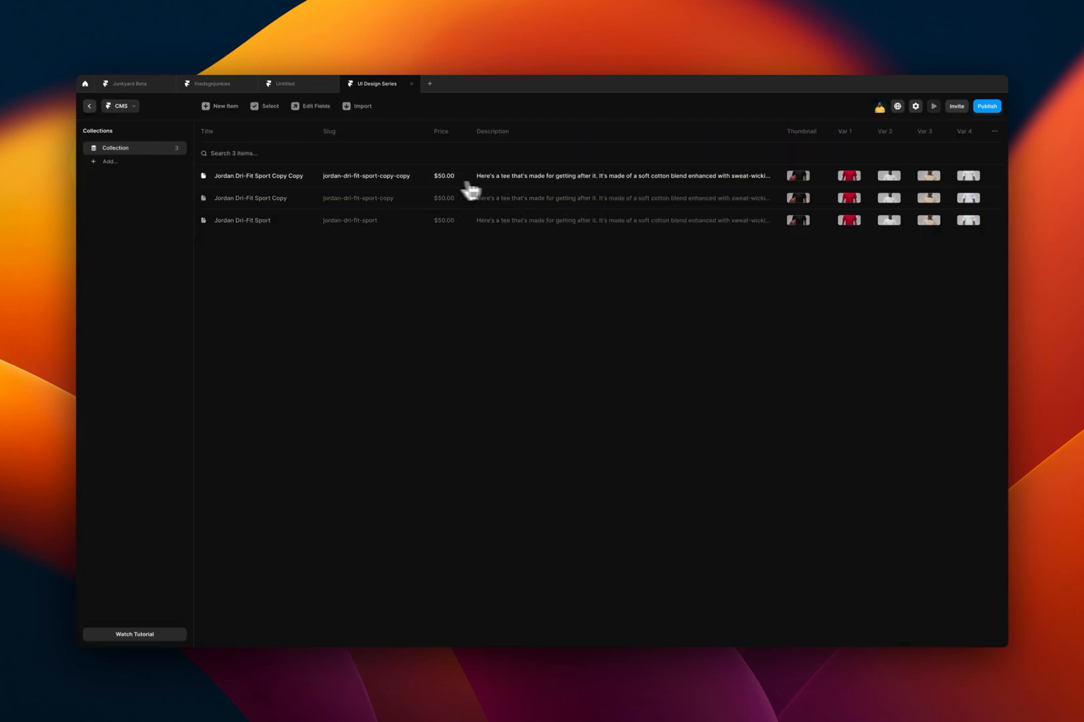
left_click(258, 176)
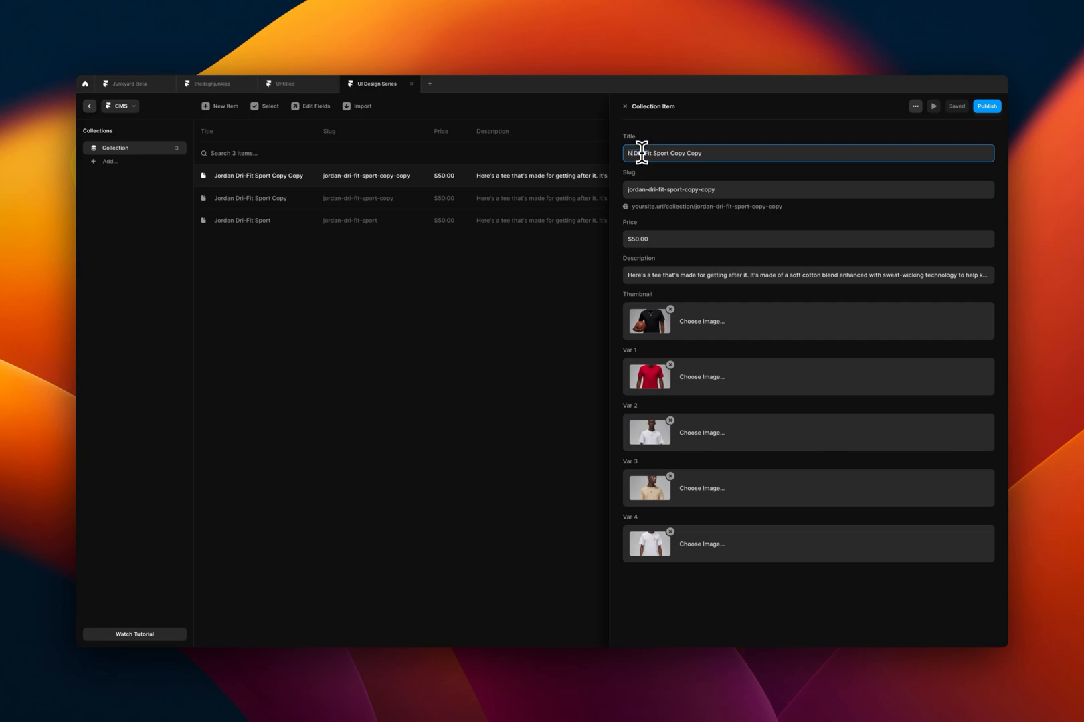
type("New Zealand")
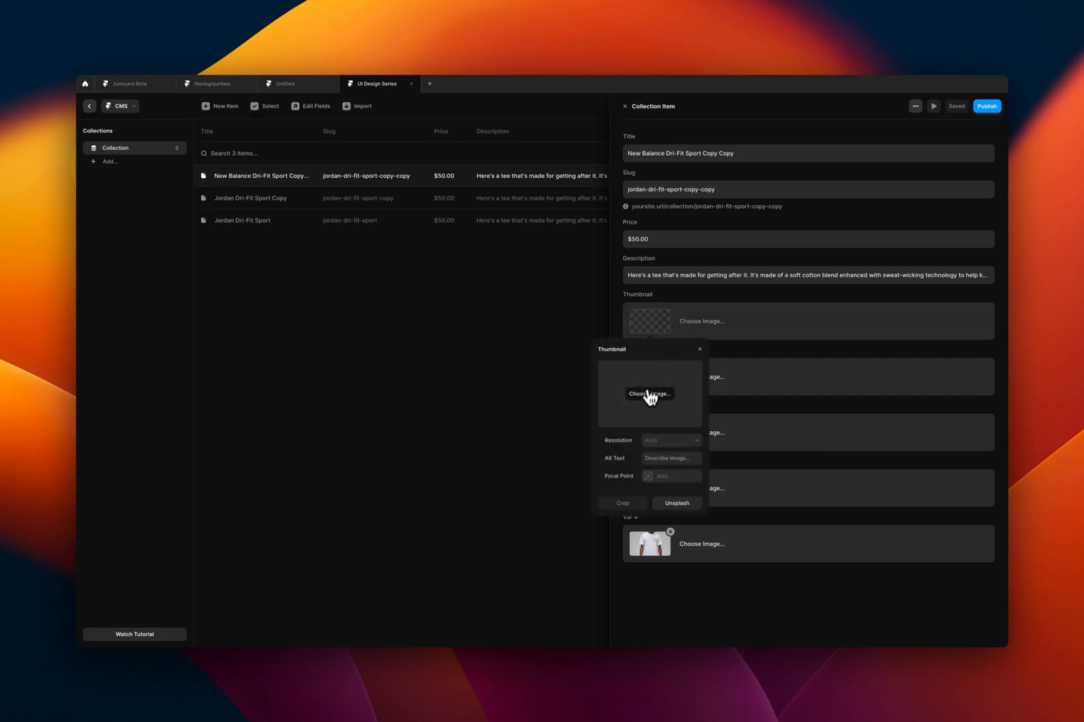
Replace the New Balance item's thumbnail with the red shirt photo.
left_click(648, 394)
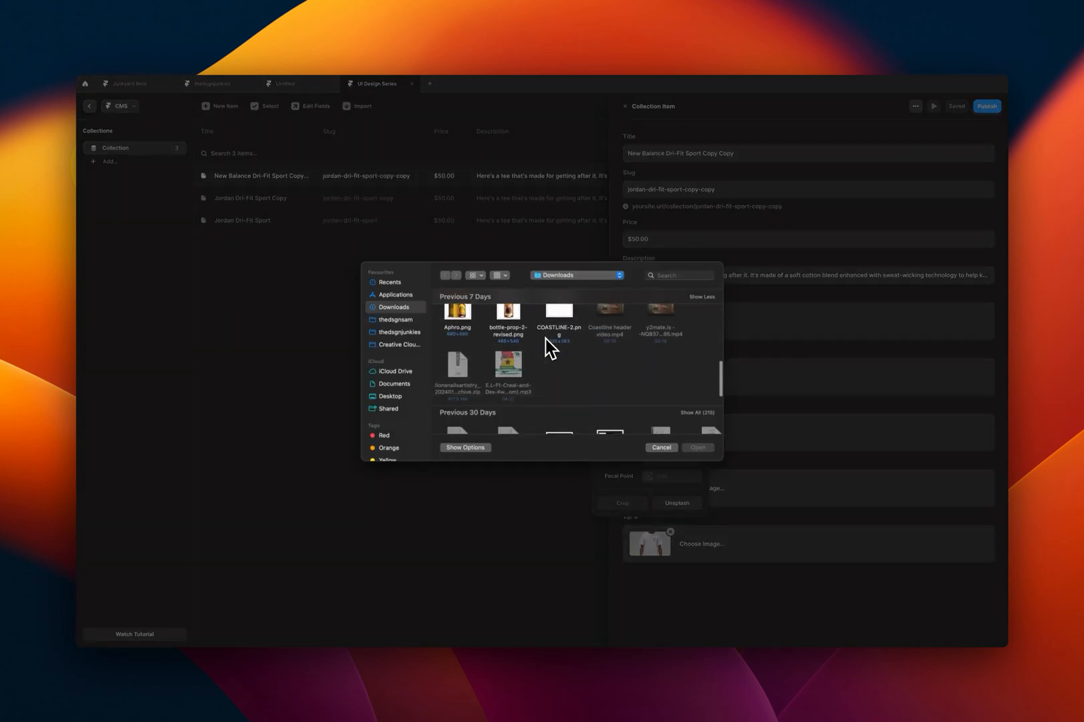
scroll("down", 3)
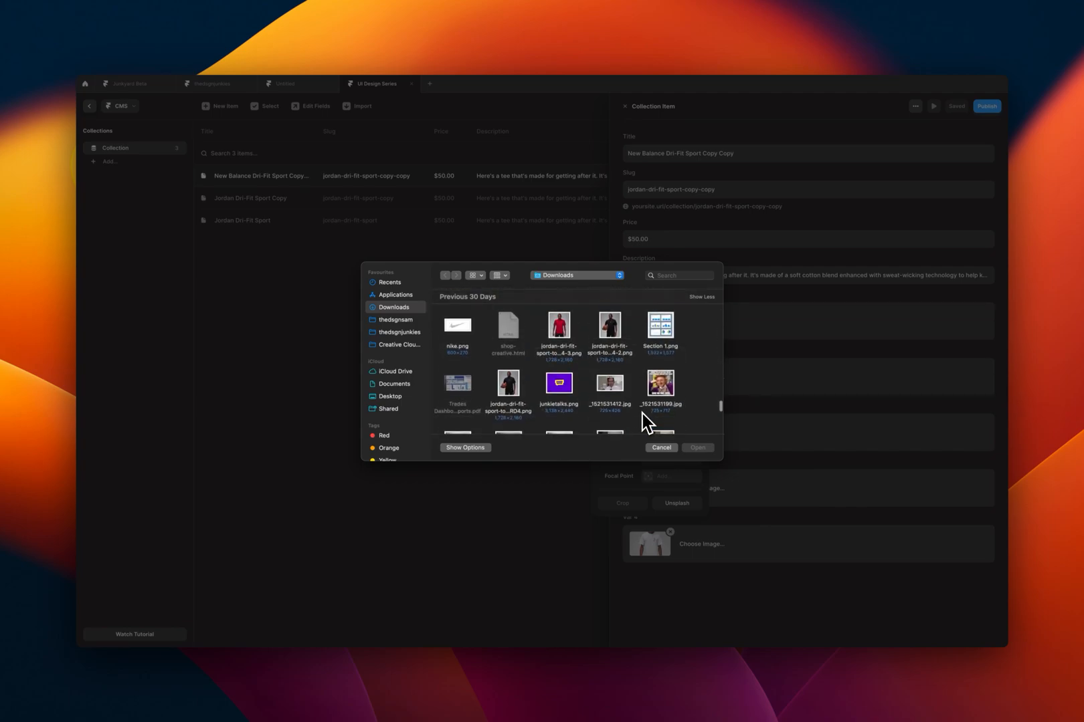
left_click(697, 448)
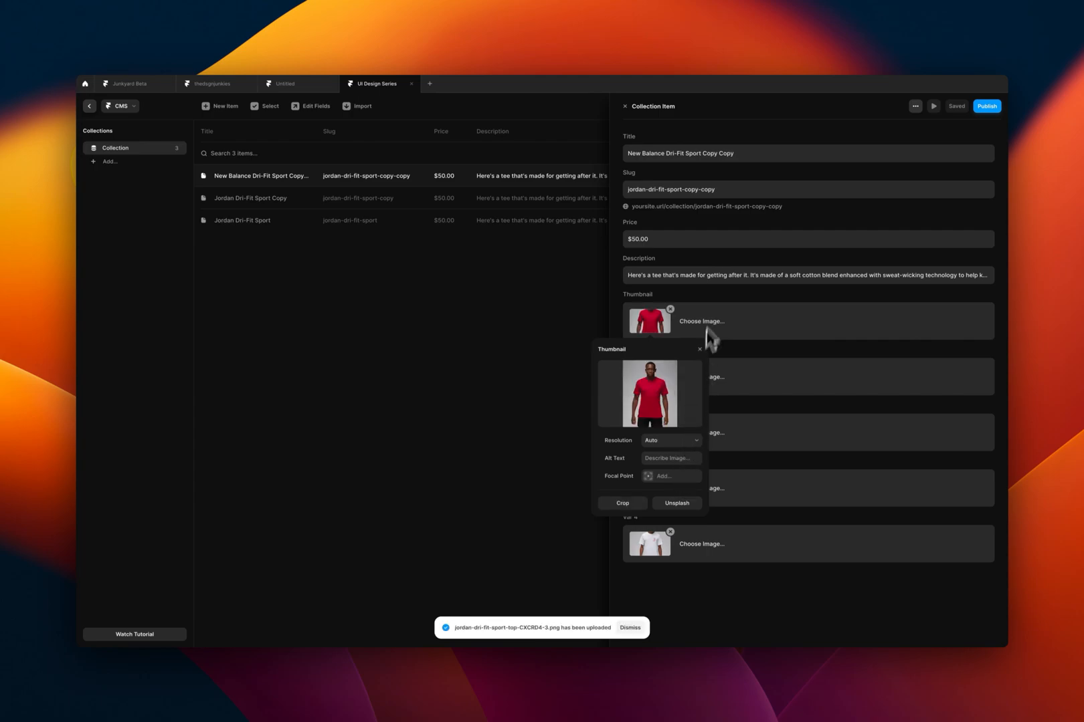
left_click(699, 349)
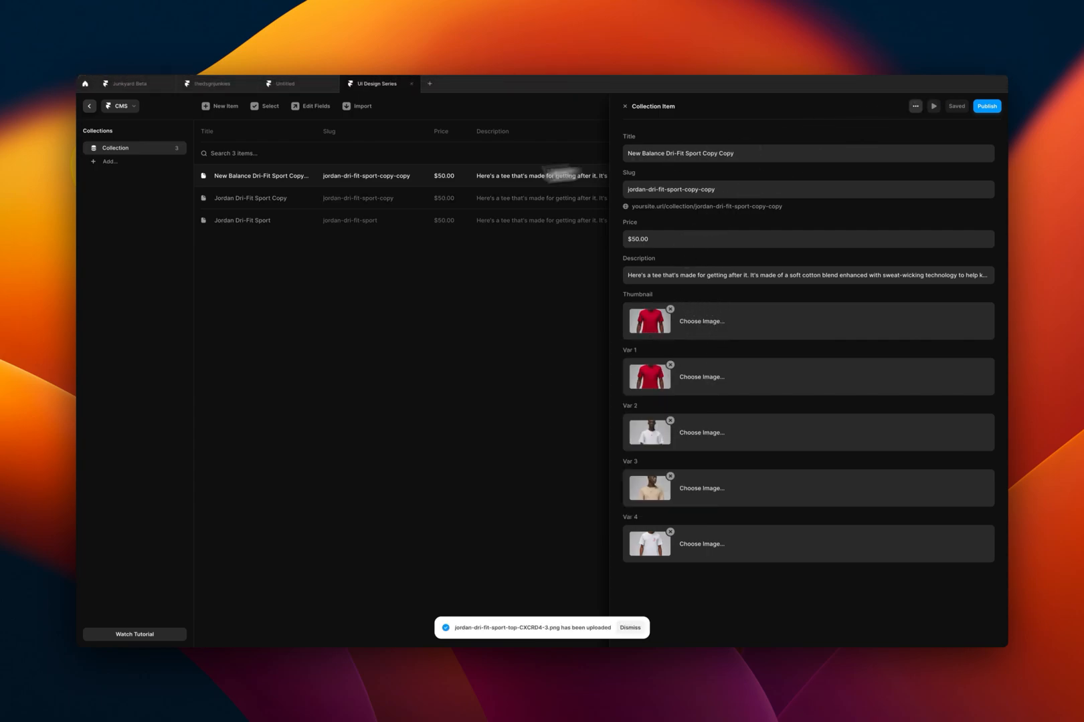
left_click(250, 198)
type("Adidas")
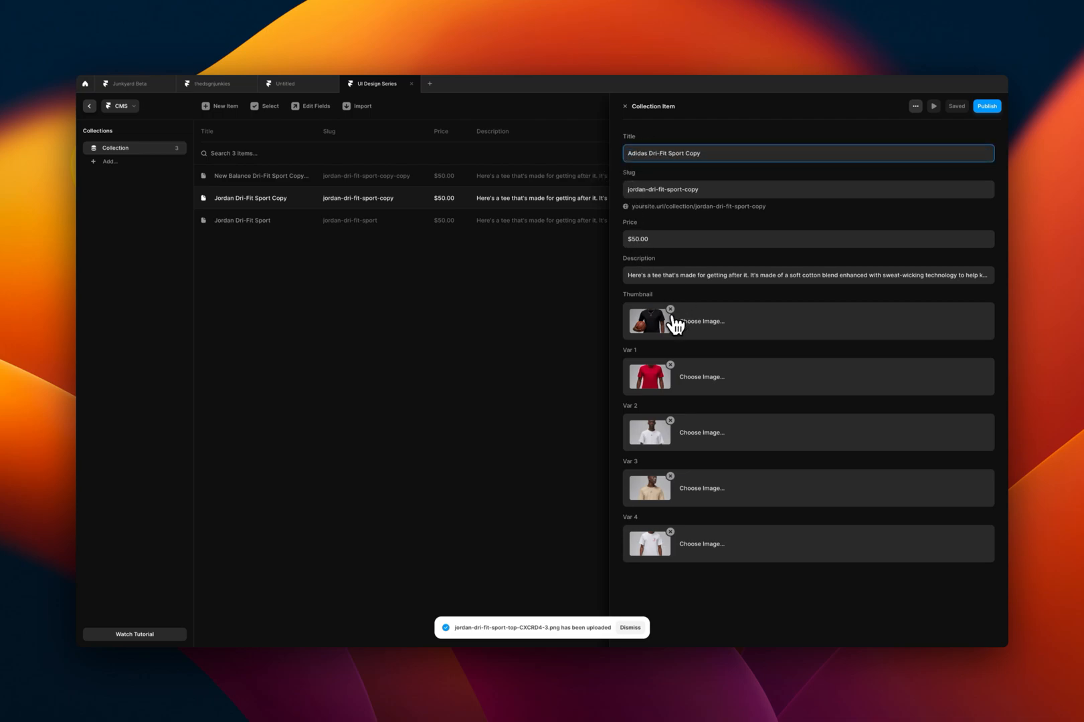
Upload image 12.png as the Adidas Dri-Fit Sport Copy item's thumbnail and close the editor.
left_click(668, 310)
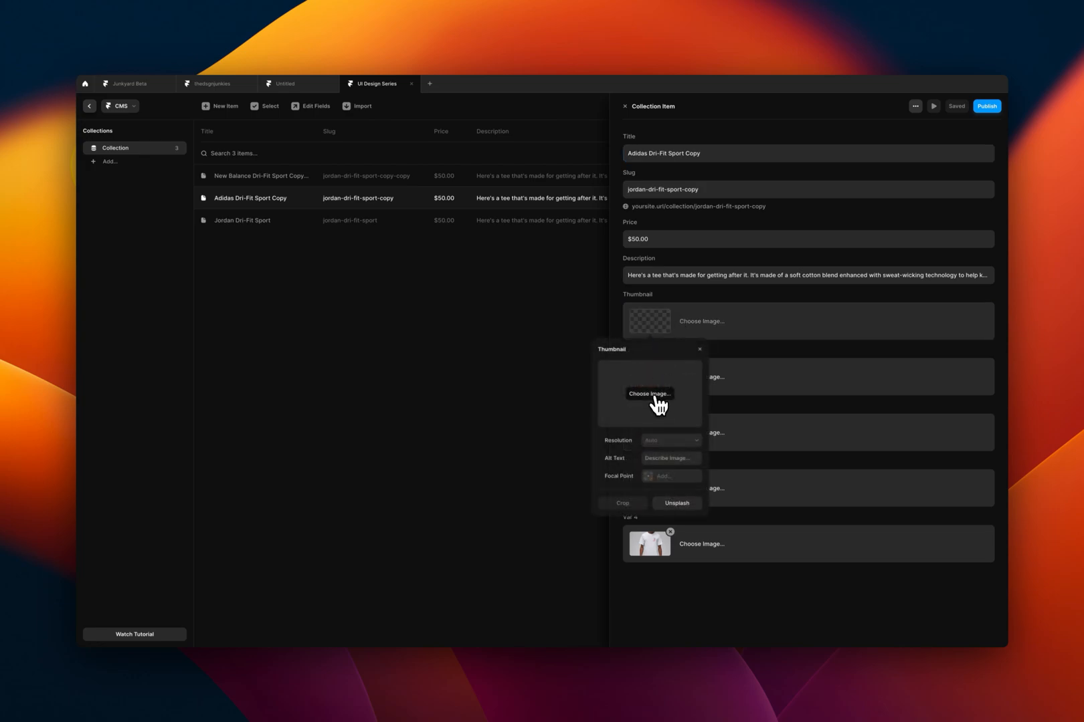
left_click(648, 394)
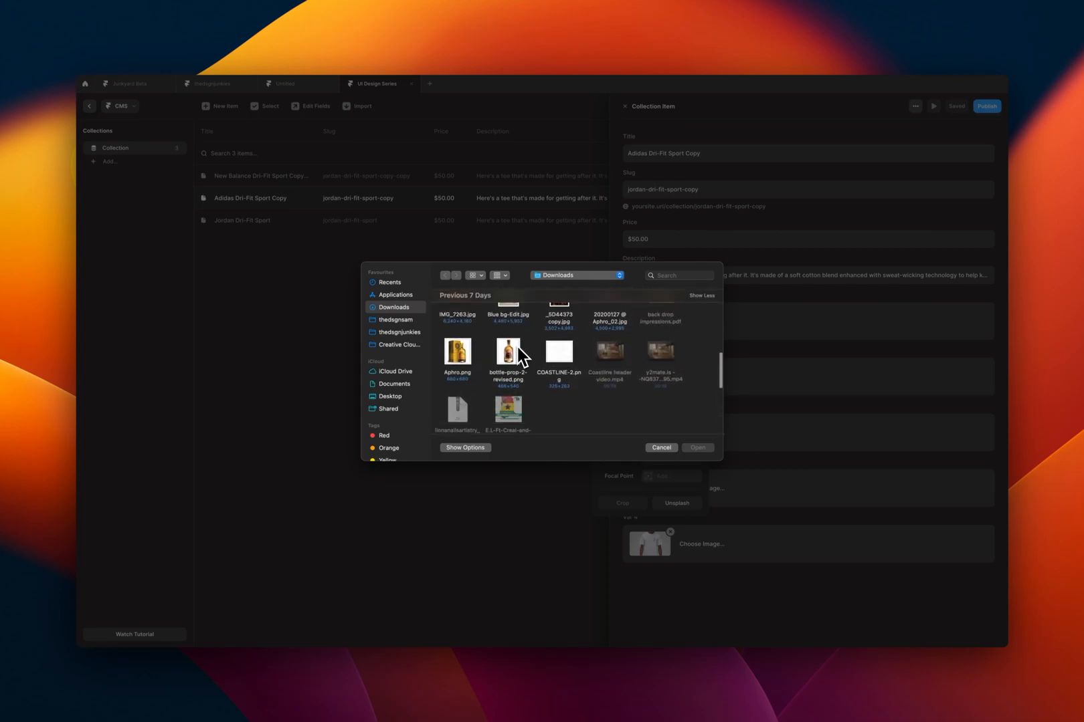
scroll("down", 3)
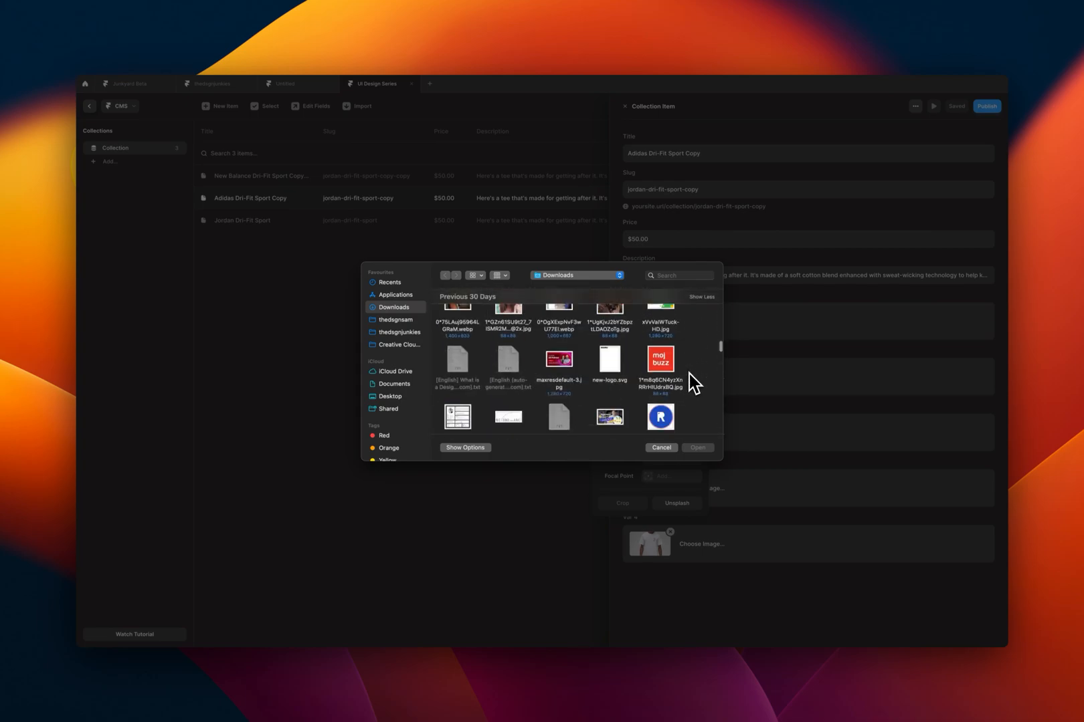
scroll("down", 3)
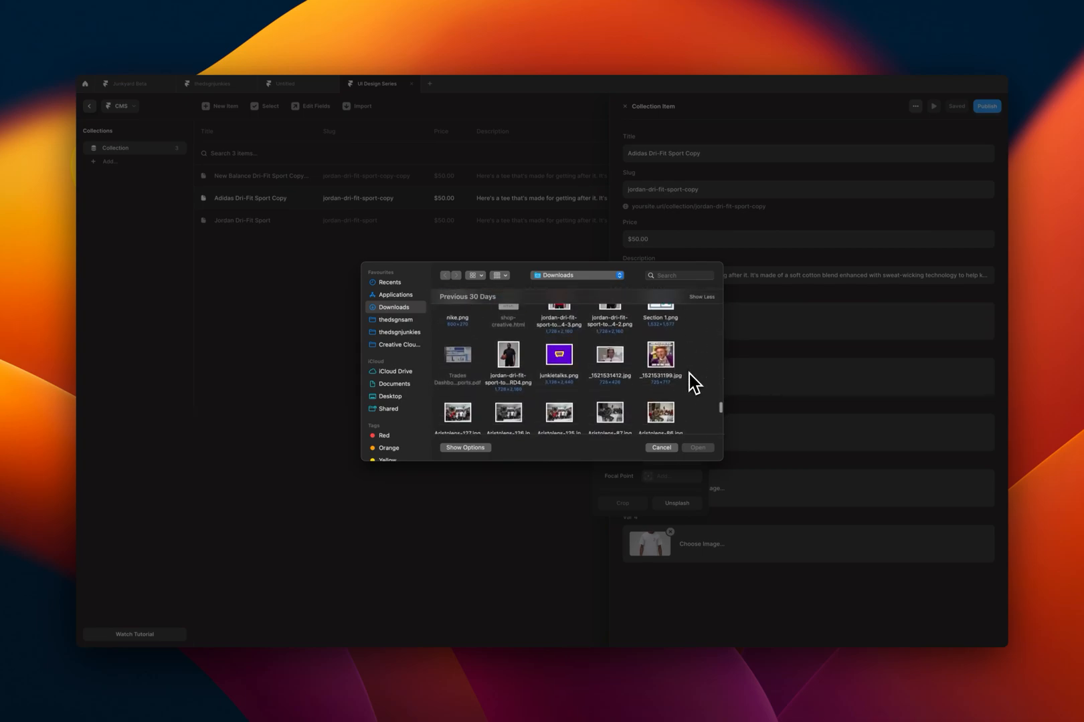
left_click(507, 343)
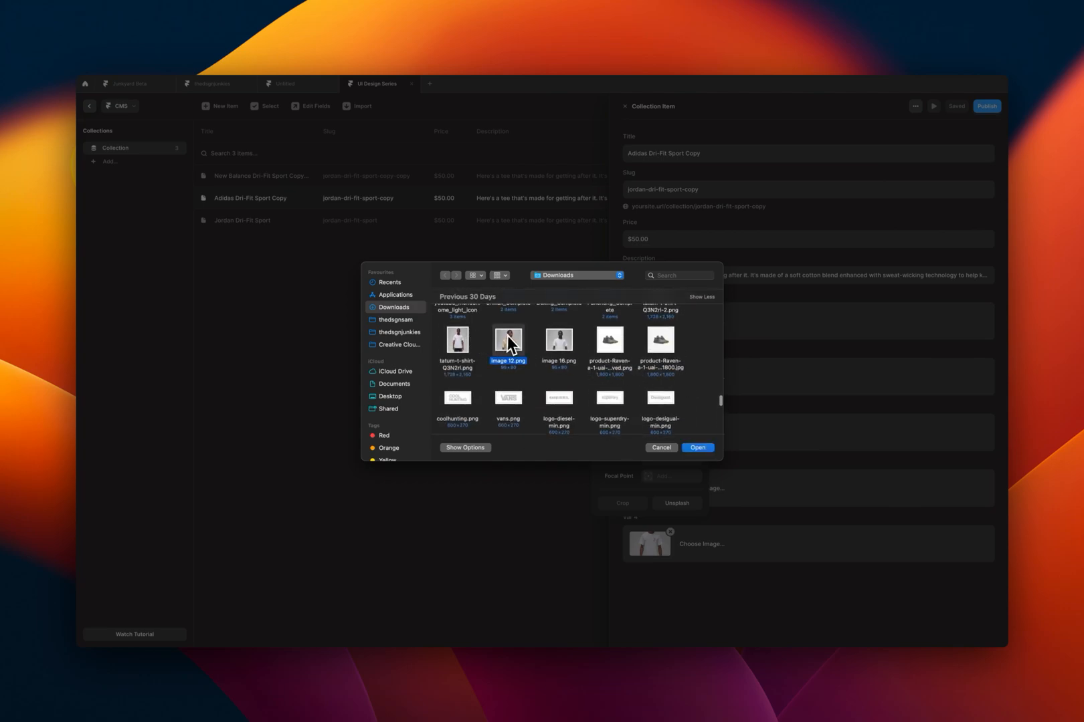
left_click(697, 447)
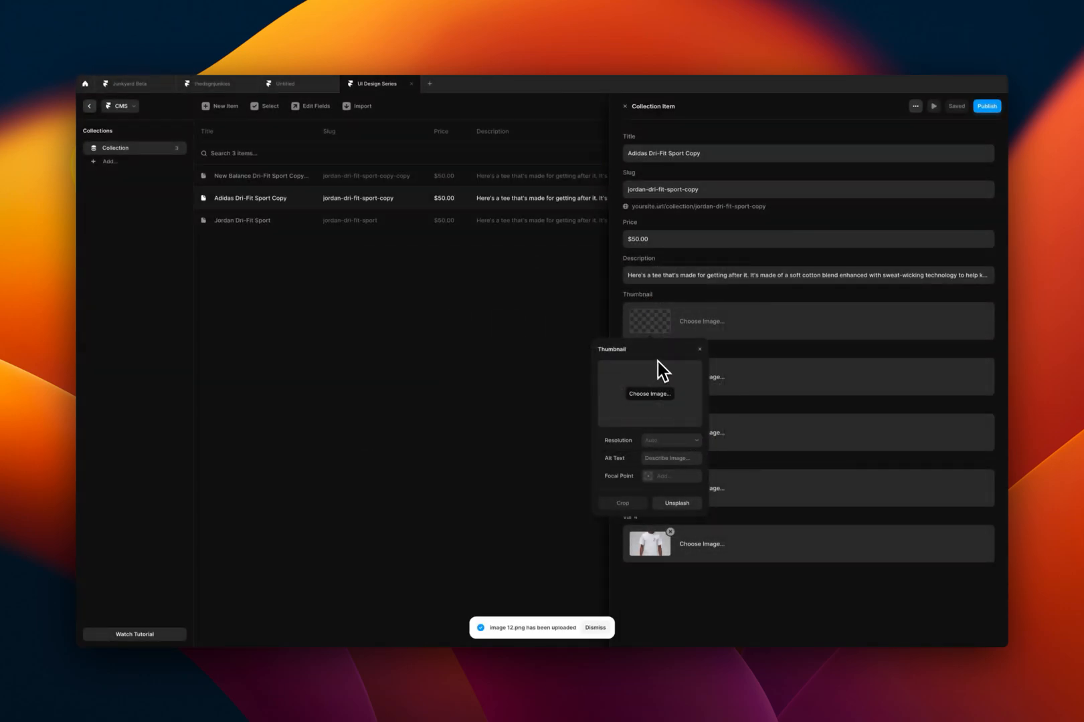
left_click(700, 349)
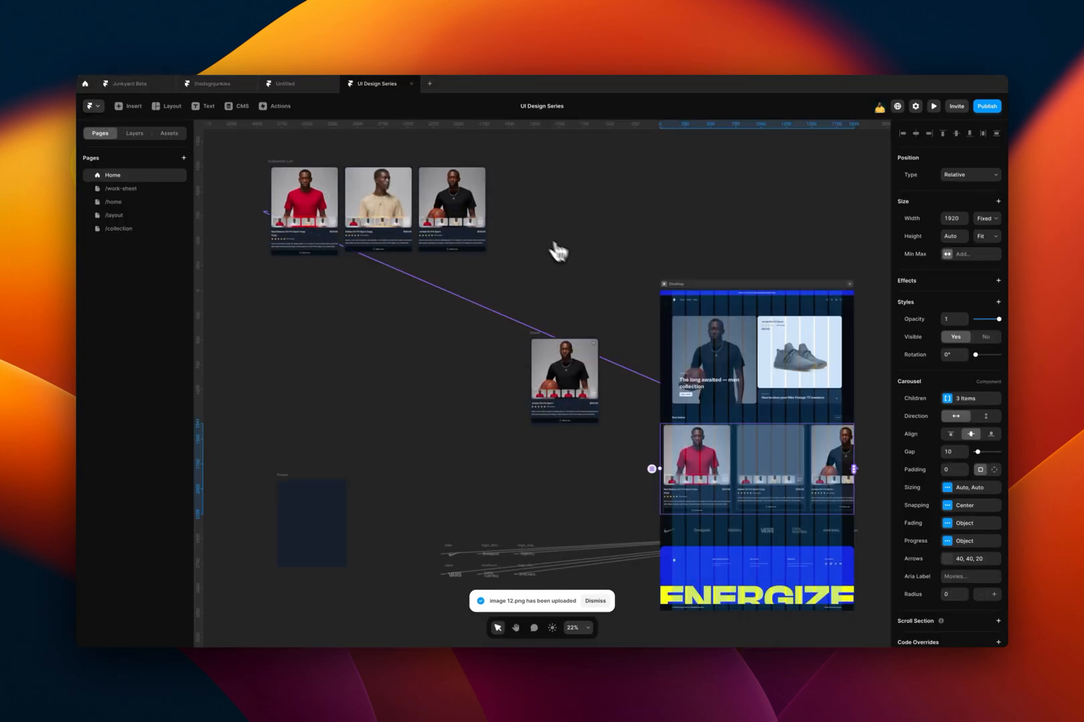
Preview Home and scroll to the New Balance, Adidas and Jordan Best Sellers cards.
left_click(933, 105)
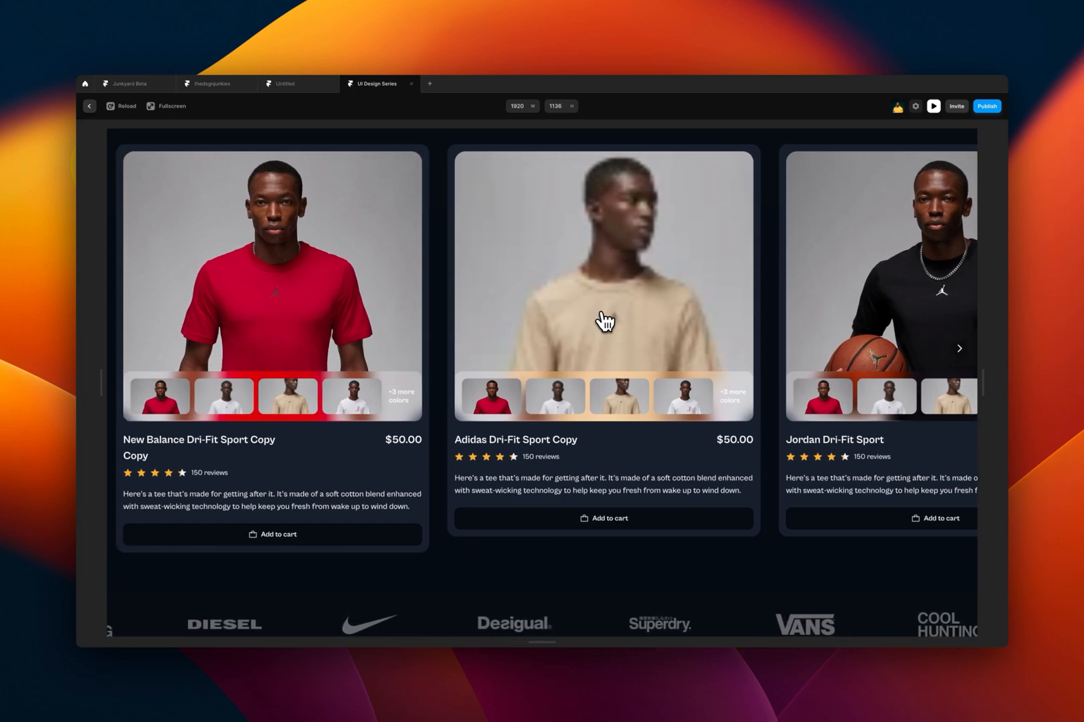
scroll("down", 3)
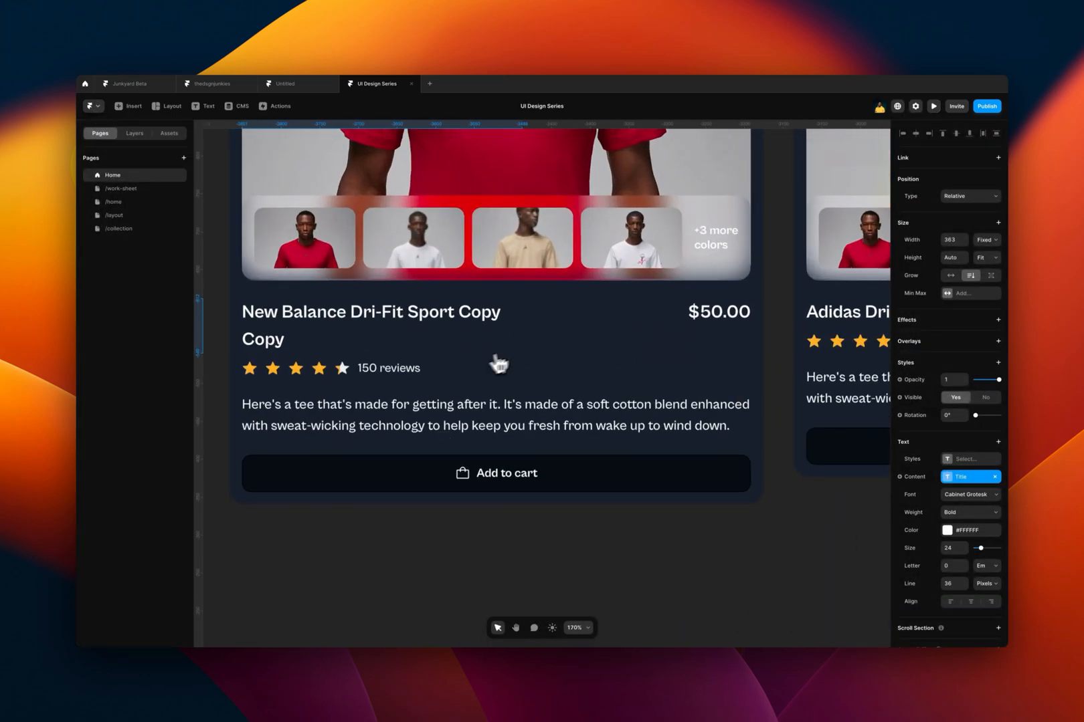
Resize the New Balance card title box to fit one line, then switch to Junkyard Beta.
left_click(370, 311)
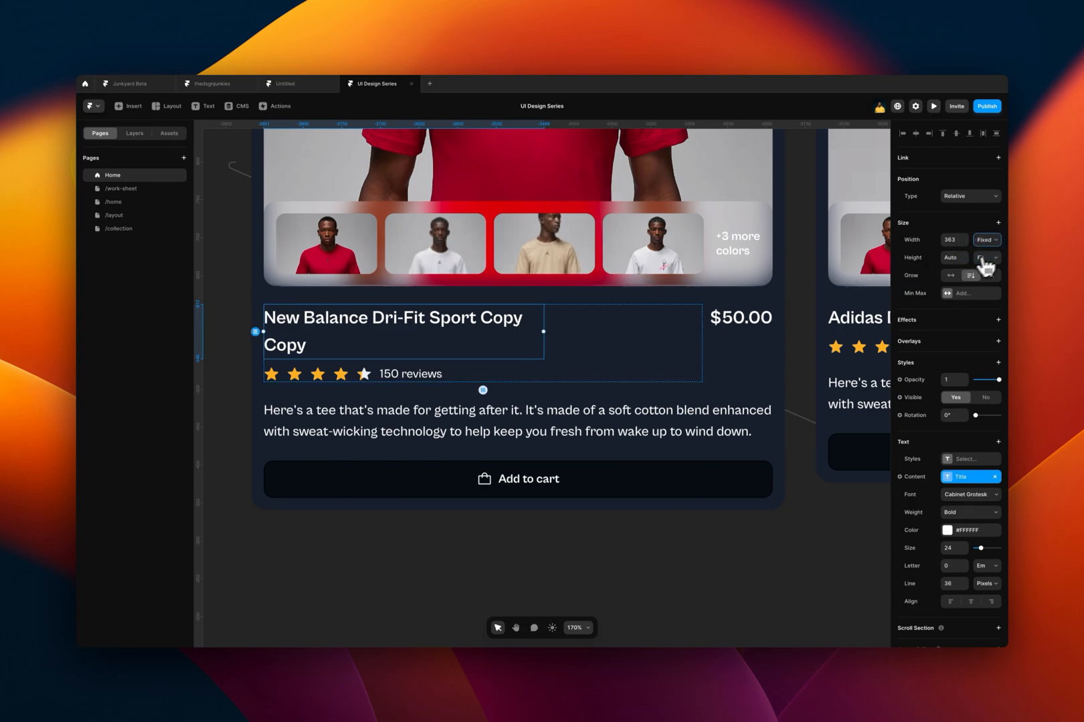
left_click(933, 105)
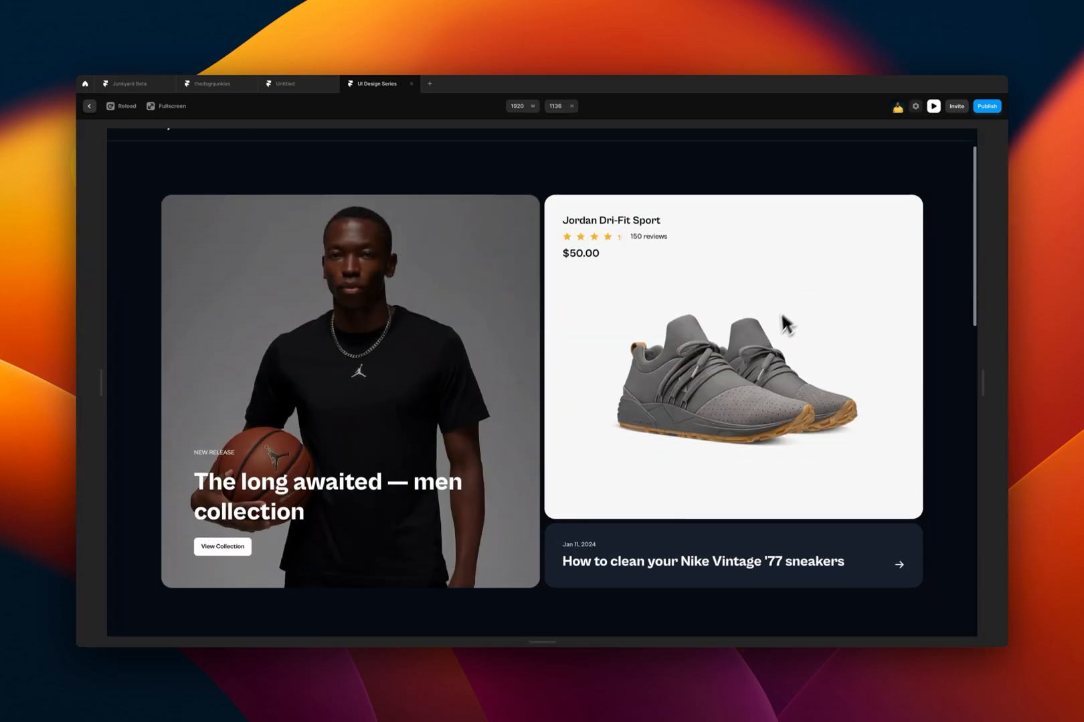
scroll("down", 3)
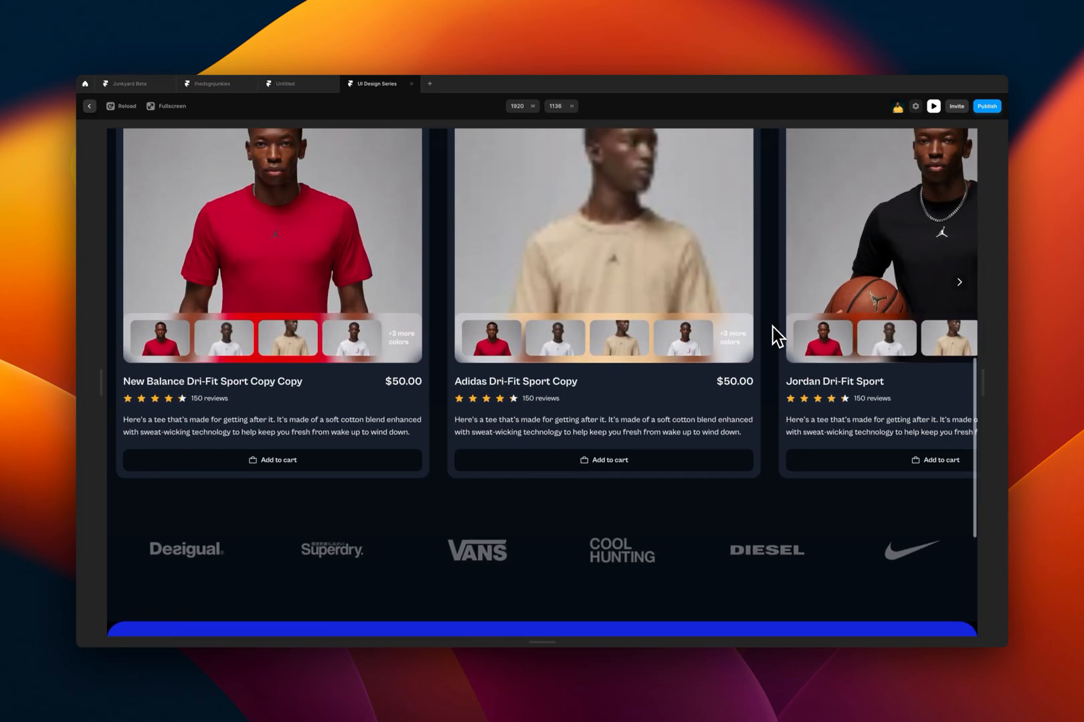
scroll("up", 3)
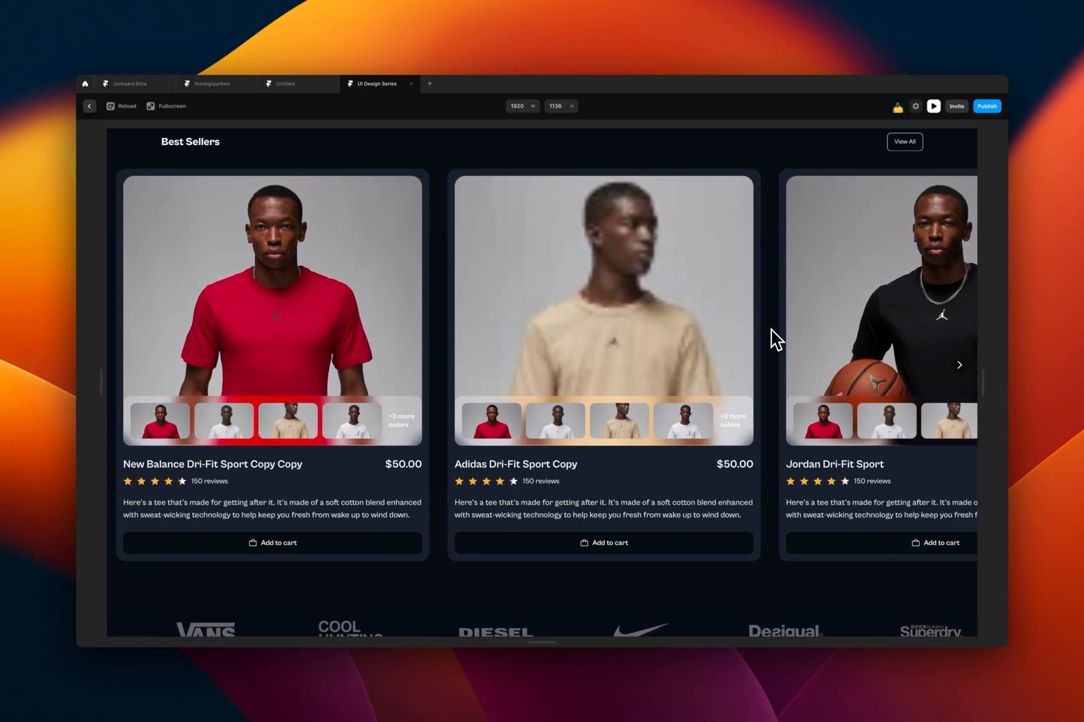
scroll("down", 3)
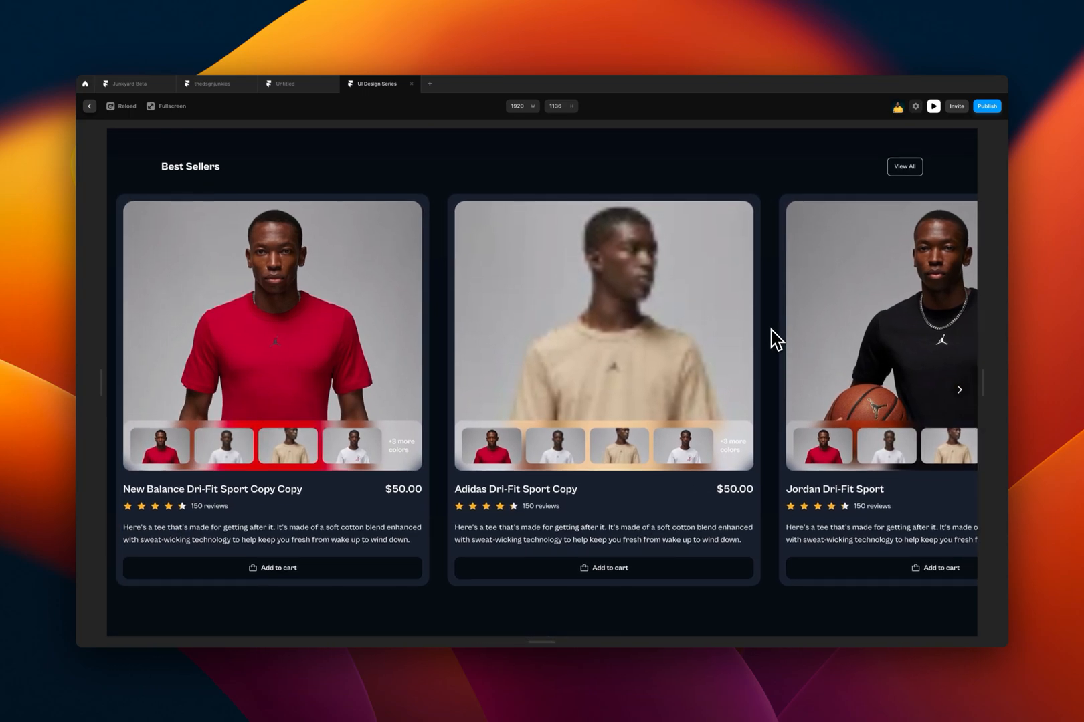
left_click(128, 84)
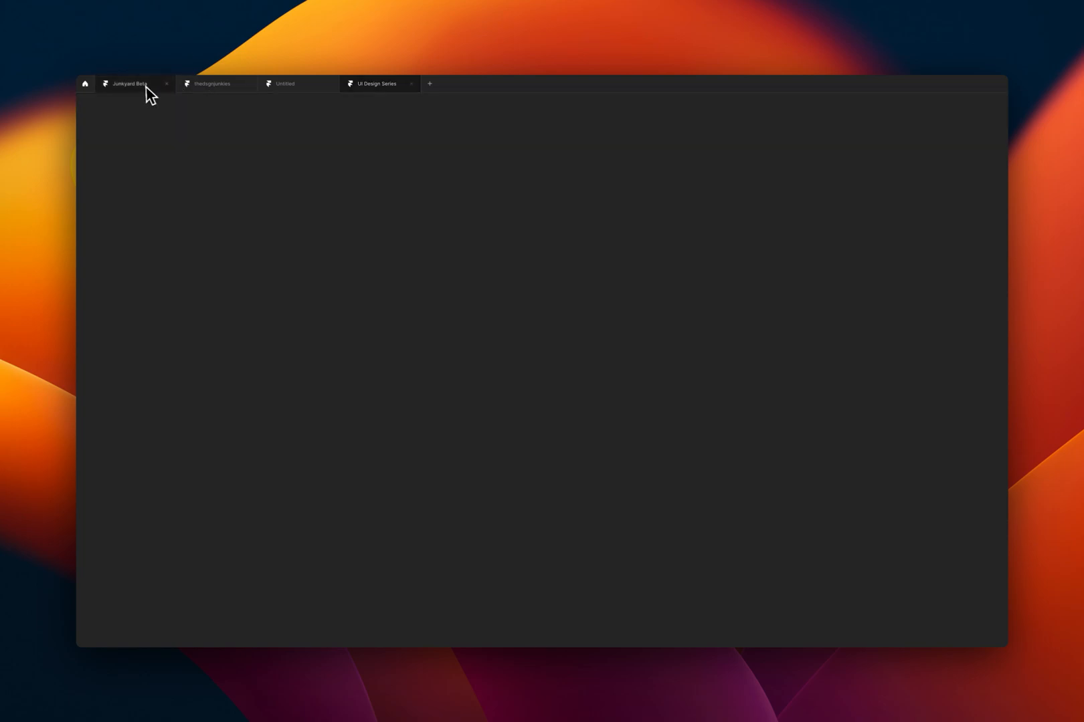
Select the Resource list component of articles in the Junkyard Beta layers.
left_click(131, 84)
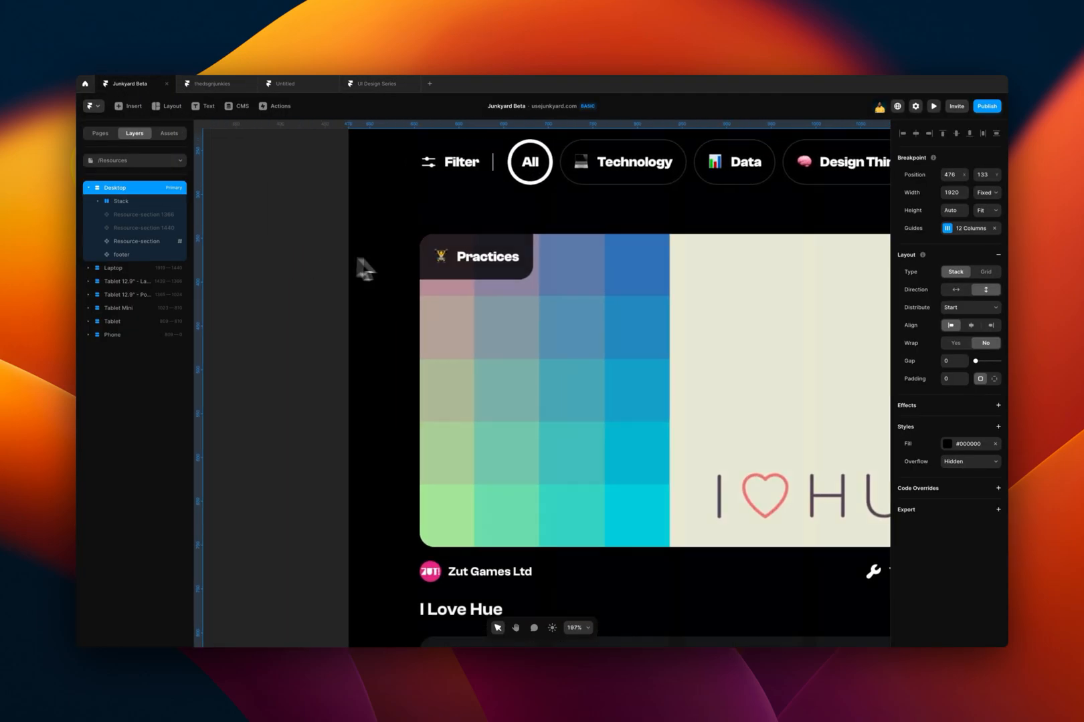
scroll("down", 3)
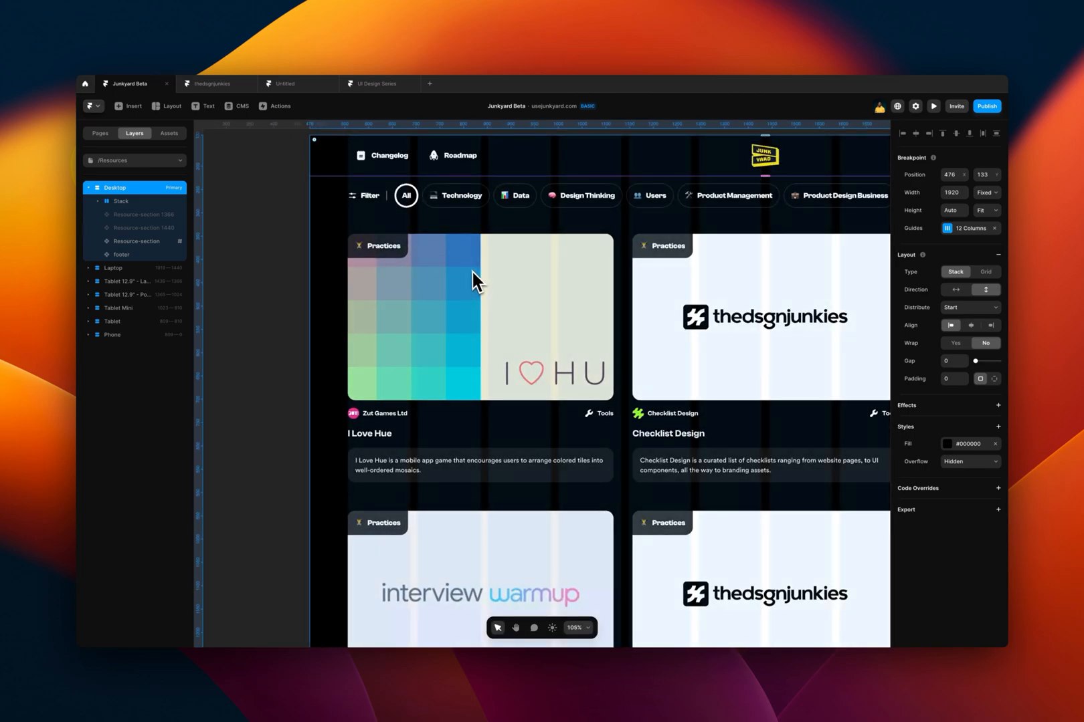
left_click(138, 241)
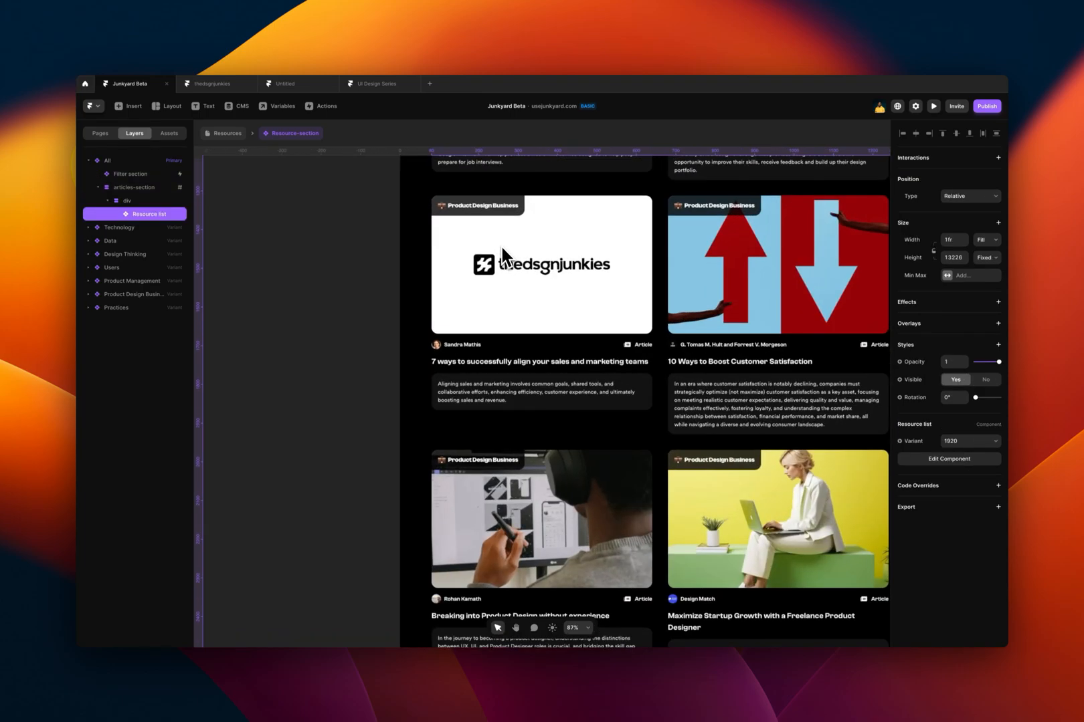
scroll("down", 3)
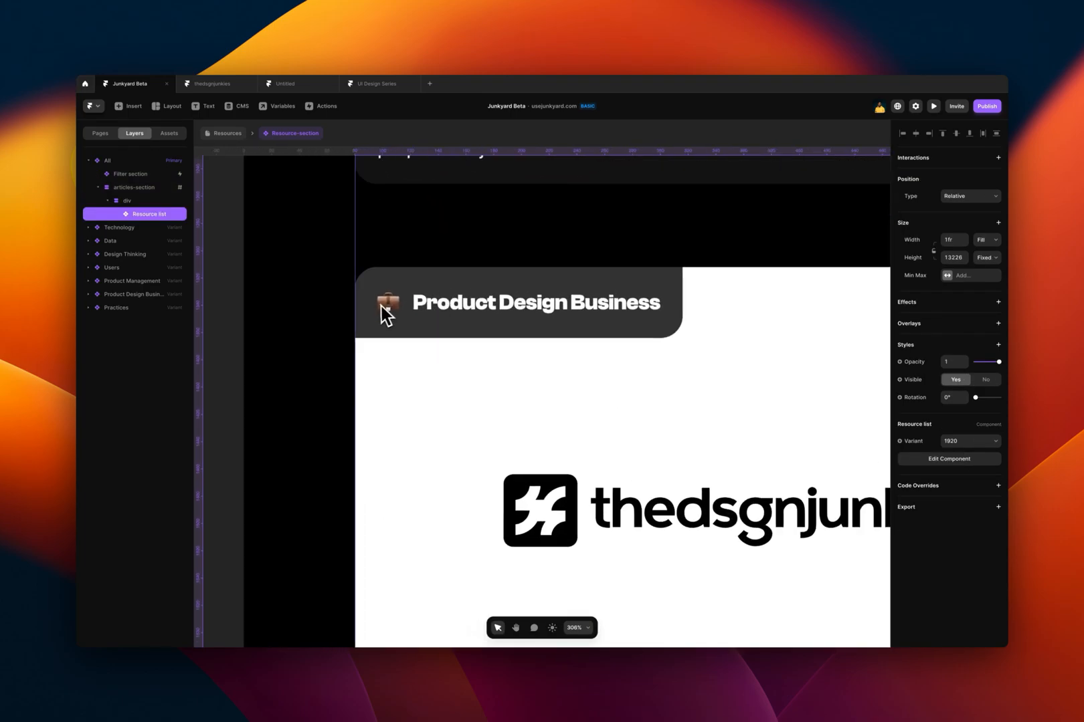
scroll("down", 3)
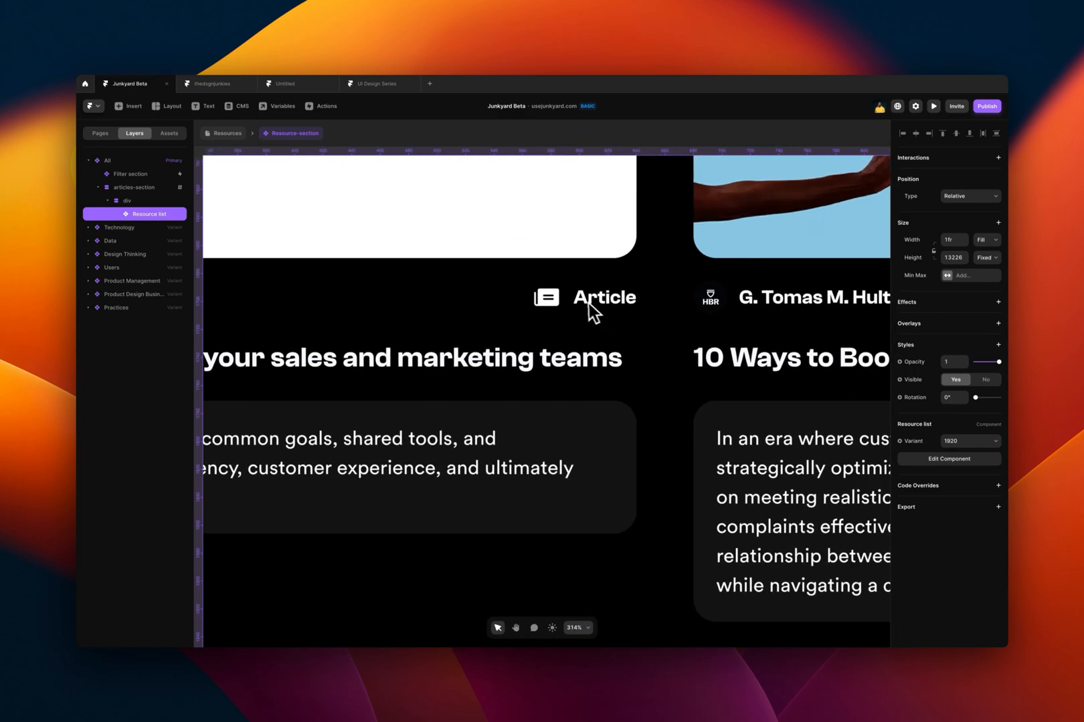
scroll("up", 3)
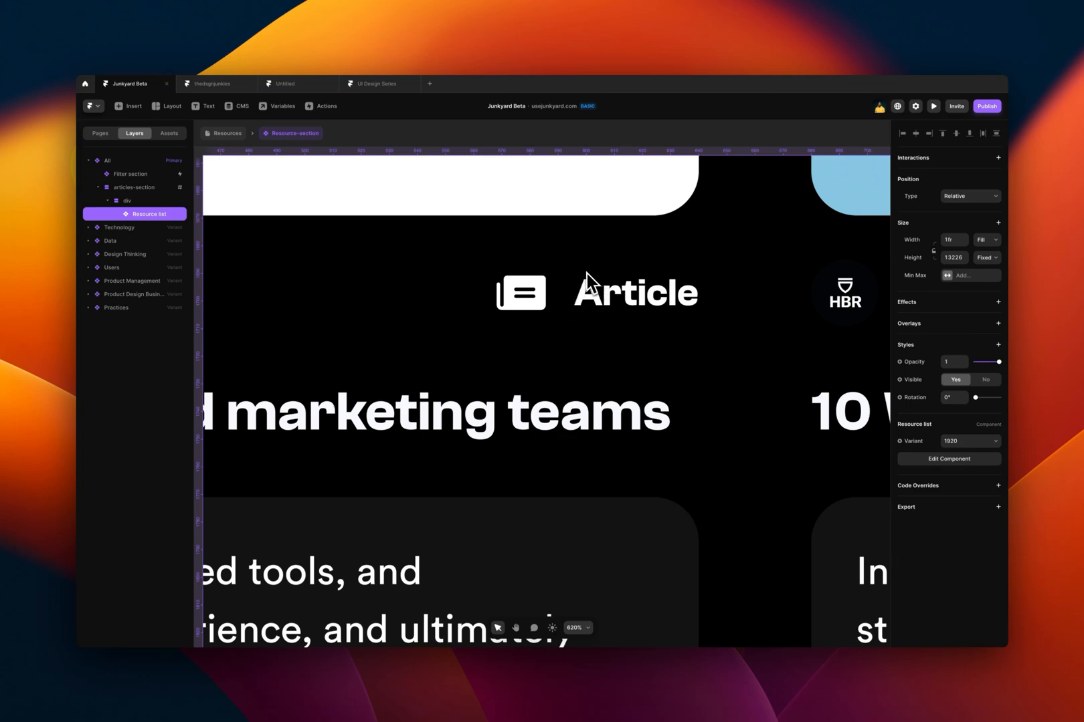
mouse_move(517, 334)
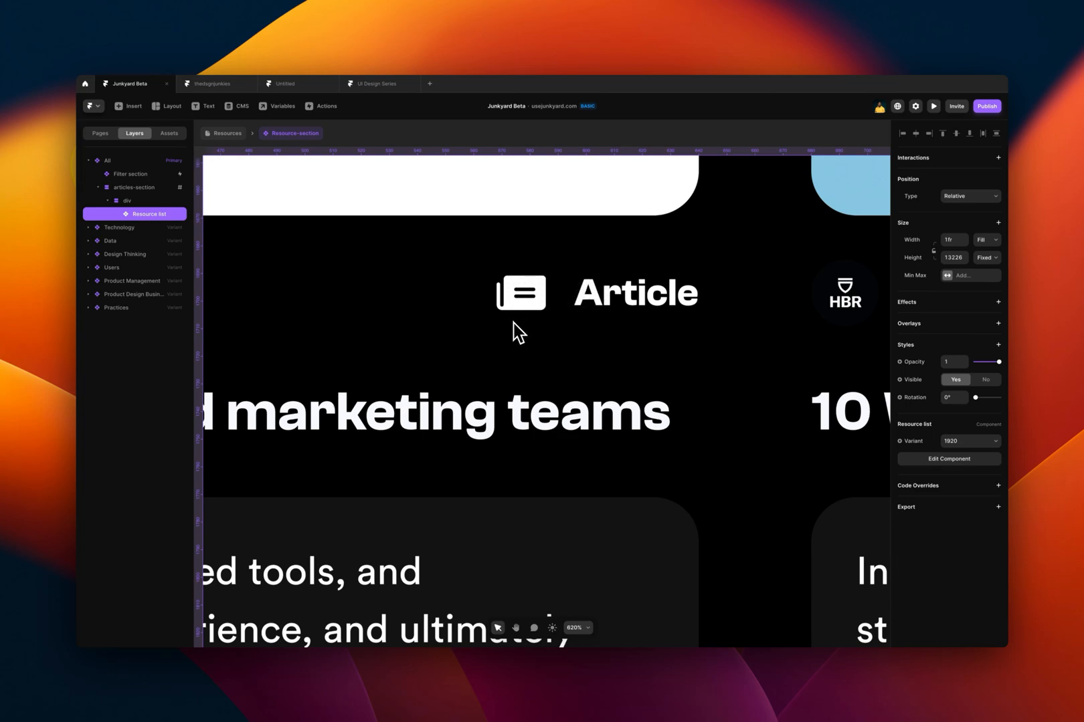
mouse_move(636, 289)
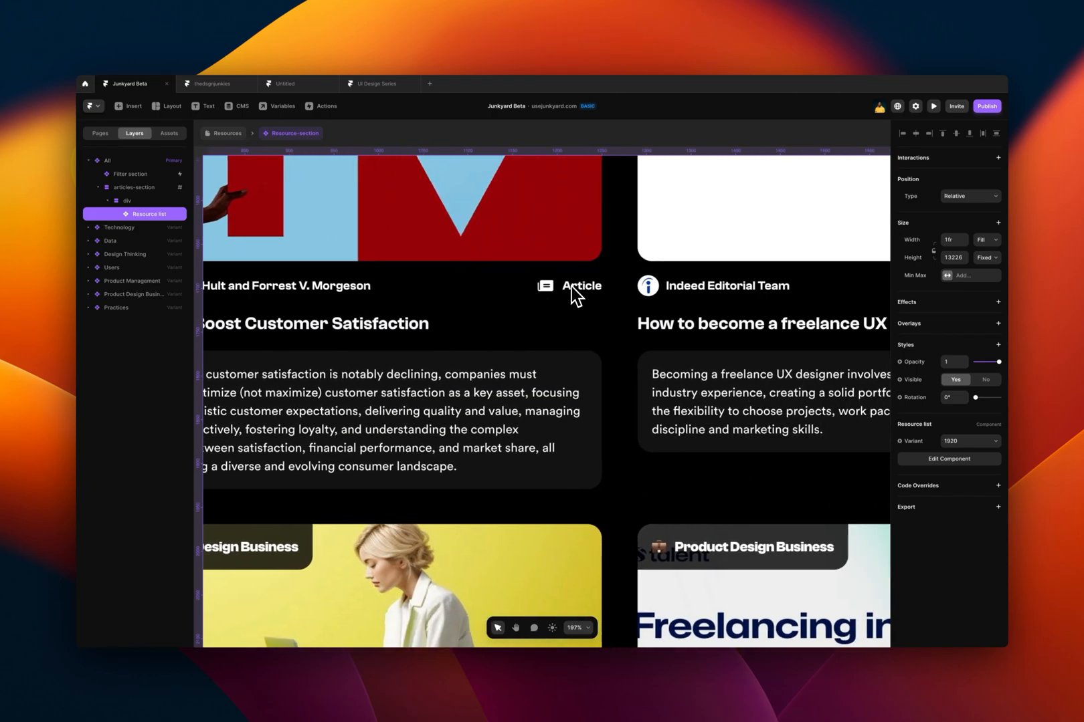
Scroll through the Resources grid of article and video cards on the canvas.
scroll("down", 3)
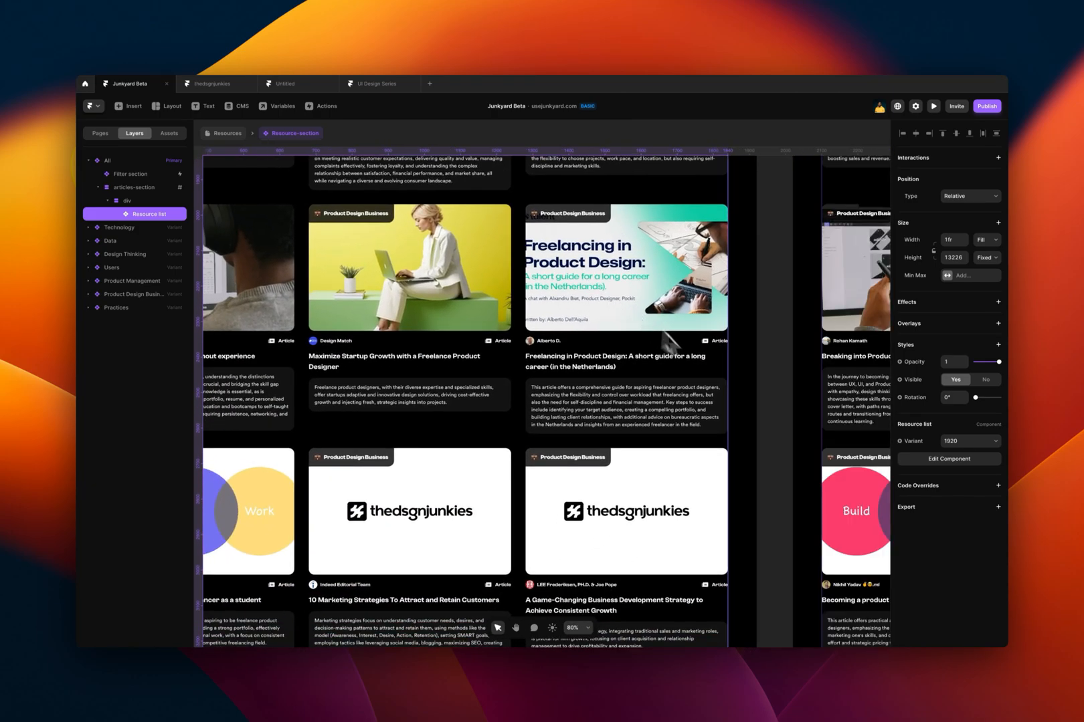
scroll("down", 3)
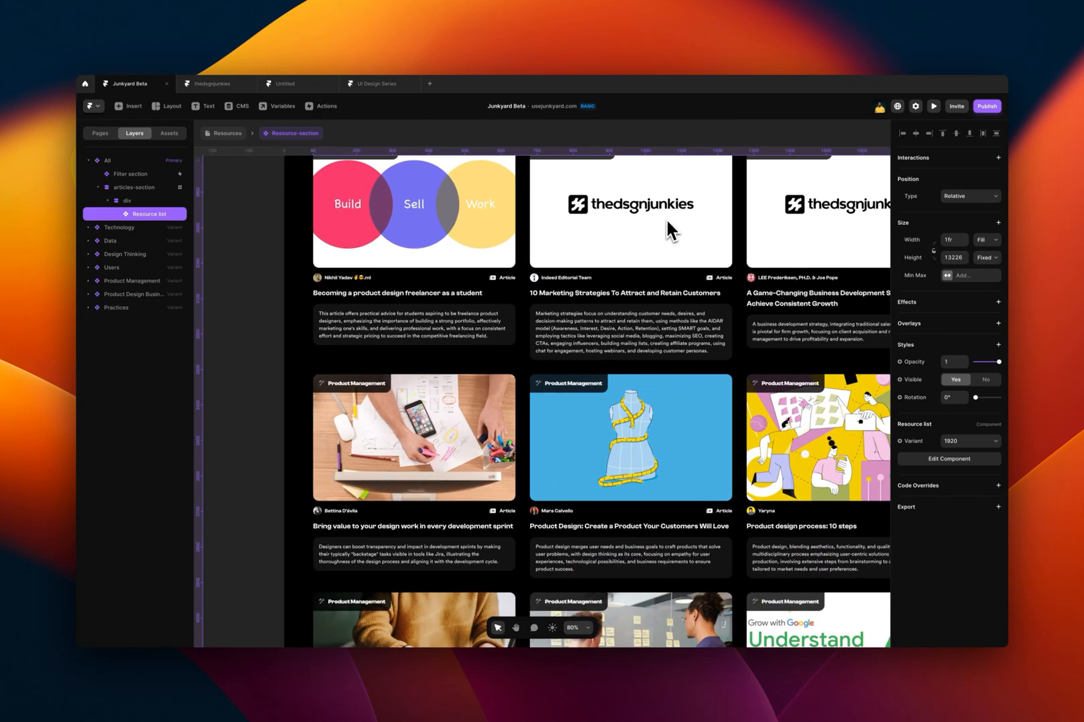
scroll("down", 3)
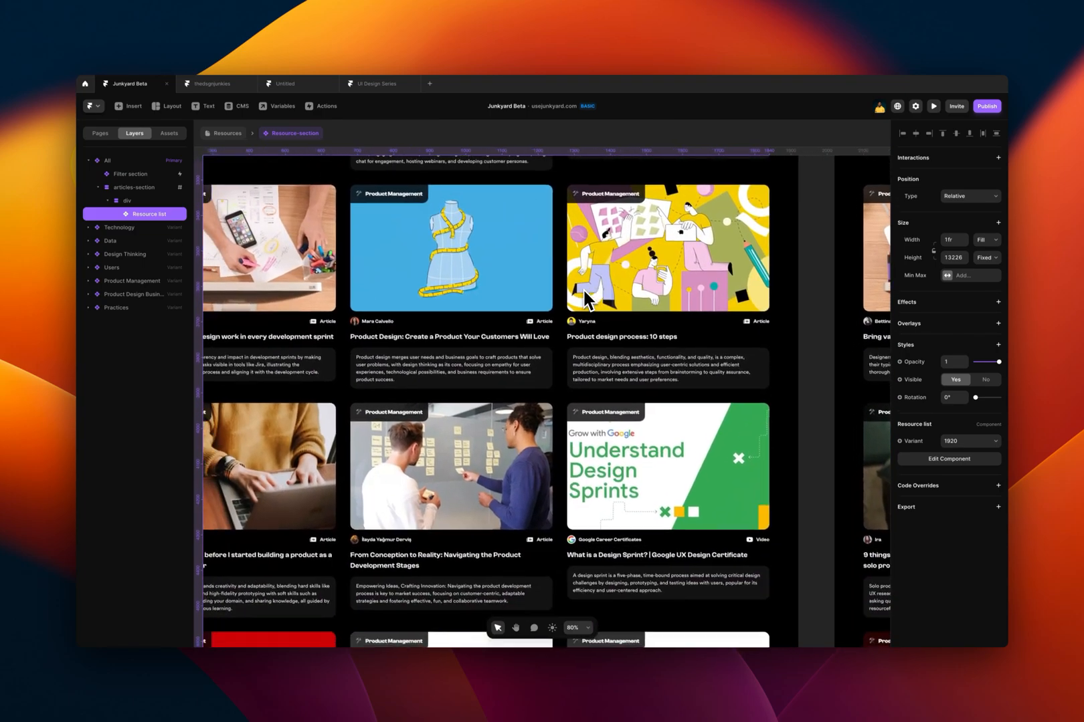
scroll("down", 3)
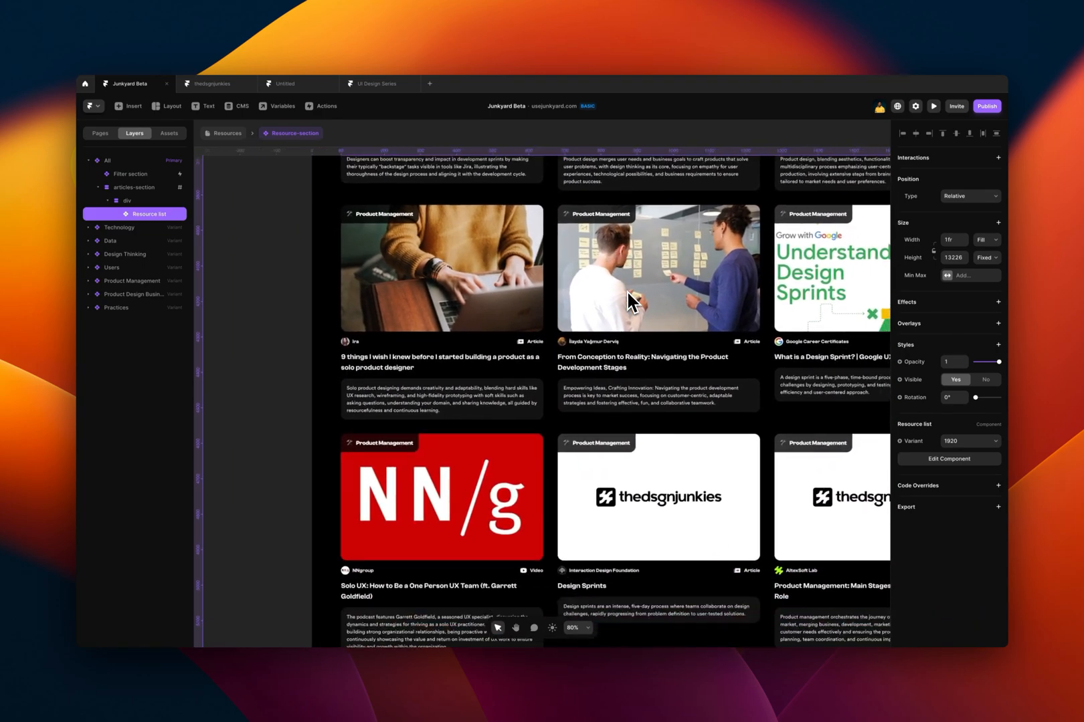
scroll("down", 3)
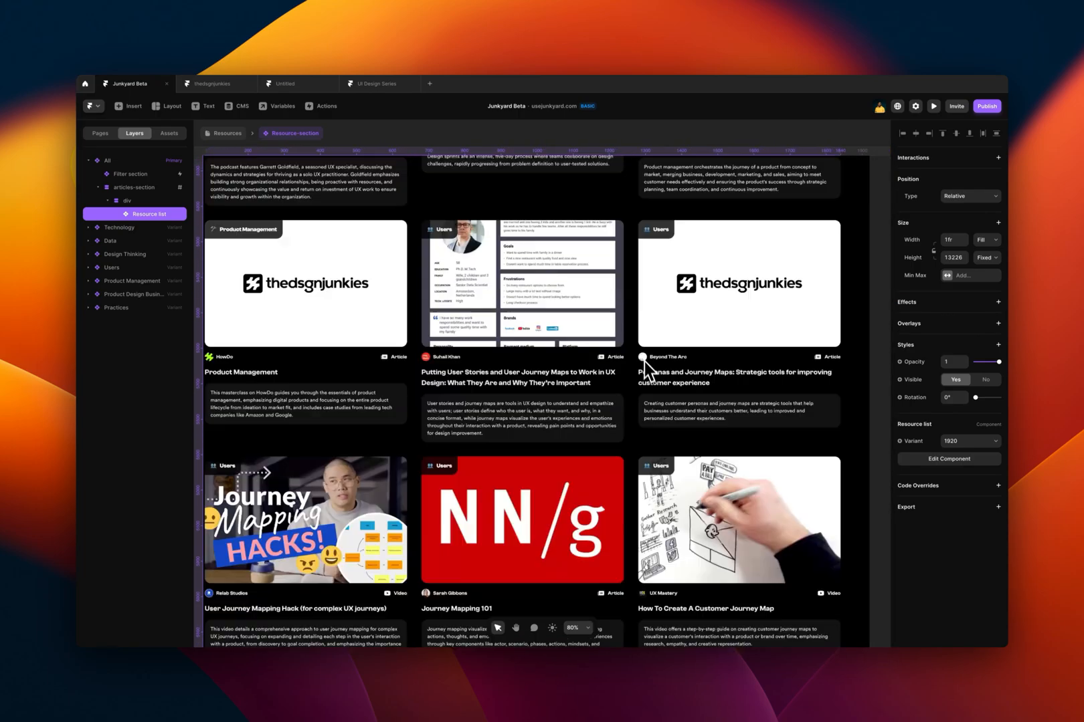
scroll("down", 3)
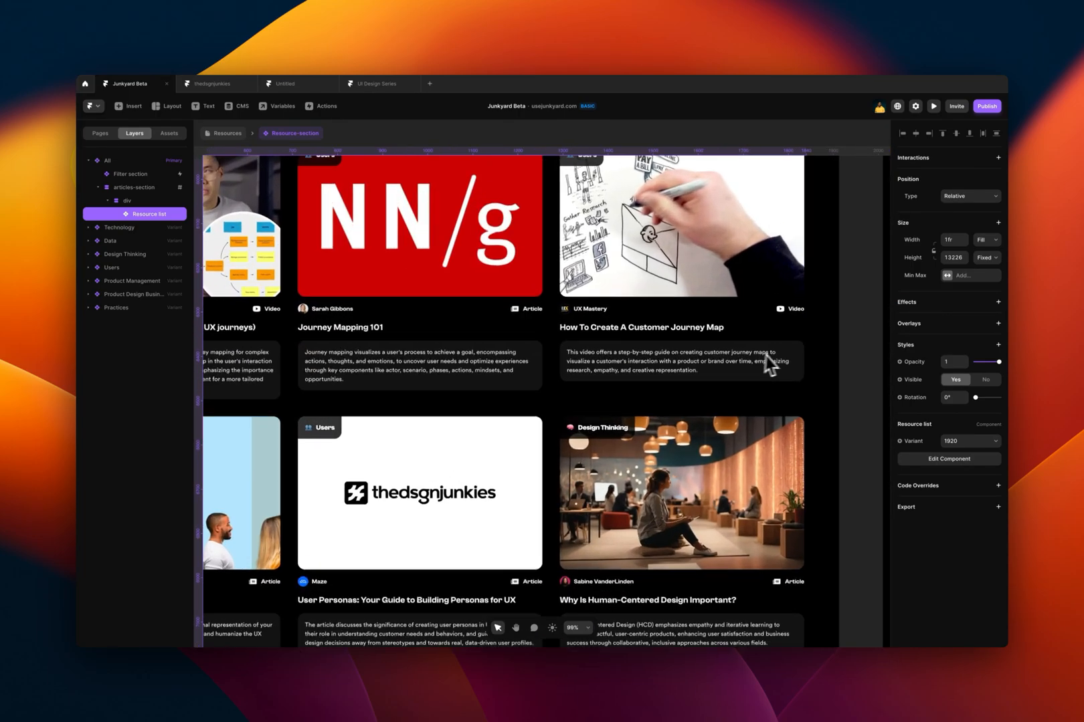